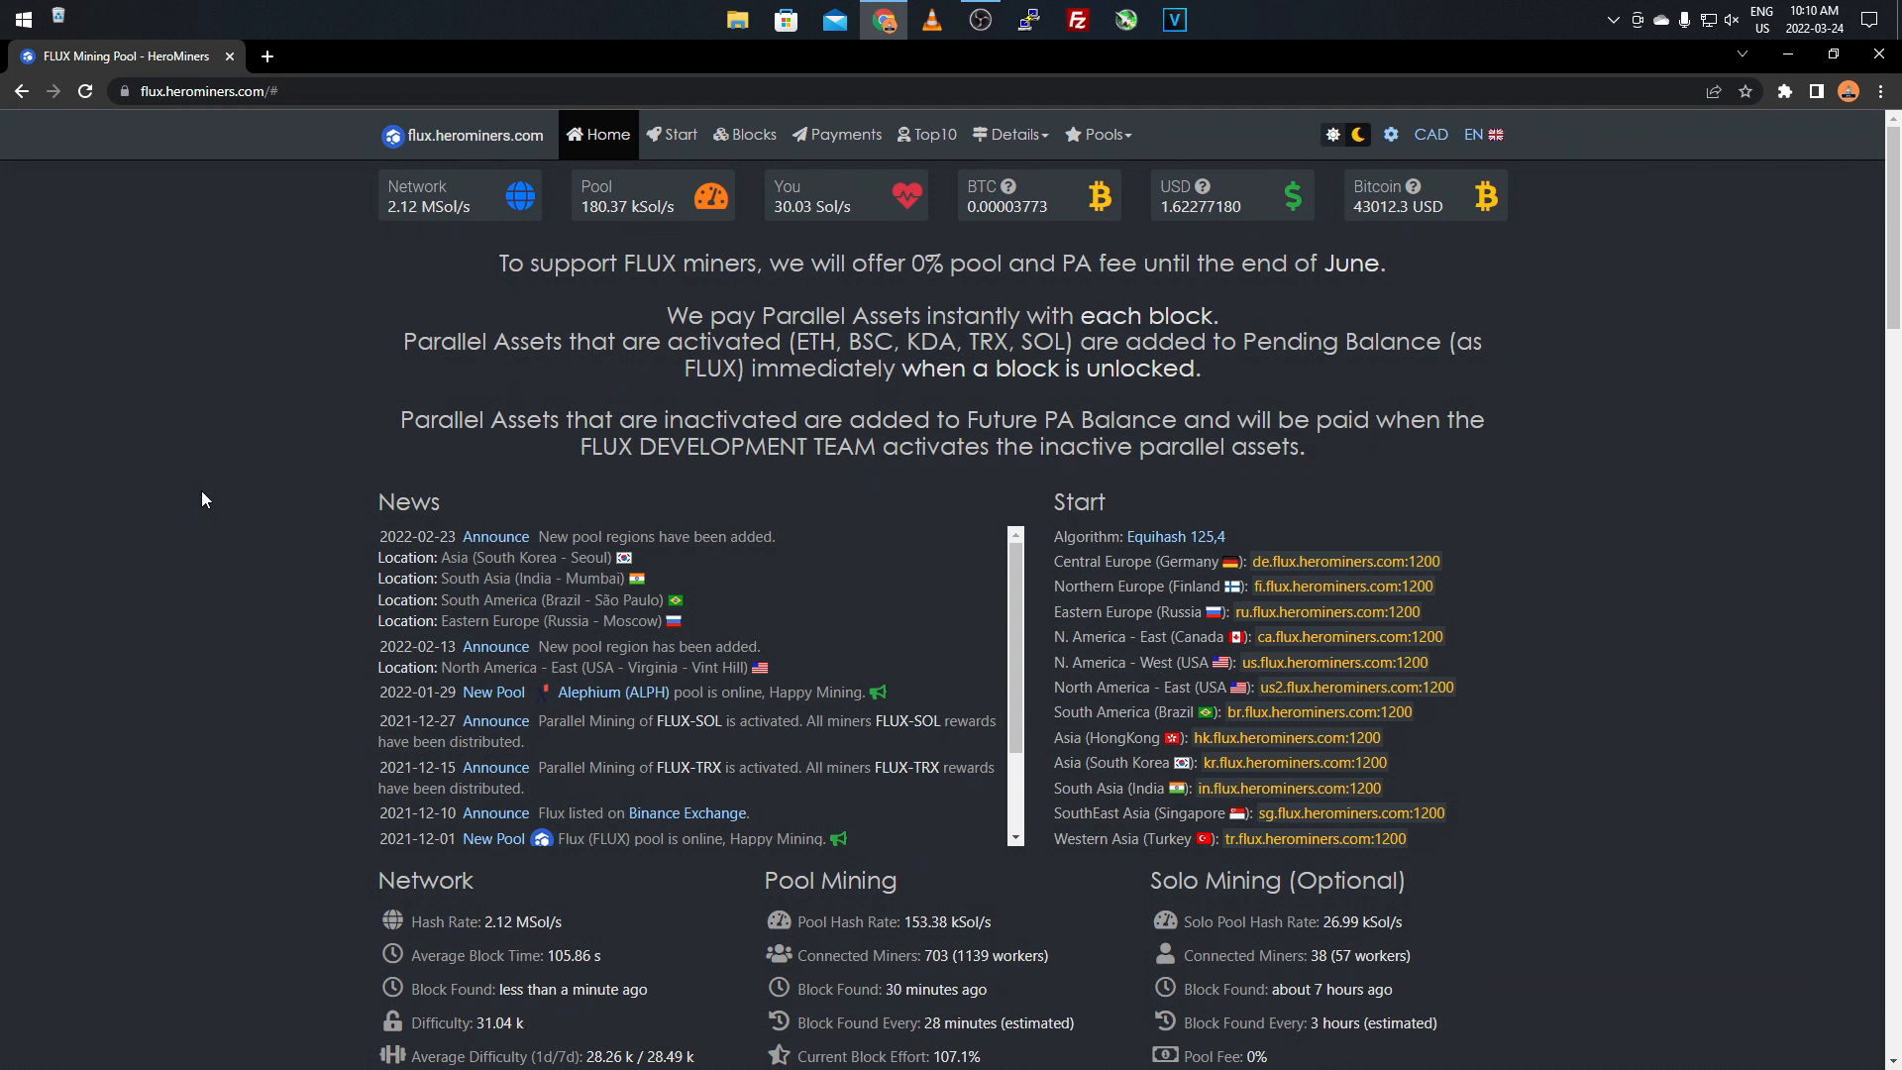
{"action": "mouse_move", "coordinate": [277, 331]}
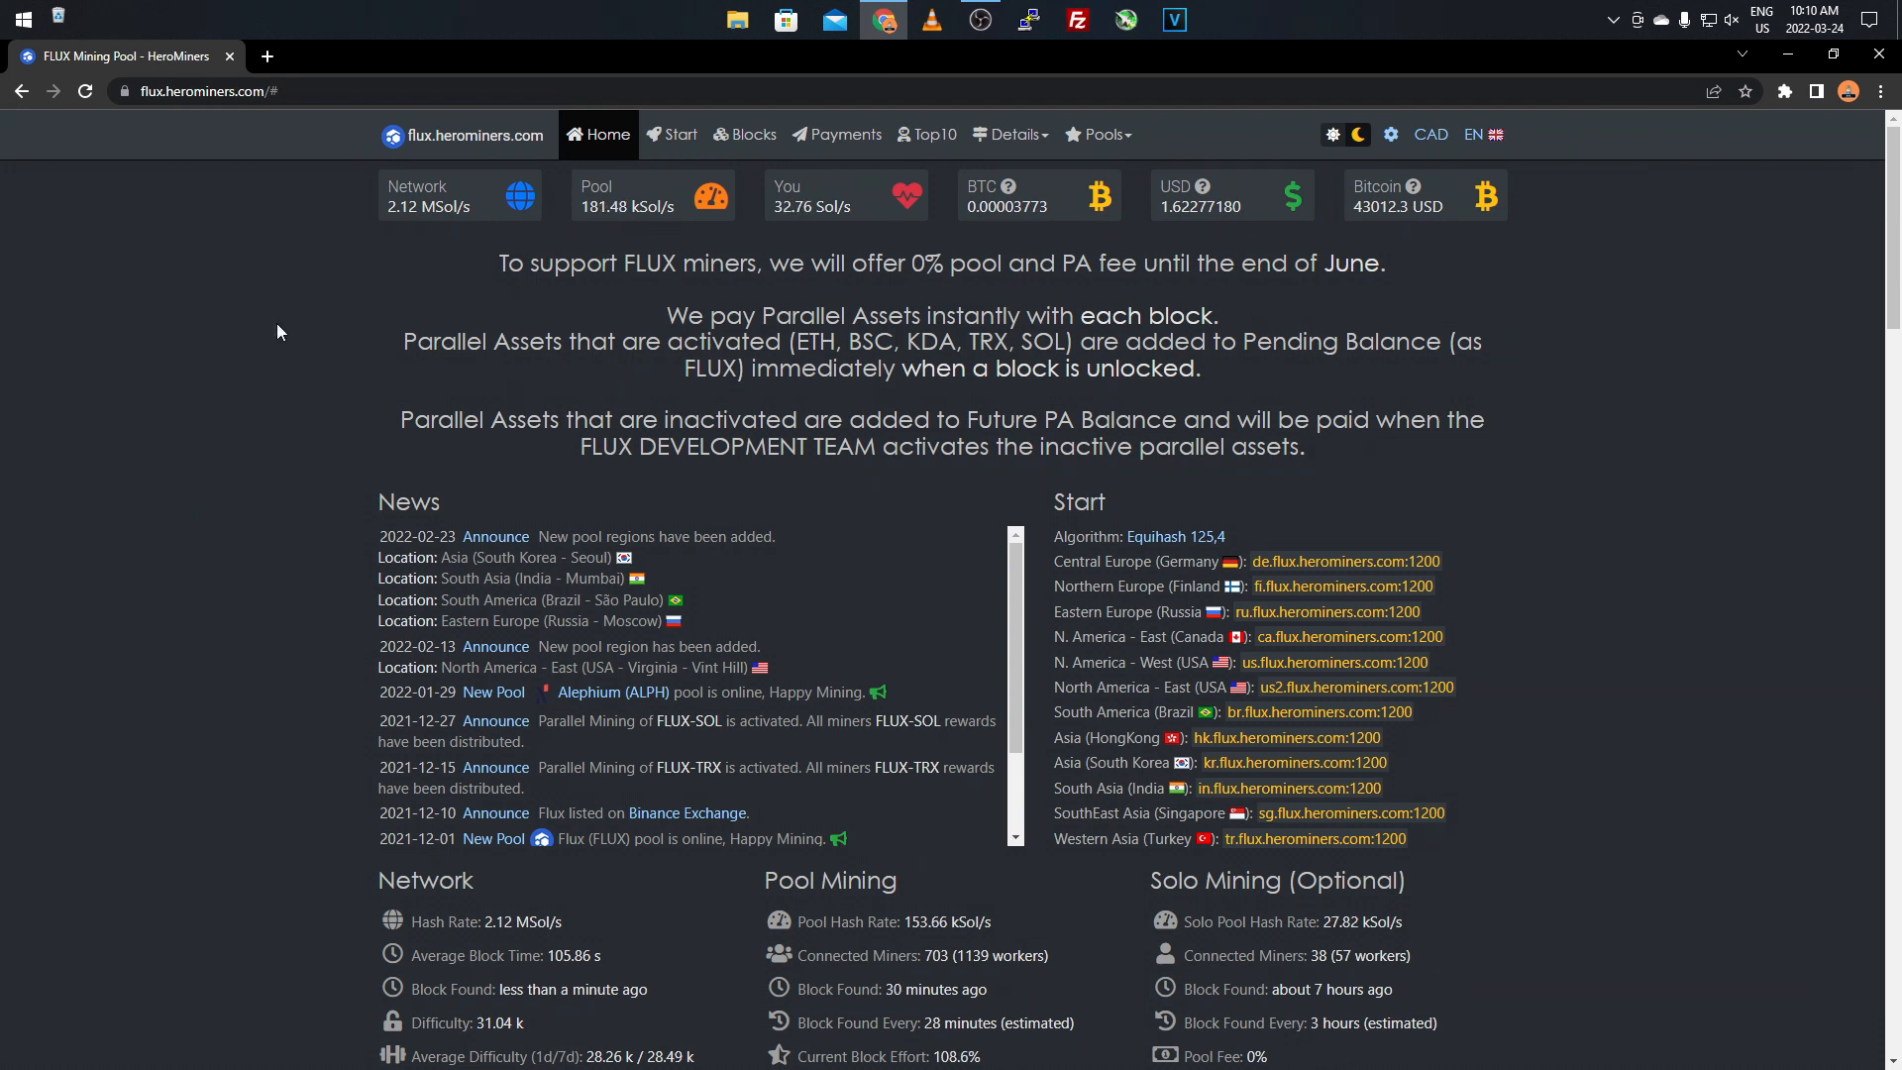
{"action": "mouse_move", "coordinate": [270, 337]}
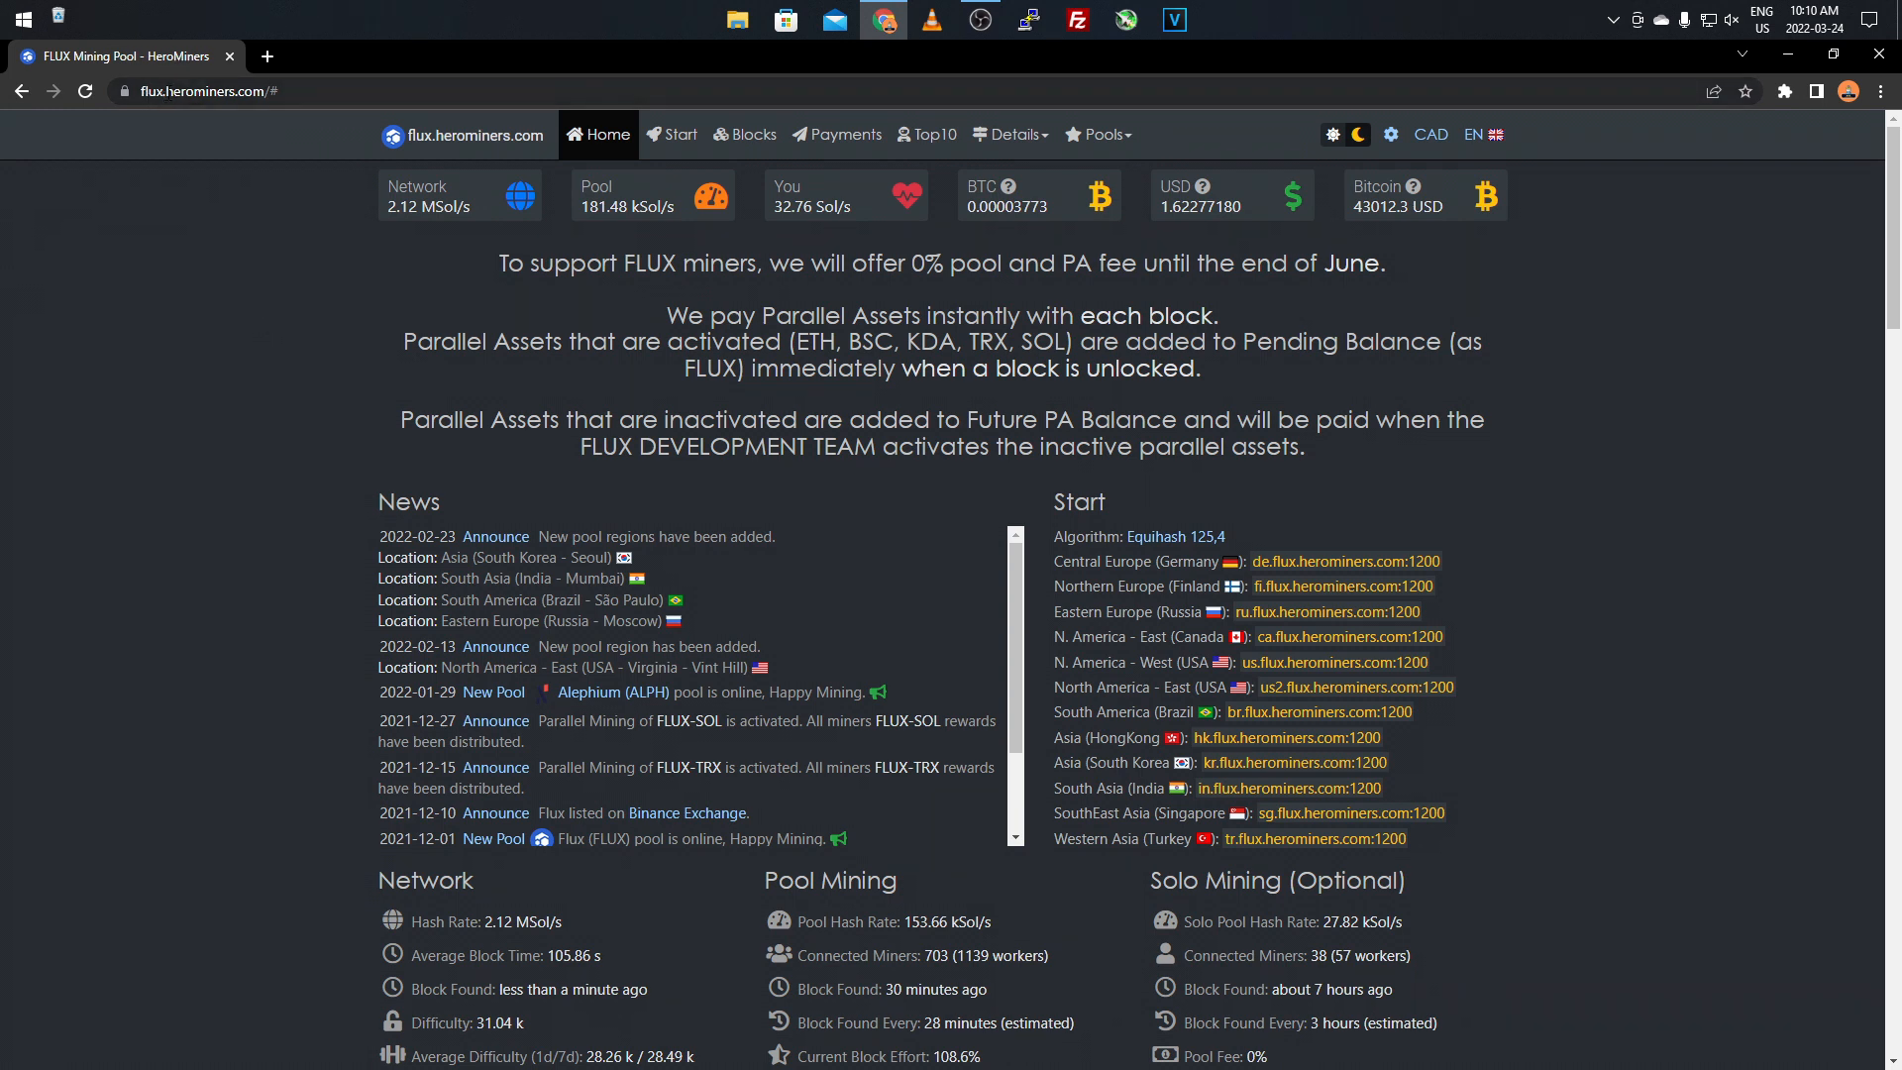
{"action": "mouse_move", "coordinate": [224, 339]}
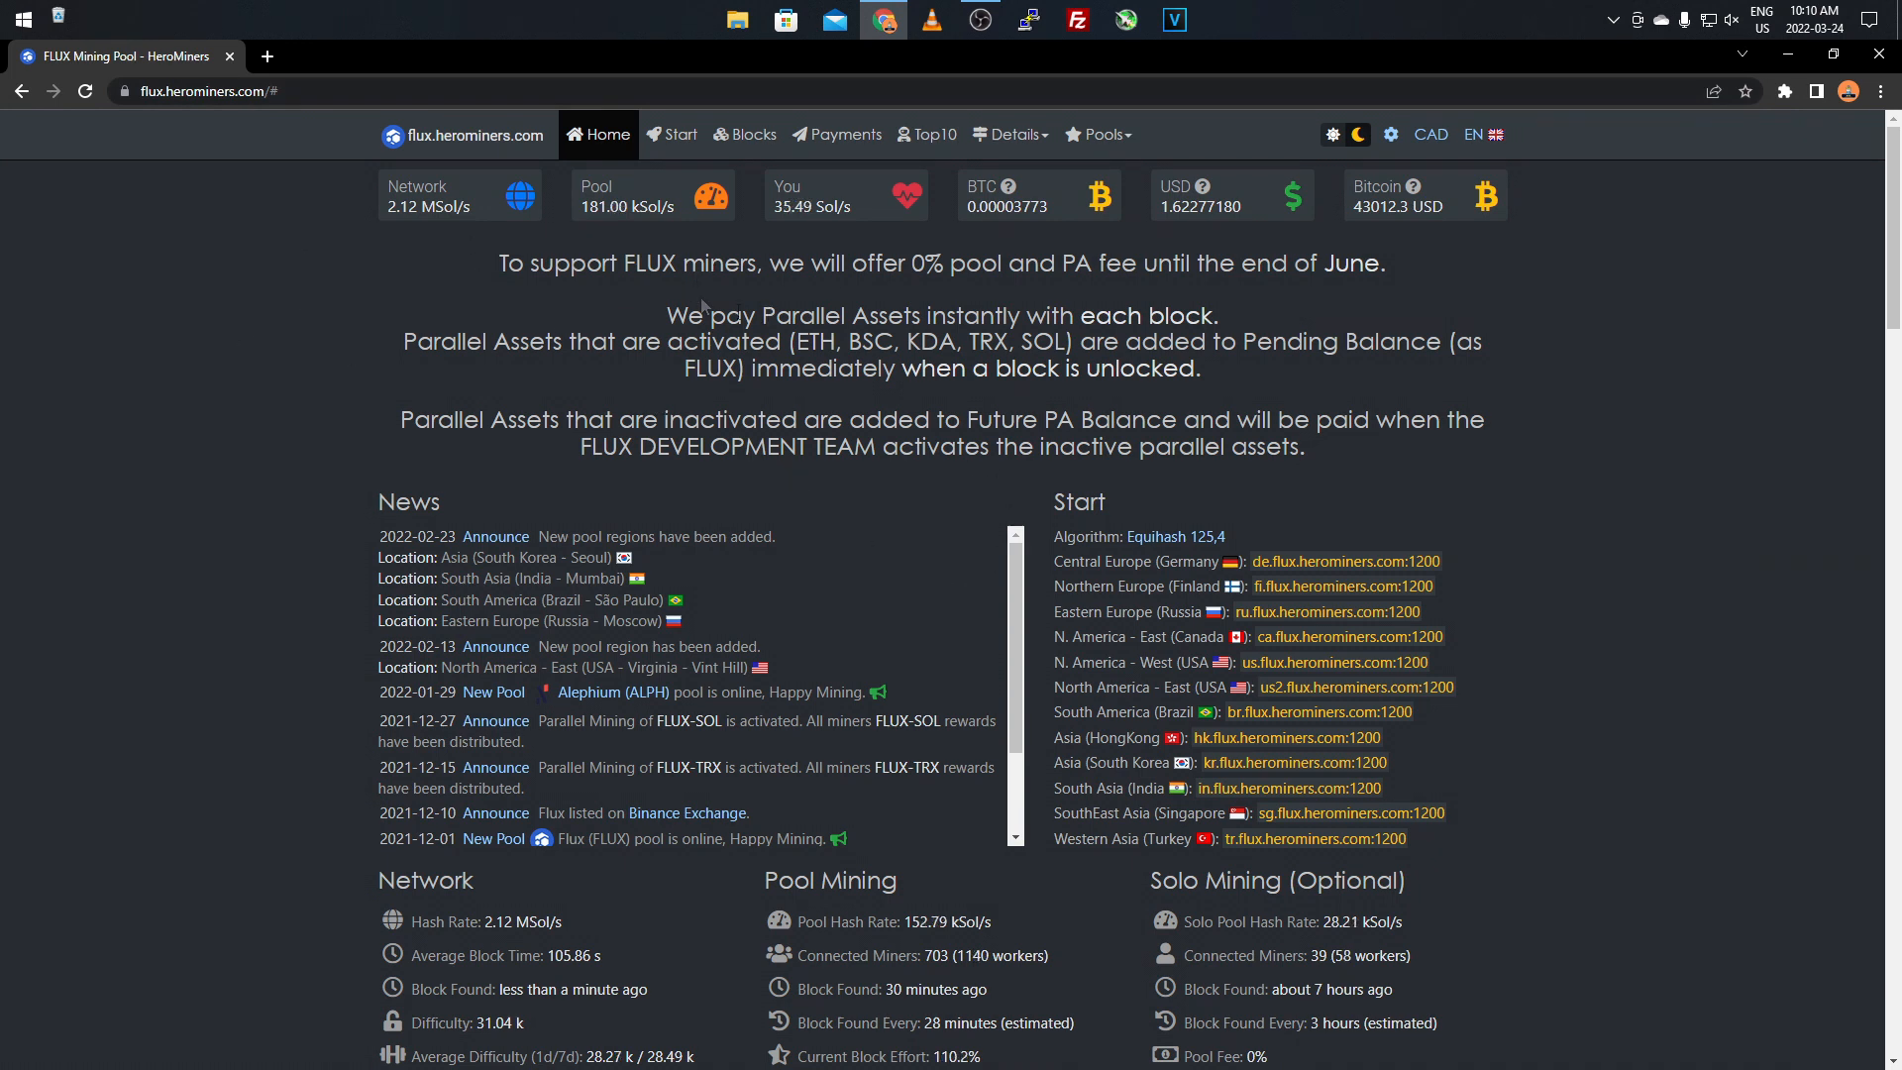
{"action": "mouse_move", "coordinate": [688, 375]}
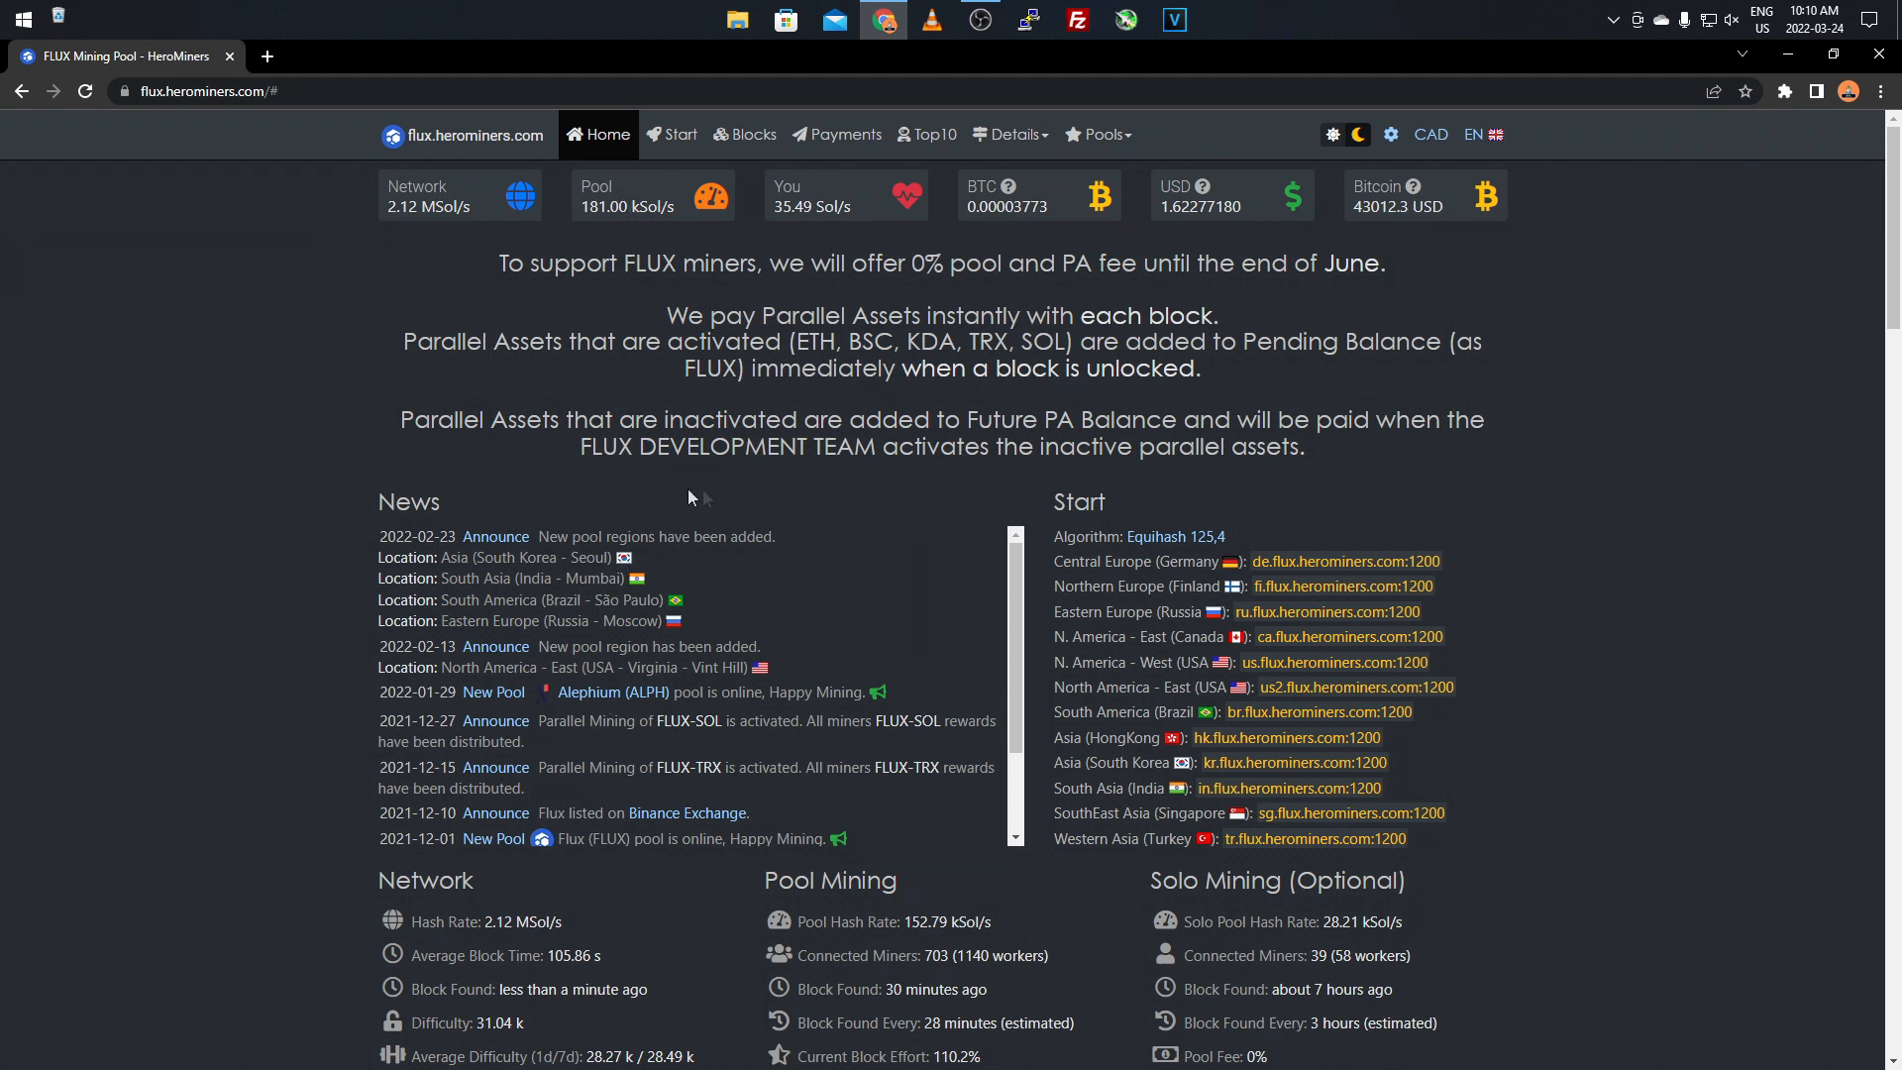
{"action": "mouse_move", "coordinate": [402, 241]}
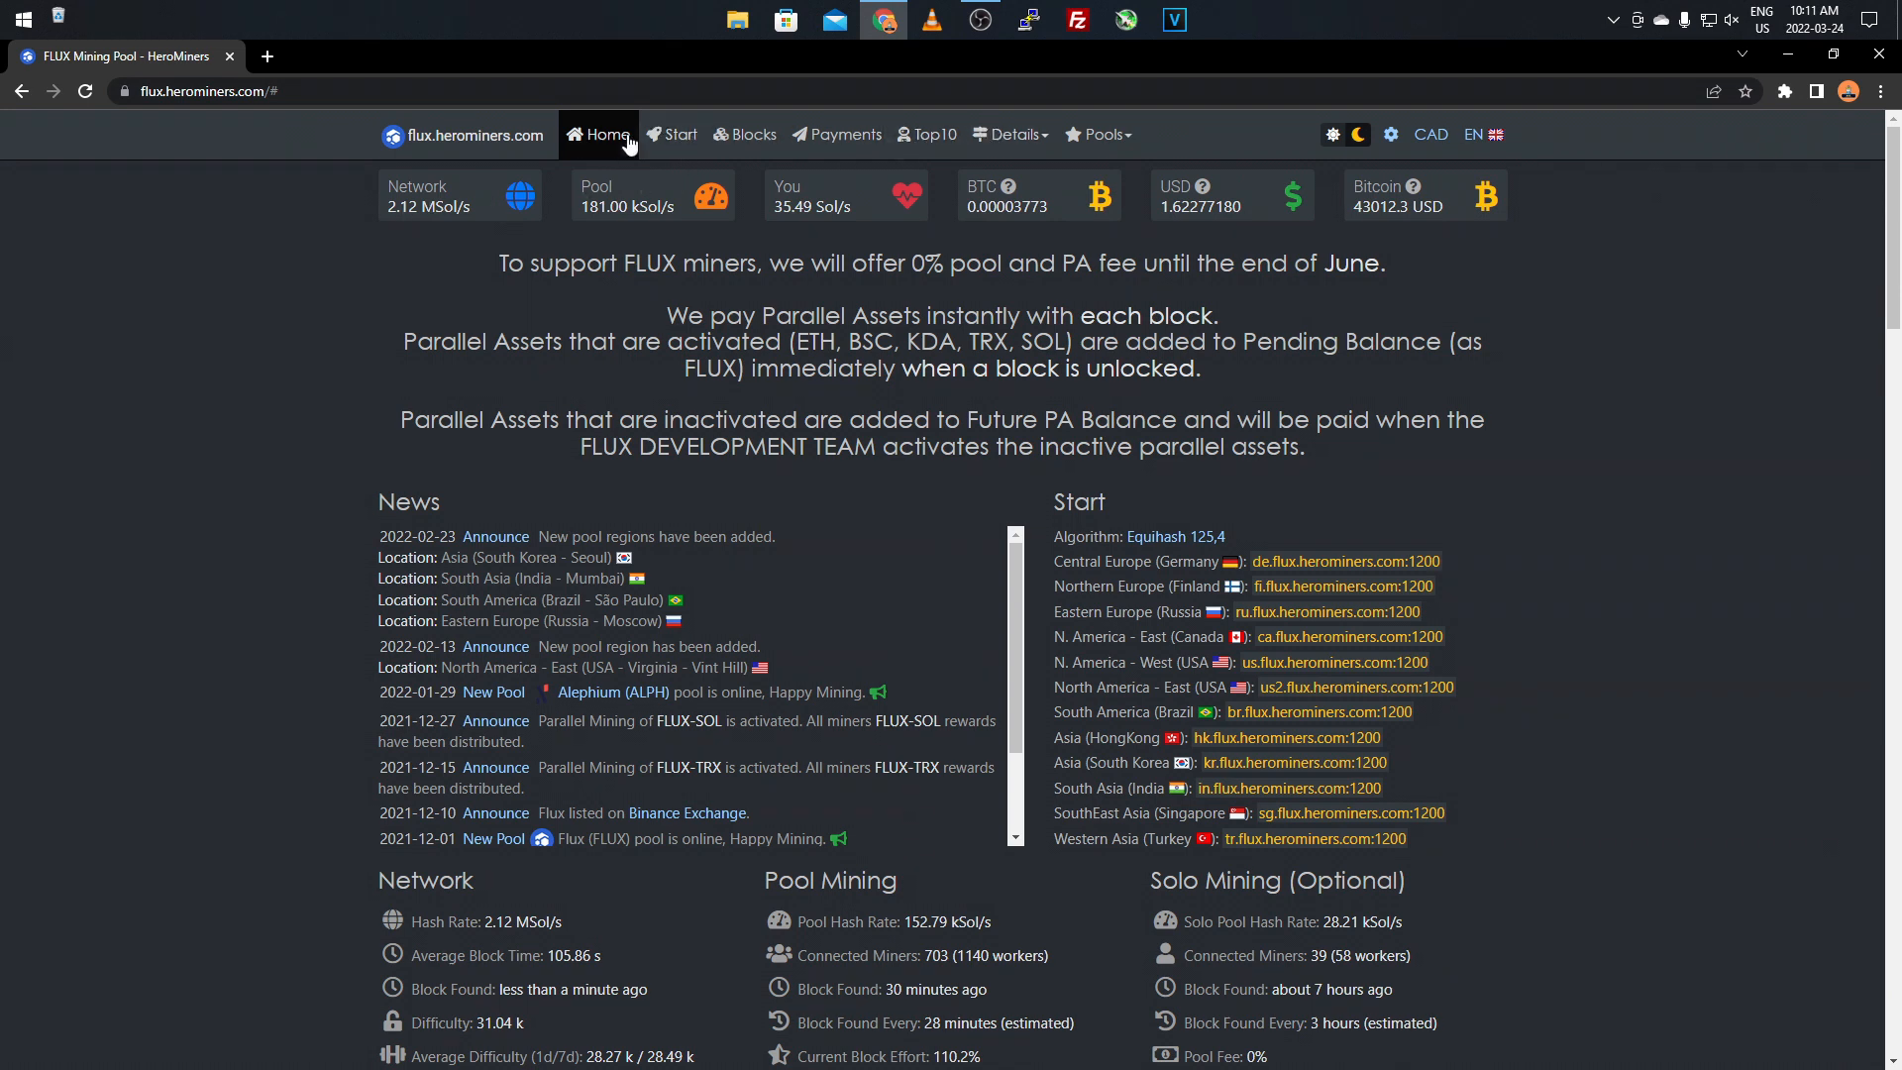
{"action": "mouse_move", "coordinate": [680, 138]}
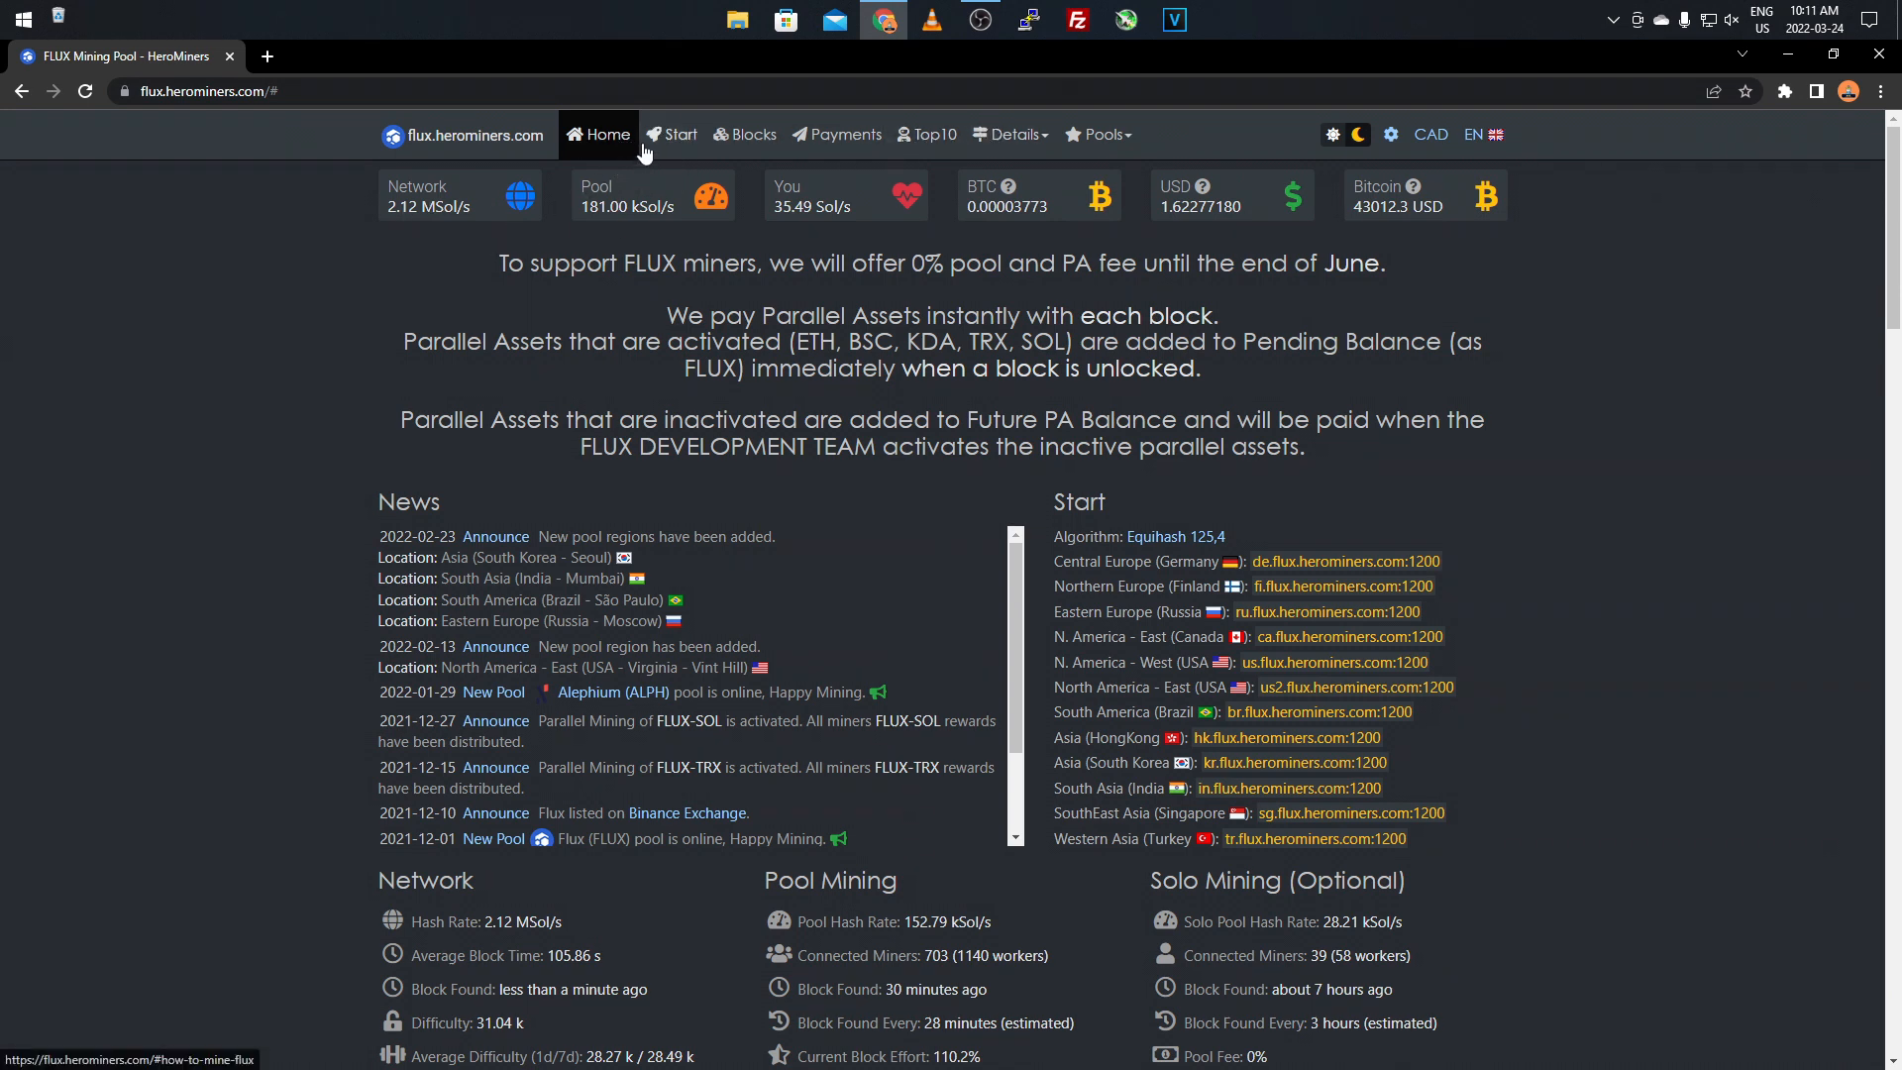
{"action": "mouse_move", "coordinate": [656, 145]}
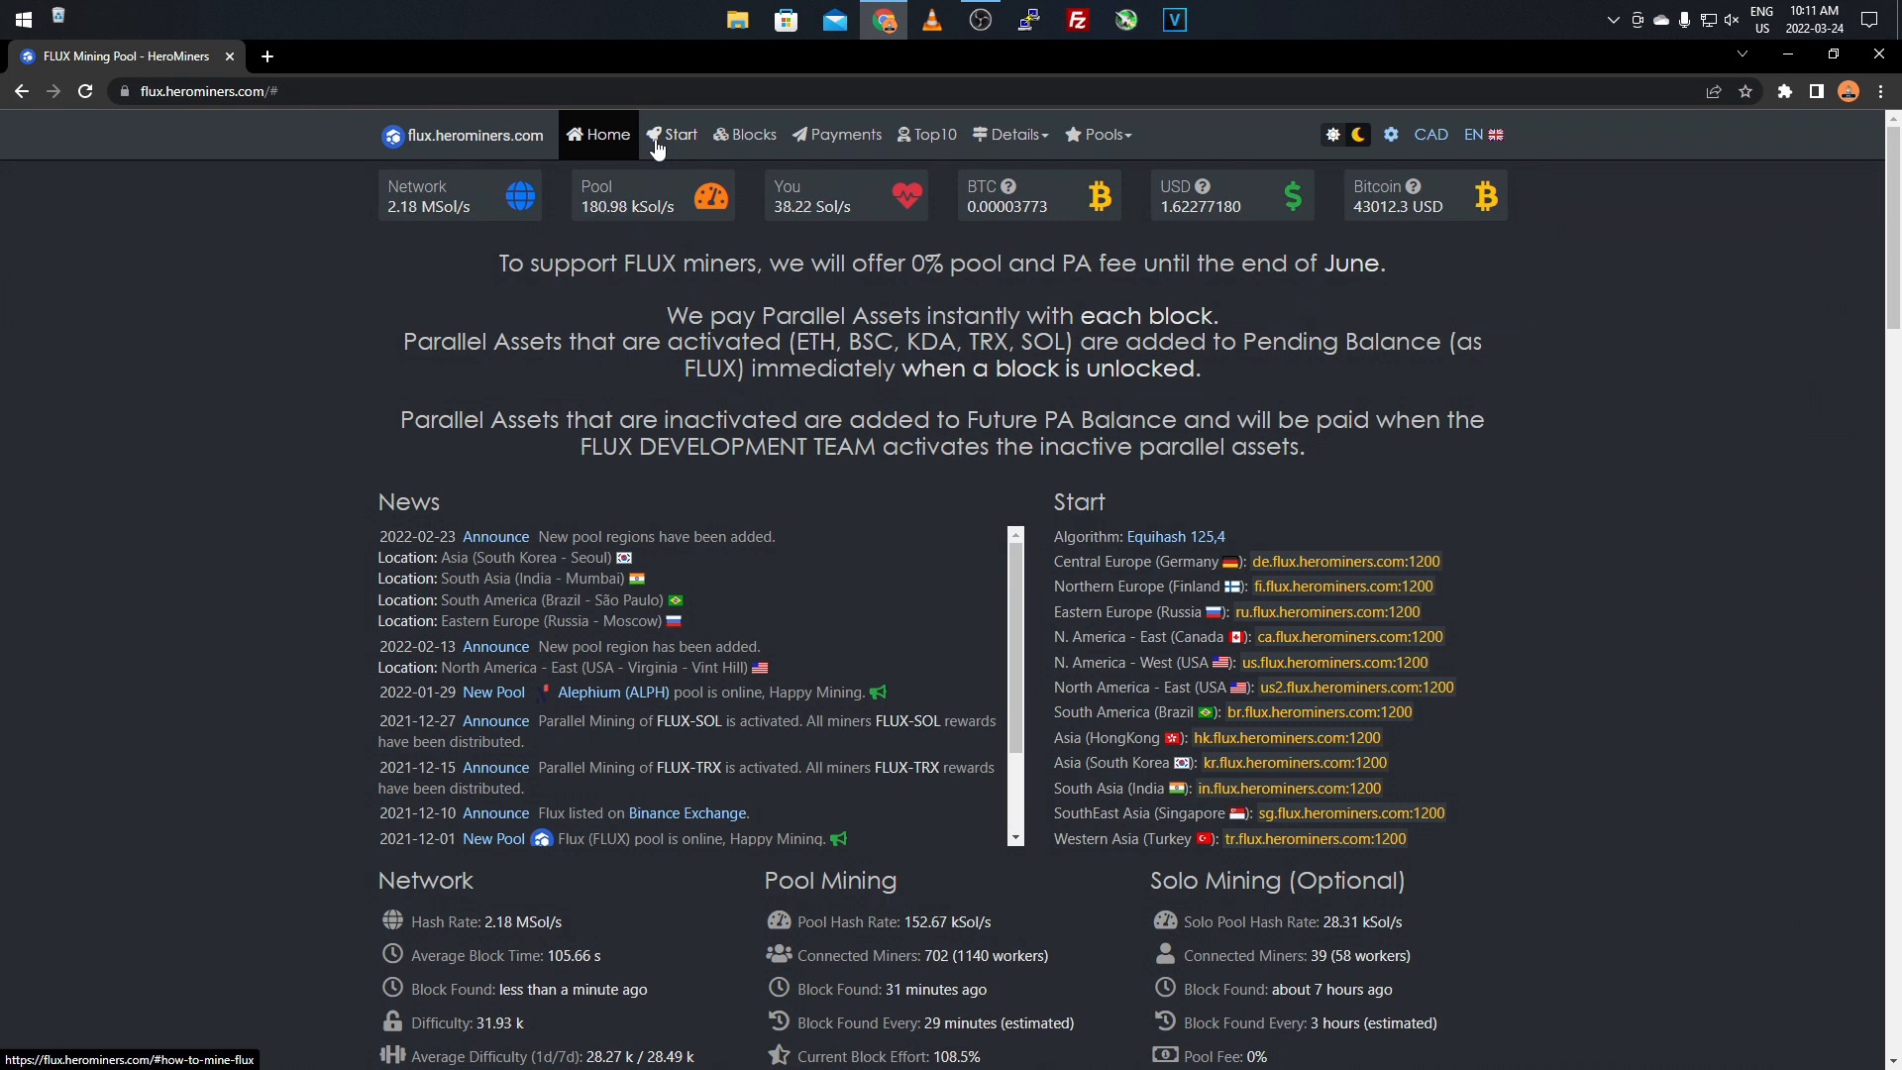
{"action": "mouse_move", "coordinate": [612, 252]}
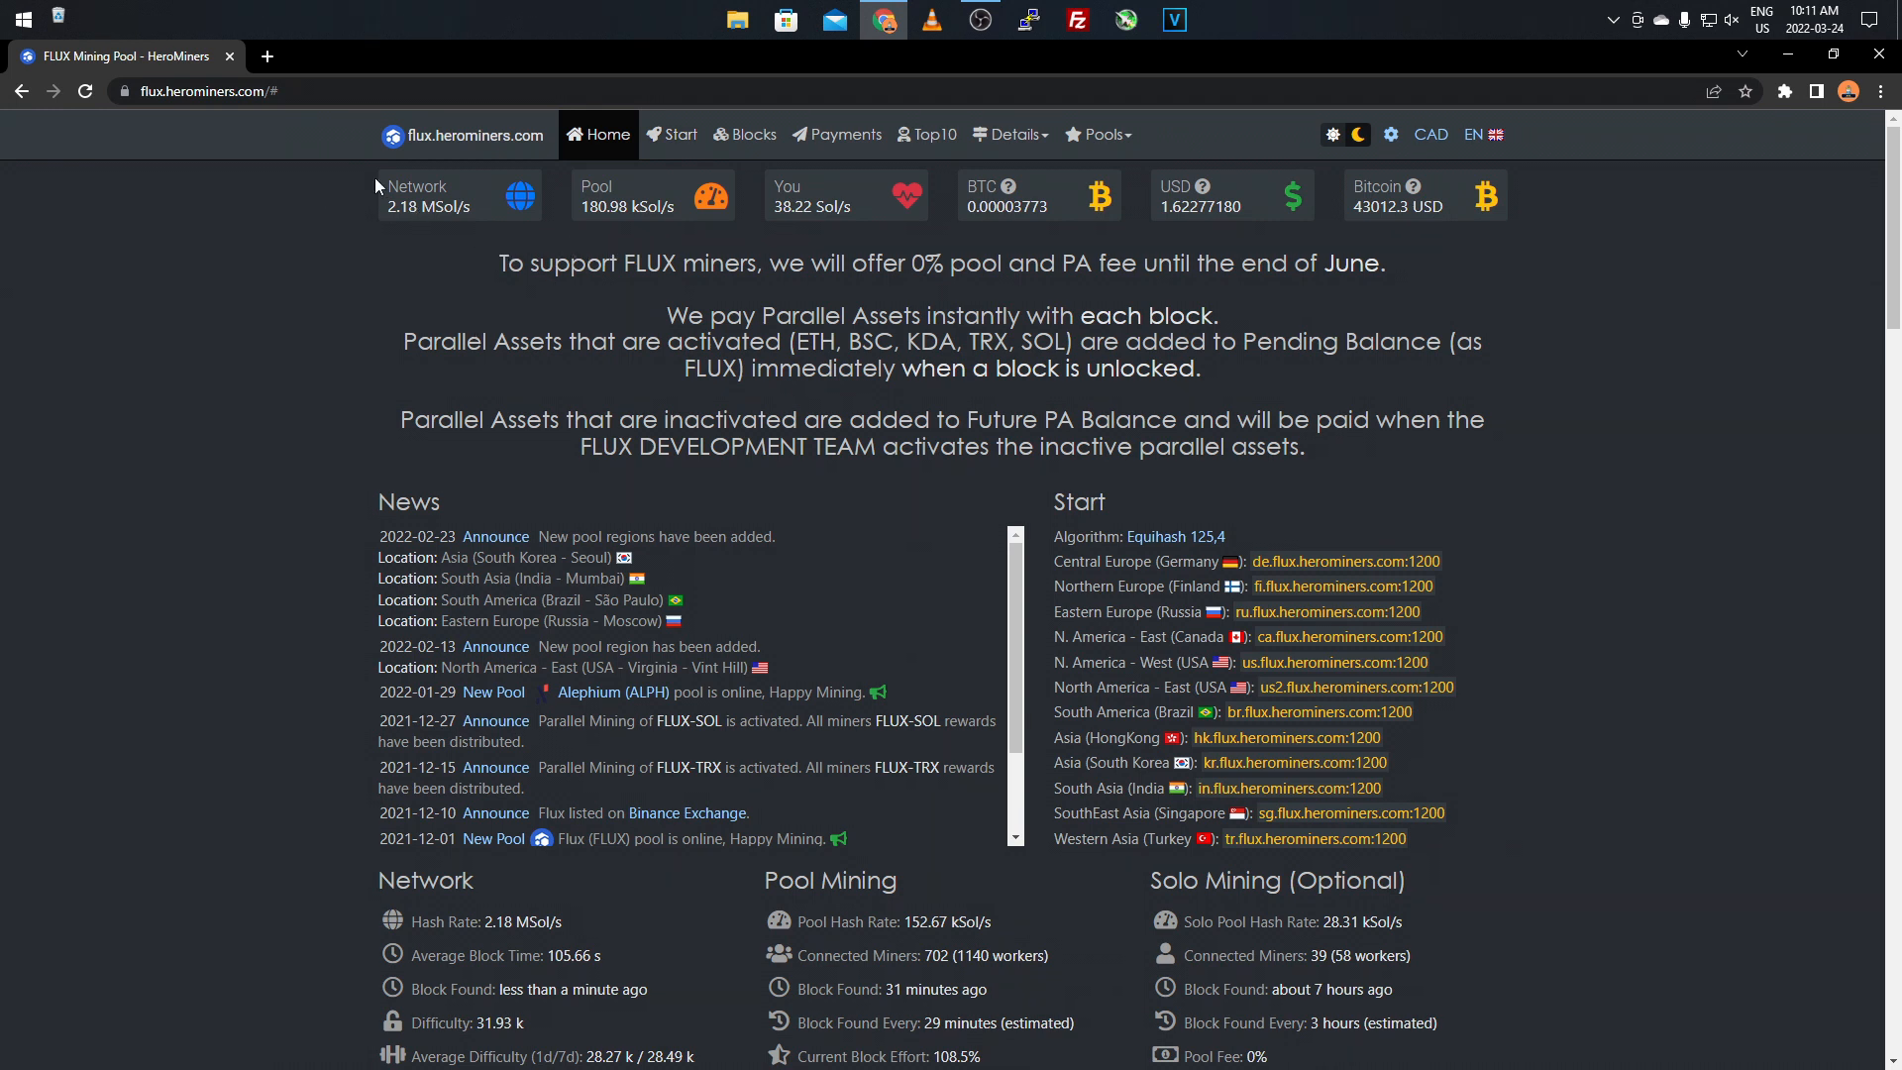
{"action": "mouse_move", "coordinate": [450, 226]}
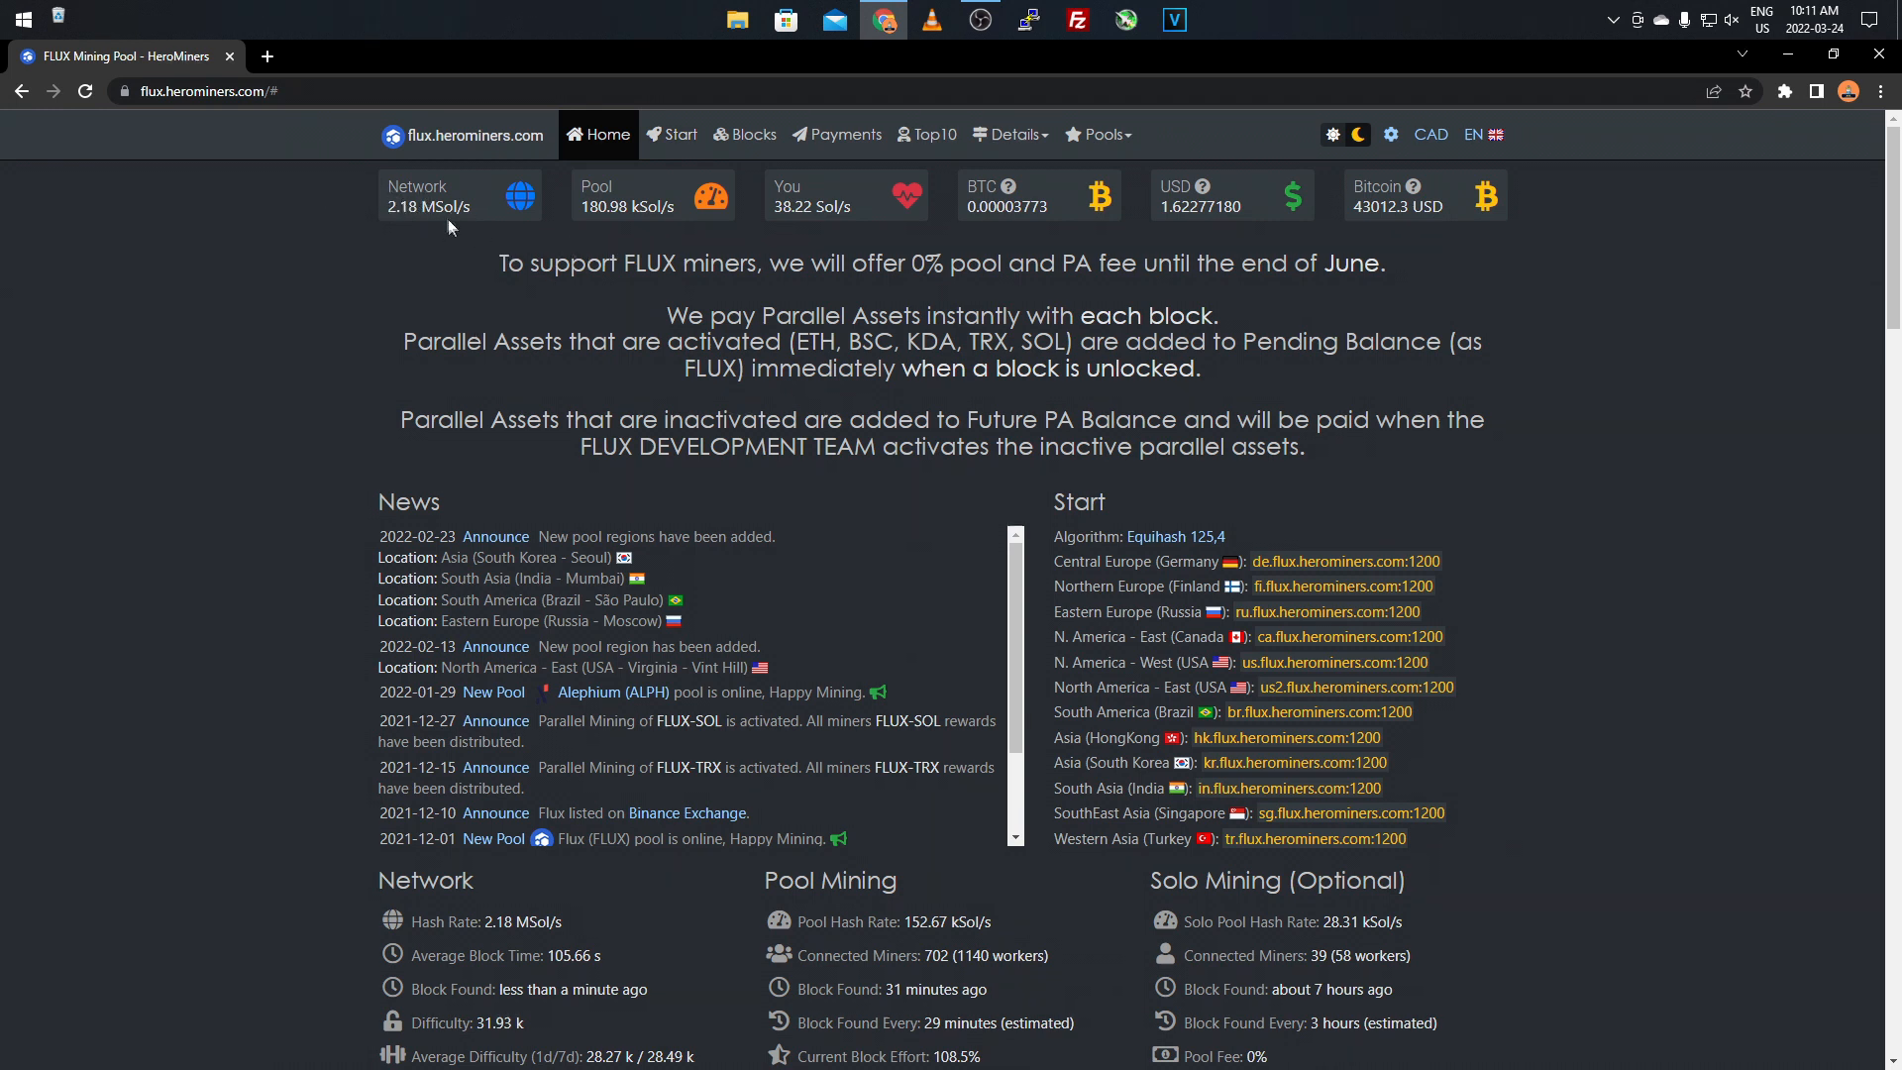
{"action": "mouse_move", "coordinate": [787, 192]}
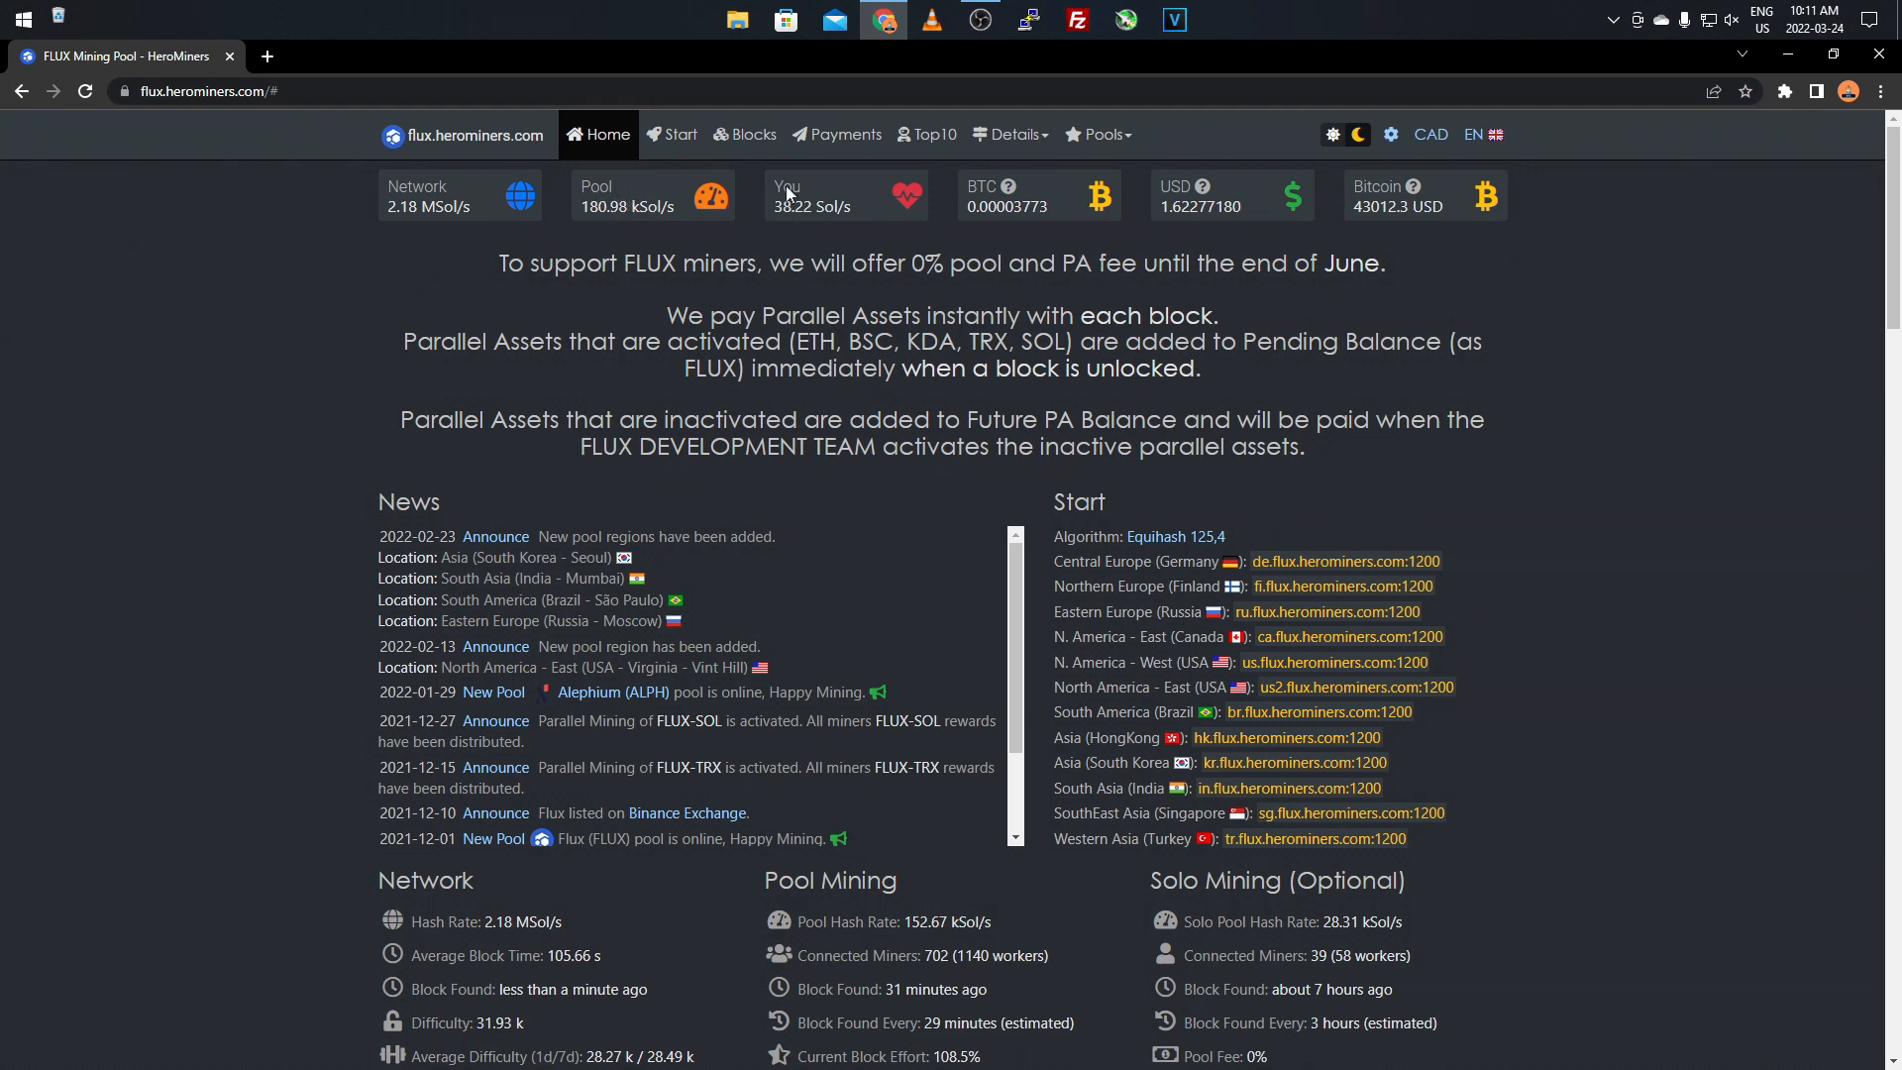
{"action": "mouse_move", "coordinate": [983, 194]}
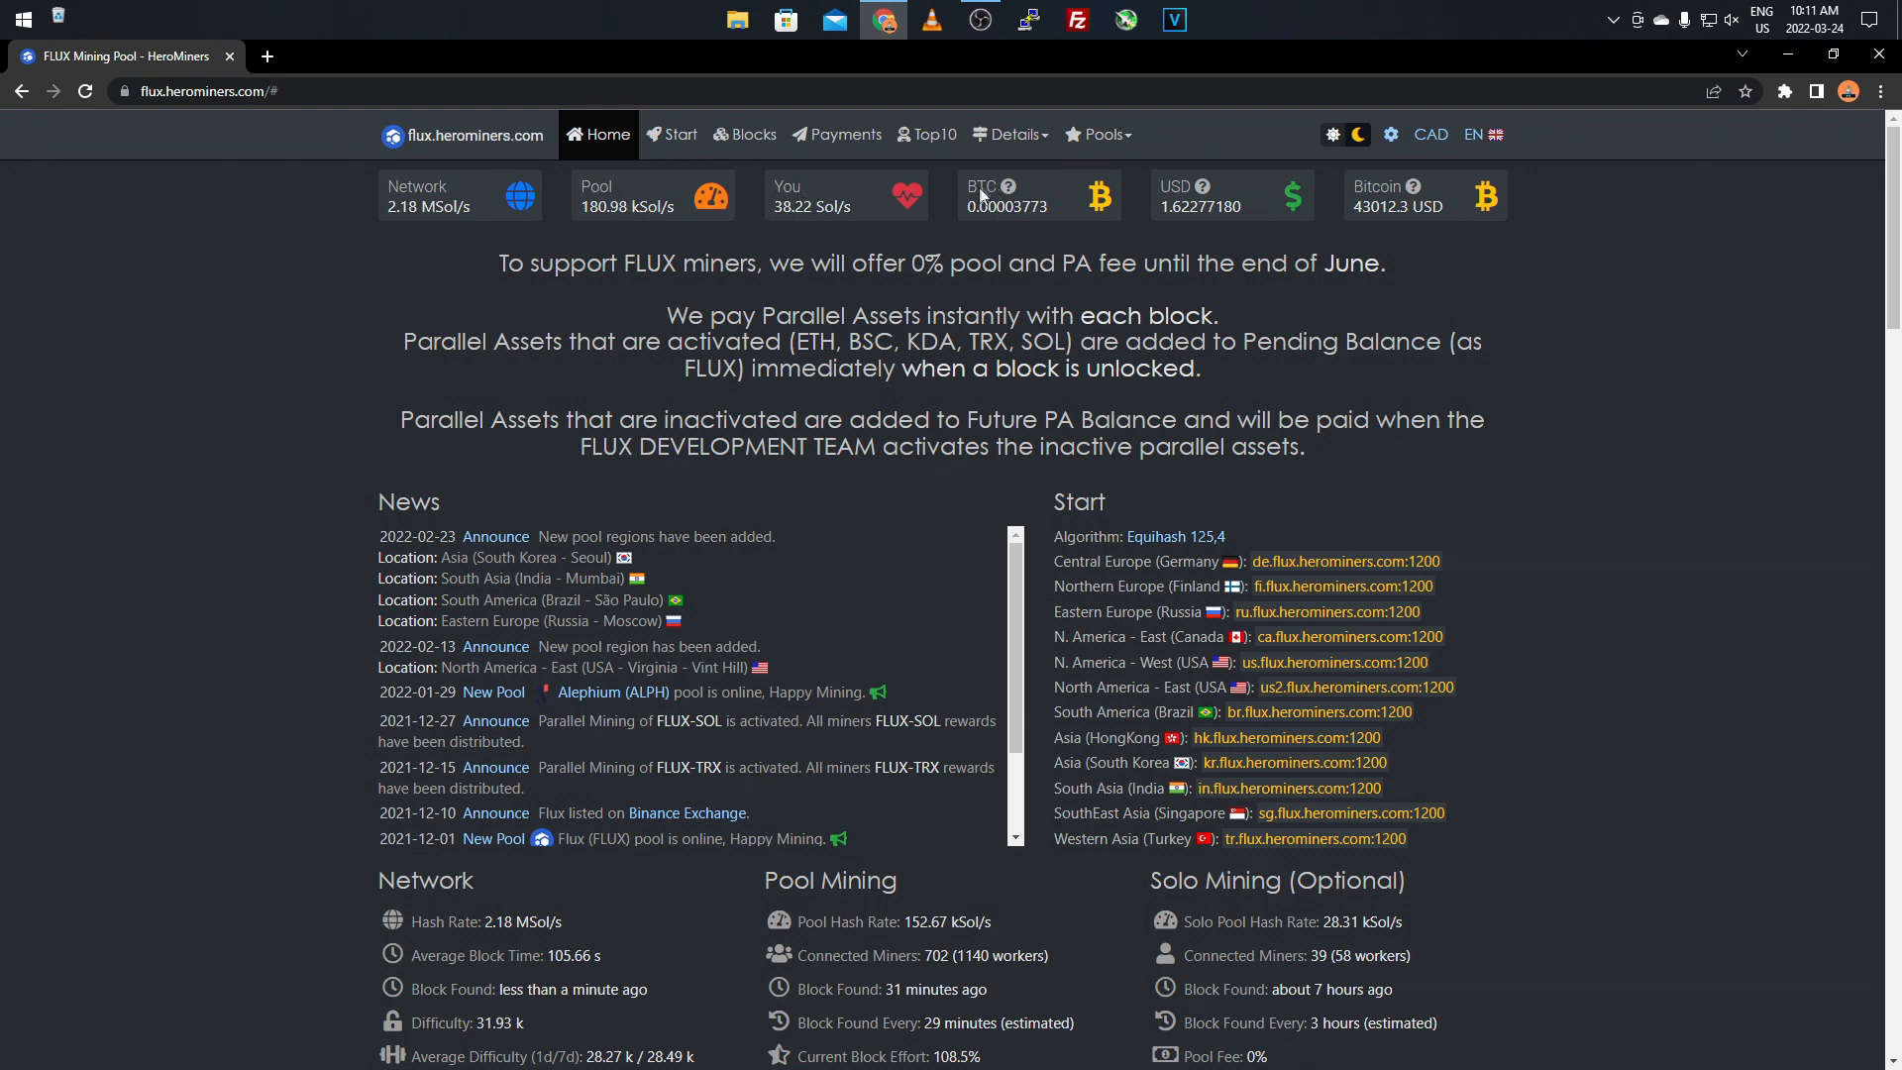
{"action": "mouse_move", "coordinate": [925, 232]}
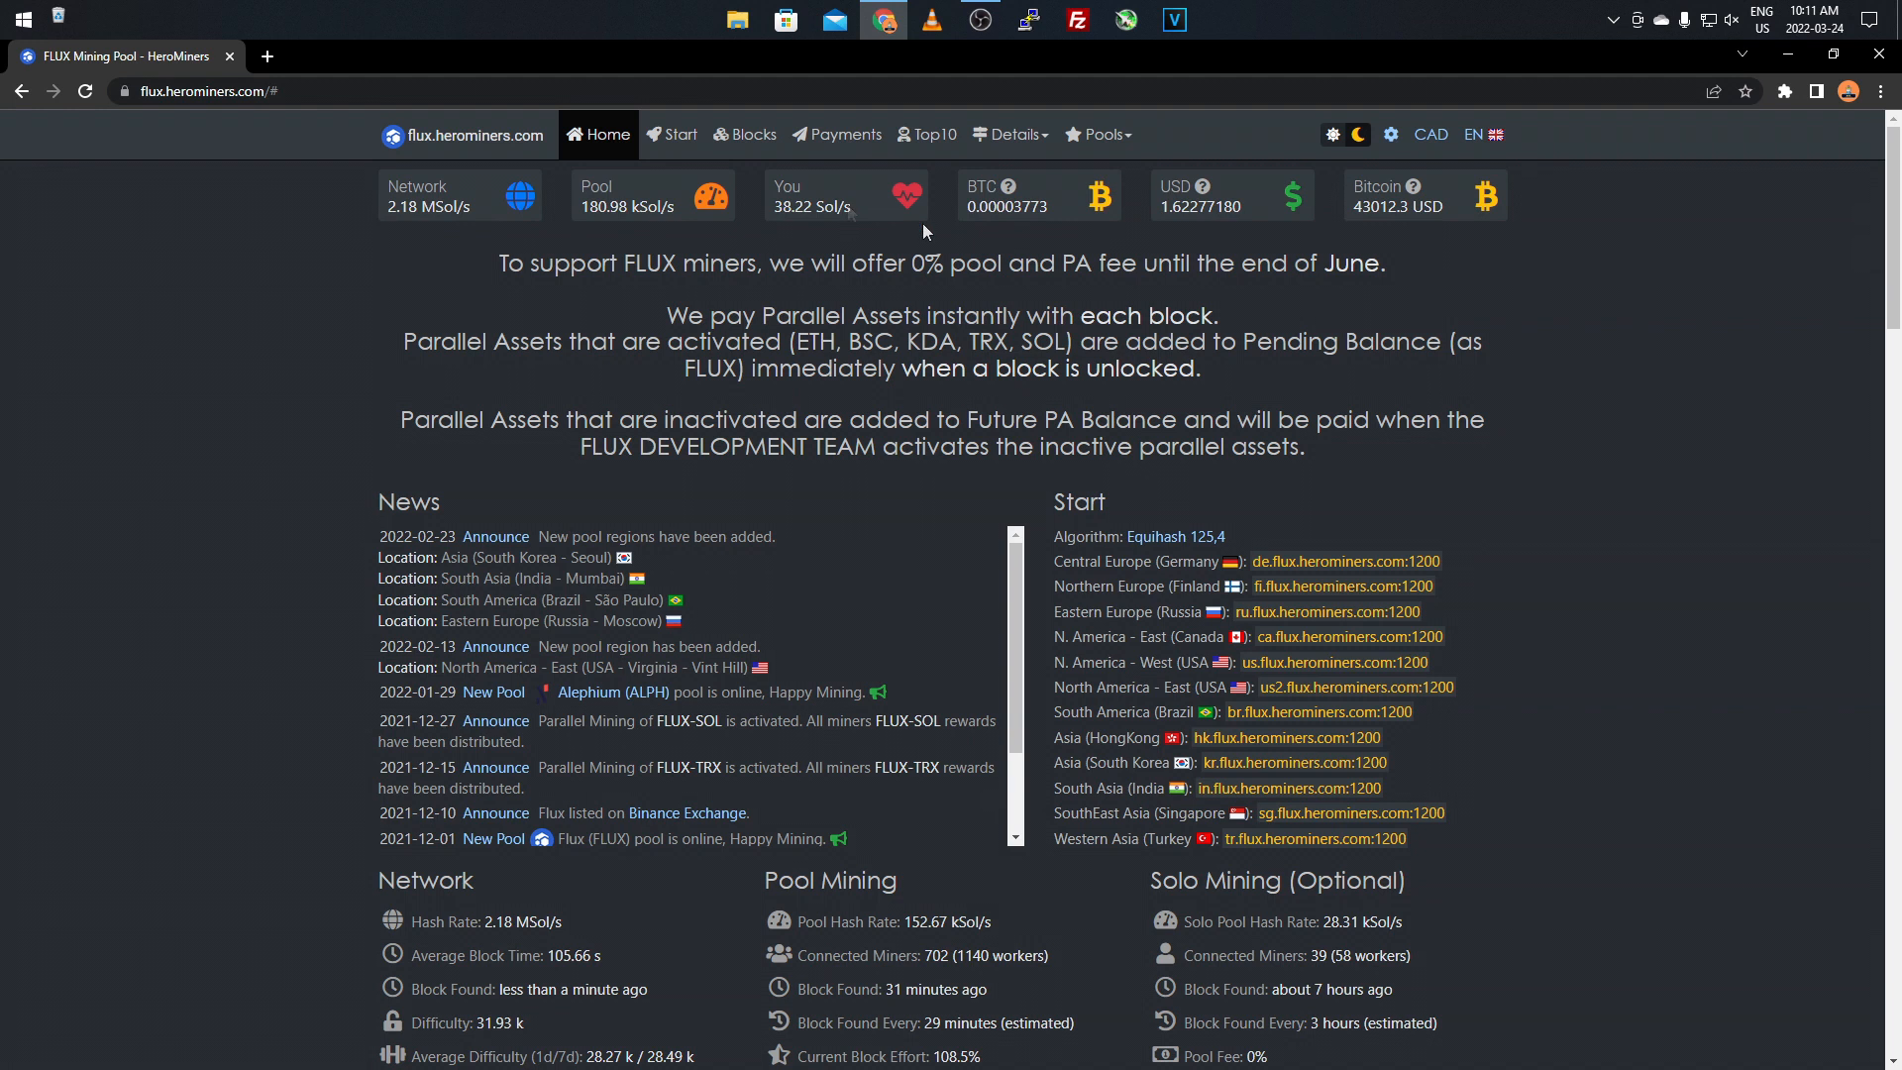
{"action": "mouse_move", "coordinate": [1017, 222]}
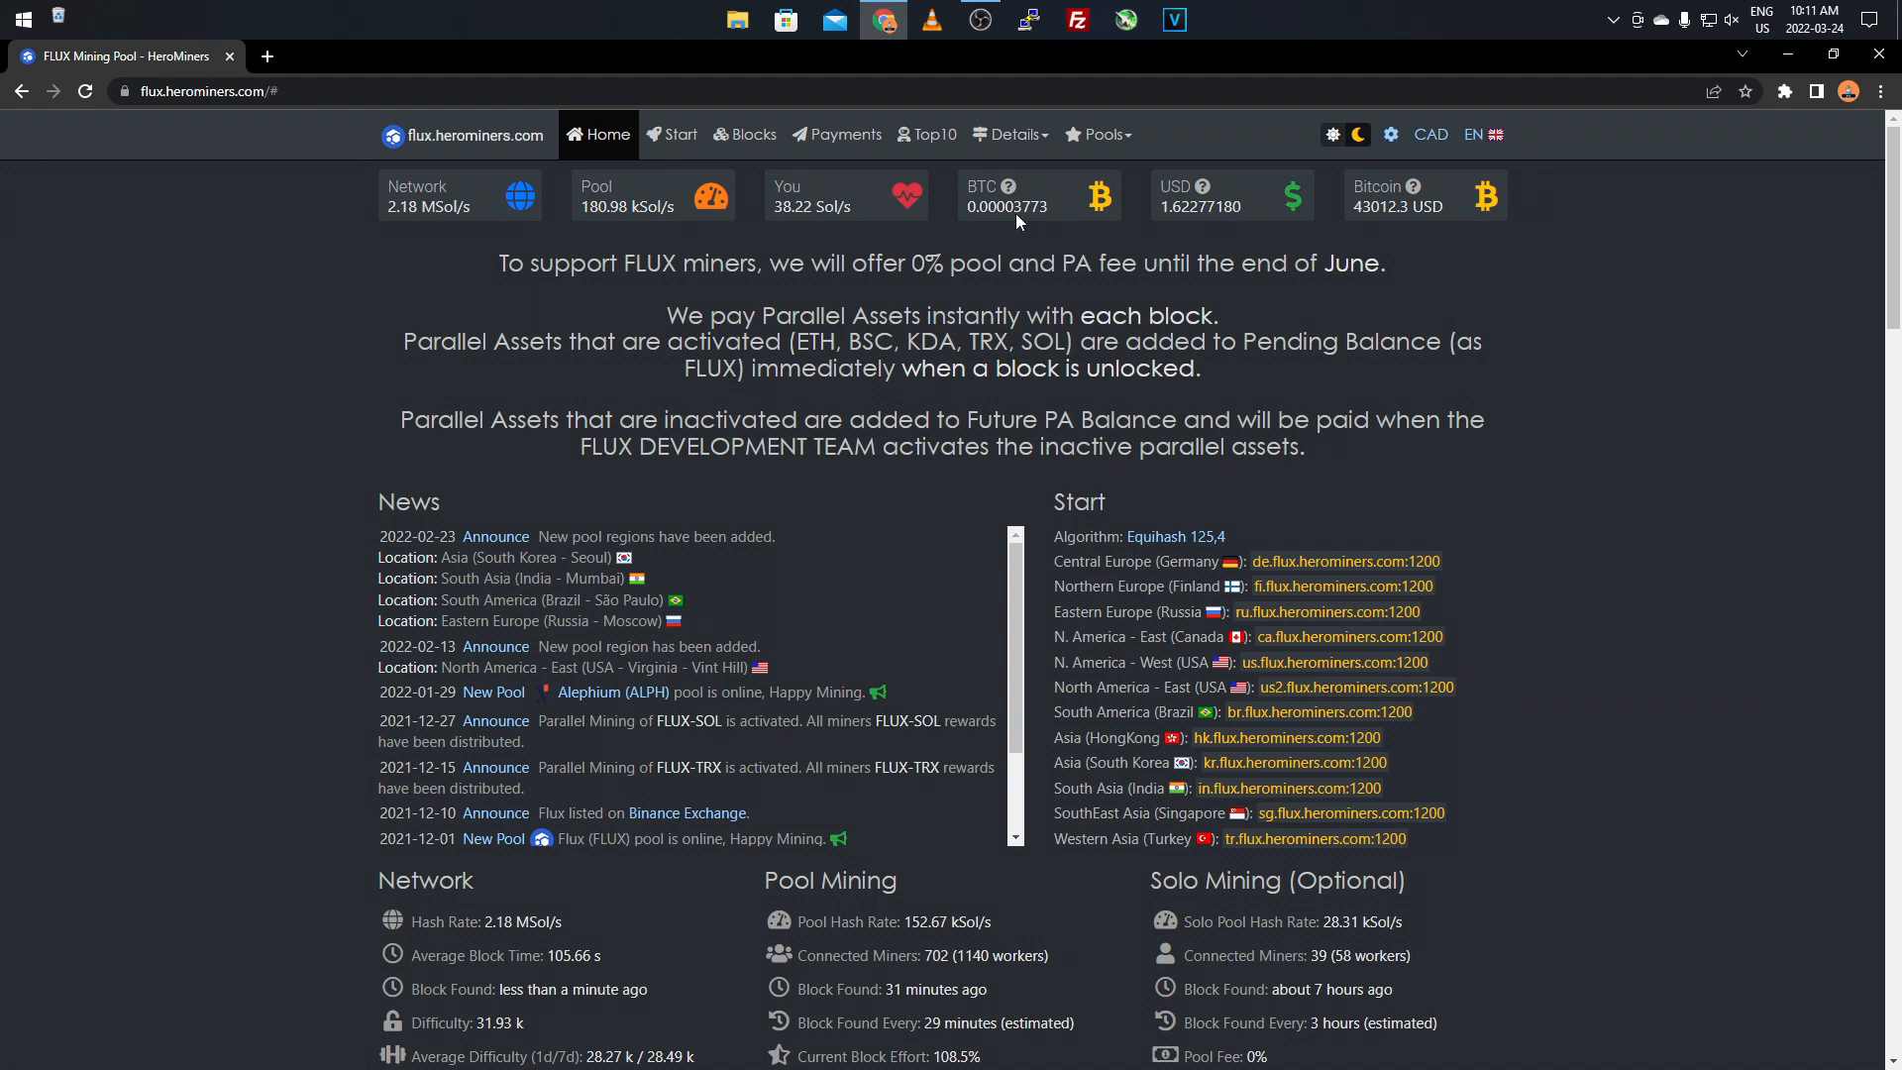
{"action": "mouse_move", "coordinate": [1175, 208]}
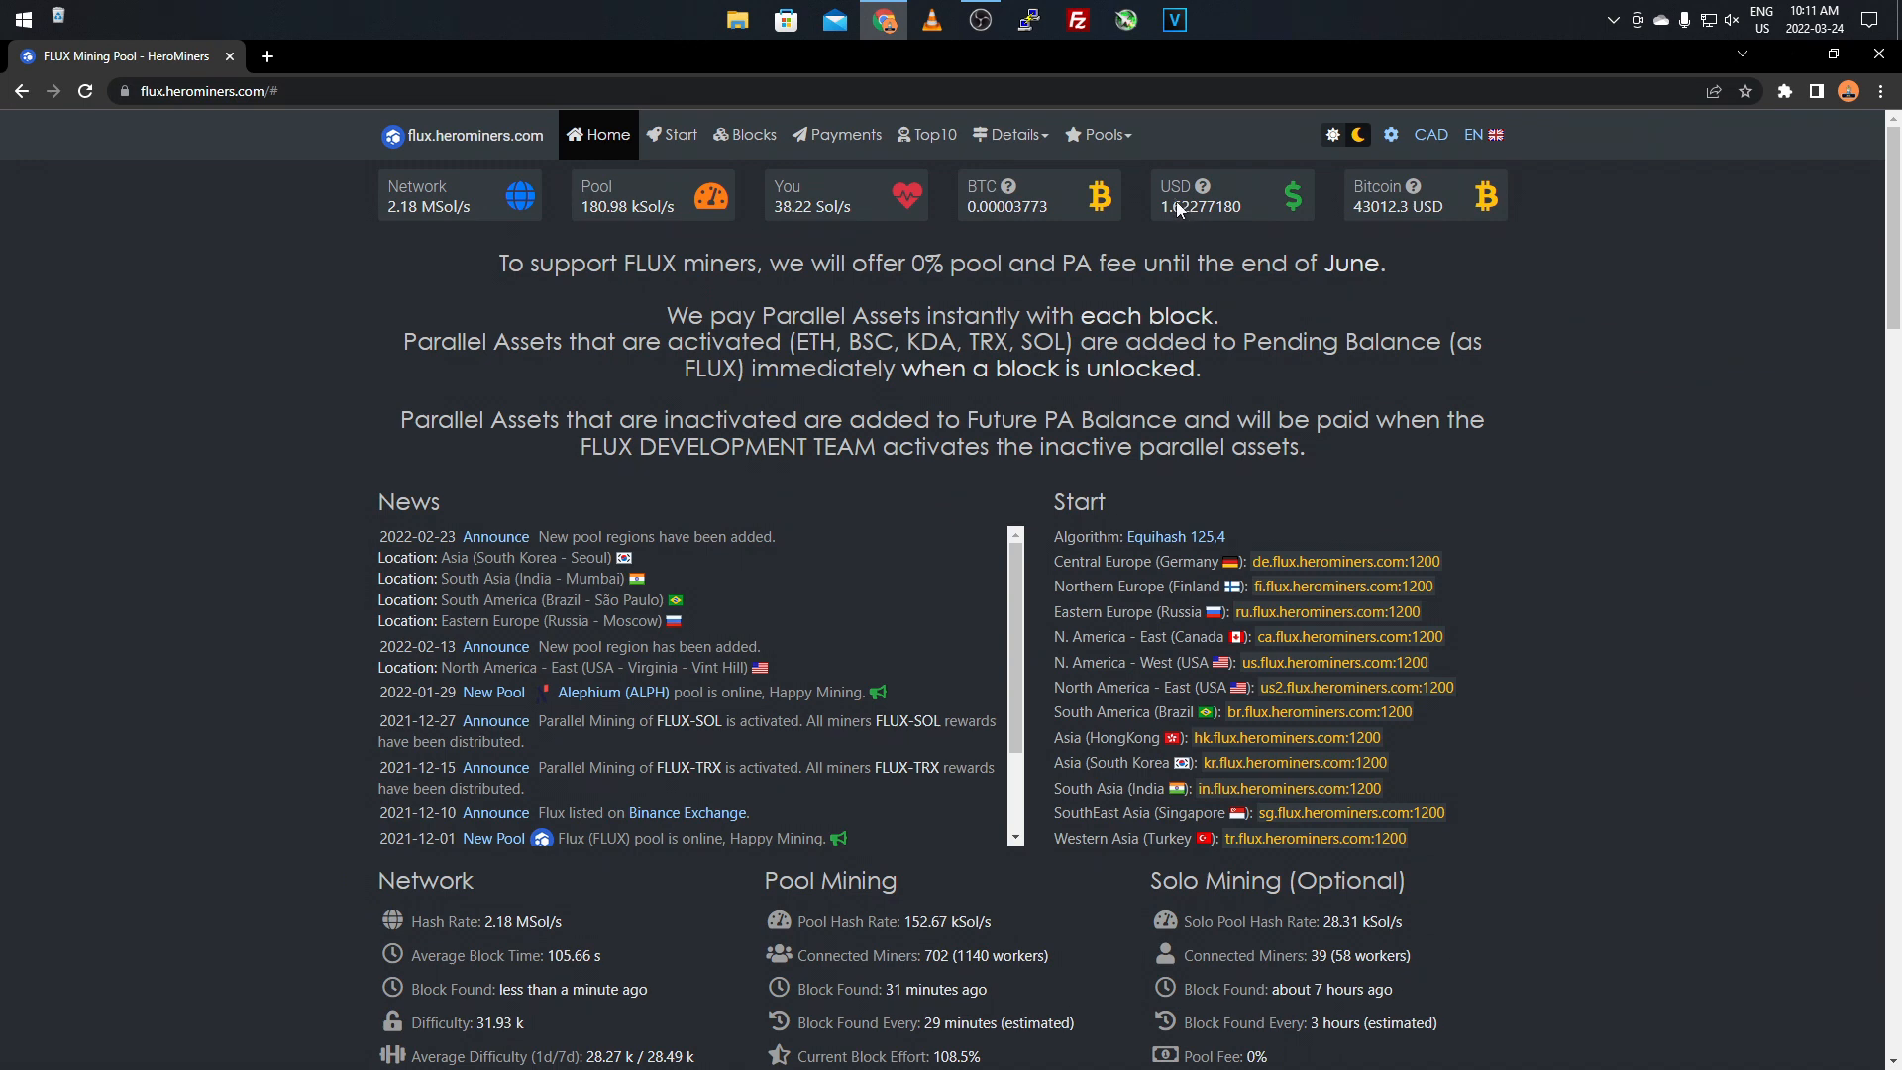
{"action": "mouse_move", "coordinate": [1359, 212]}
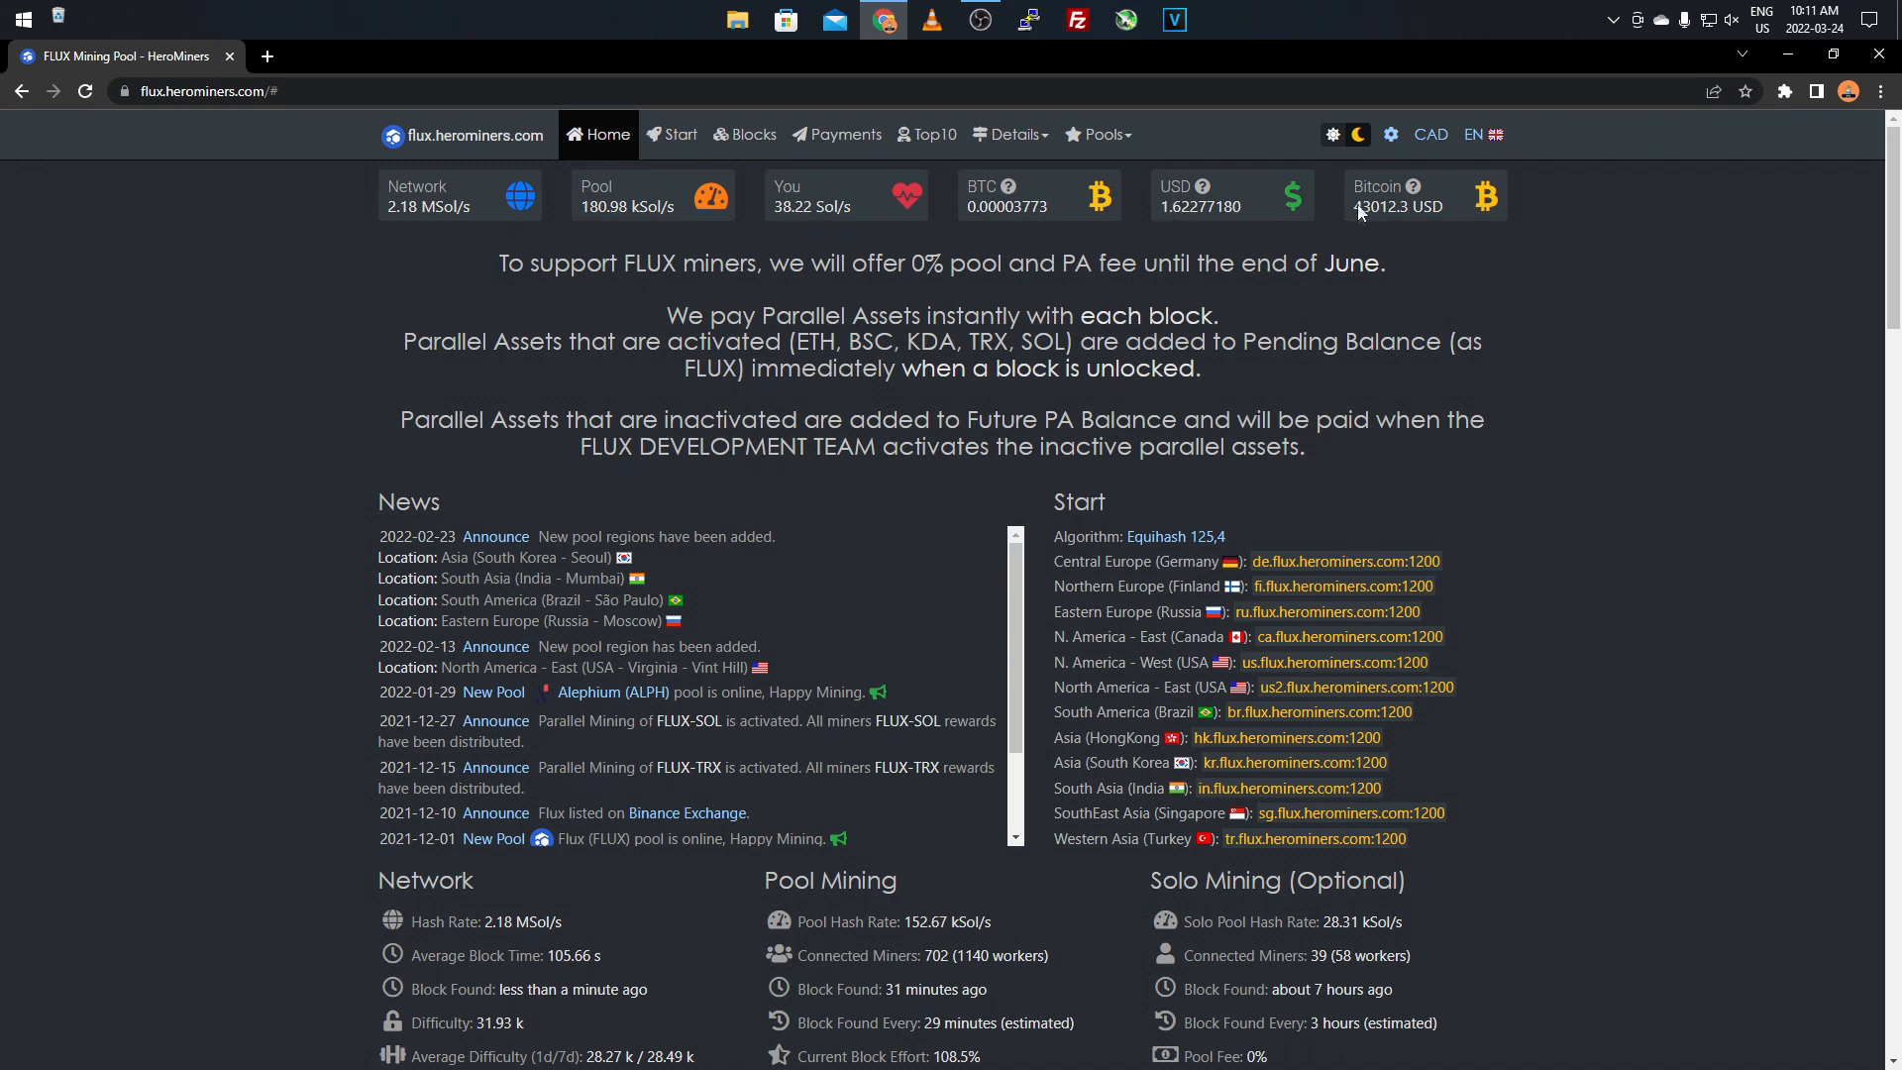
{"action": "mouse_move", "coordinate": [277, 364]}
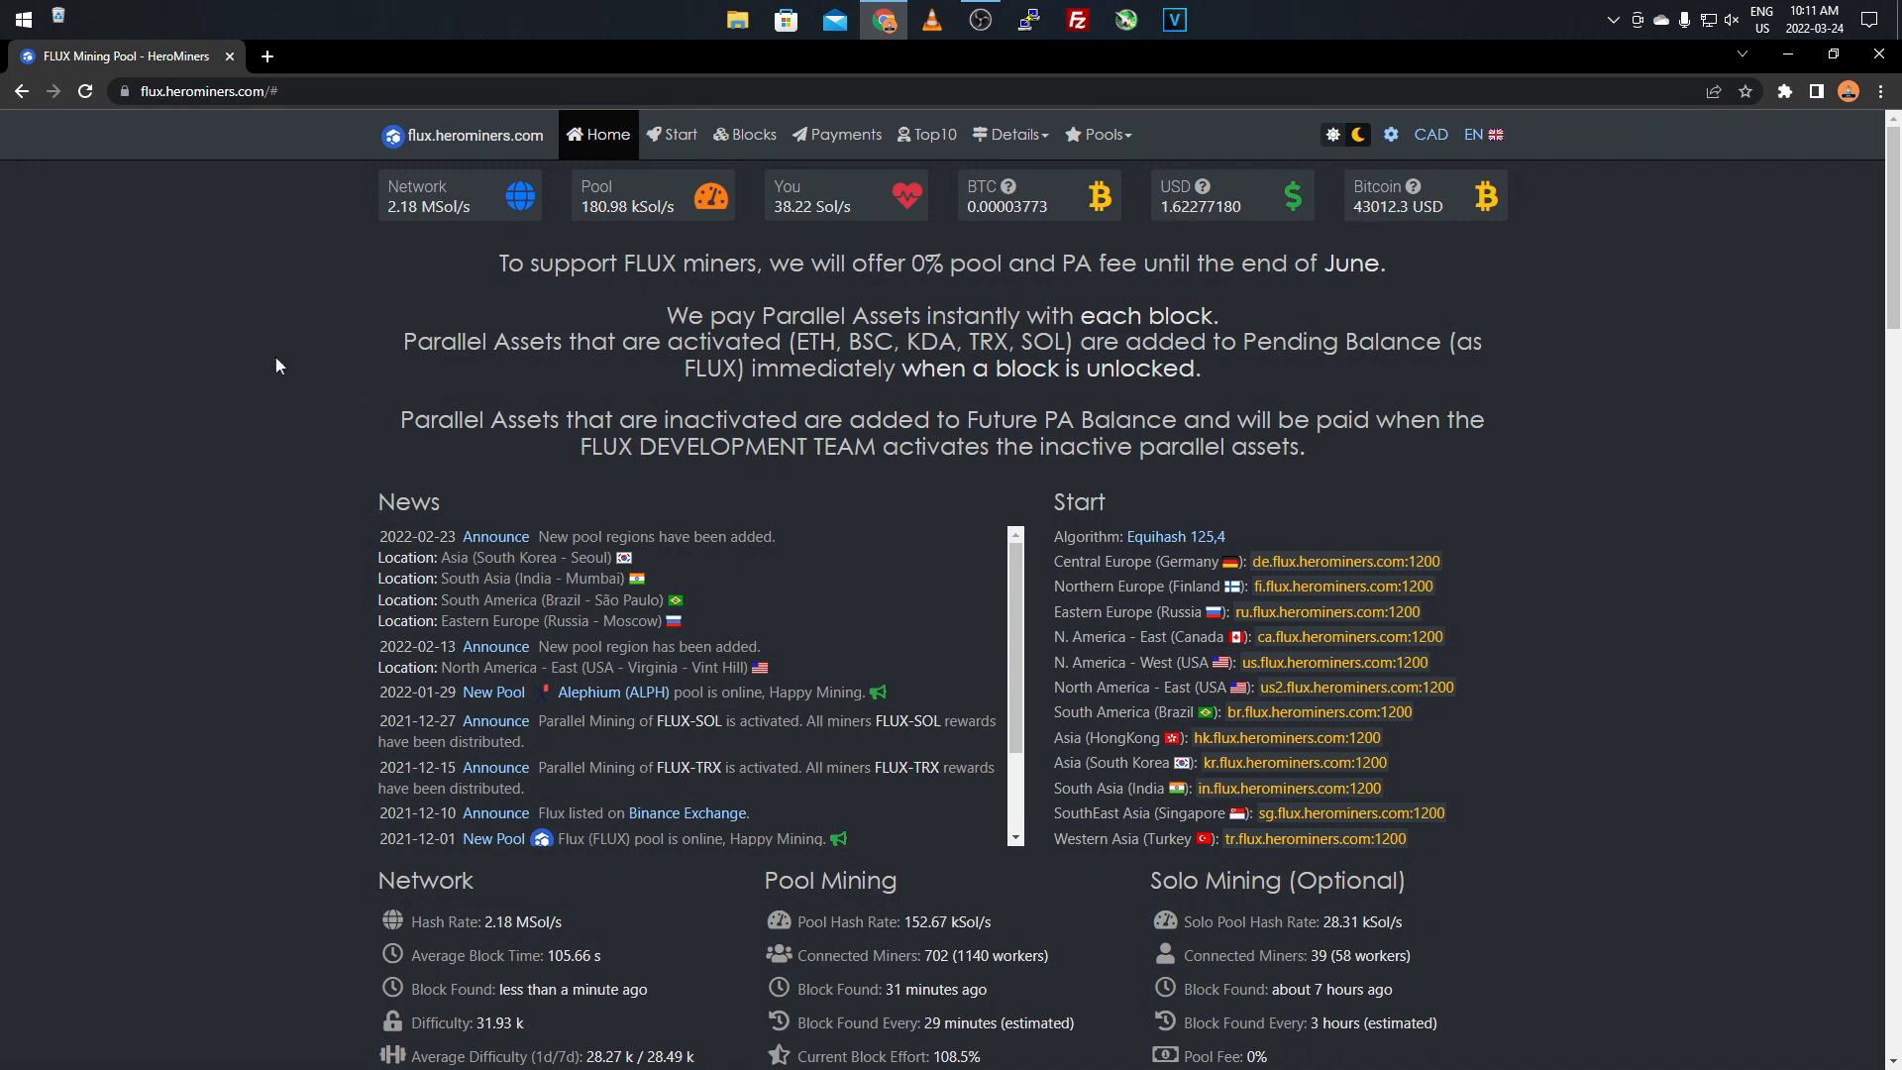
Scroll down past the network, pool and solo statistics to the hash rate, miners and workers charts.
{"action": "scroll", "scroll_direction": "down", "scroll_amount": 3}
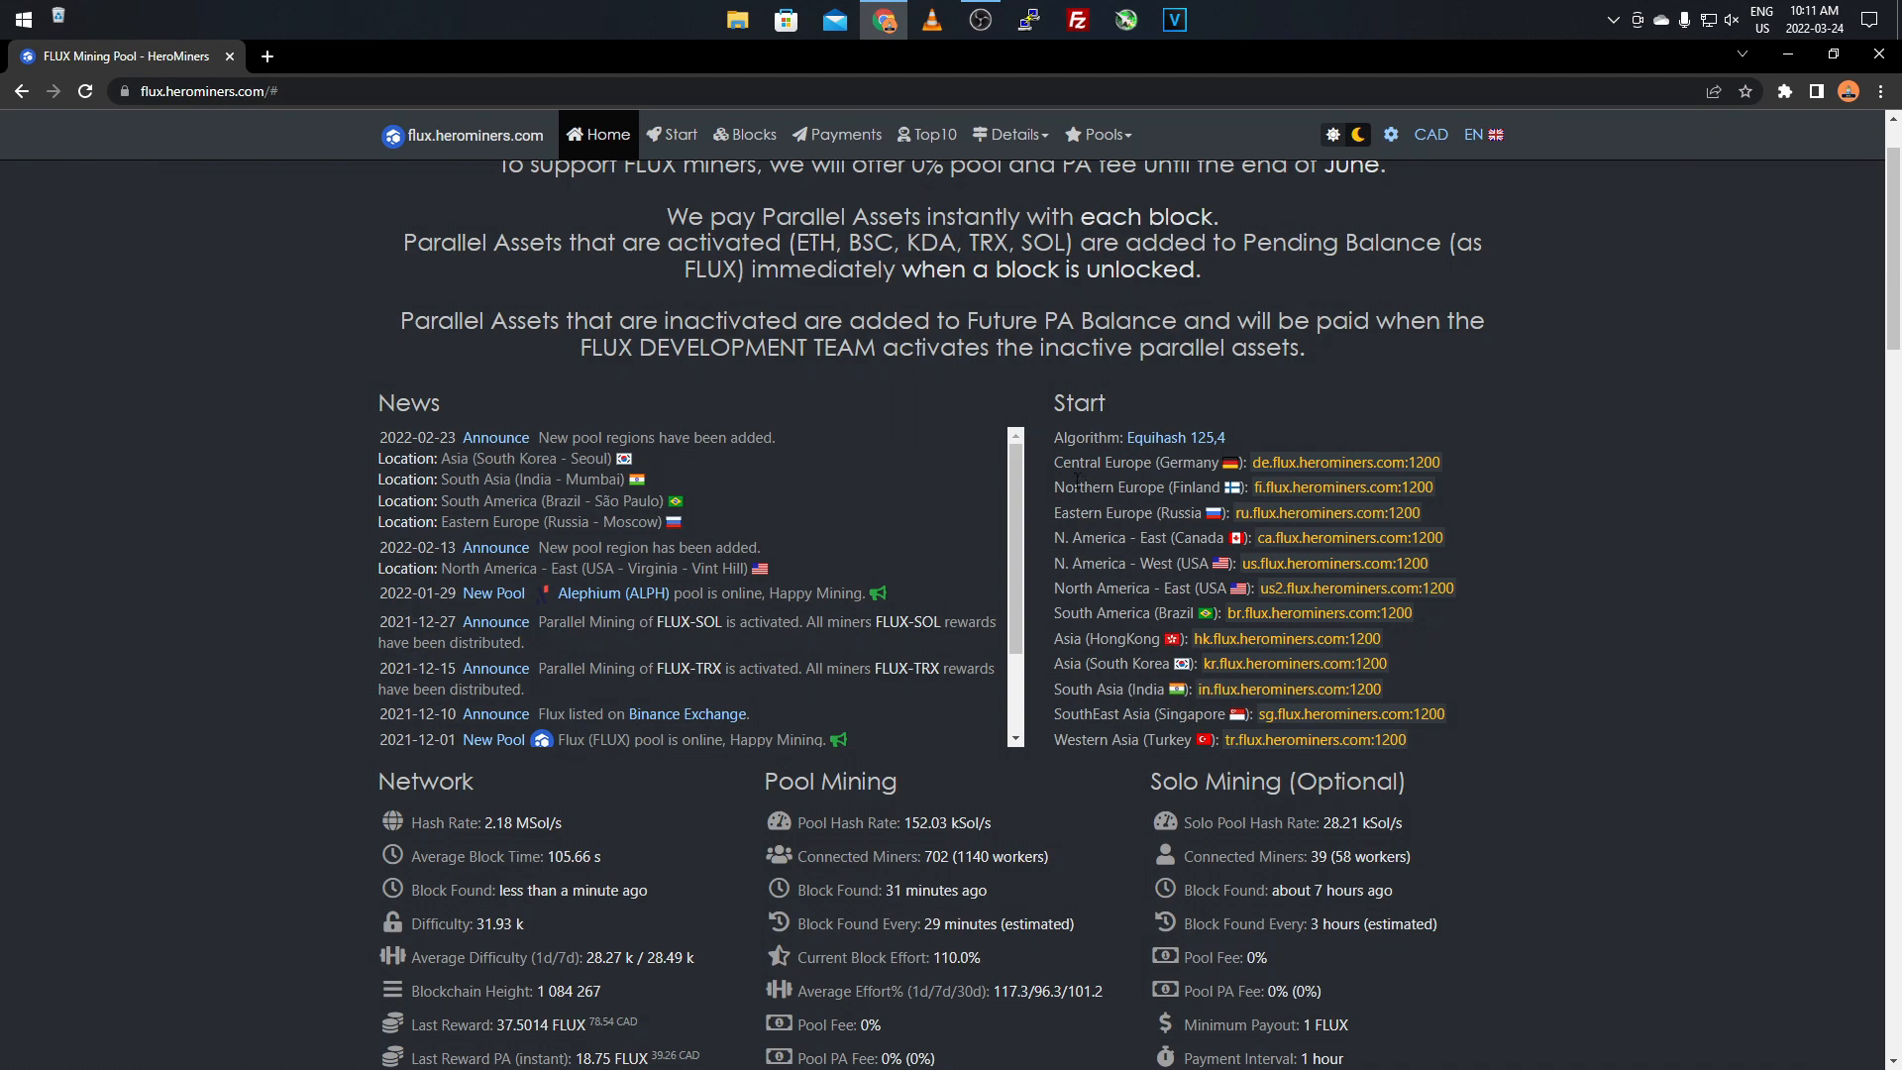
{"action": "scroll", "scroll_direction": "down", "scroll_amount": 3}
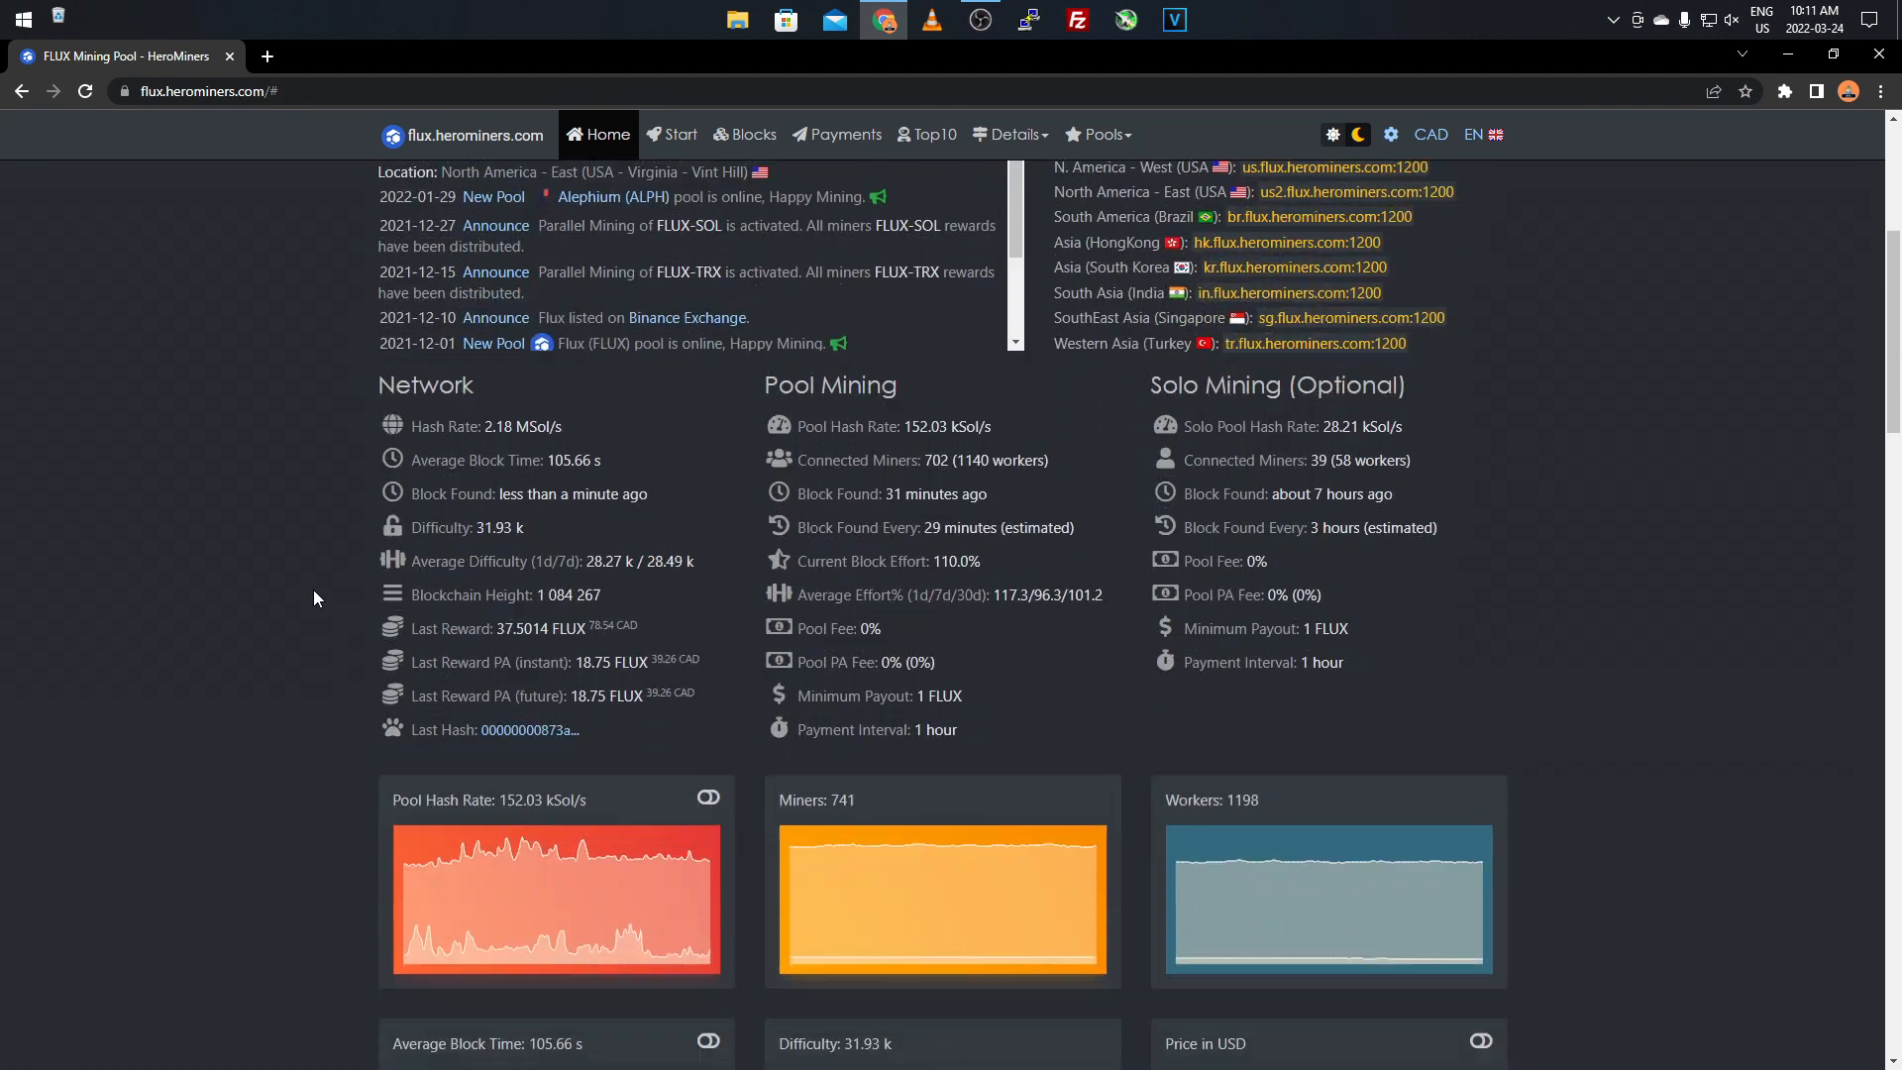
{"action": "mouse_move", "coordinate": [904, 411]}
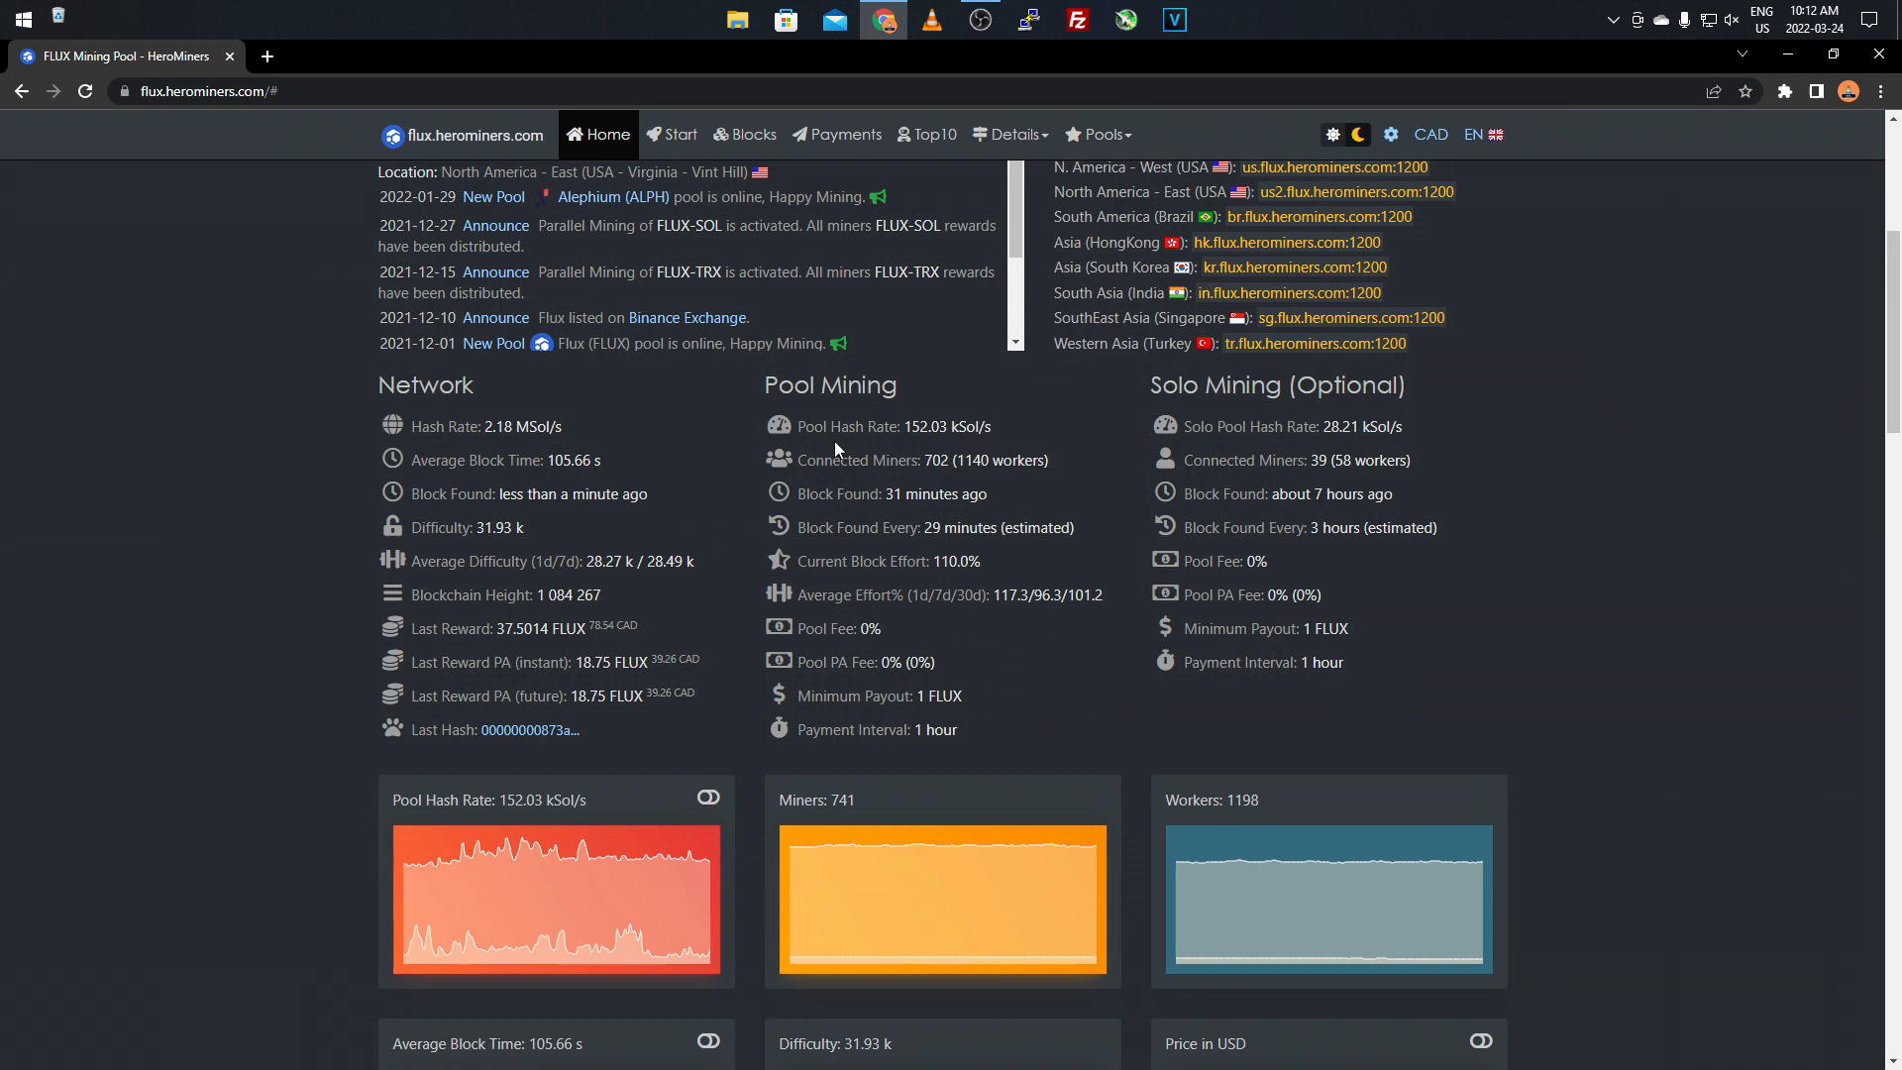
{"action": "mouse_move", "coordinate": [797, 549]}
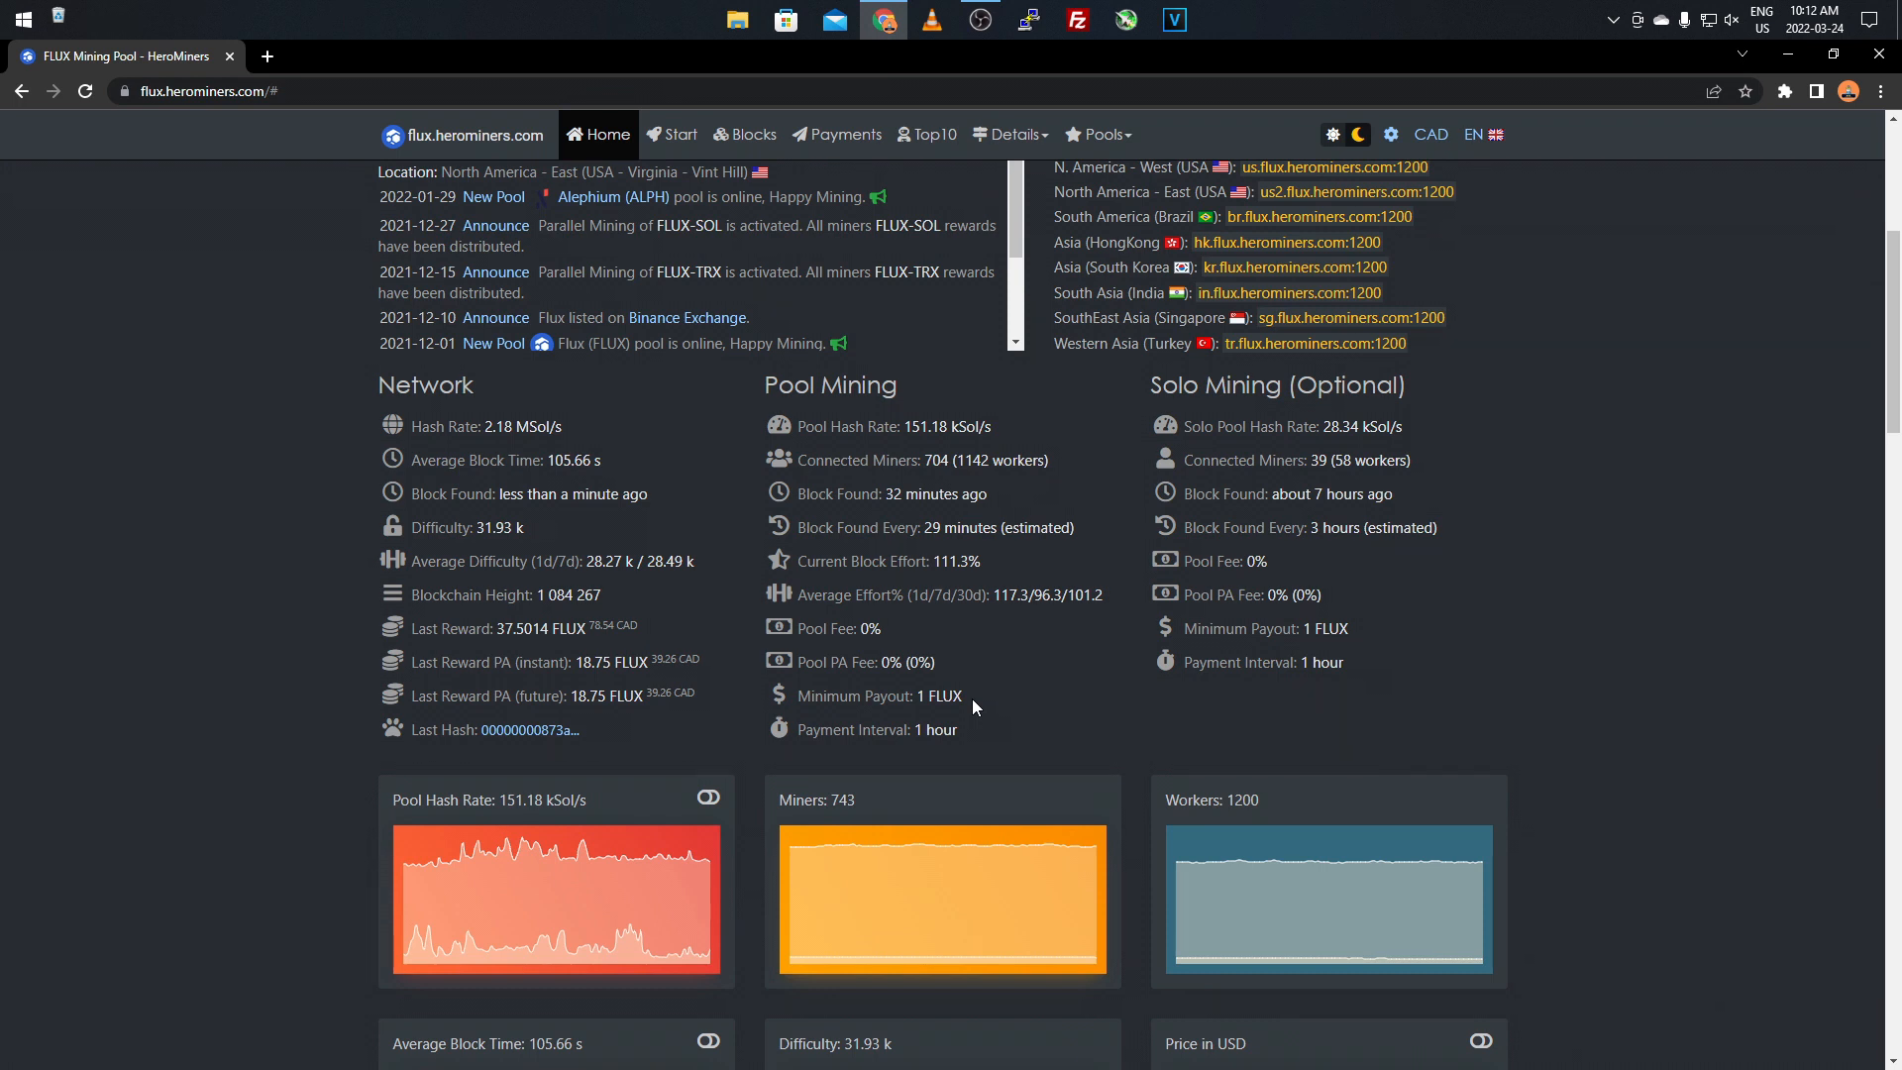
{"action": "mouse_move", "coordinate": [948, 693]}
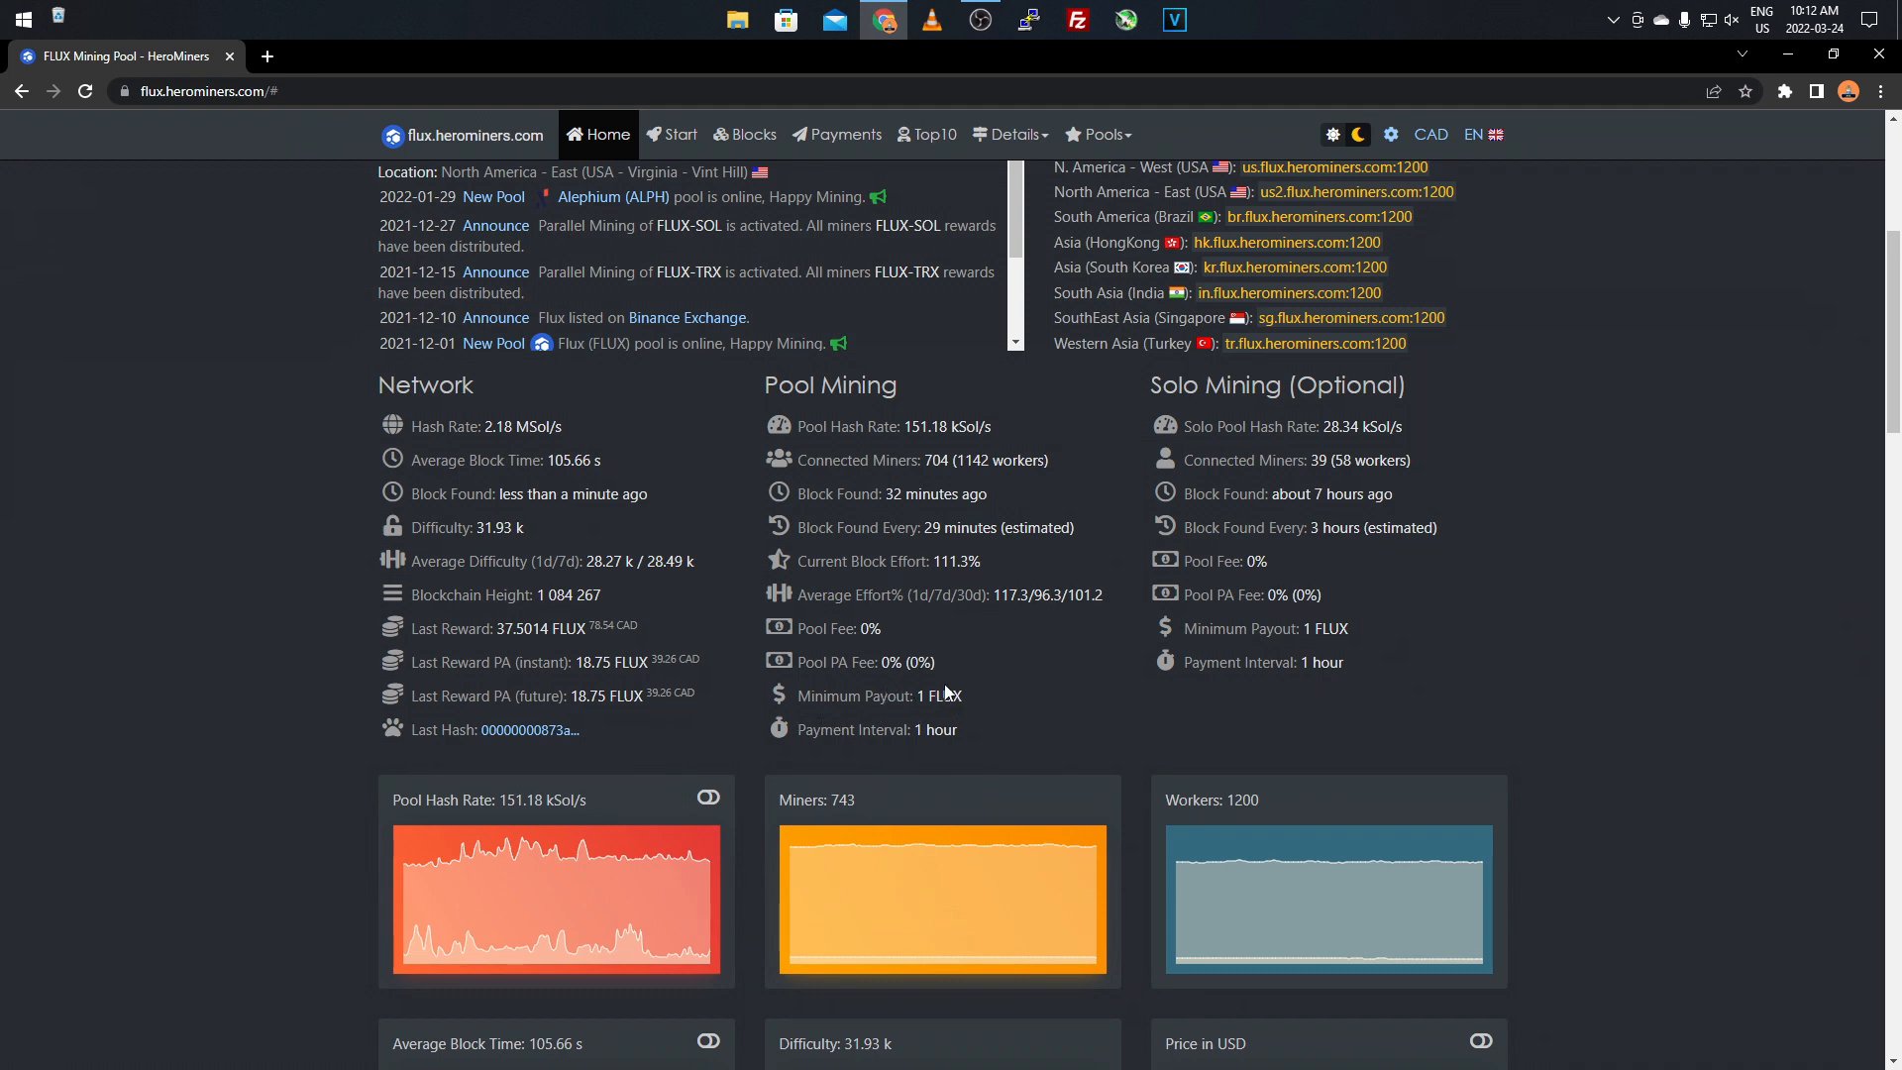
{"action": "mouse_move", "coordinate": [1198, 415]}
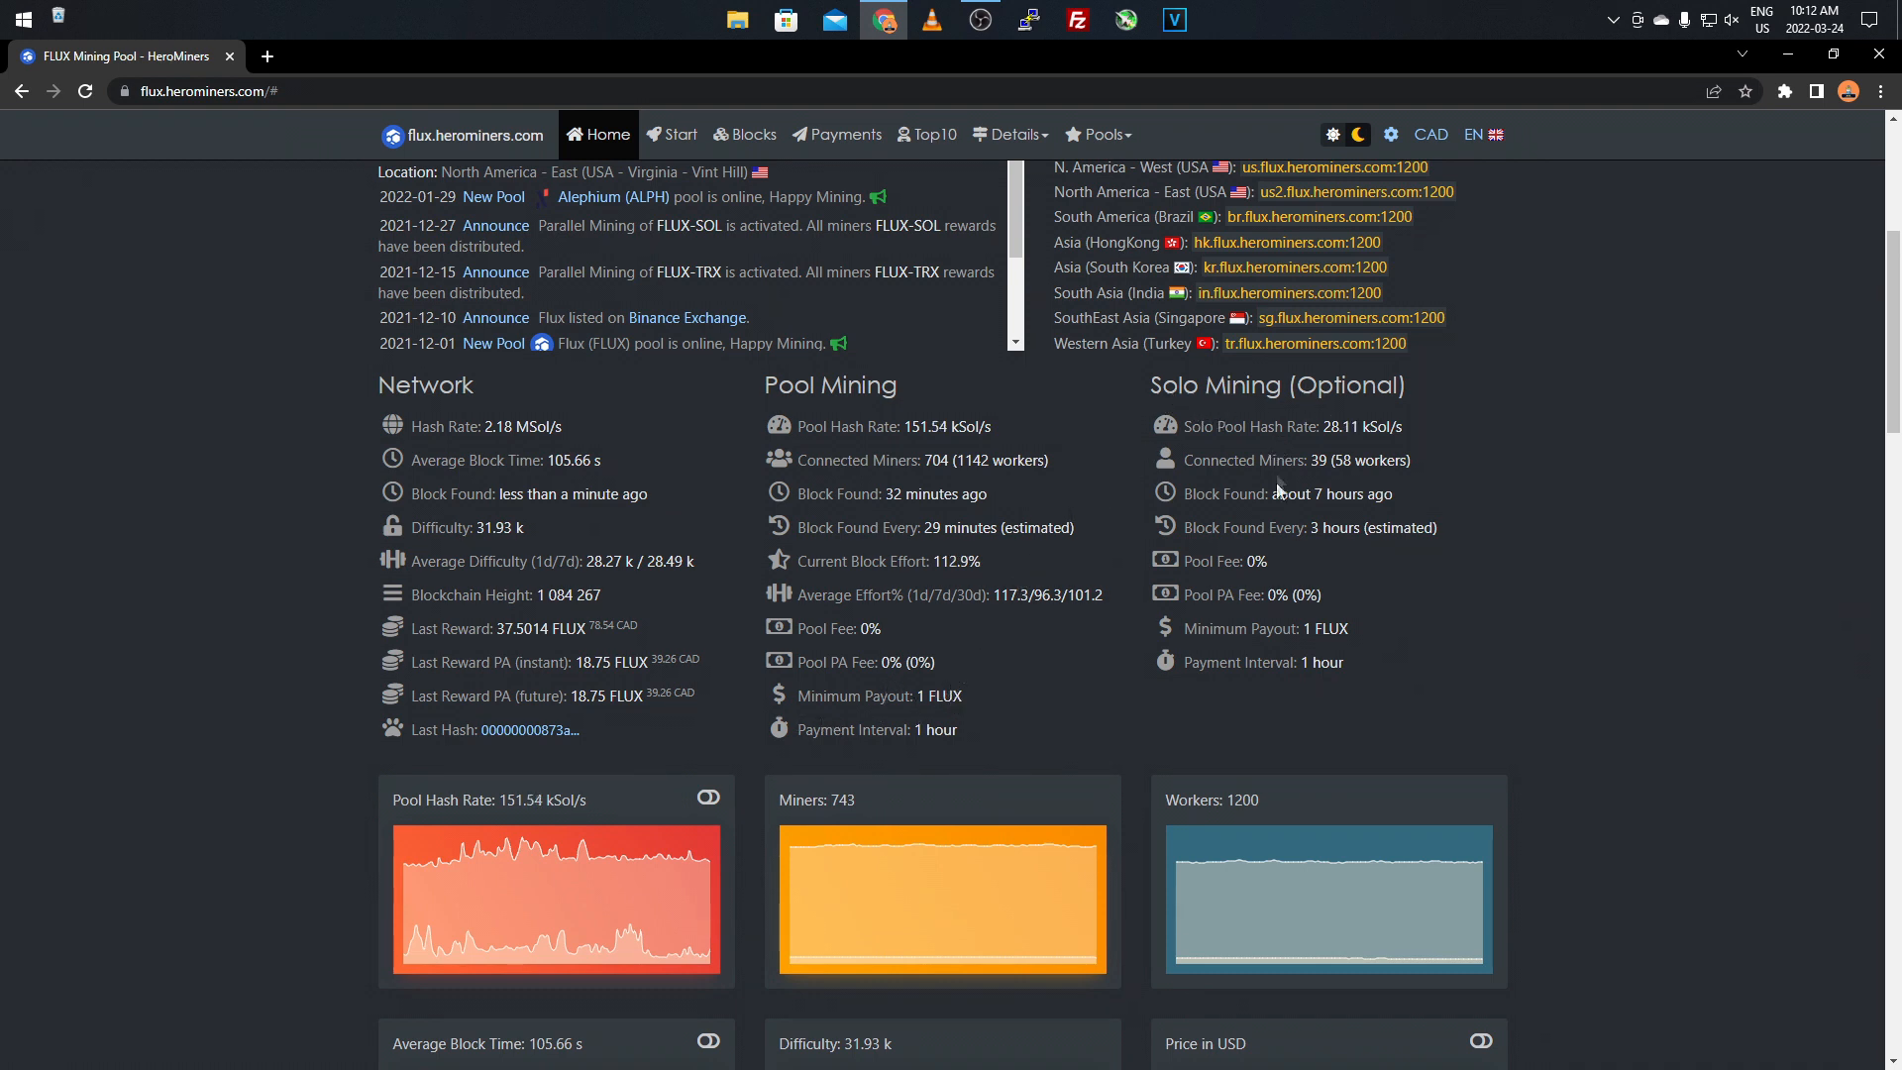
{"action": "mouse_move", "coordinate": [1193, 610]}
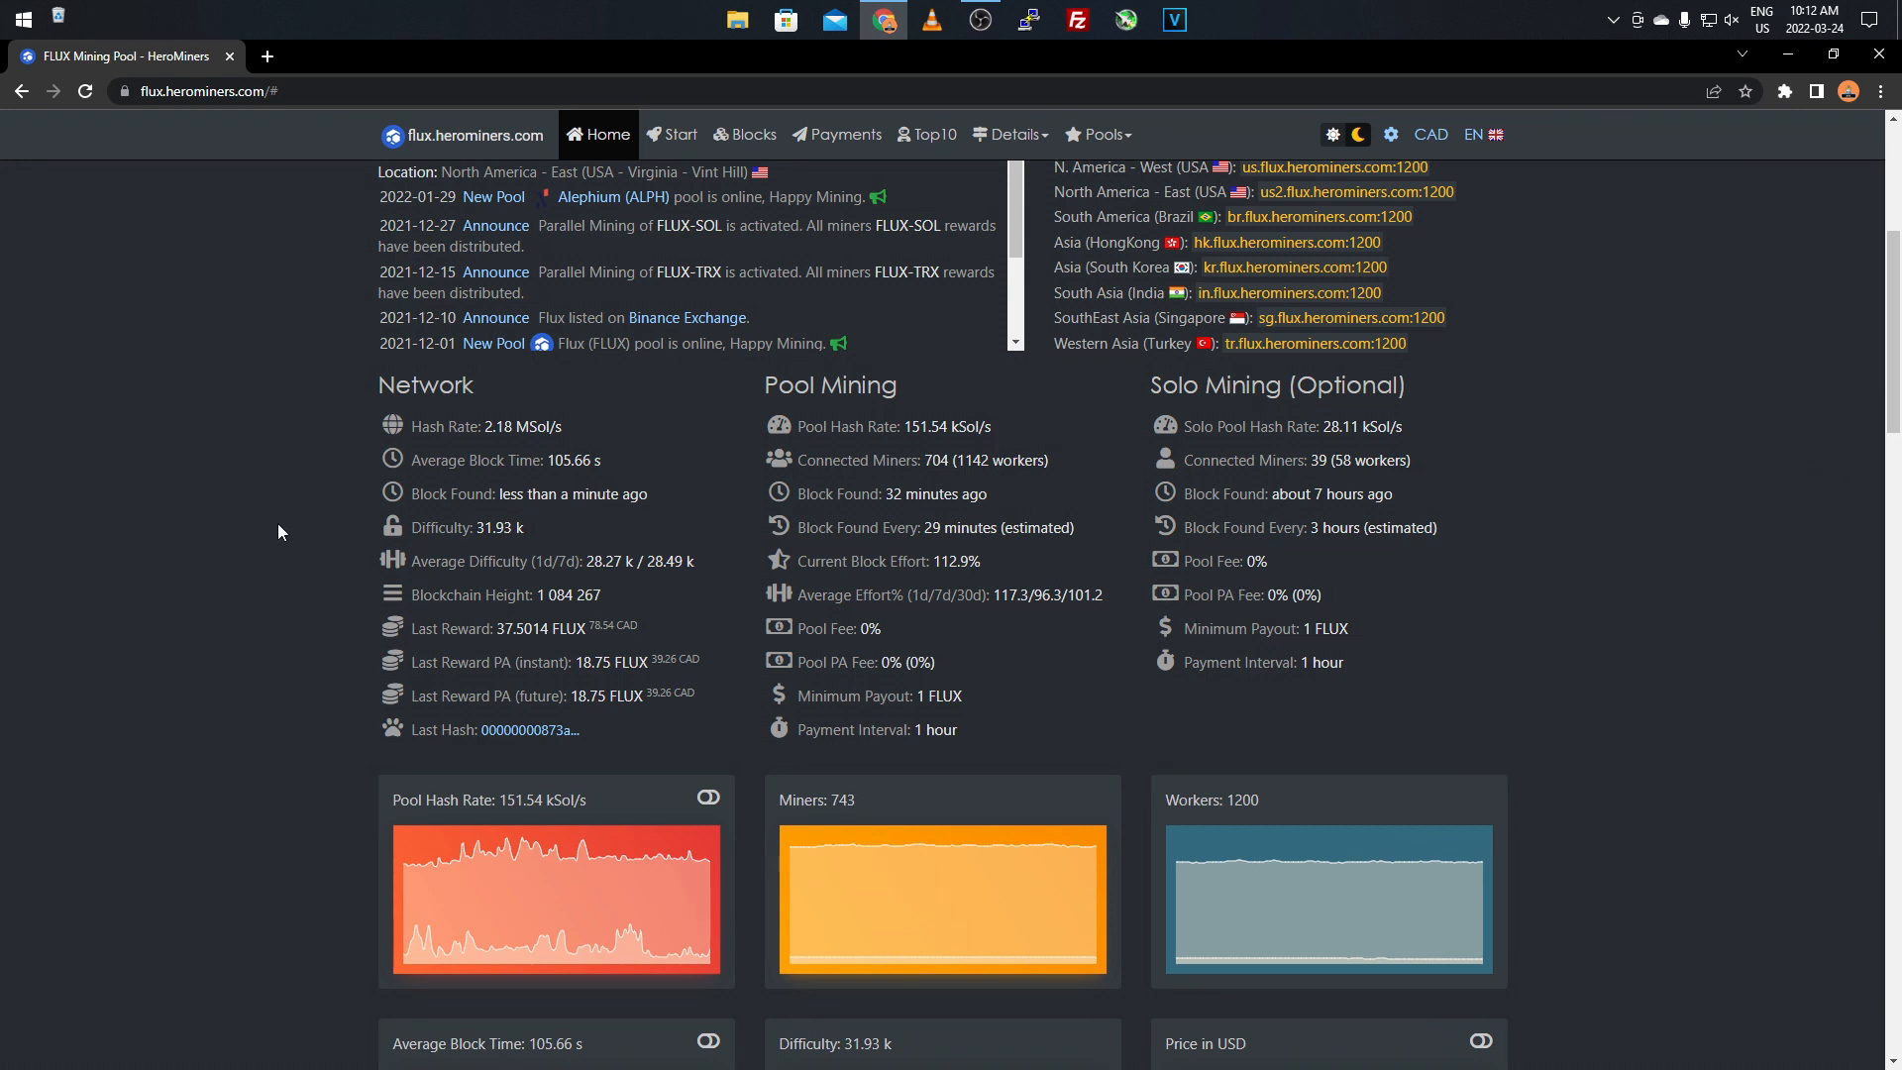
{"action": "scroll", "scroll_direction": "down", "scroll_amount": 3}
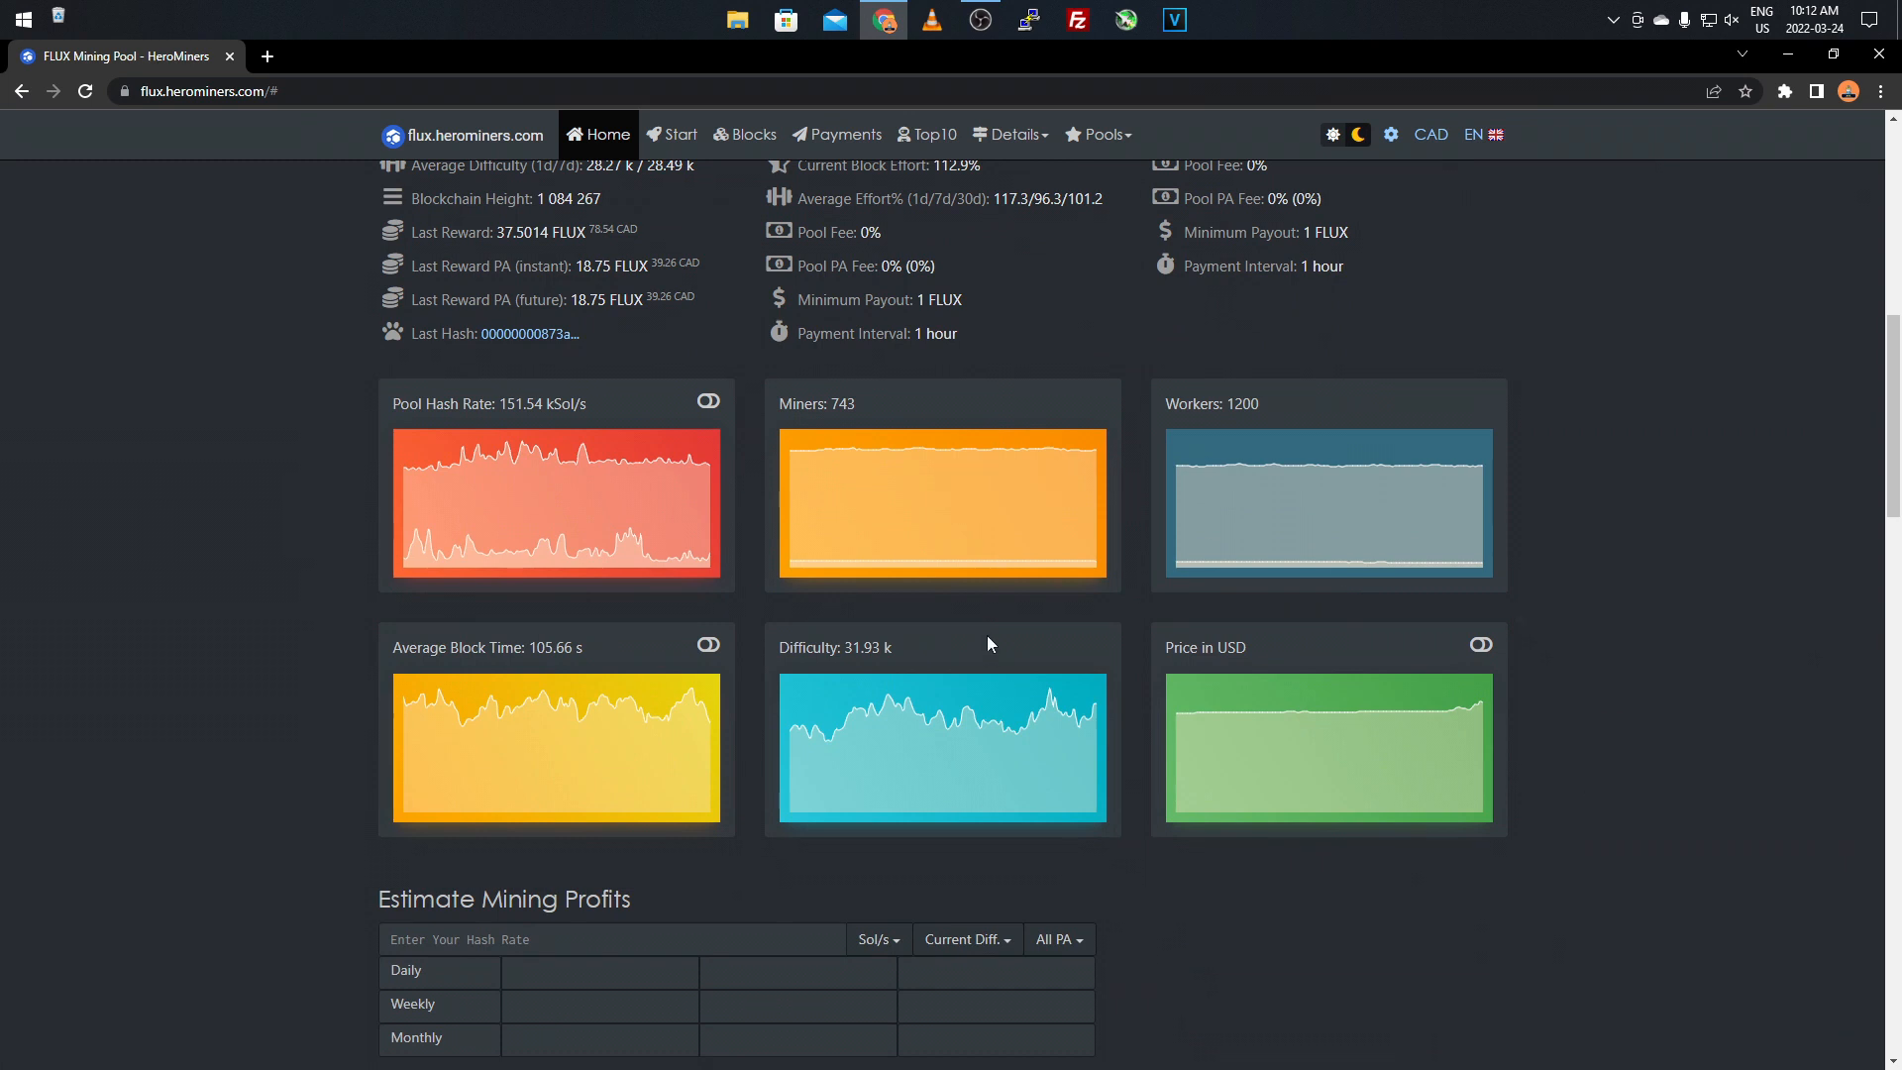
{"action": "scroll", "scroll_direction": "down", "scroll_amount": 3}
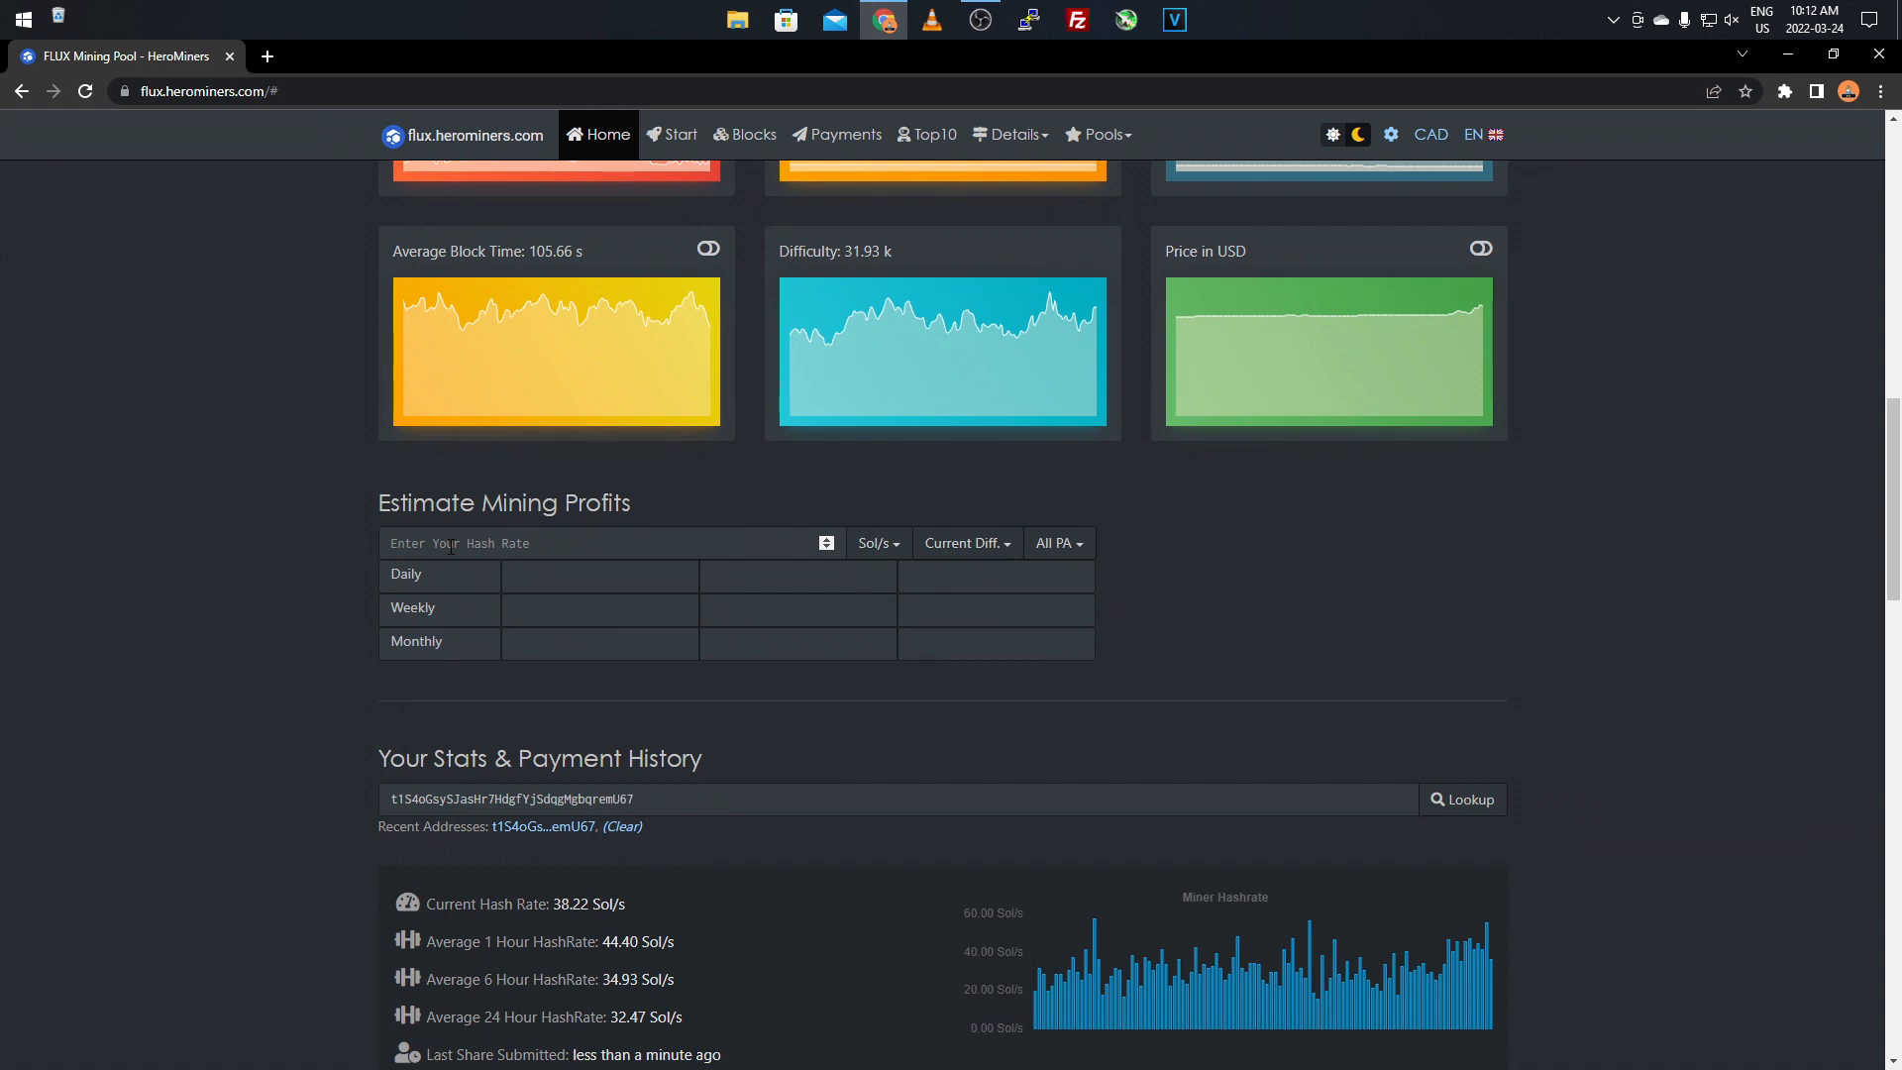
{"action": "mouse_move", "coordinate": [565, 638]}
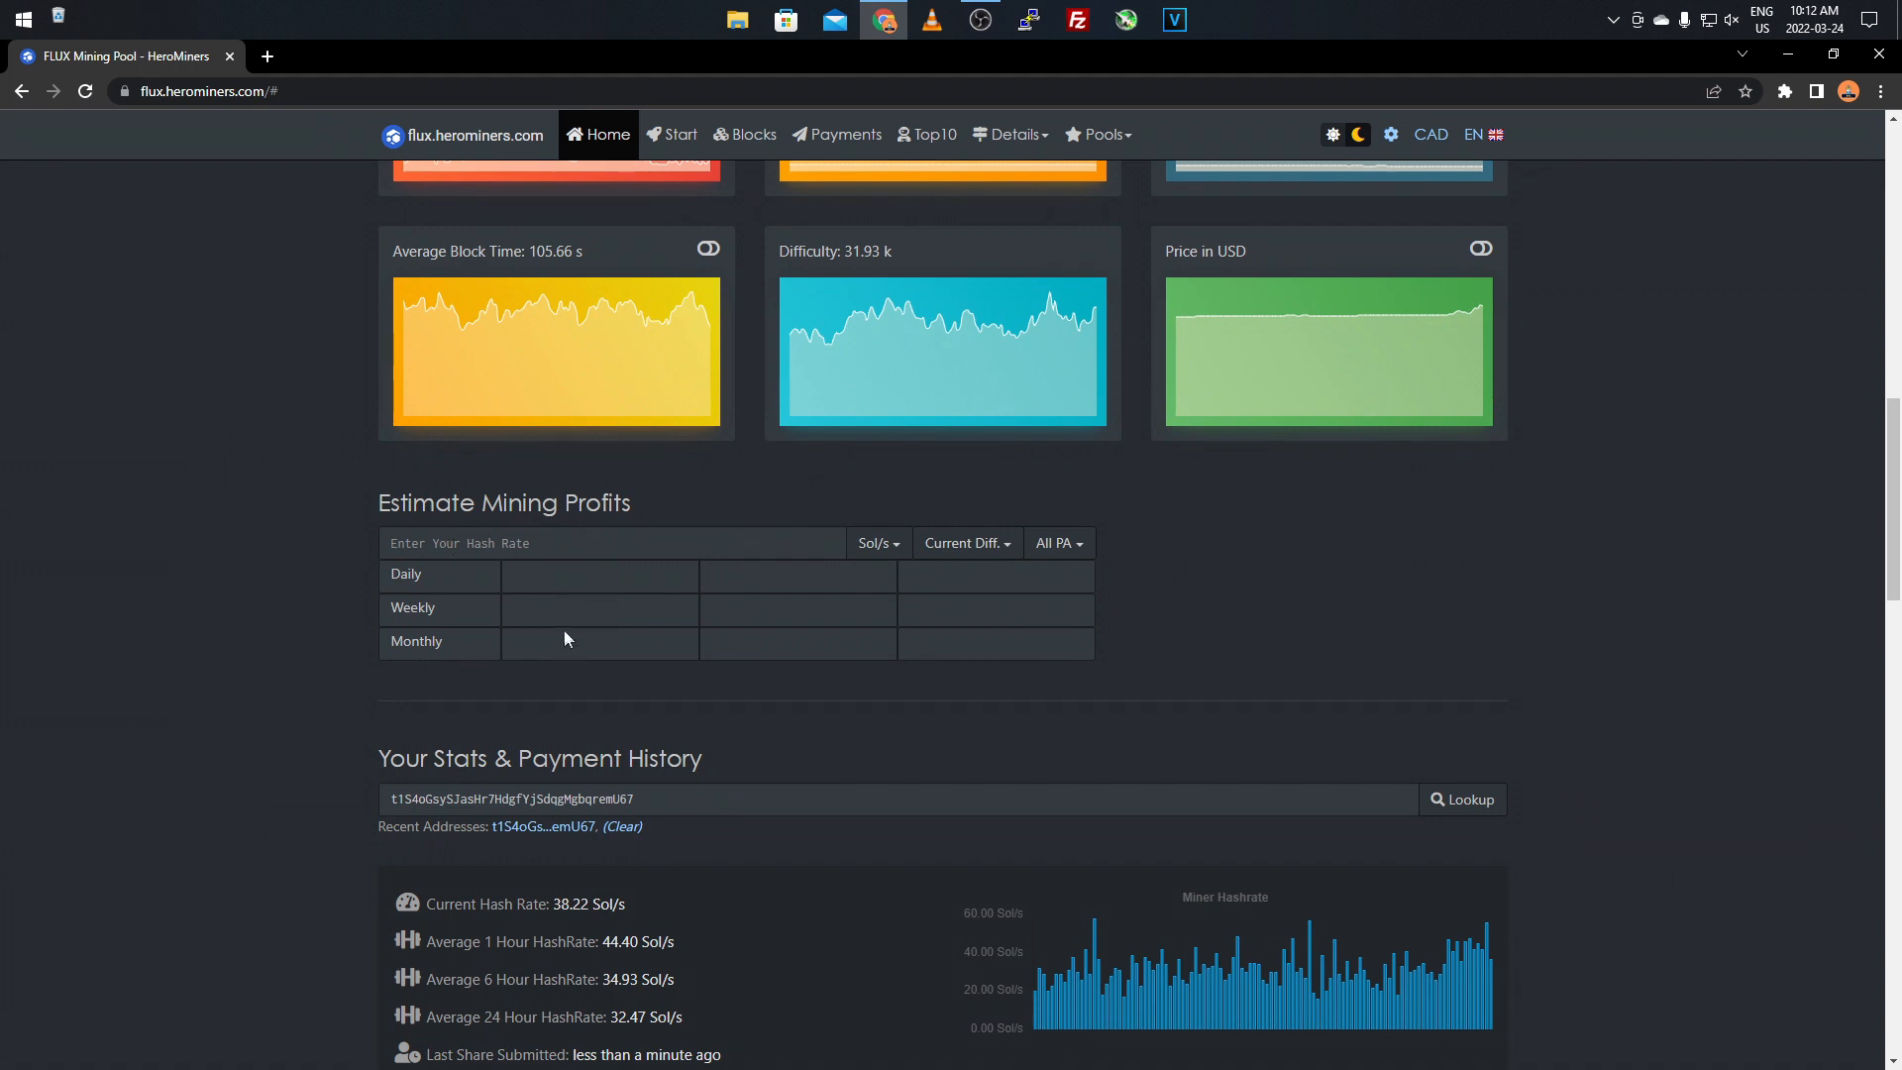
{"action": "left_click", "coordinate": [607, 543]}
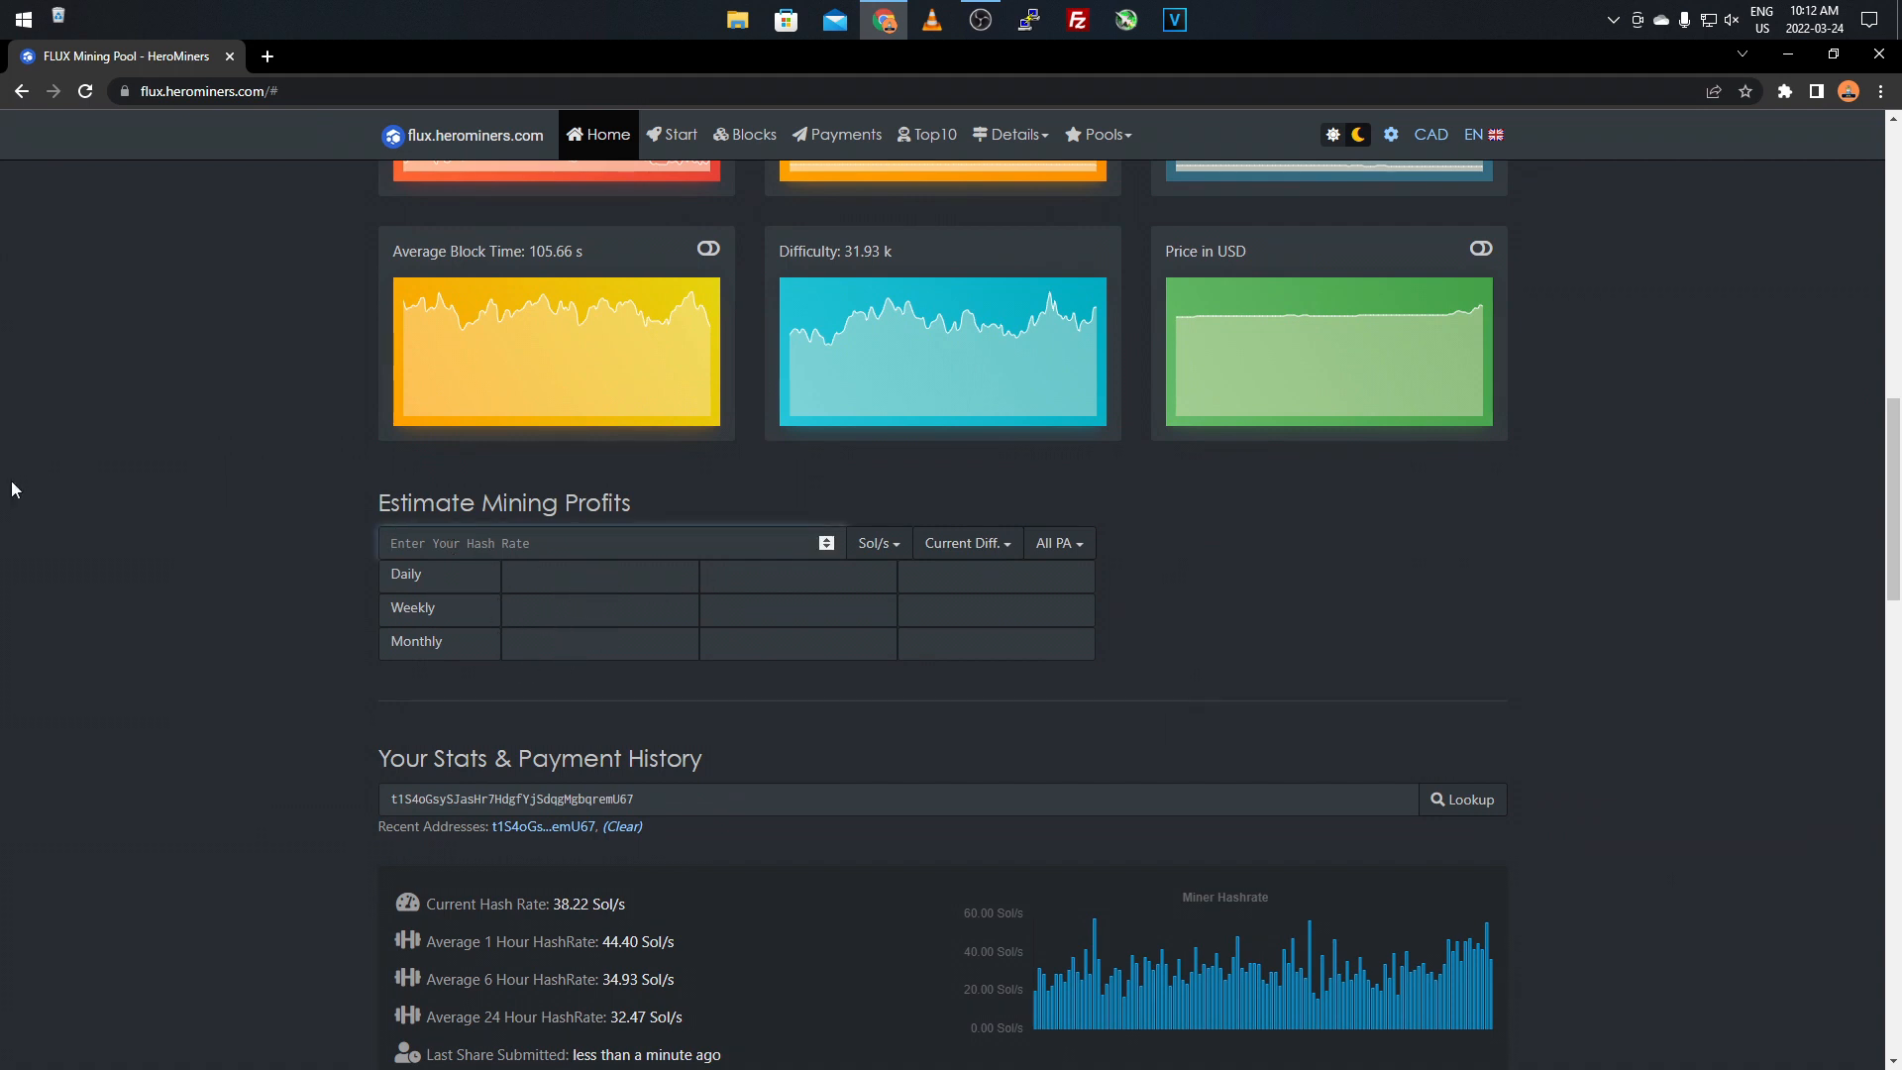
{"action": "type", "text": "40"}
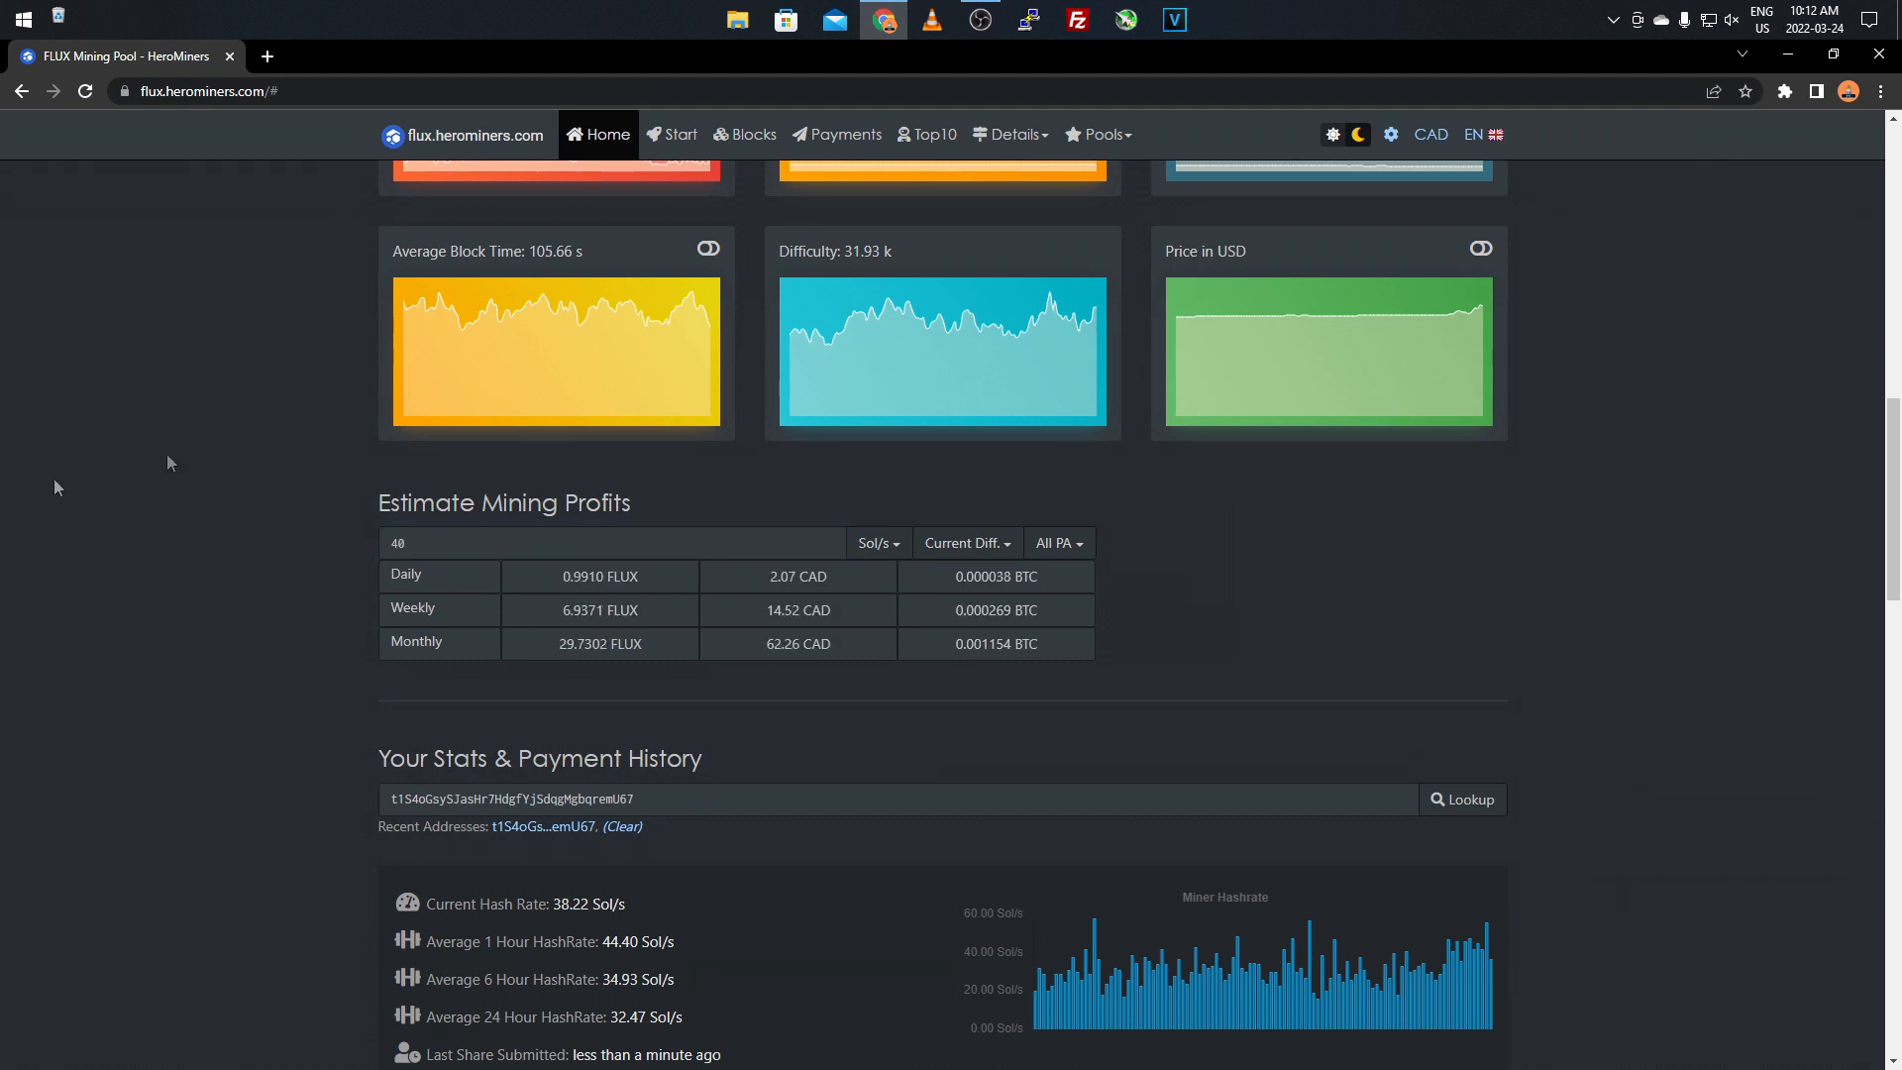
{"action": "mouse_move", "coordinate": [1430, 133]}
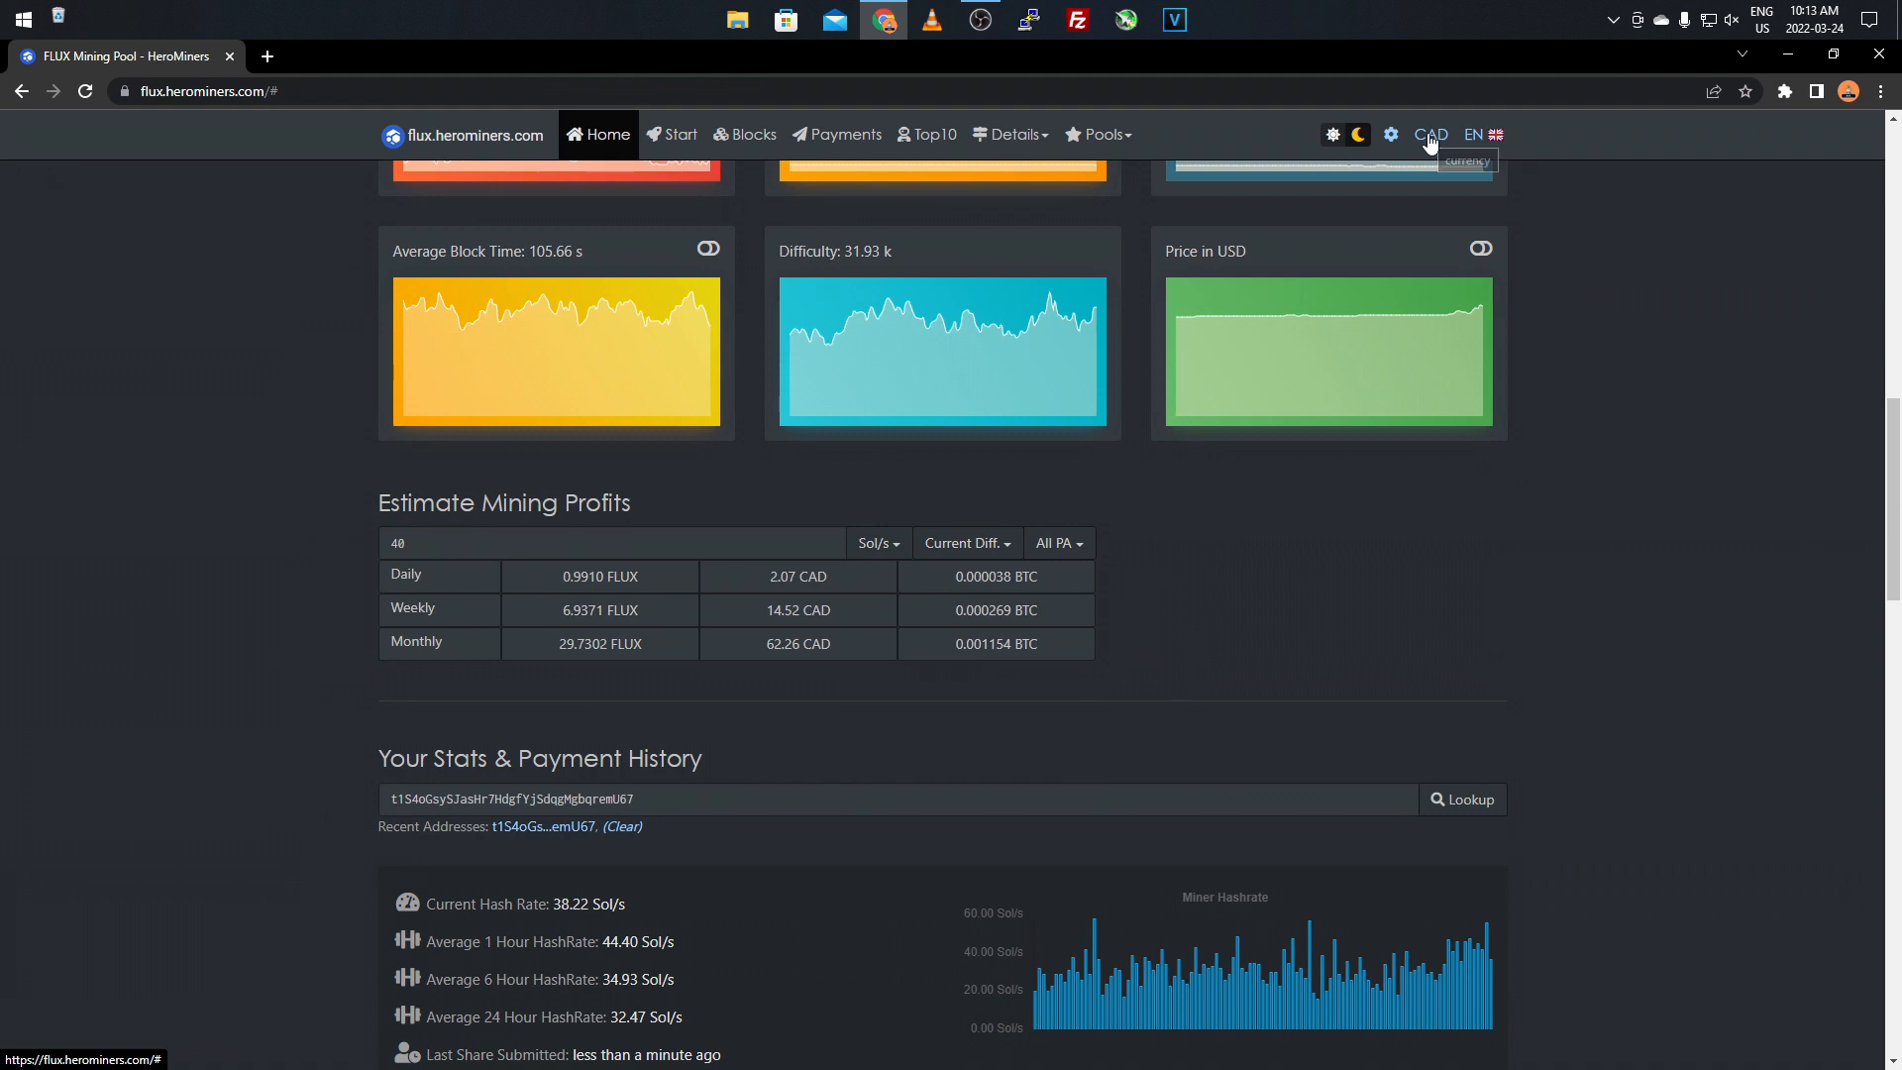
{"action": "mouse_move", "coordinate": [1537, 283]}
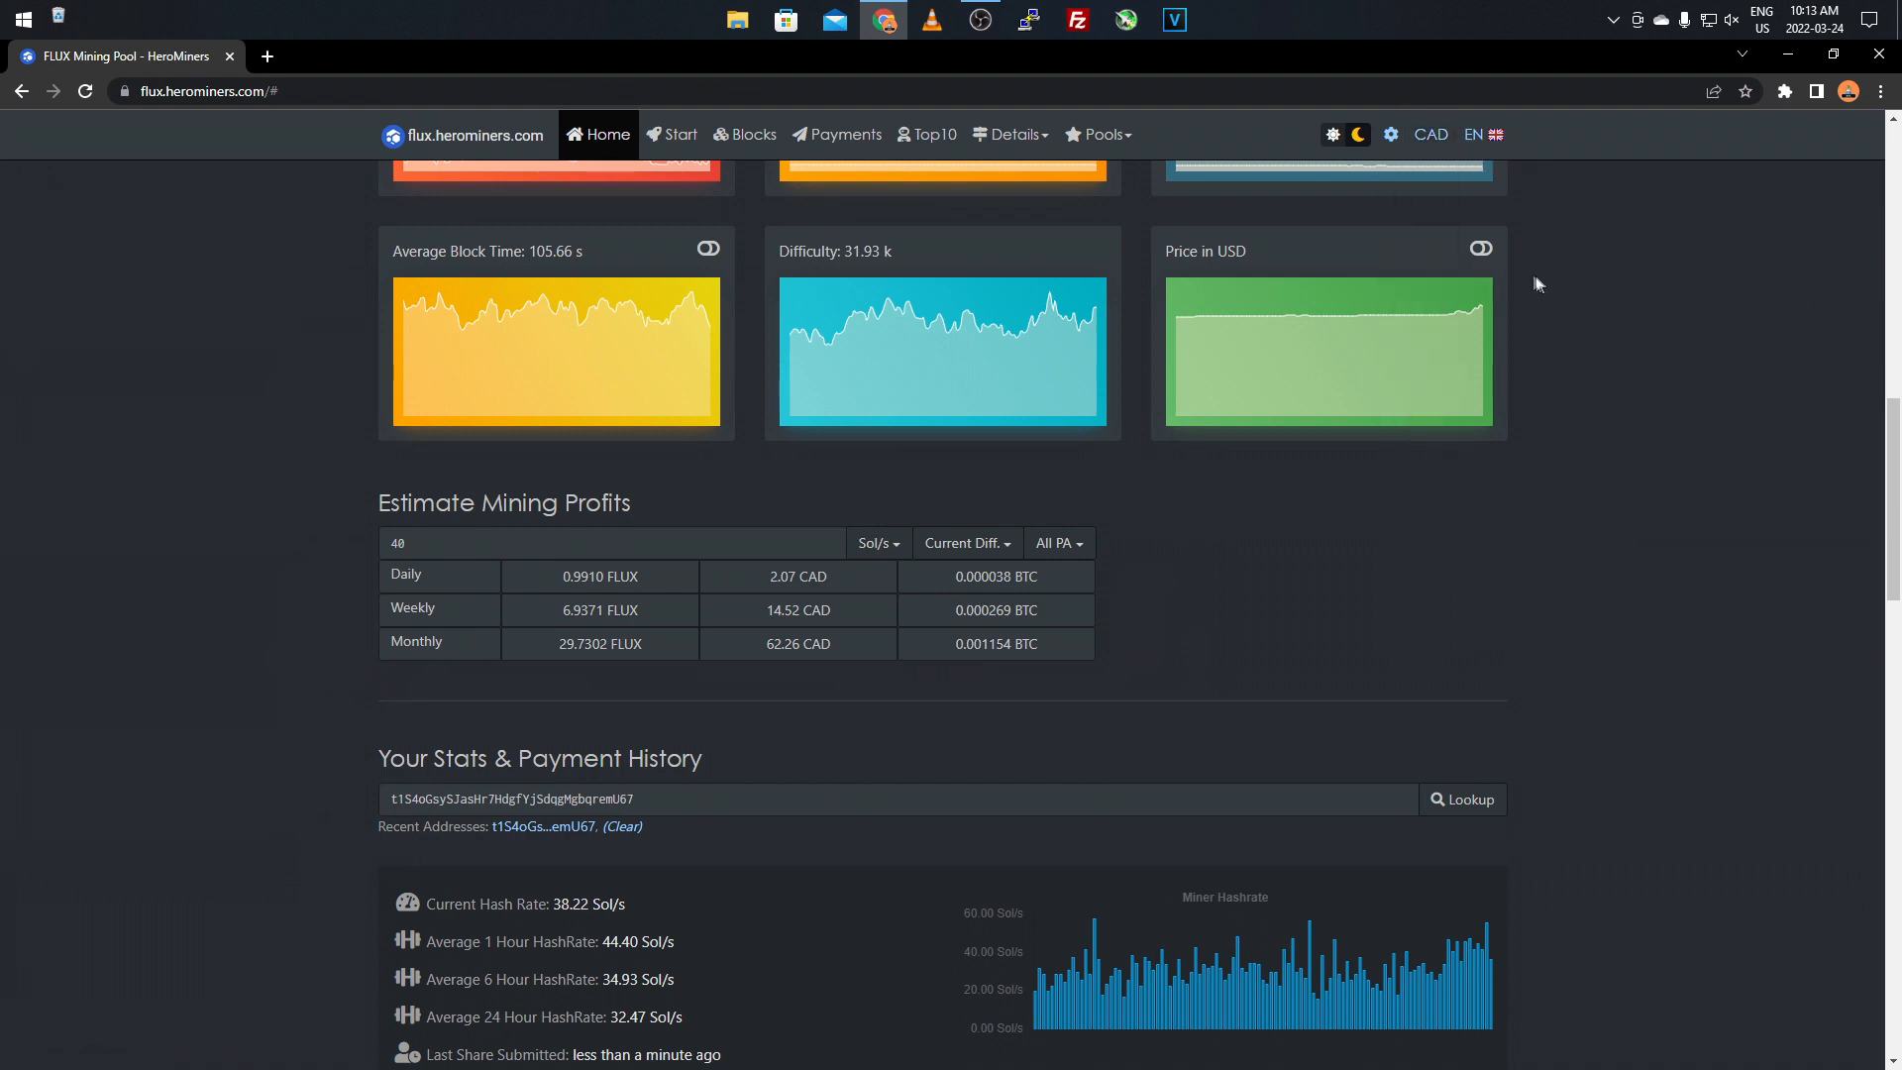
{"action": "mouse_move", "coordinate": [477, 588]}
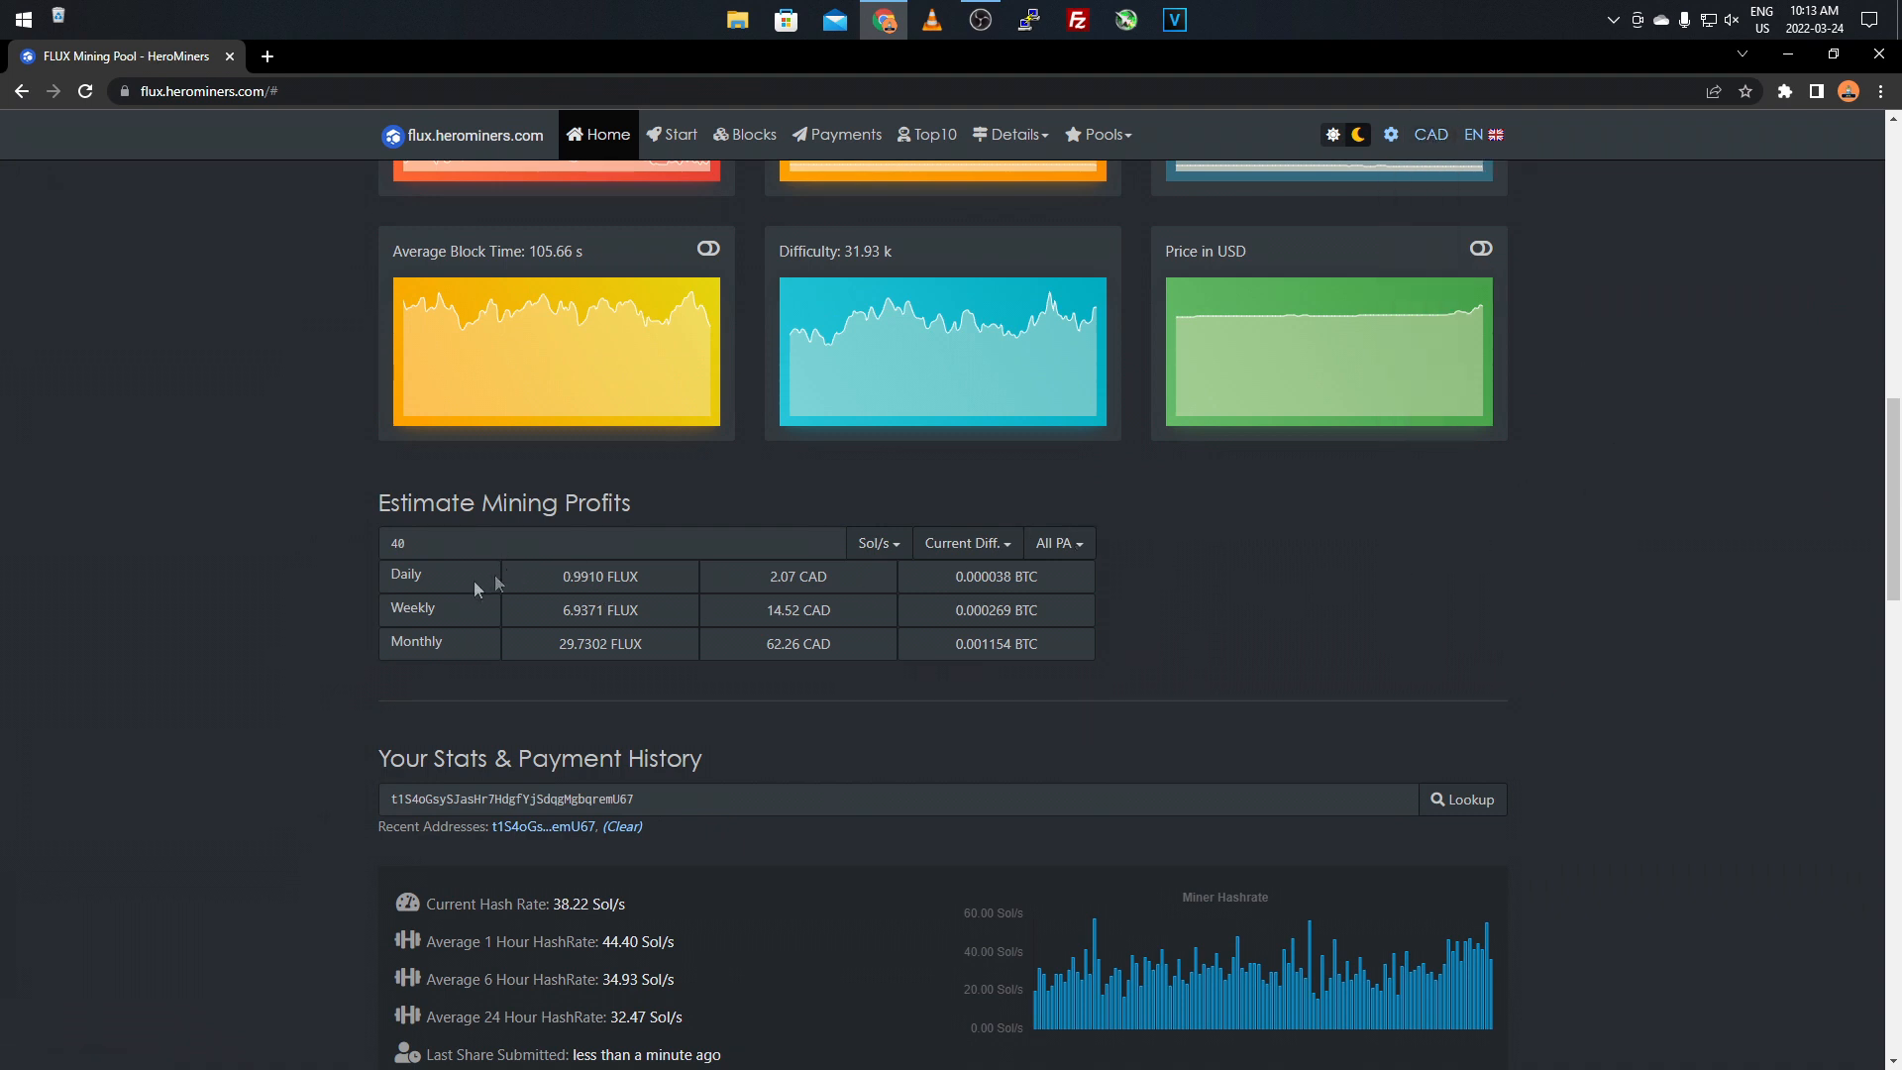
{"action": "mouse_move", "coordinate": [652, 583]}
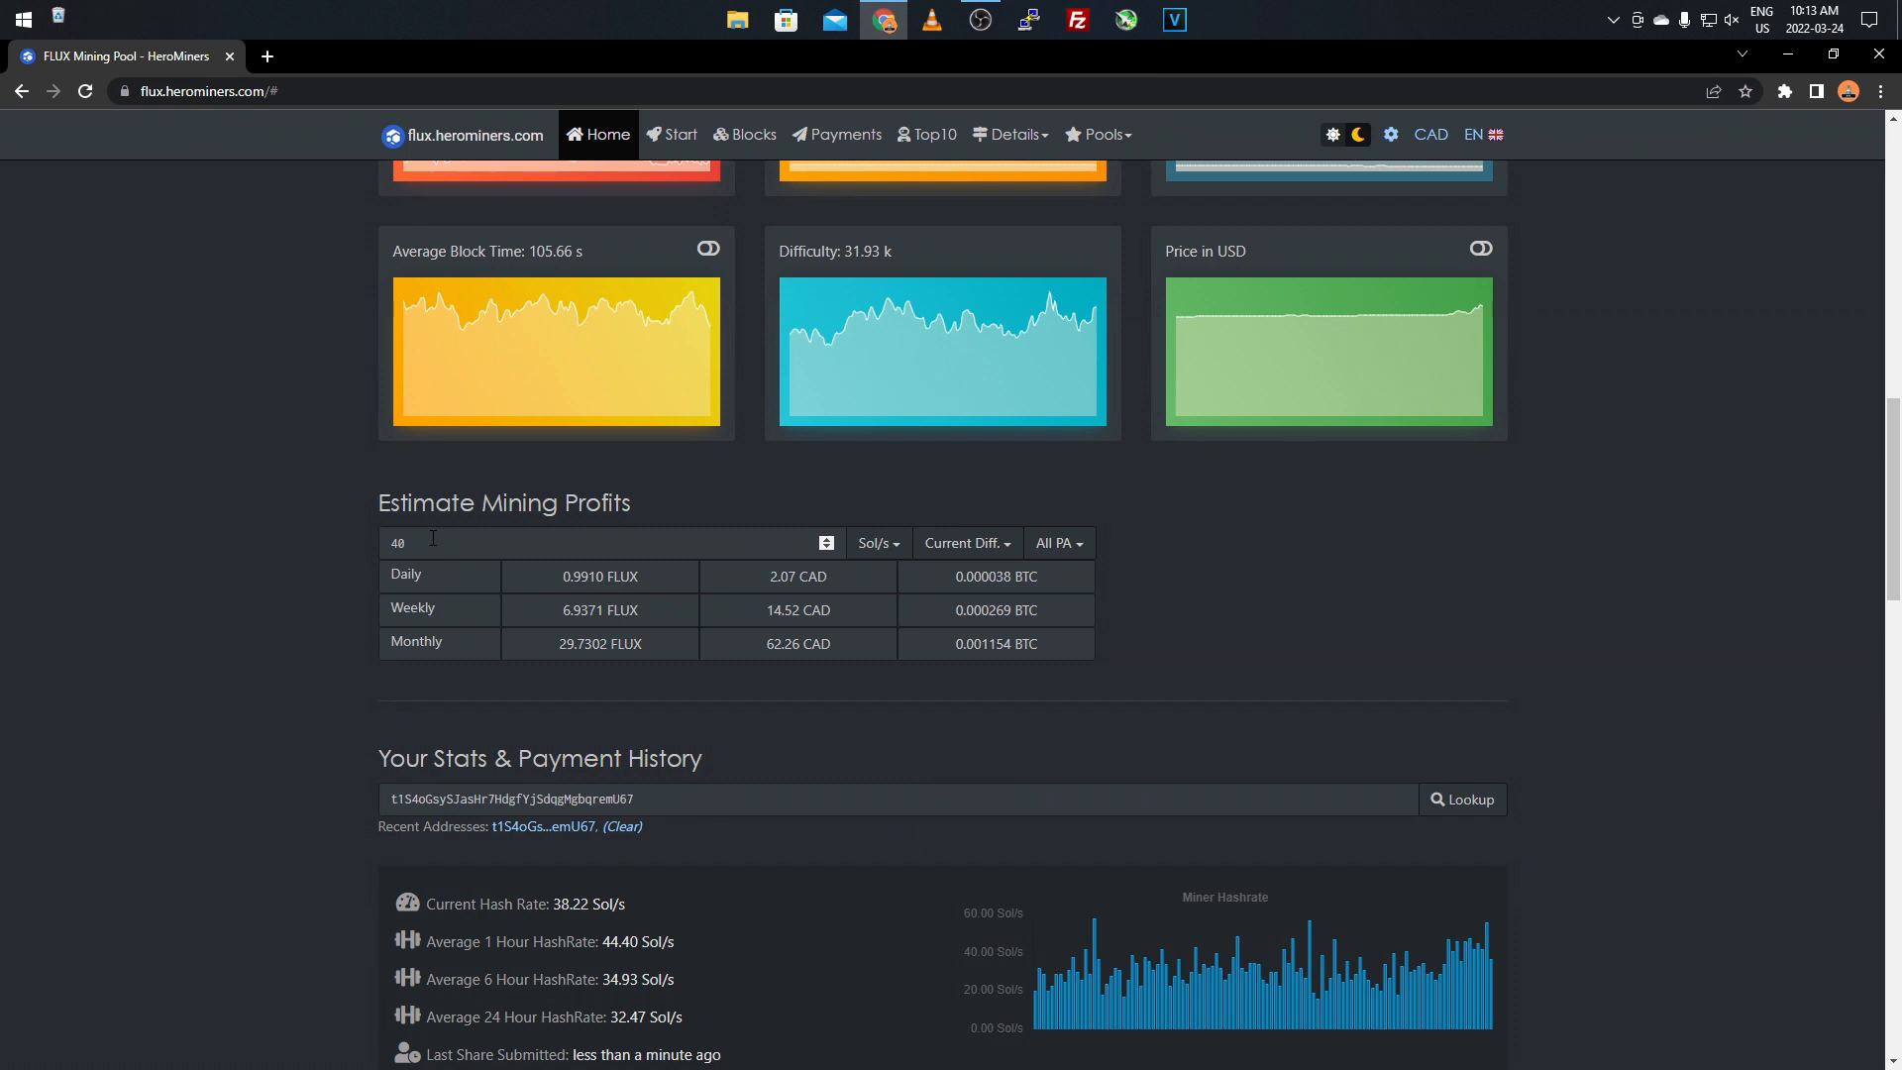
{"action": "scroll", "scroll_direction": "down", "scroll_amount": 3}
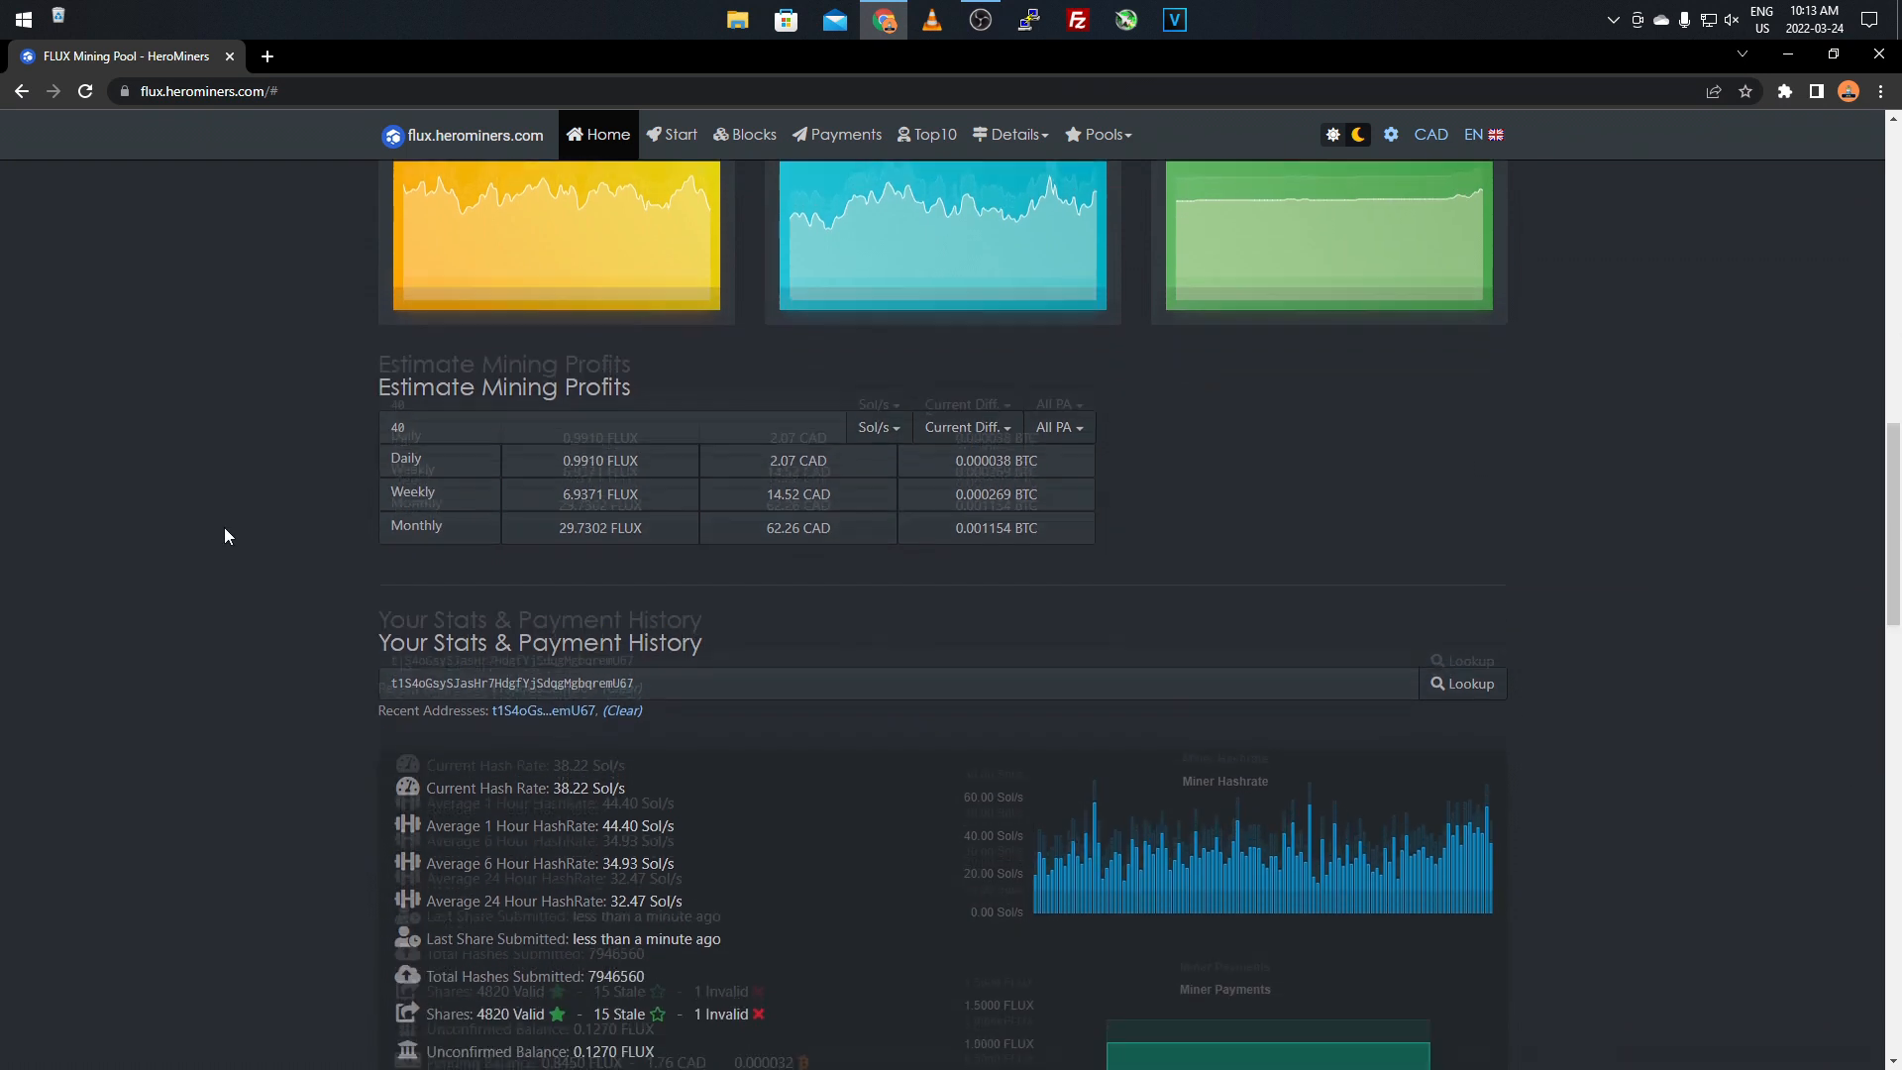
Scroll through Workers and Recent Block Rewards, then back up to Your Stats & Payment History.
{"action": "scroll", "scroll_direction": "down", "scroll_amount": 3}
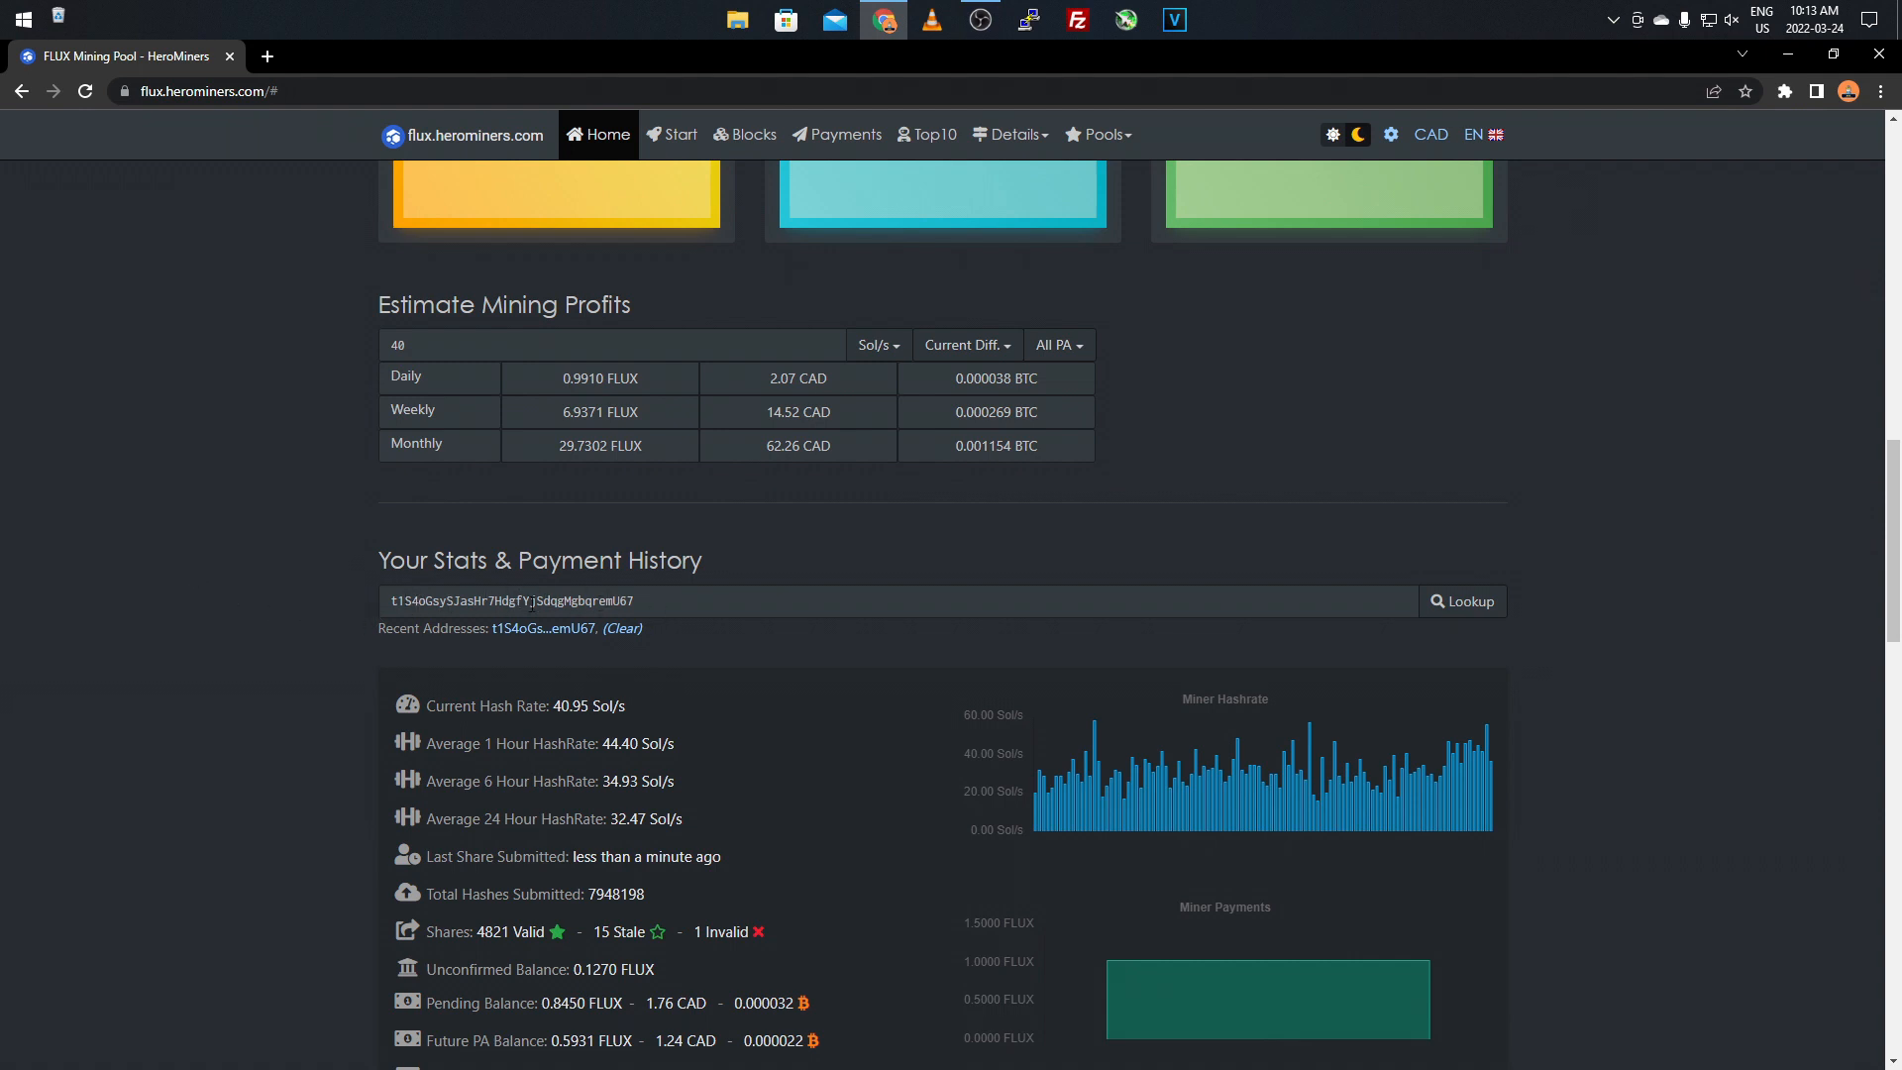
{"action": "mouse_move", "coordinate": [497, 582]}
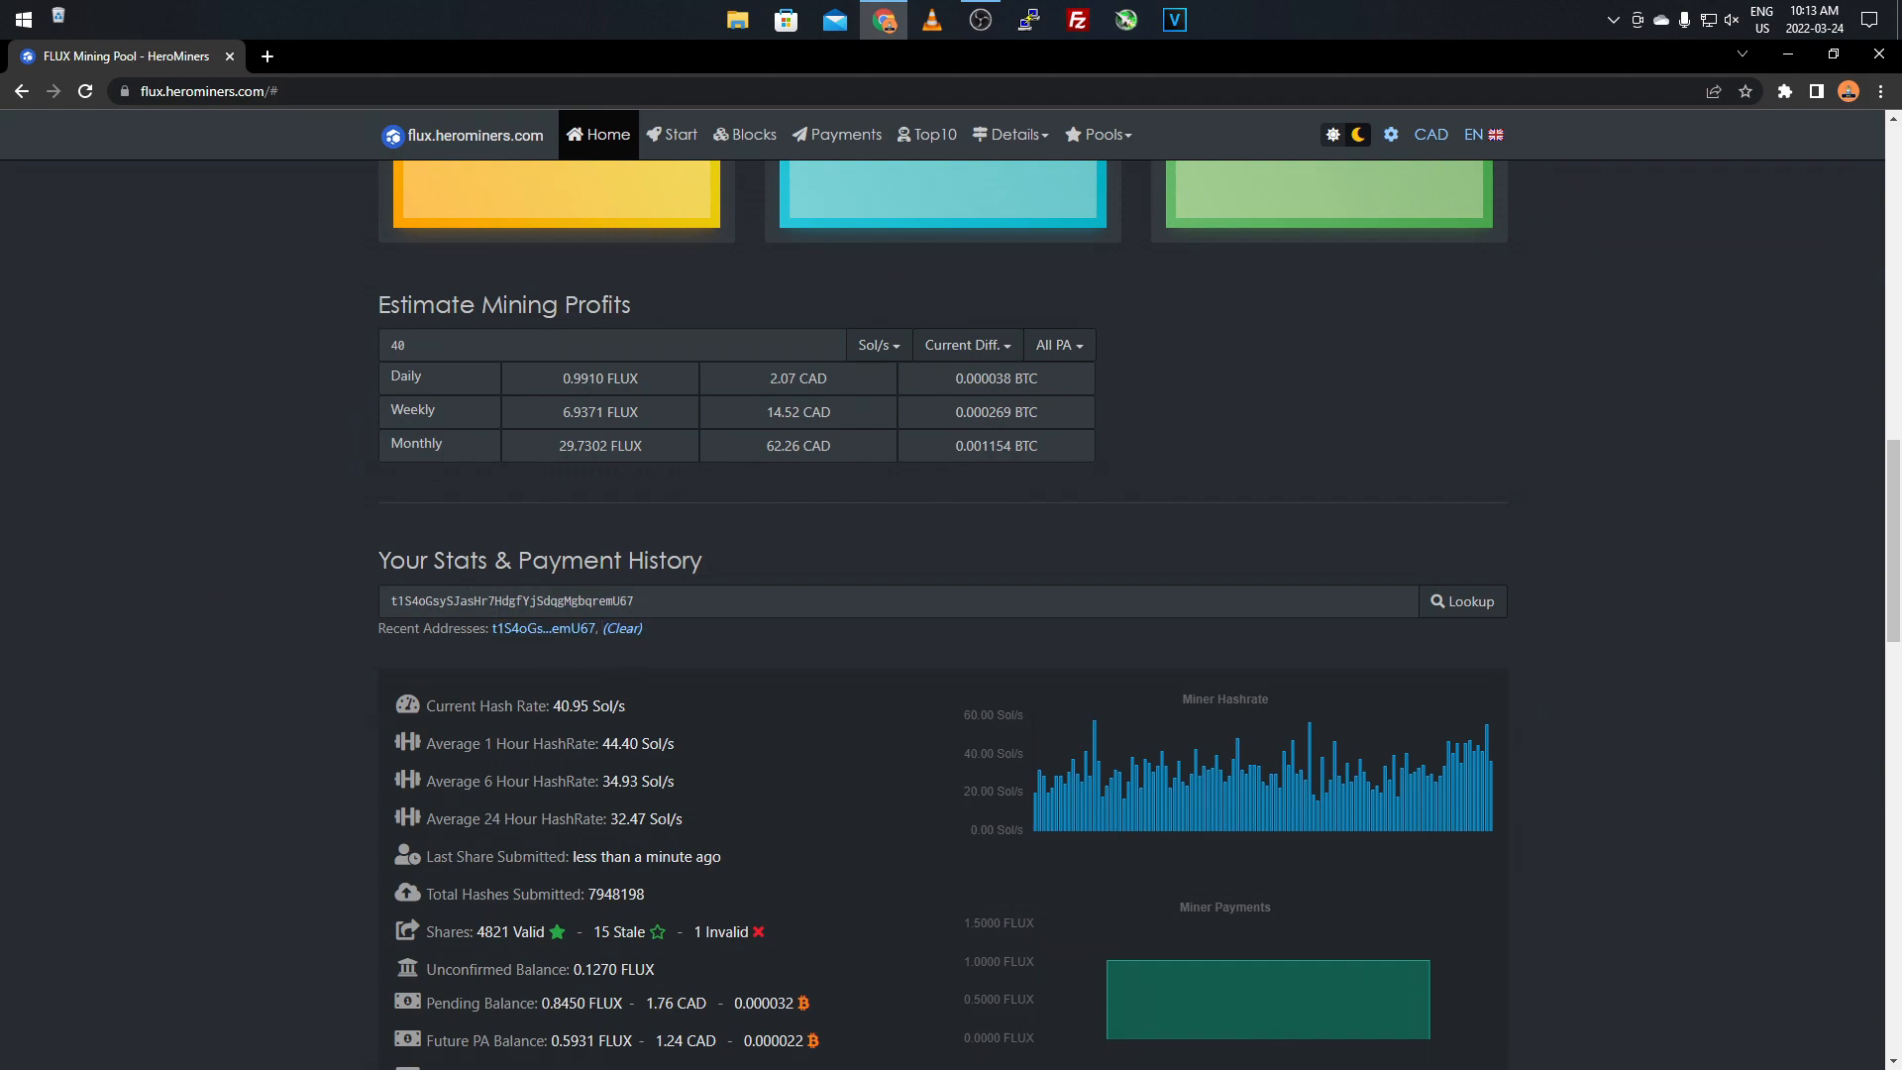
{"action": "scroll", "scroll_direction": "down", "scroll_amount": 3}
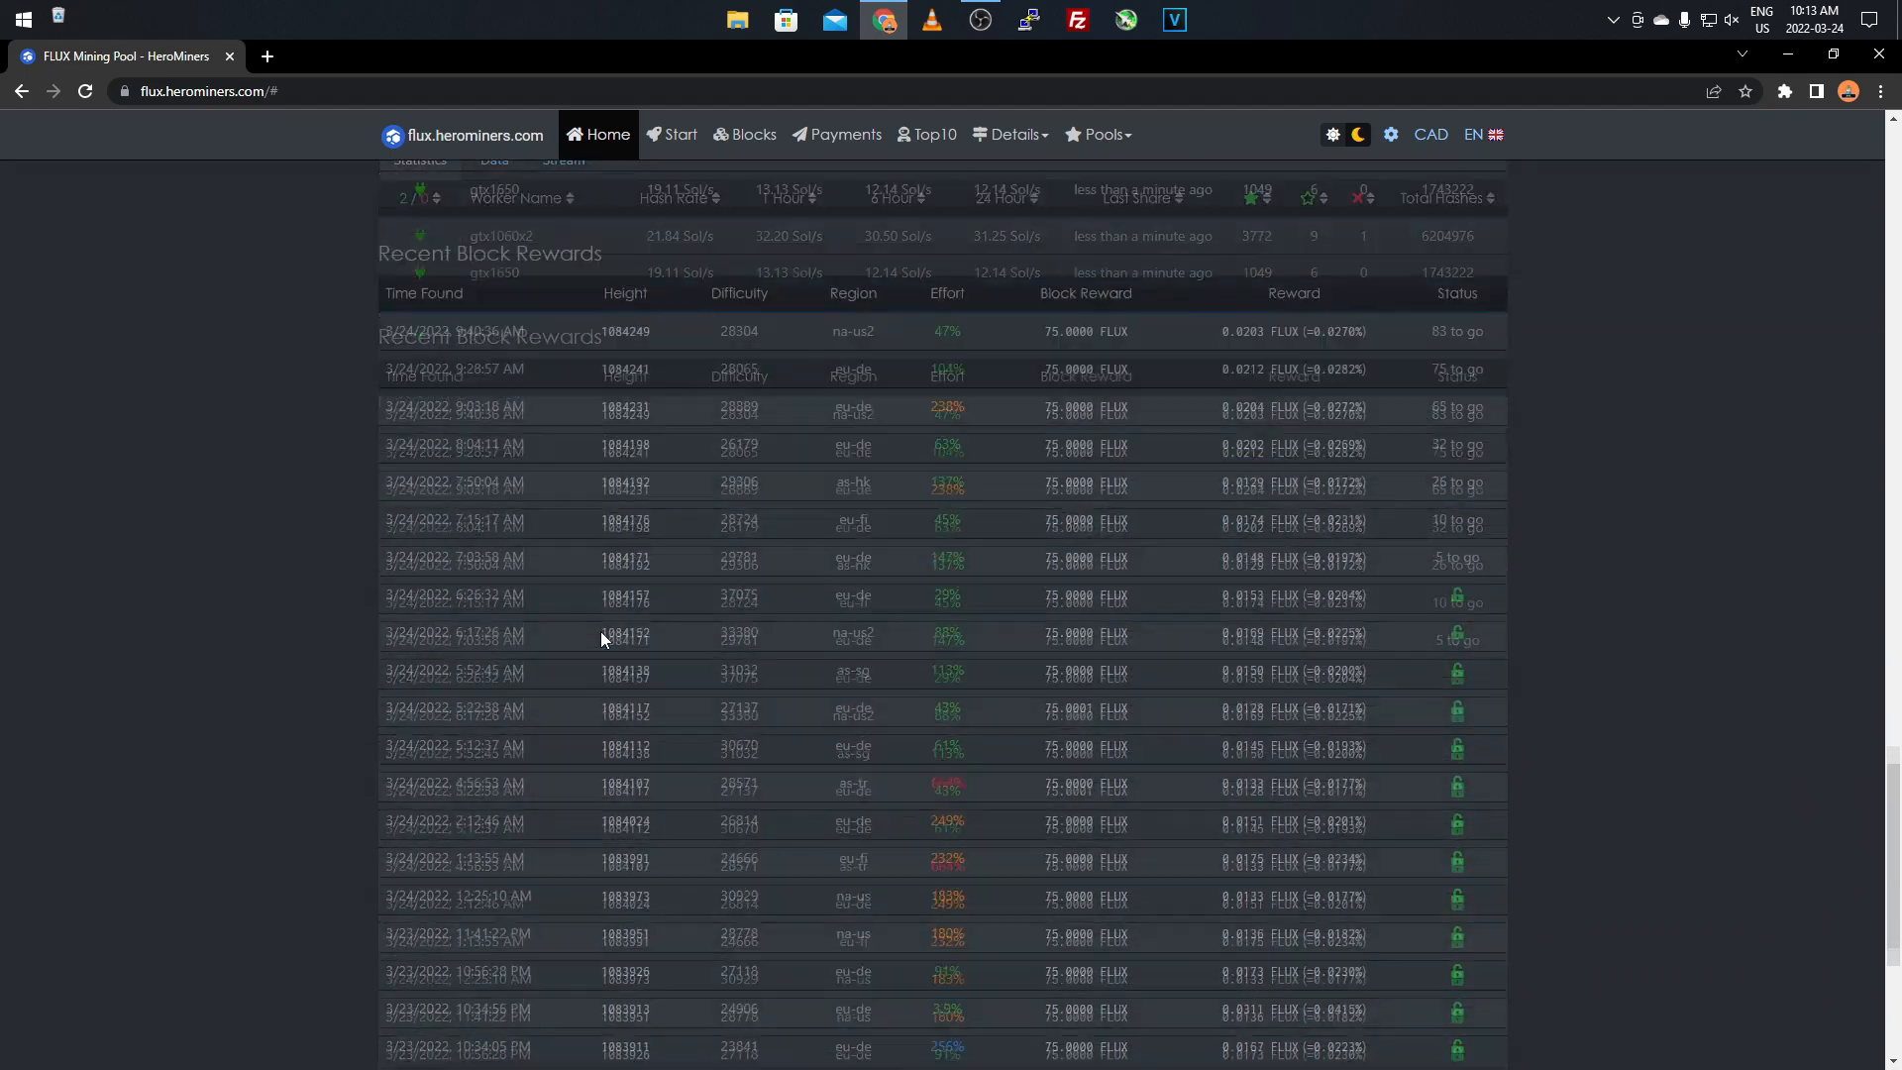
{"action": "scroll", "scroll_direction": "up", "scroll_amount": 3}
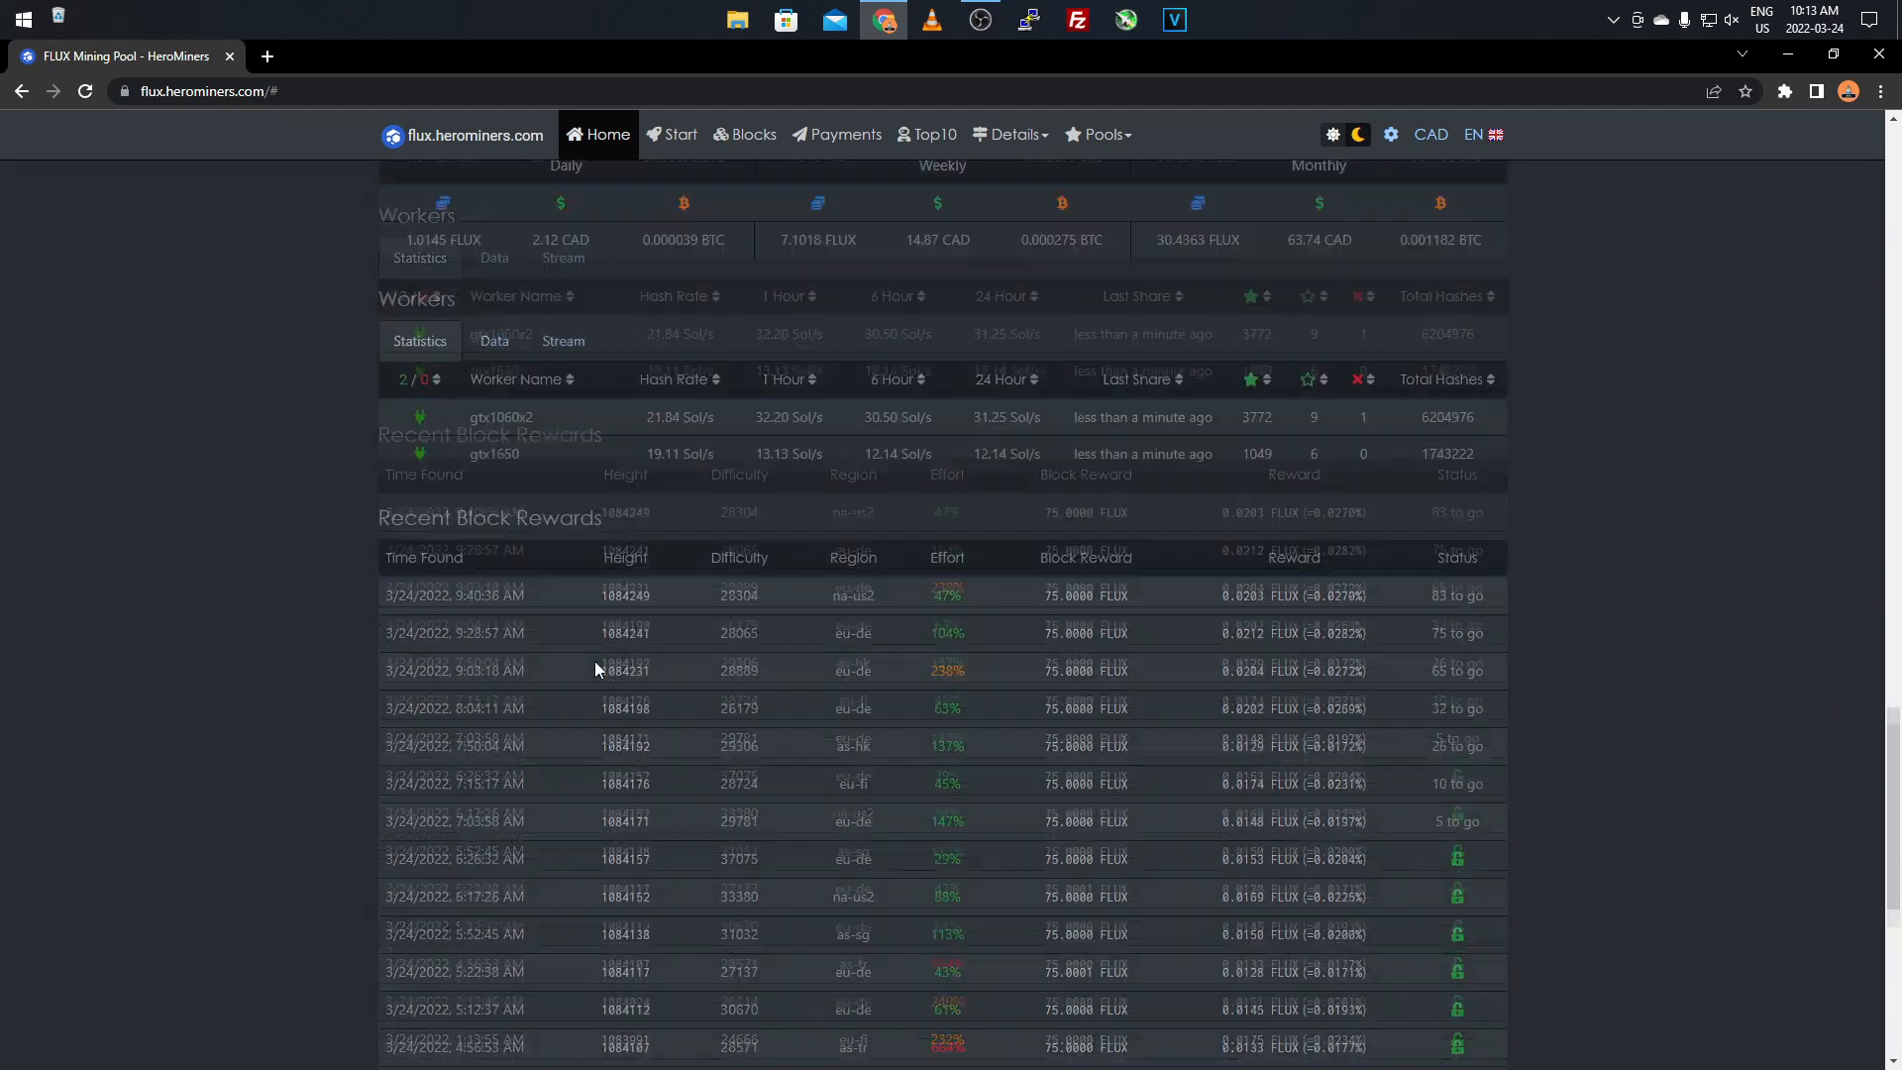
{"action": "scroll", "scroll_direction": "up", "scroll_amount": 3}
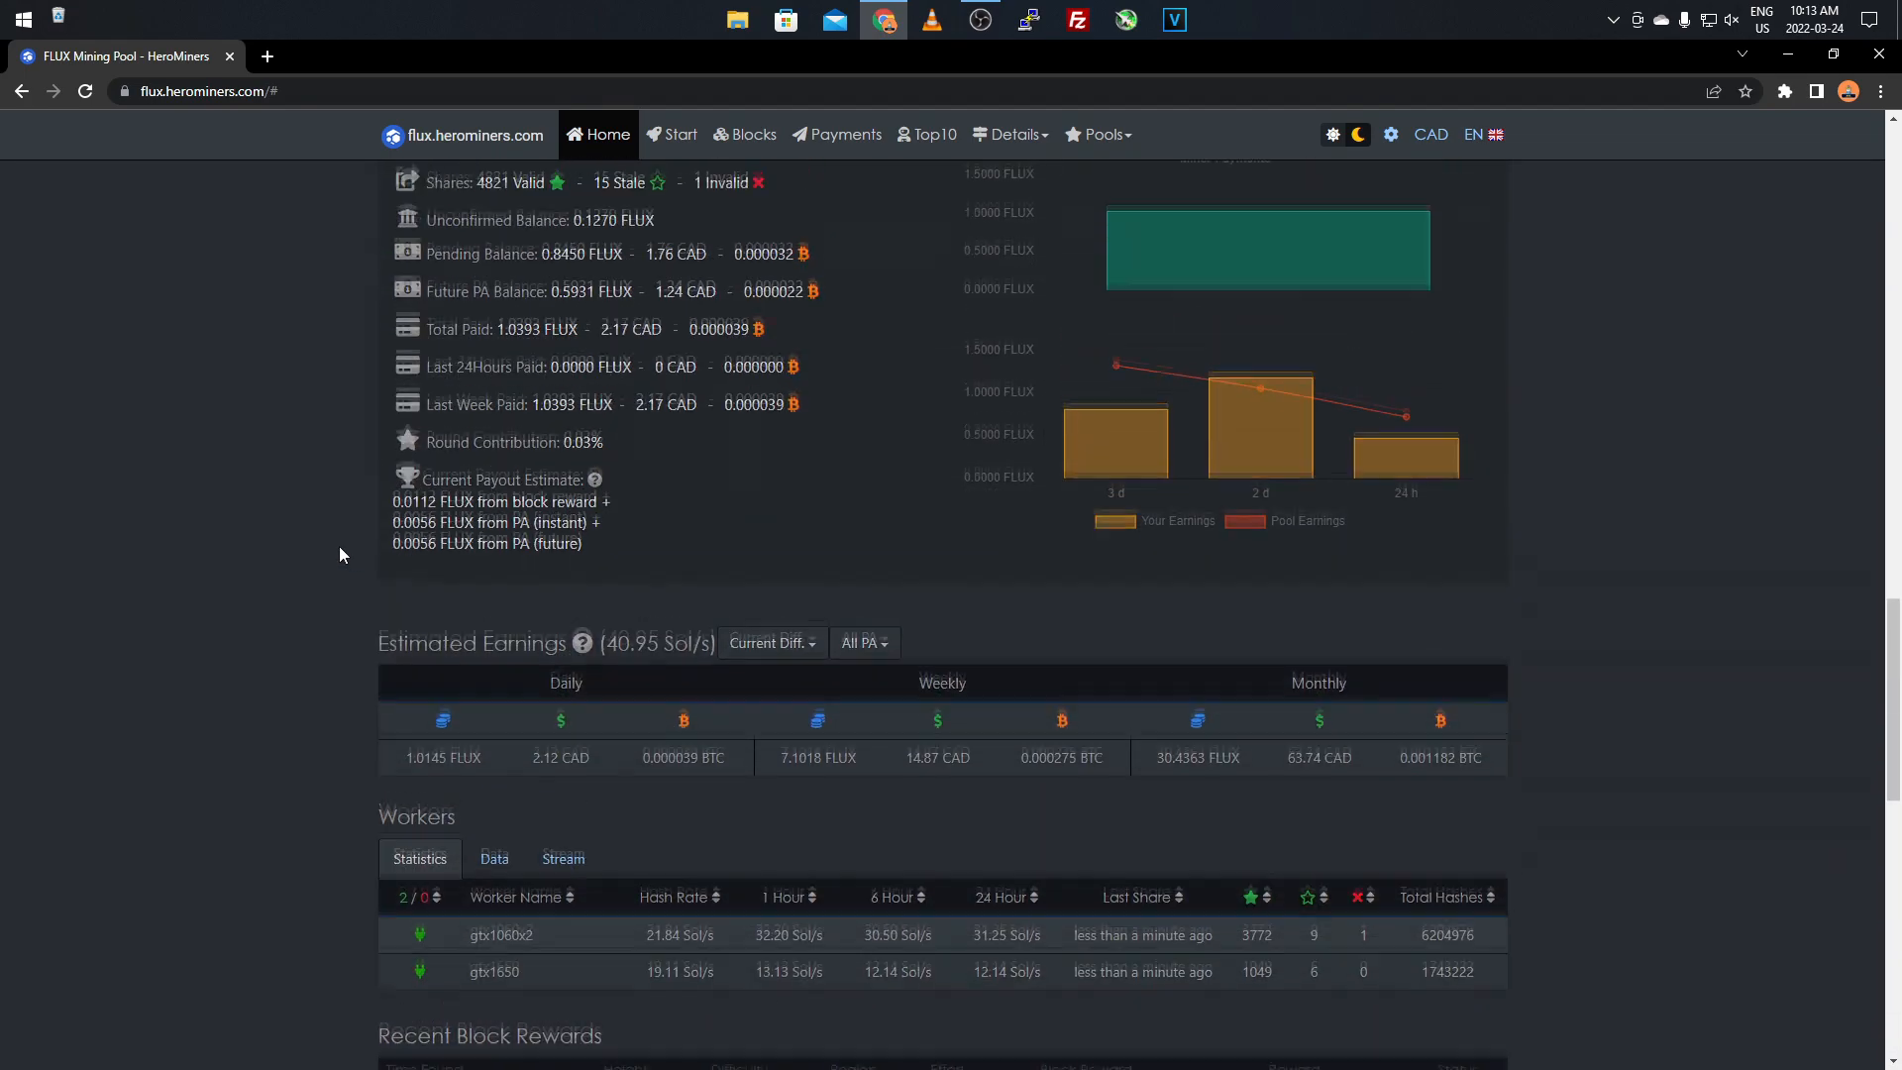
{"action": "scroll", "scroll_direction": "up", "scroll_amount": 3}
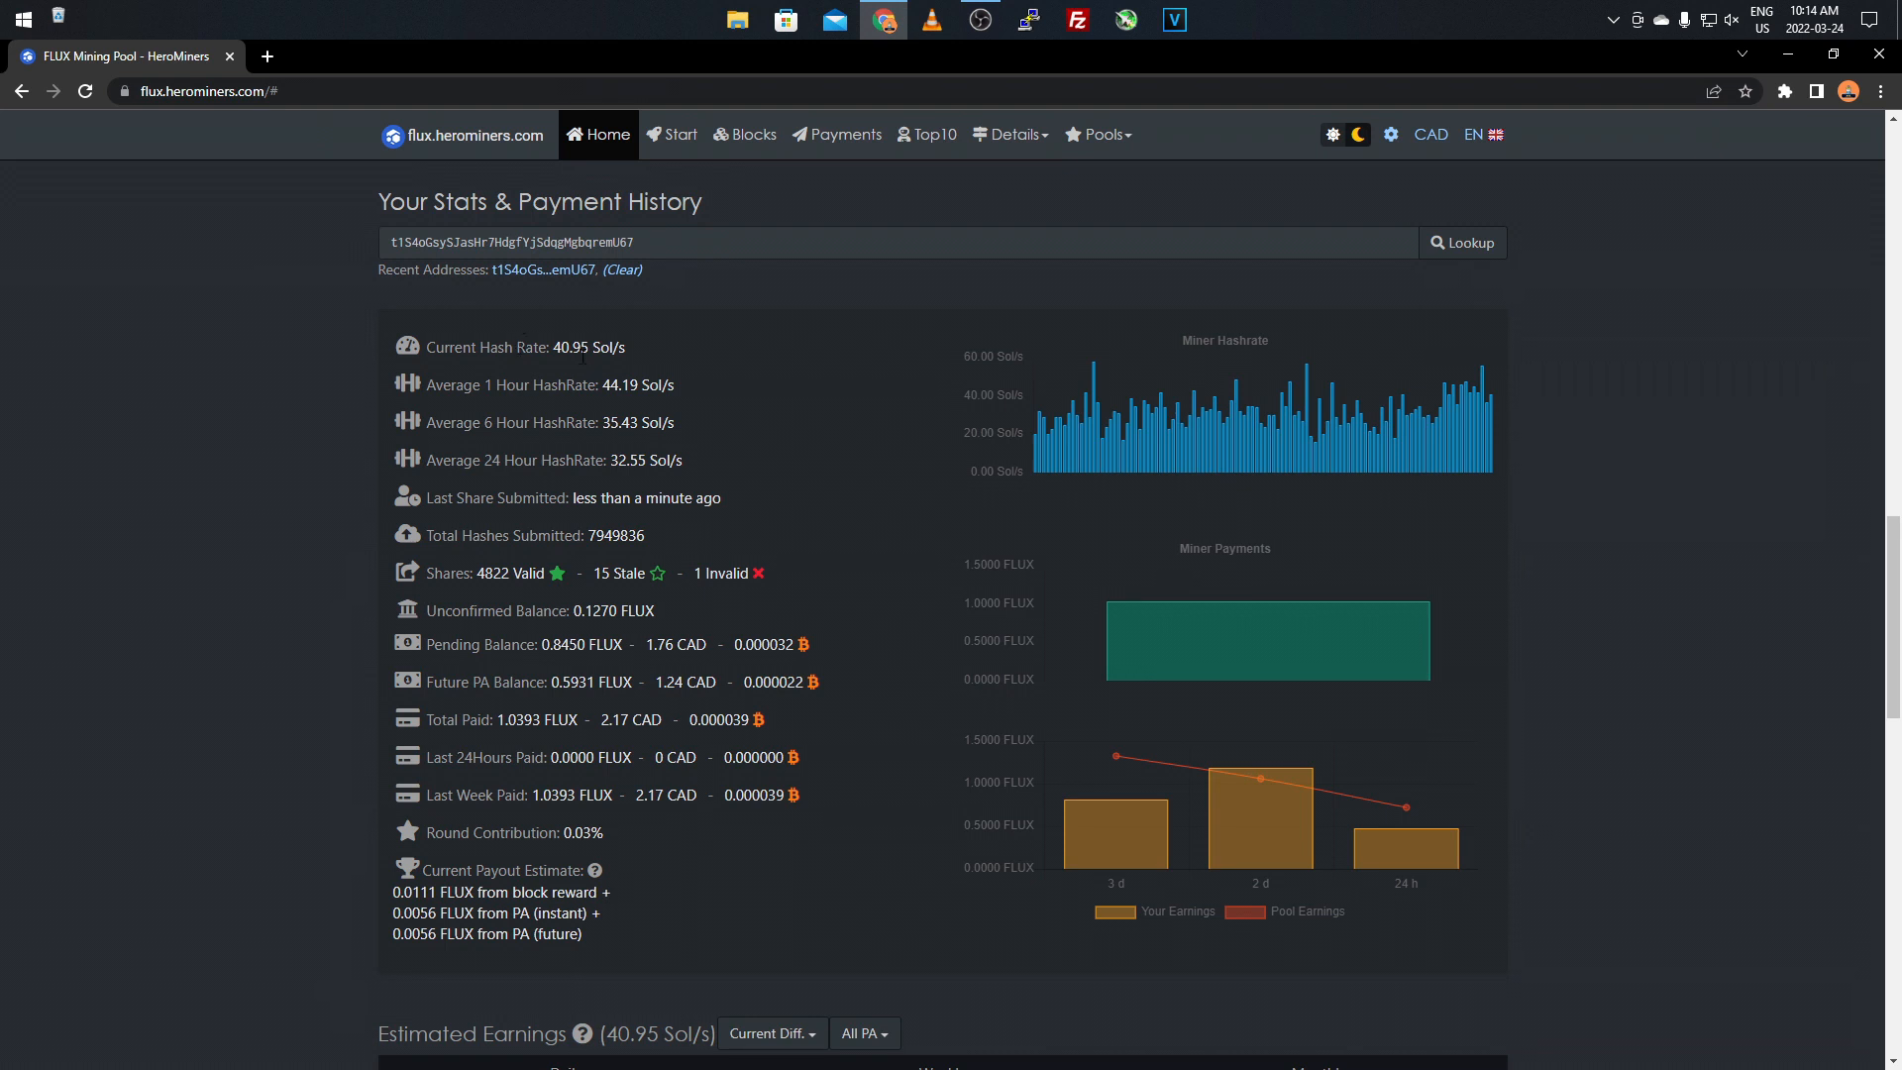
{"action": "mouse_move", "coordinate": [214, 456]}
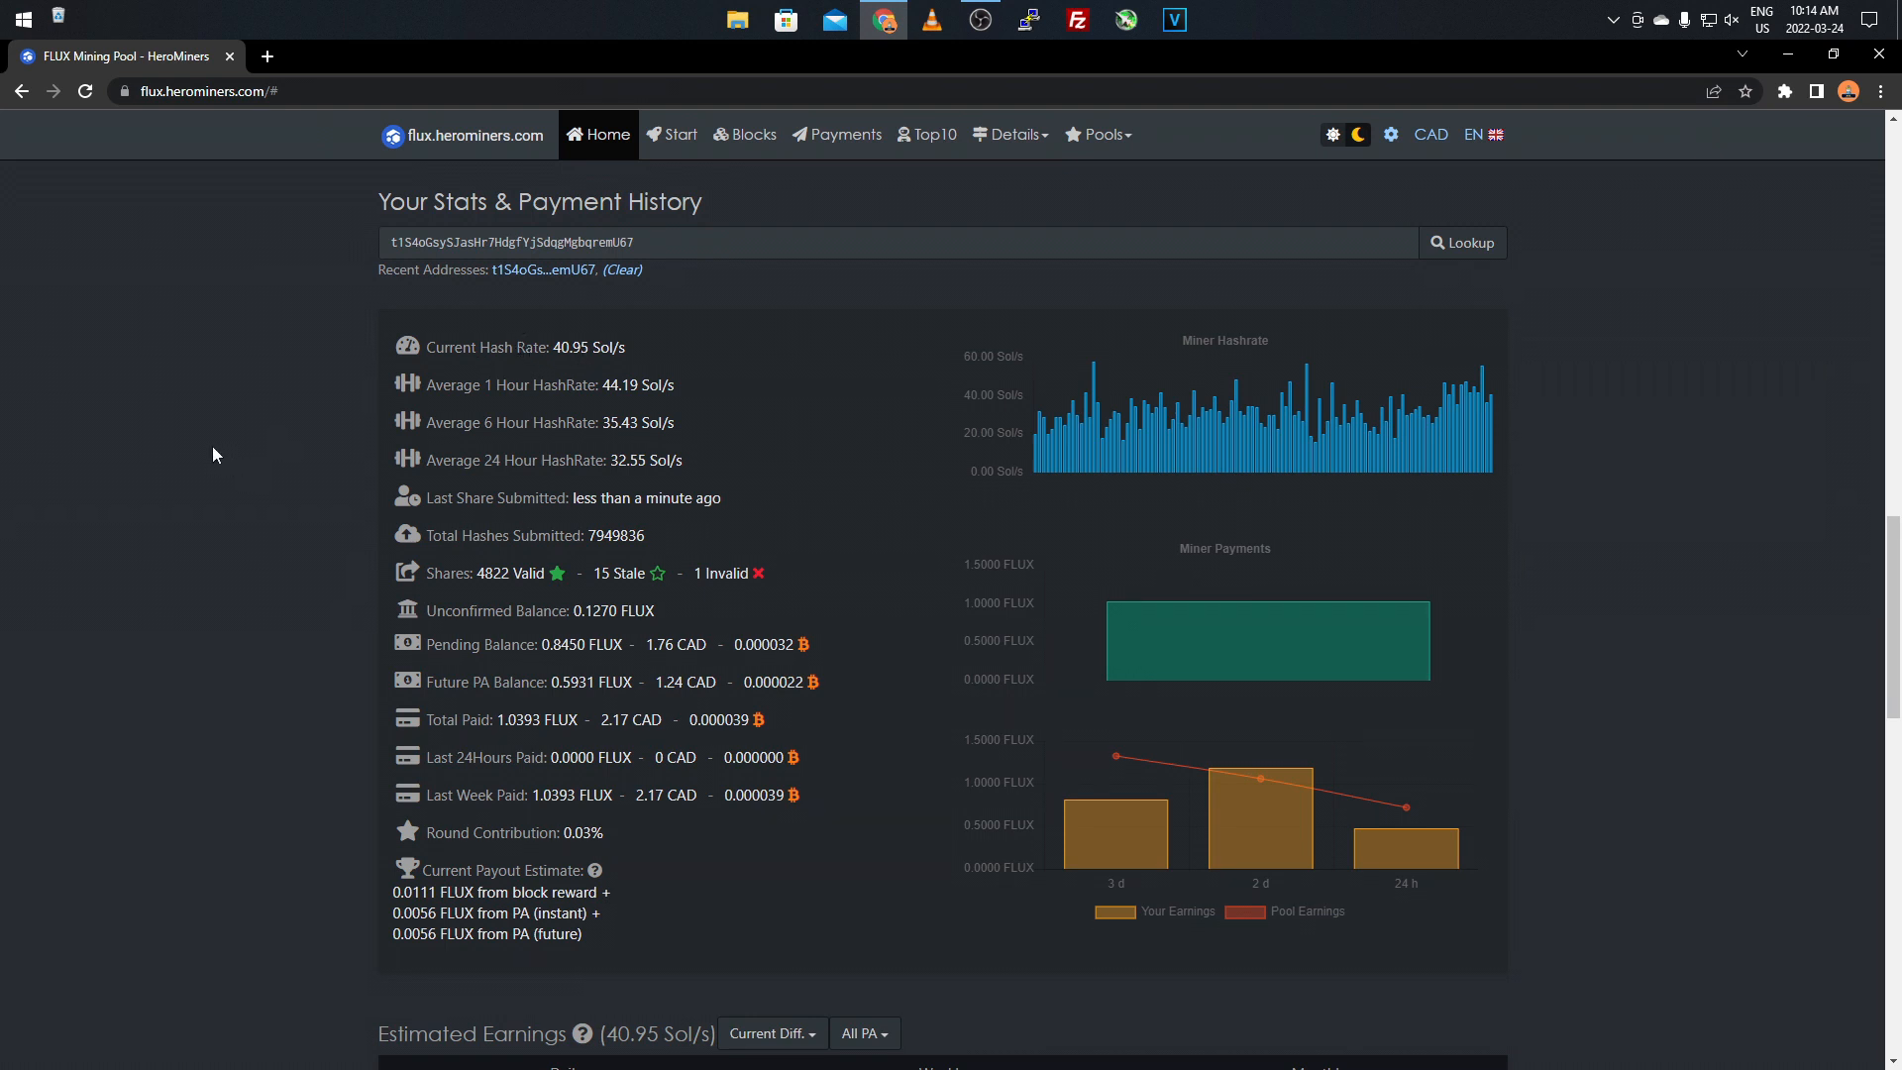
{"action": "mouse_move", "coordinate": [214, 456]}
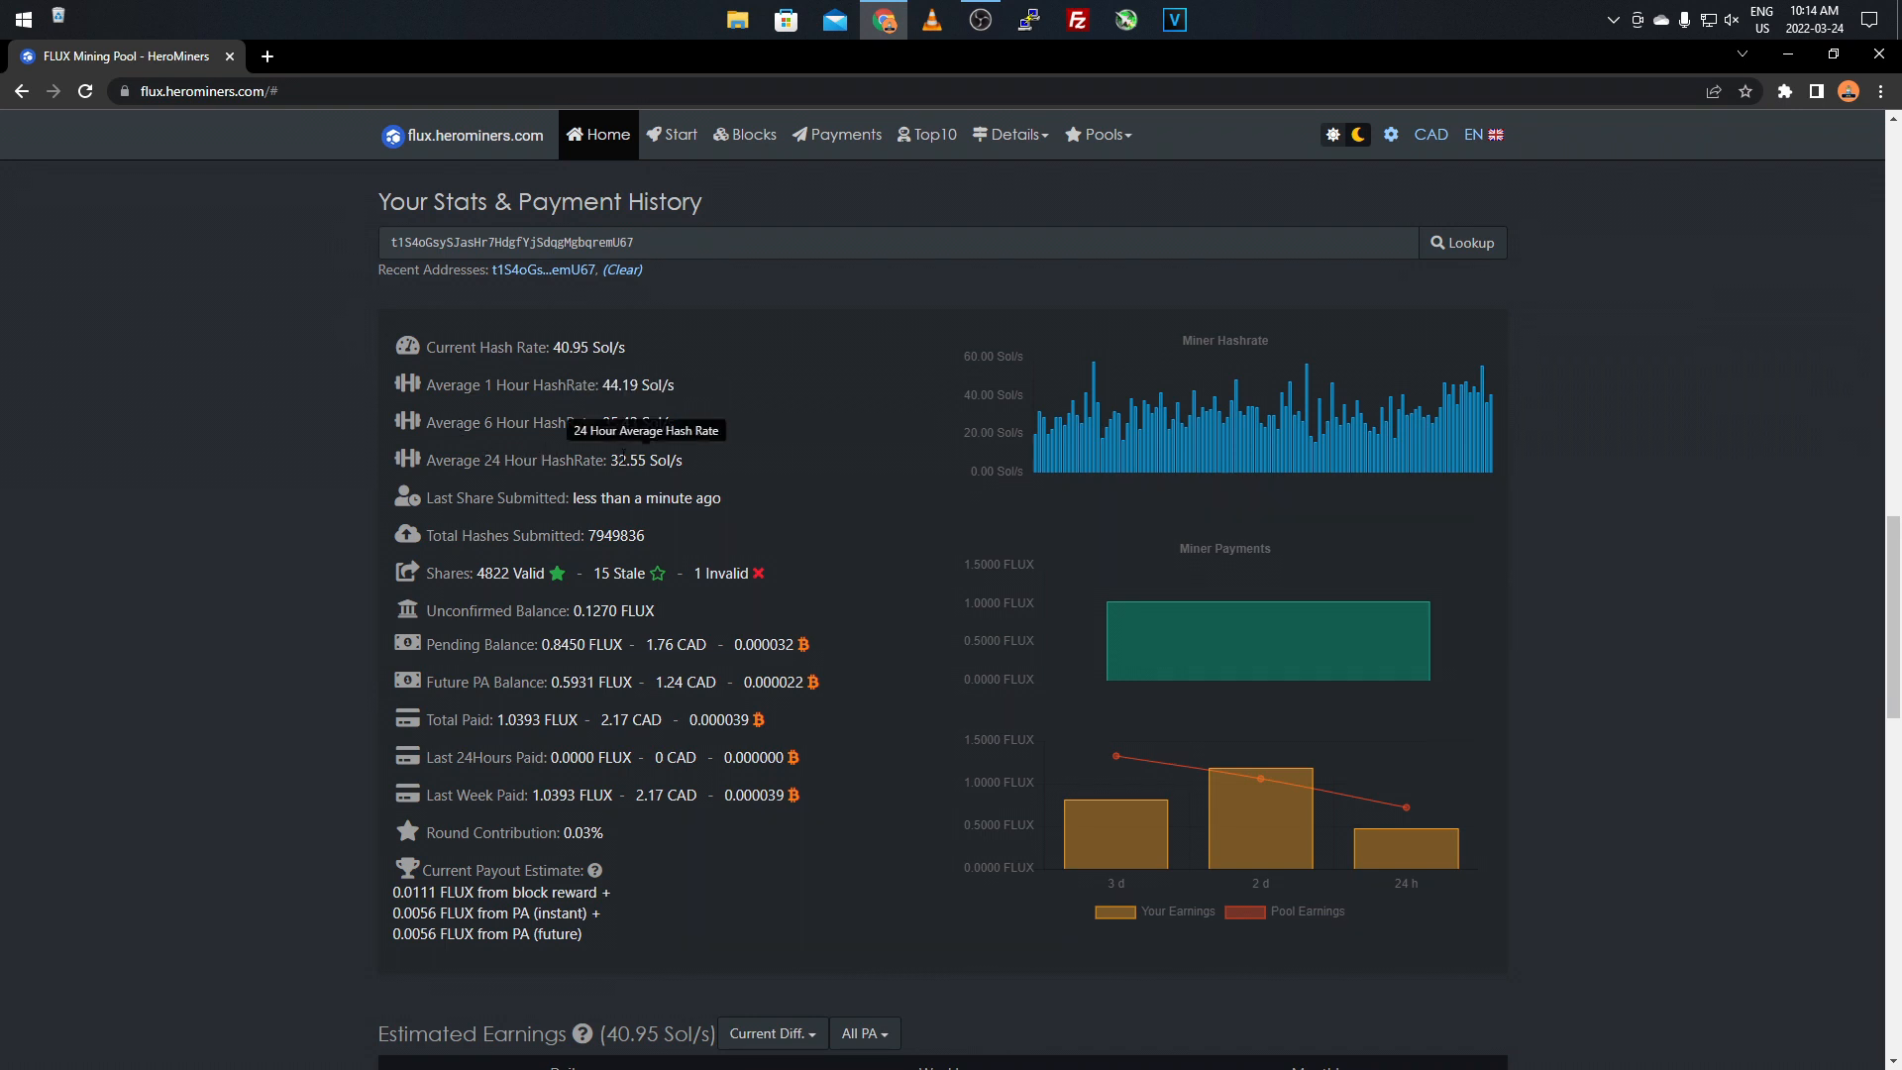
{"action": "mouse_move", "coordinate": [373, 412]}
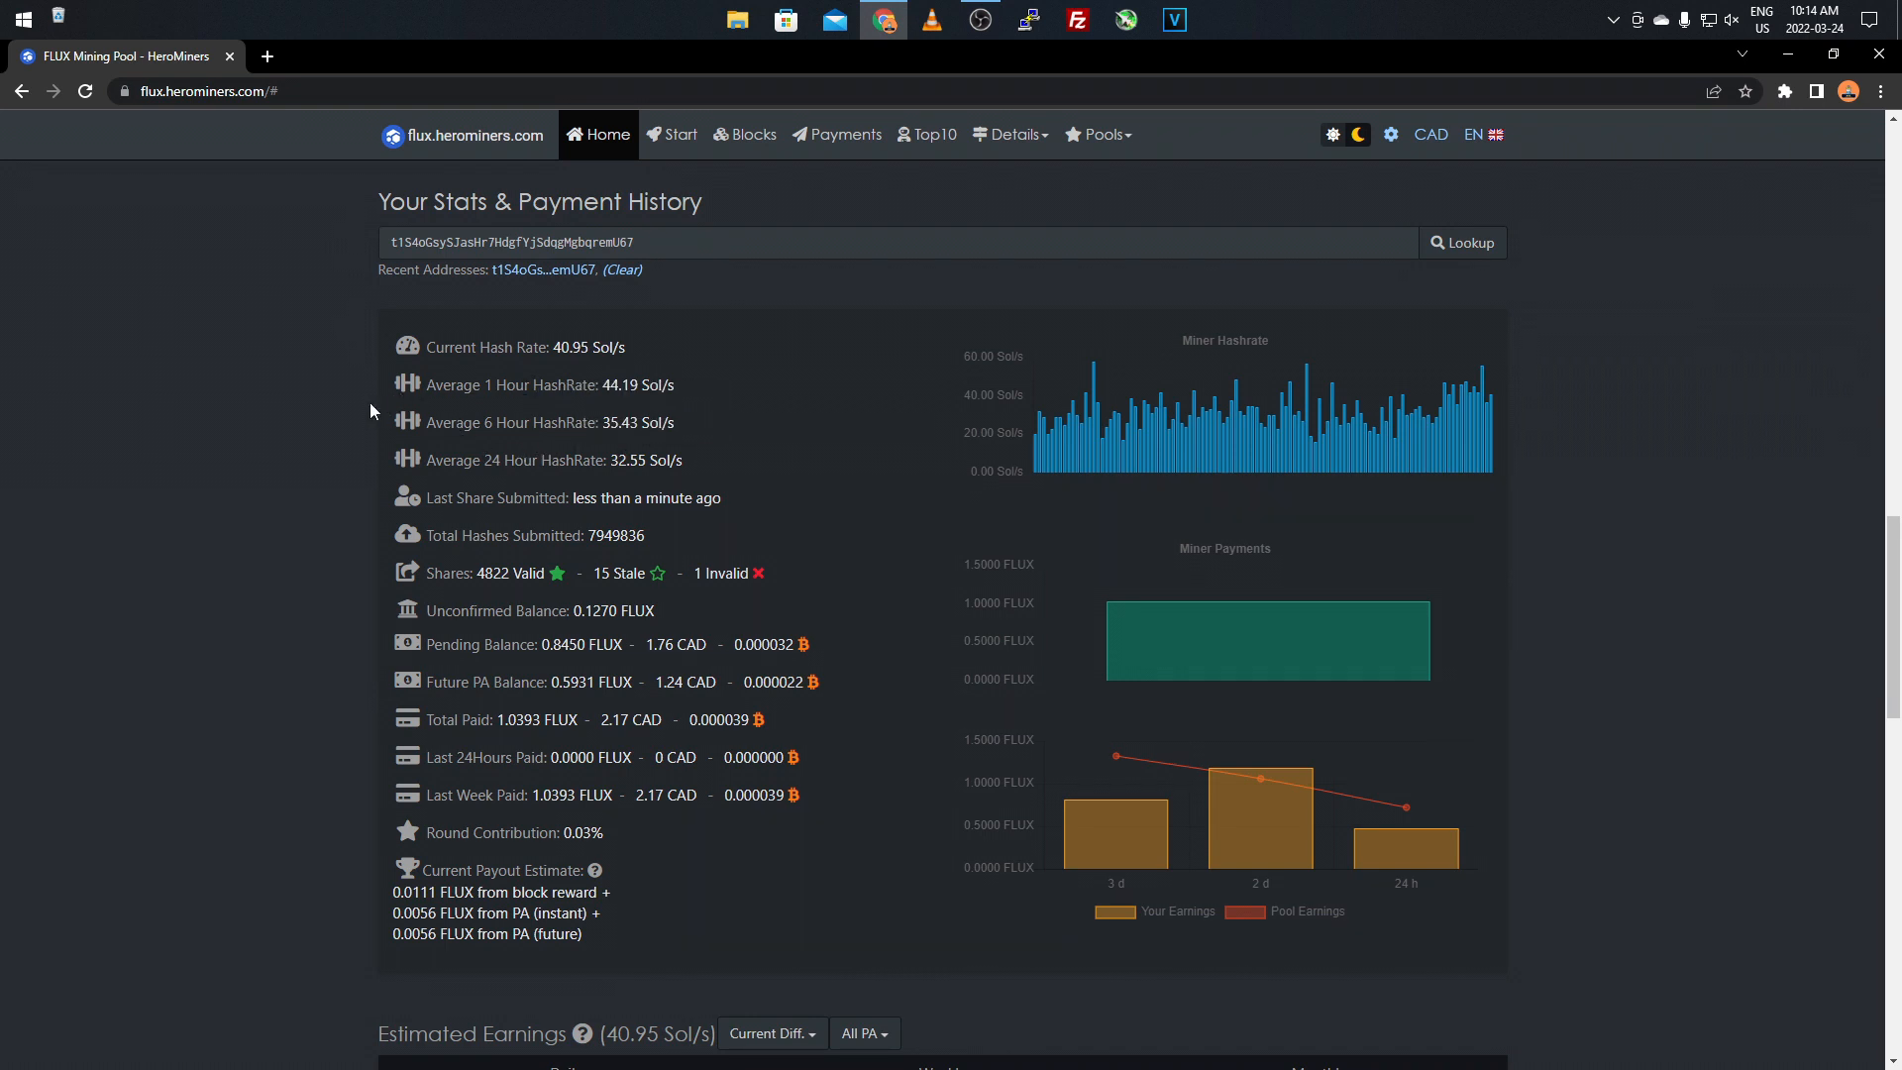
{"action": "mouse_move", "coordinate": [343, 408]}
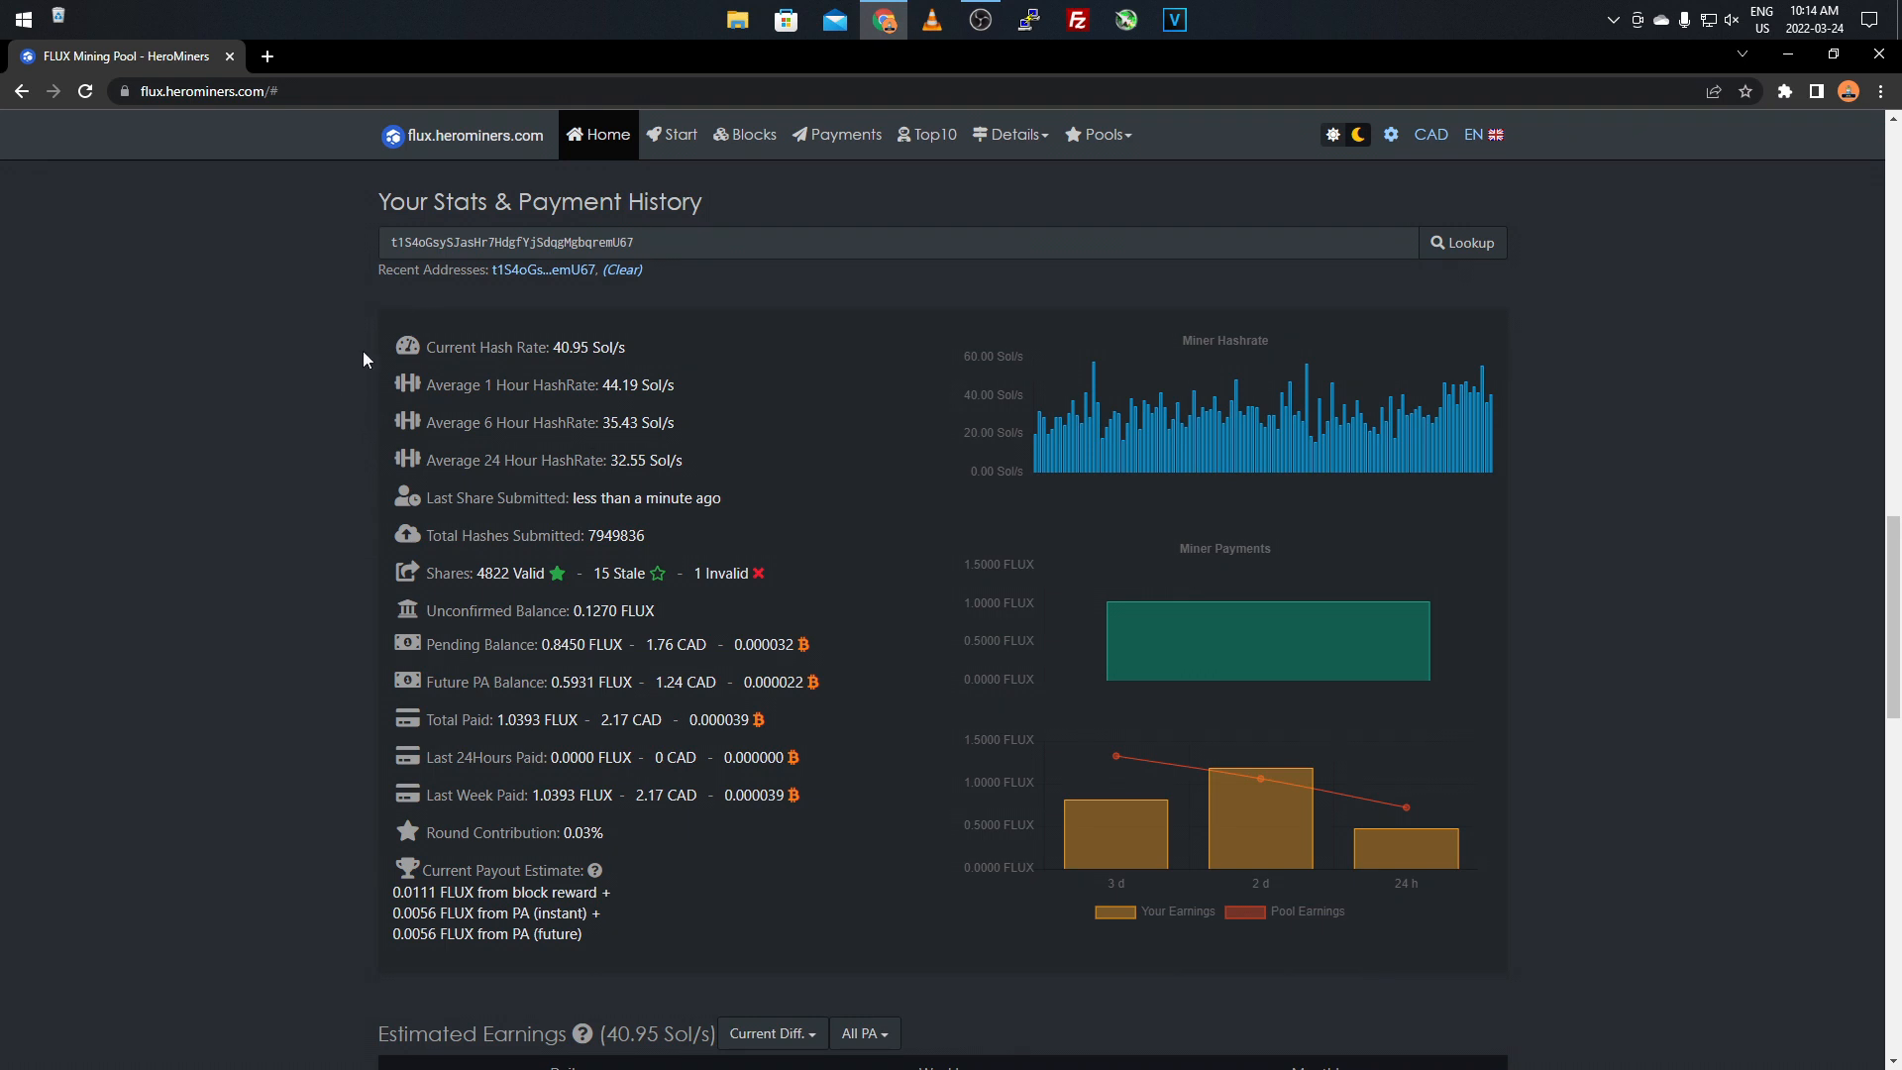
{"action": "mouse_move", "coordinate": [319, 490]}
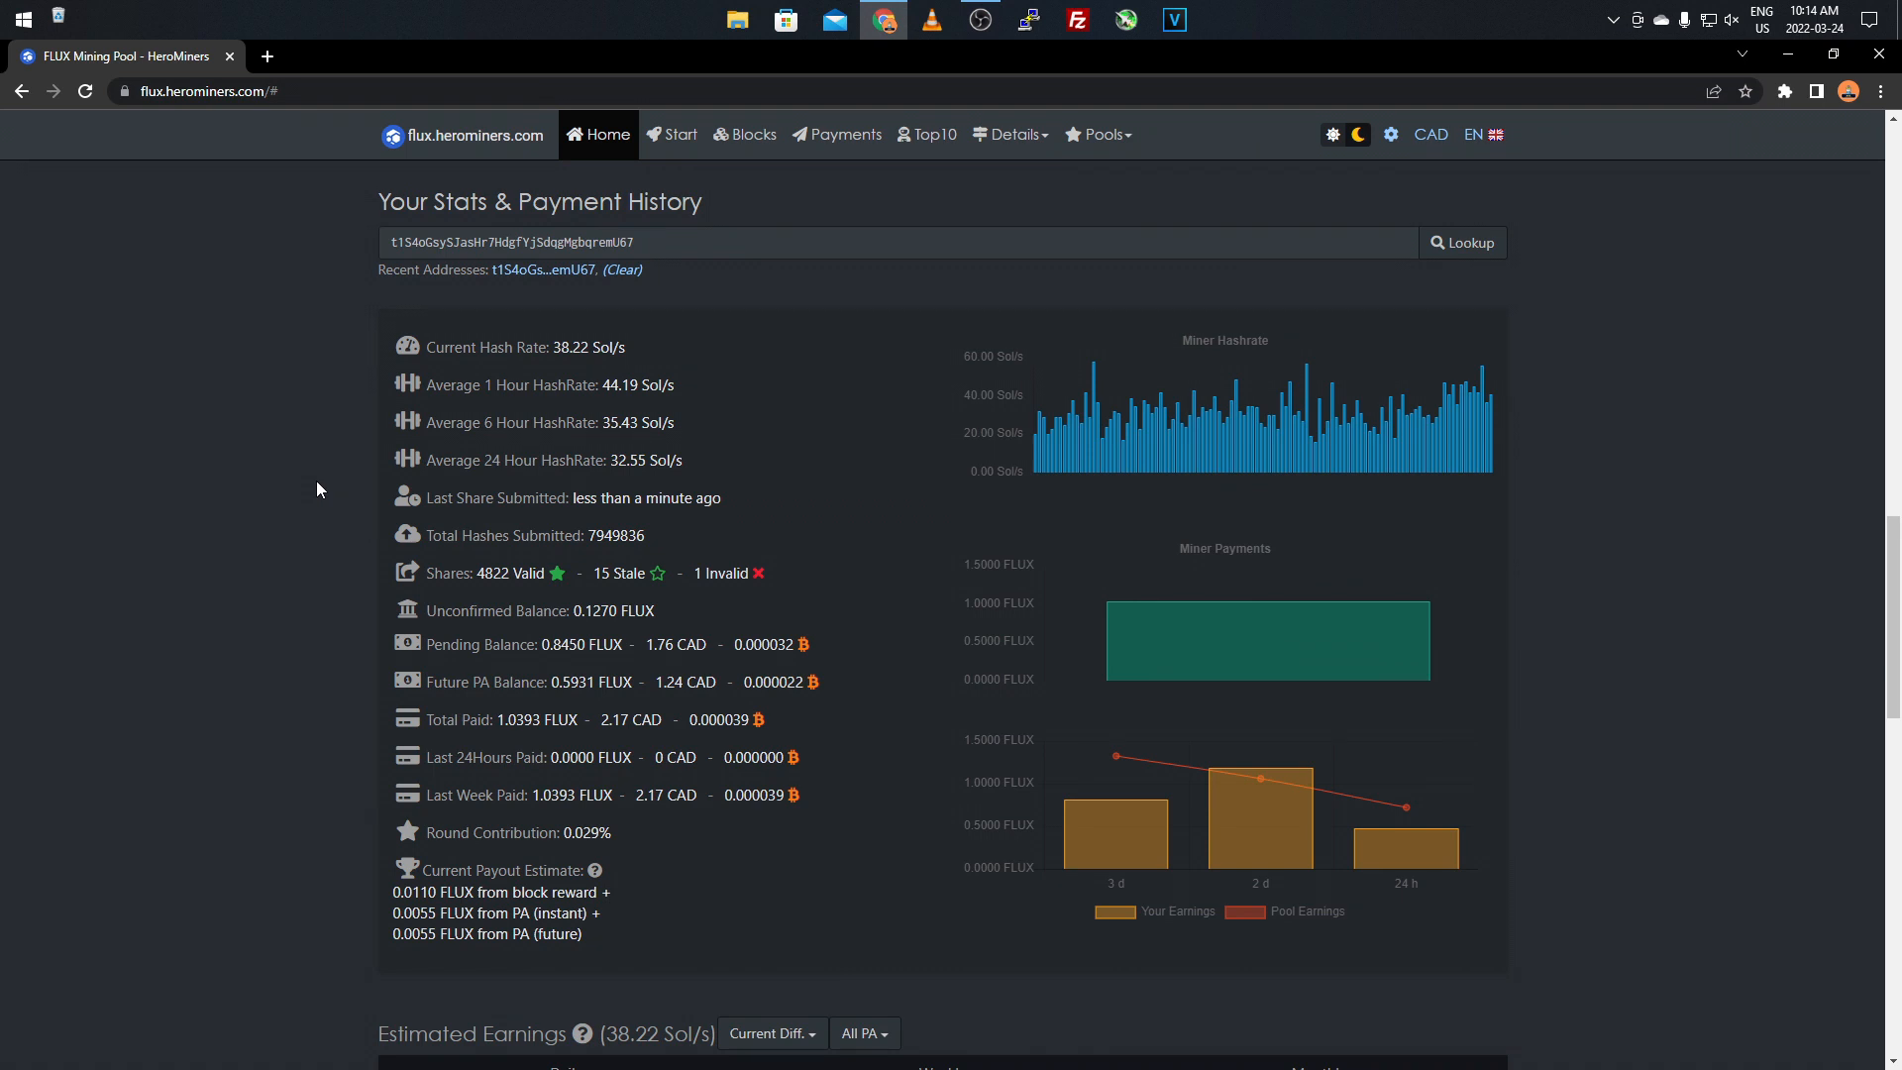
{"action": "mouse_move", "coordinate": [315, 507]}
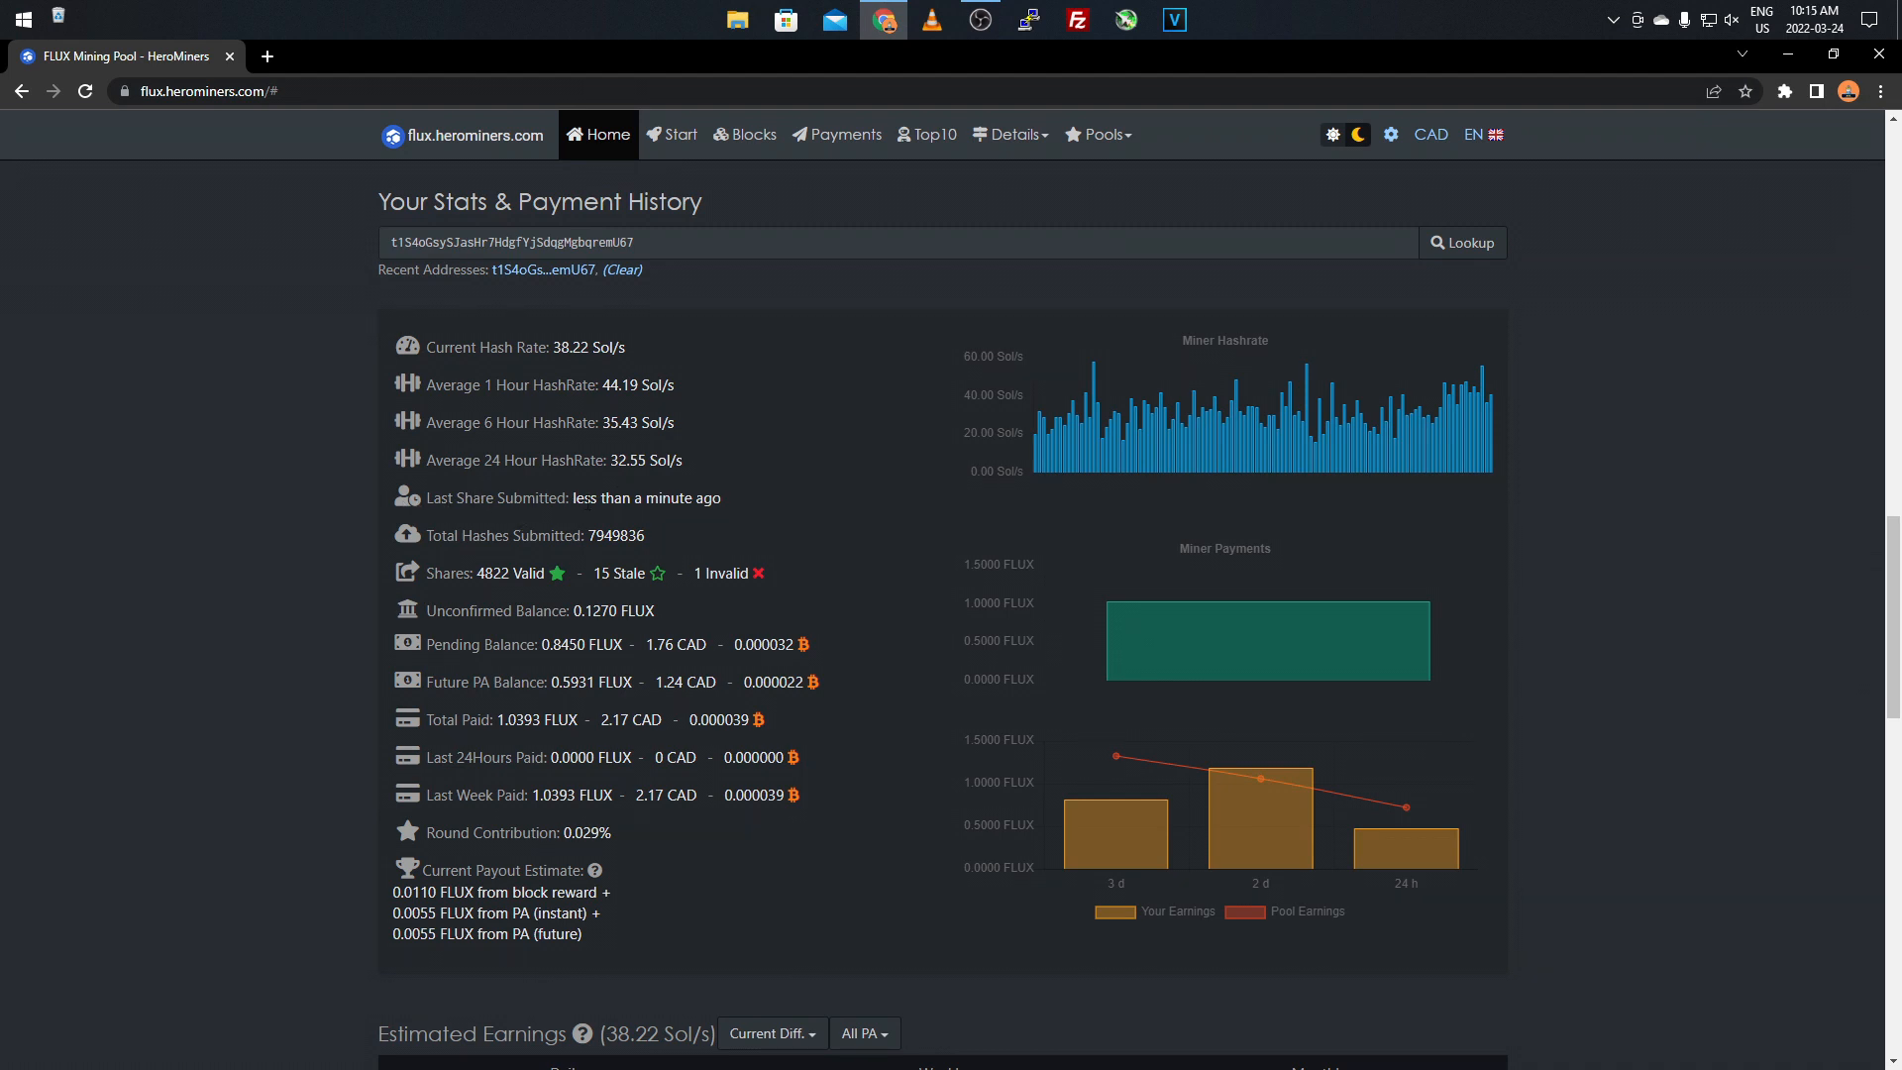
{"action": "mouse_move", "coordinate": [533, 529]}
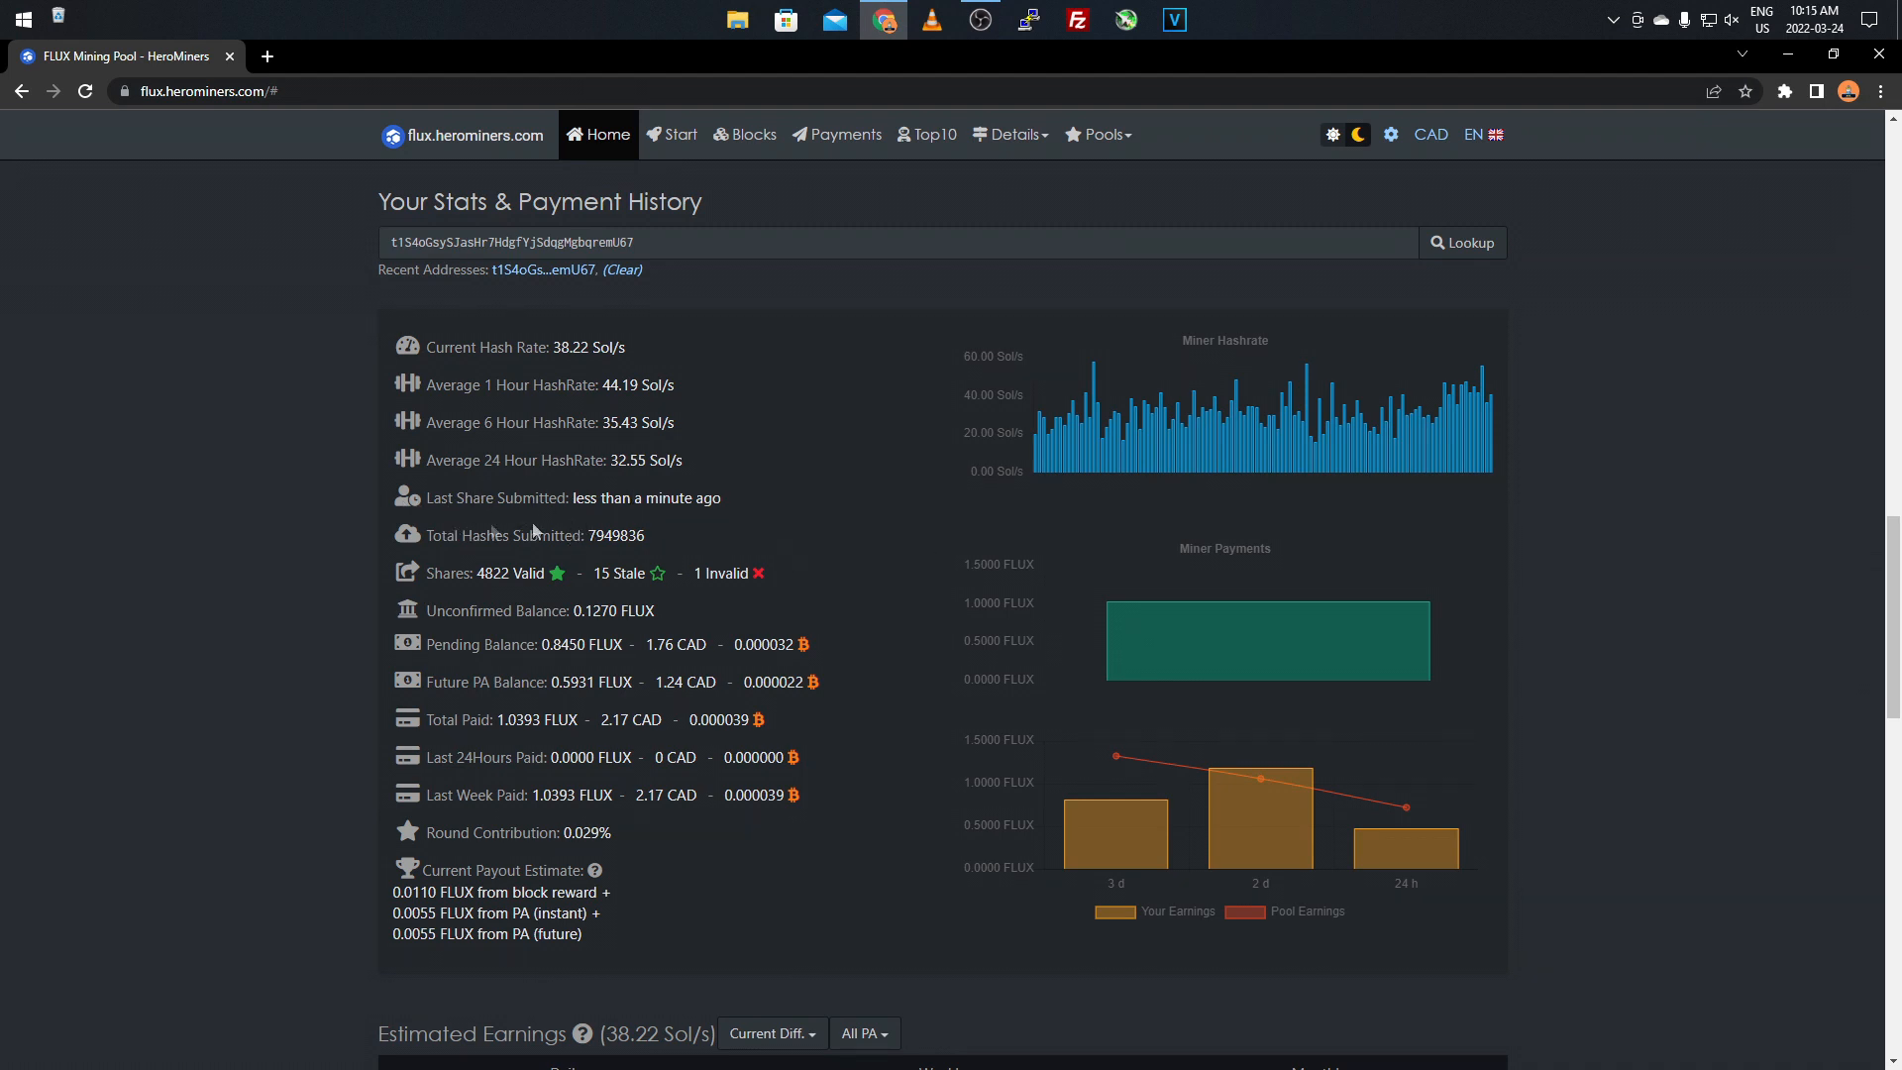
{"action": "mouse_move", "coordinate": [623, 589]}
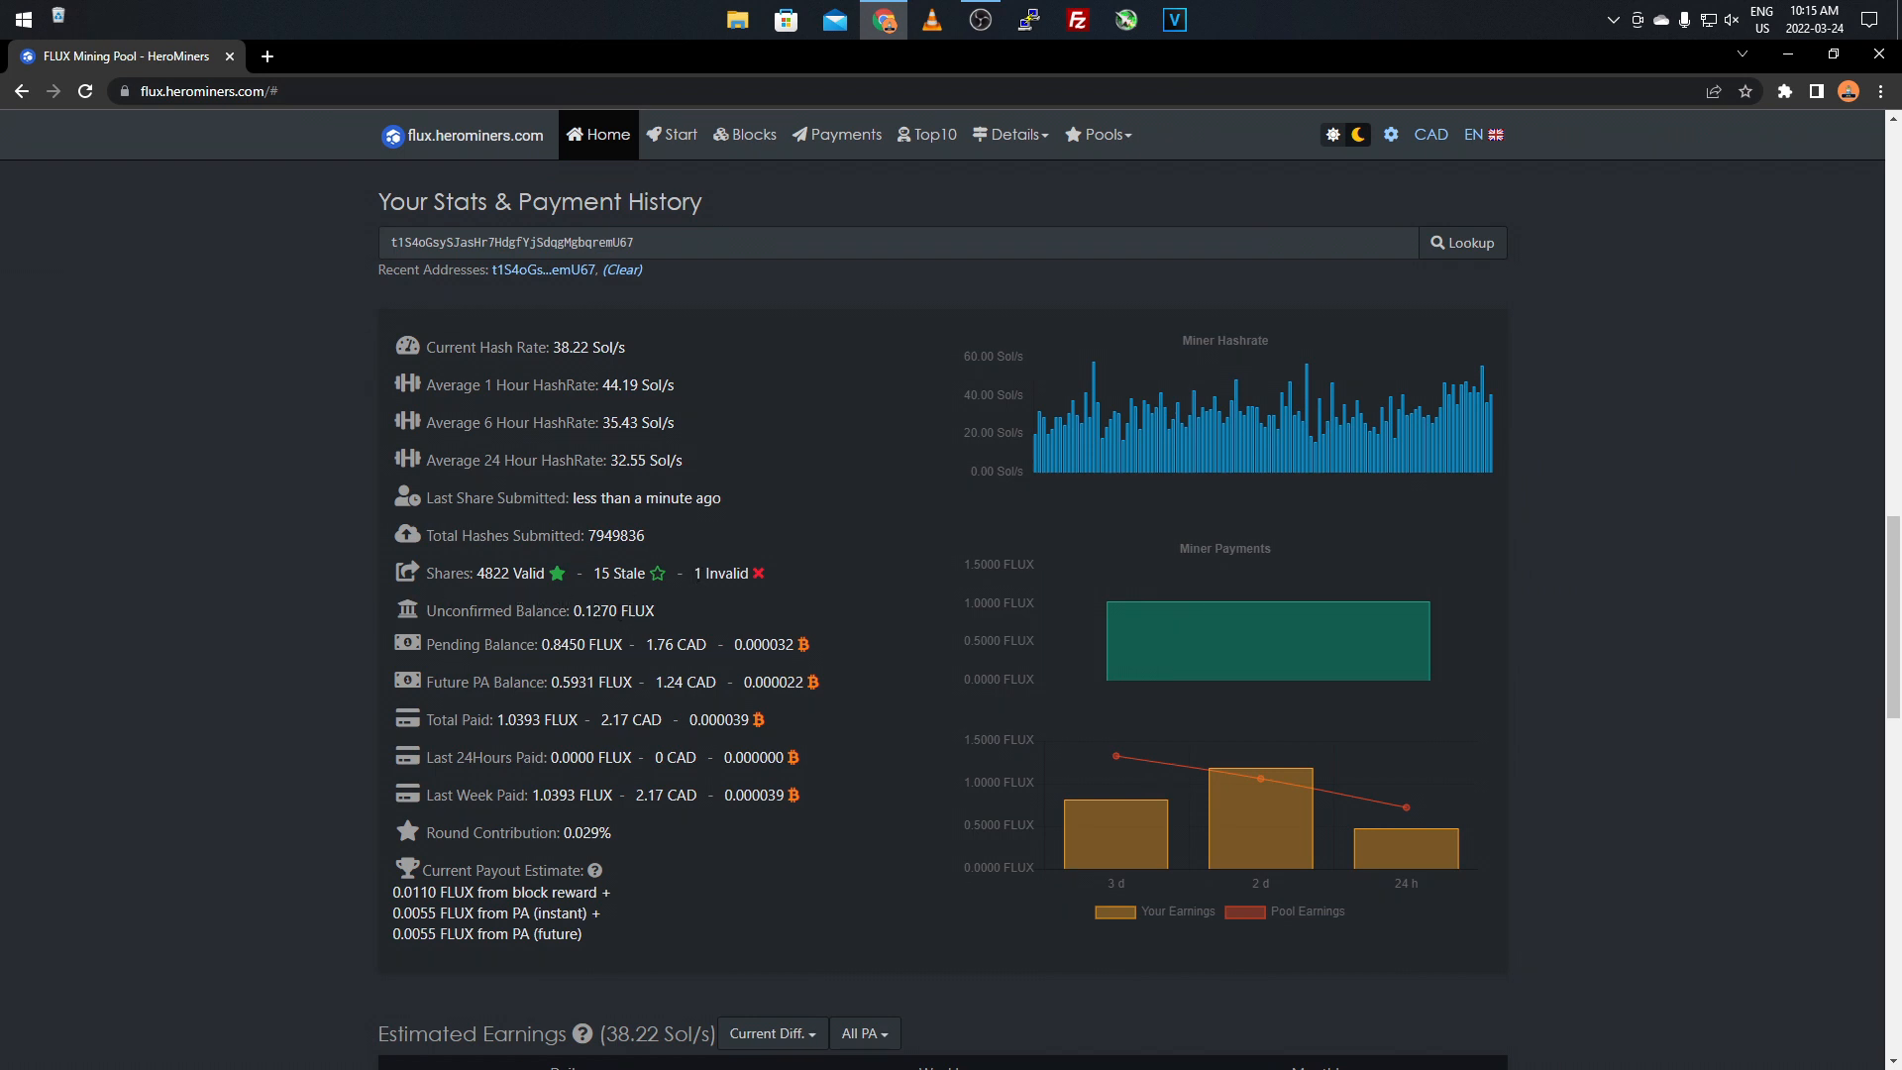
{"action": "mouse_move", "coordinate": [581, 644]}
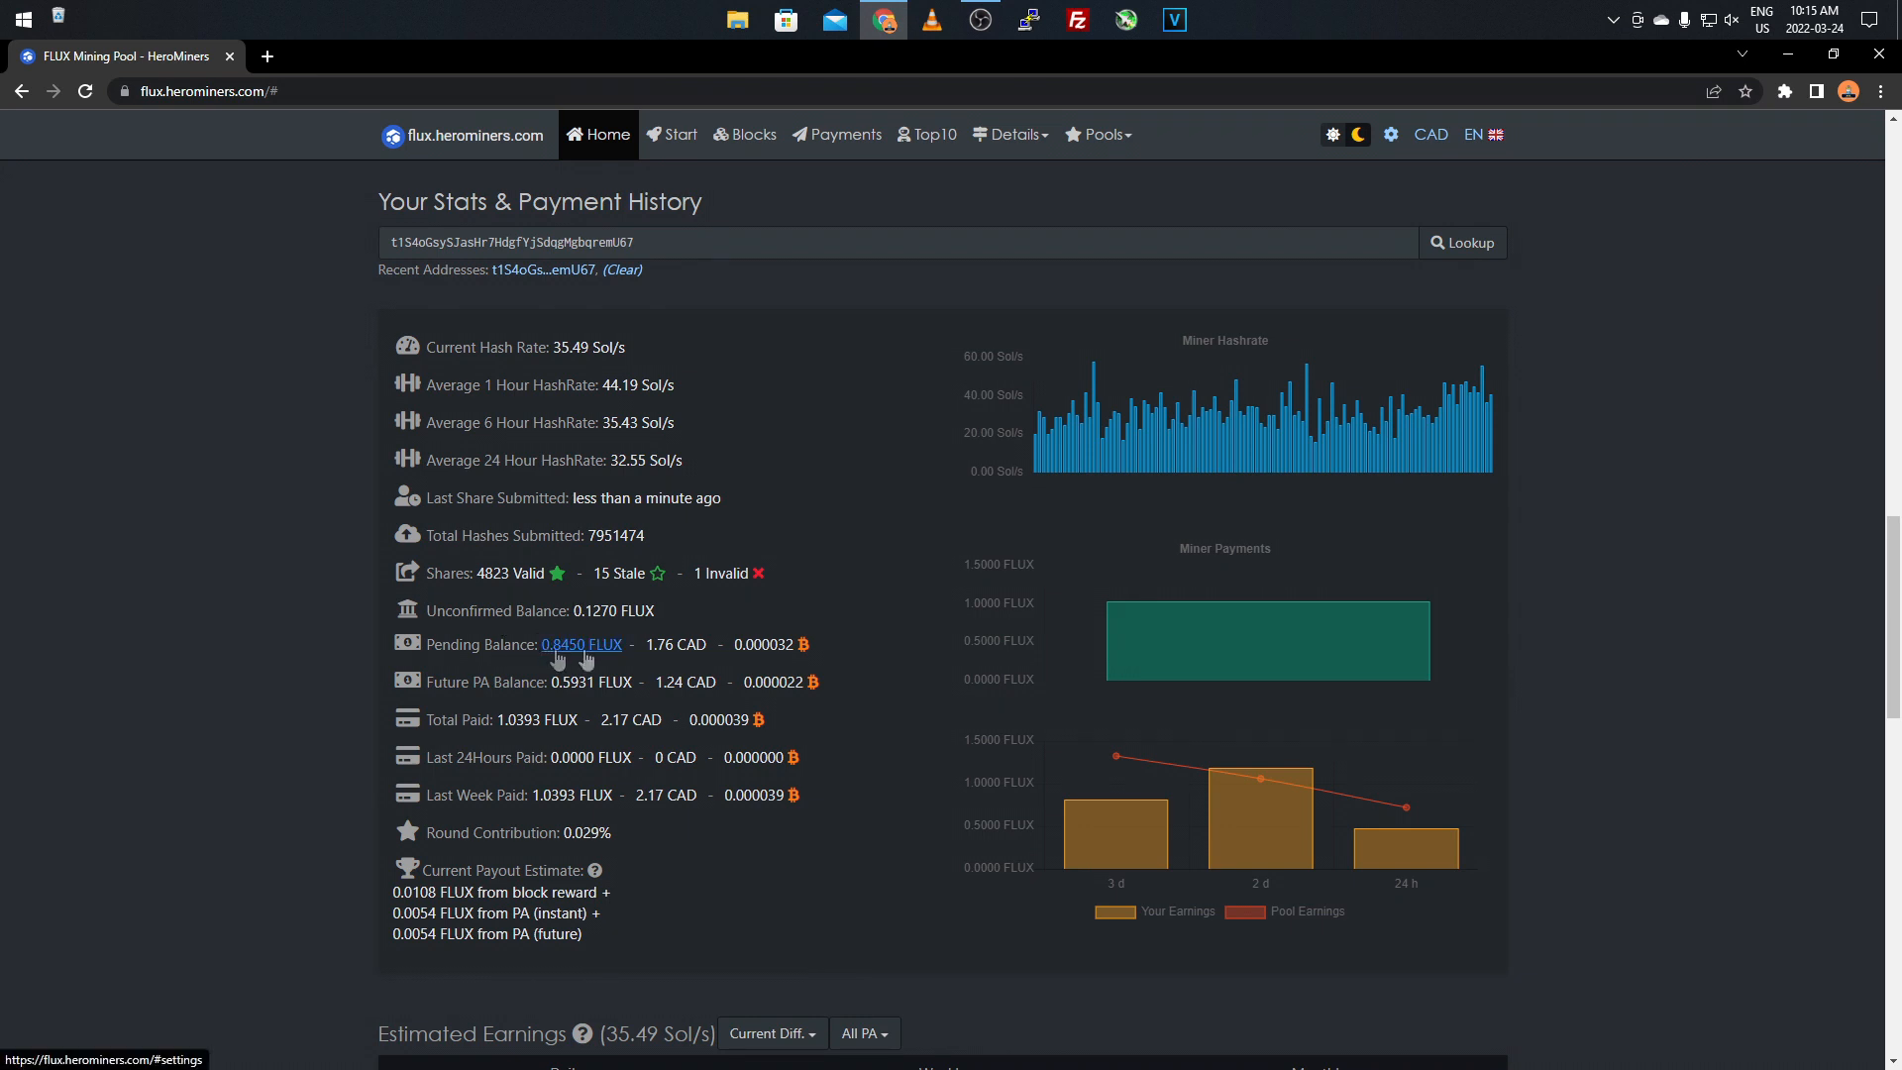
{"action": "mouse_move", "coordinate": [606, 644]}
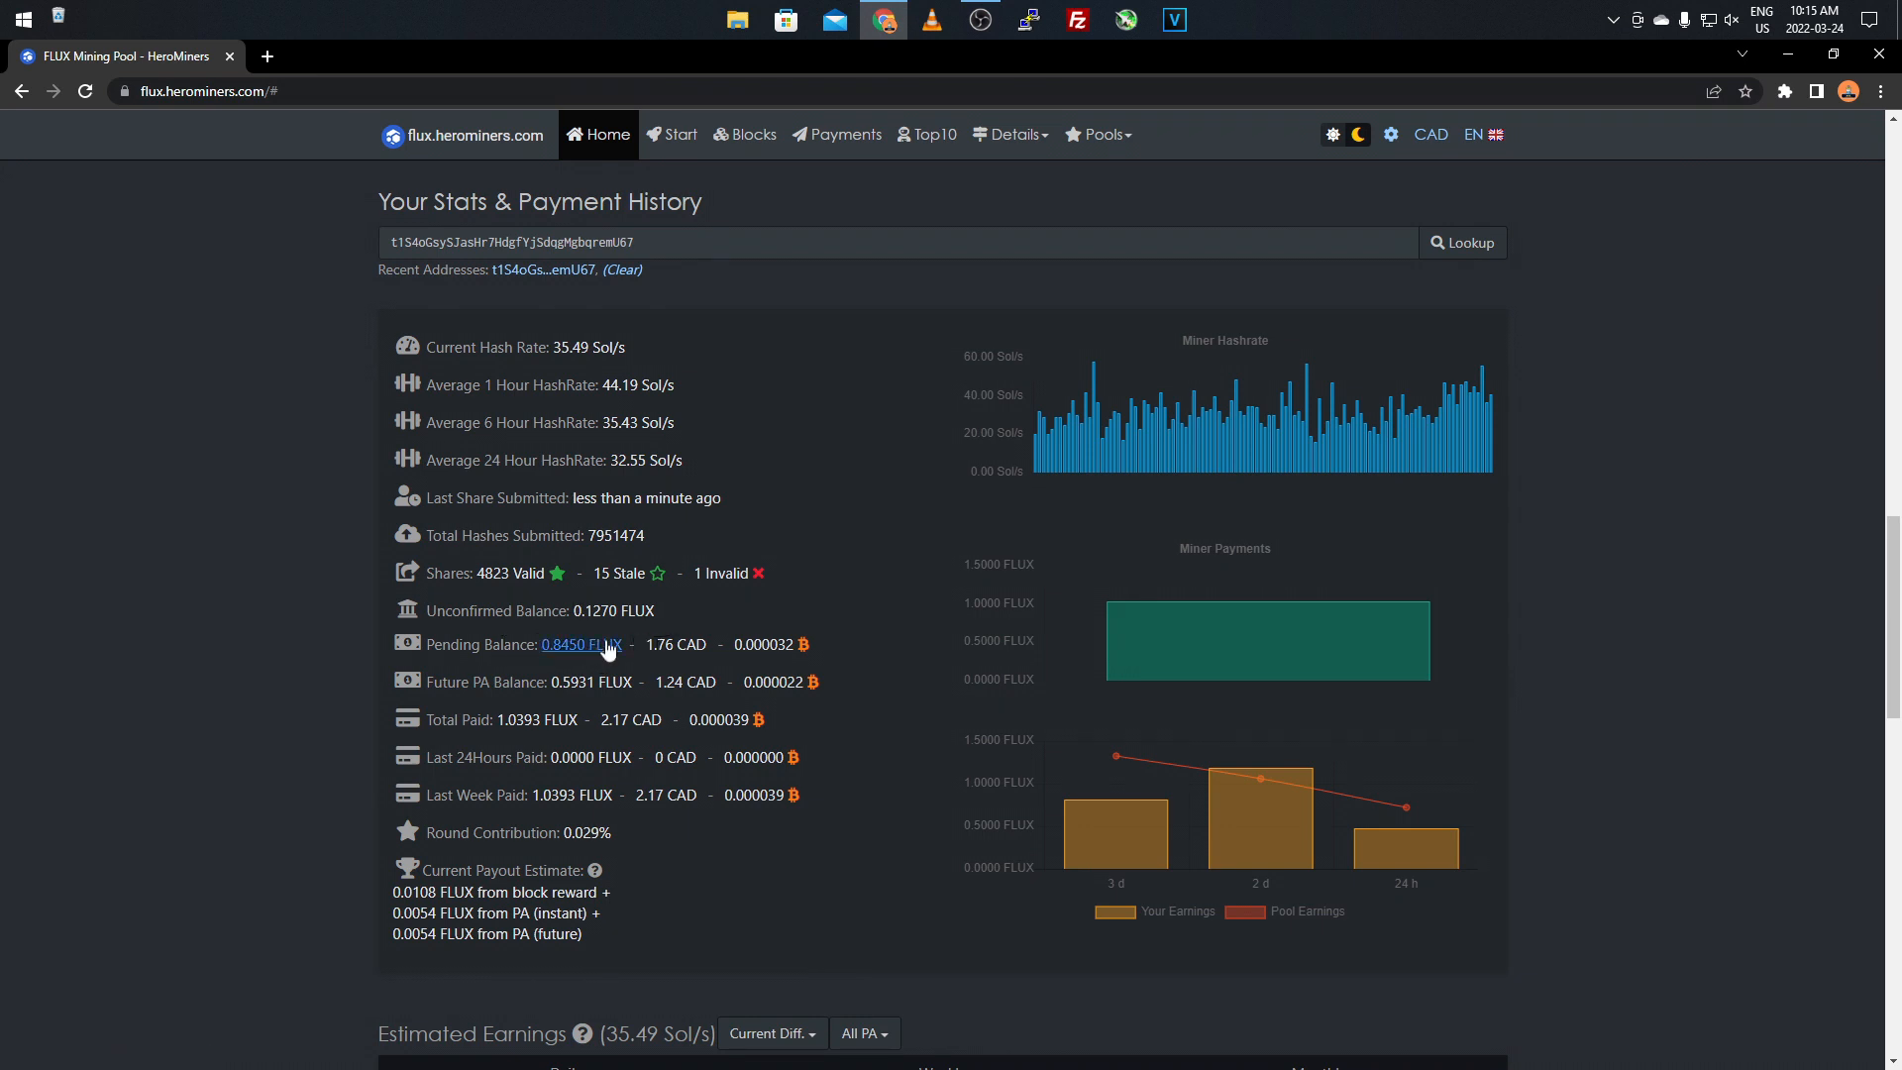
{"action": "mouse_move", "coordinate": [580, 644]}
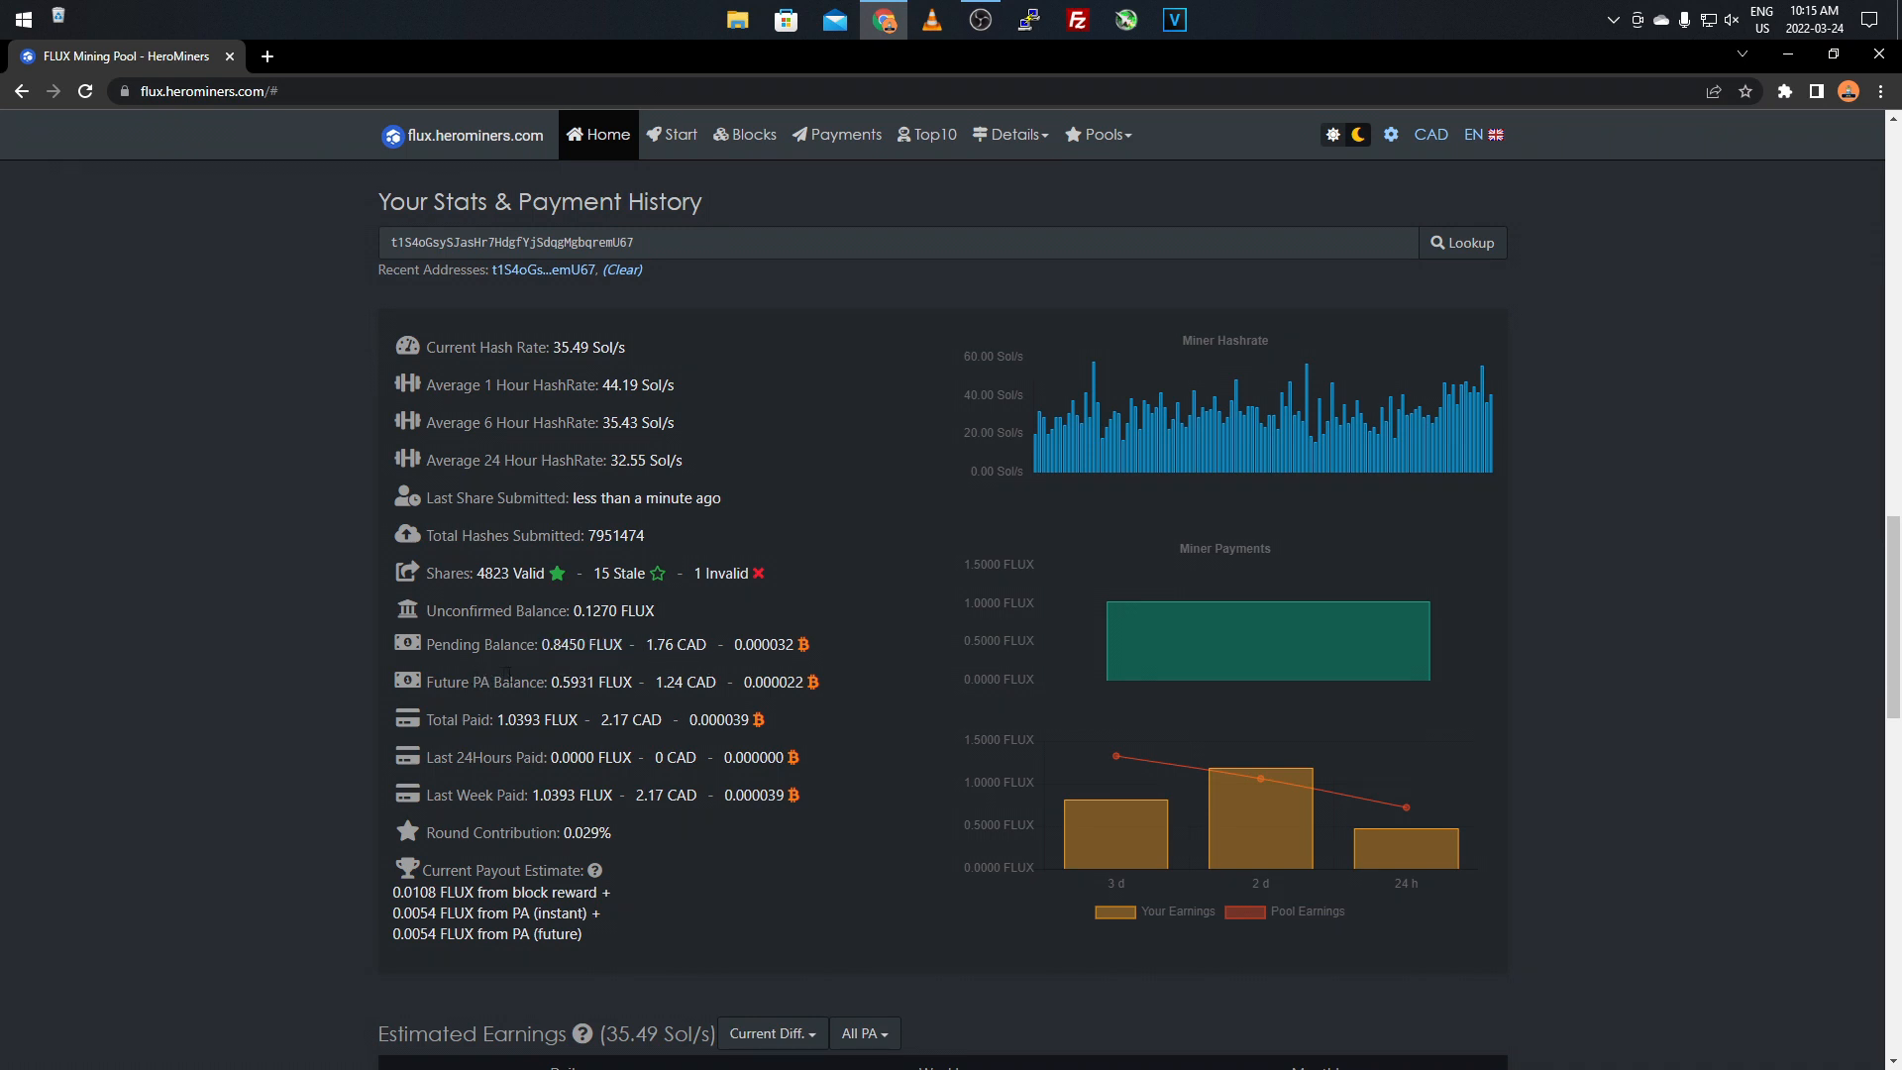
{"action": "mouse_move", "coordinate": [404, 662]}
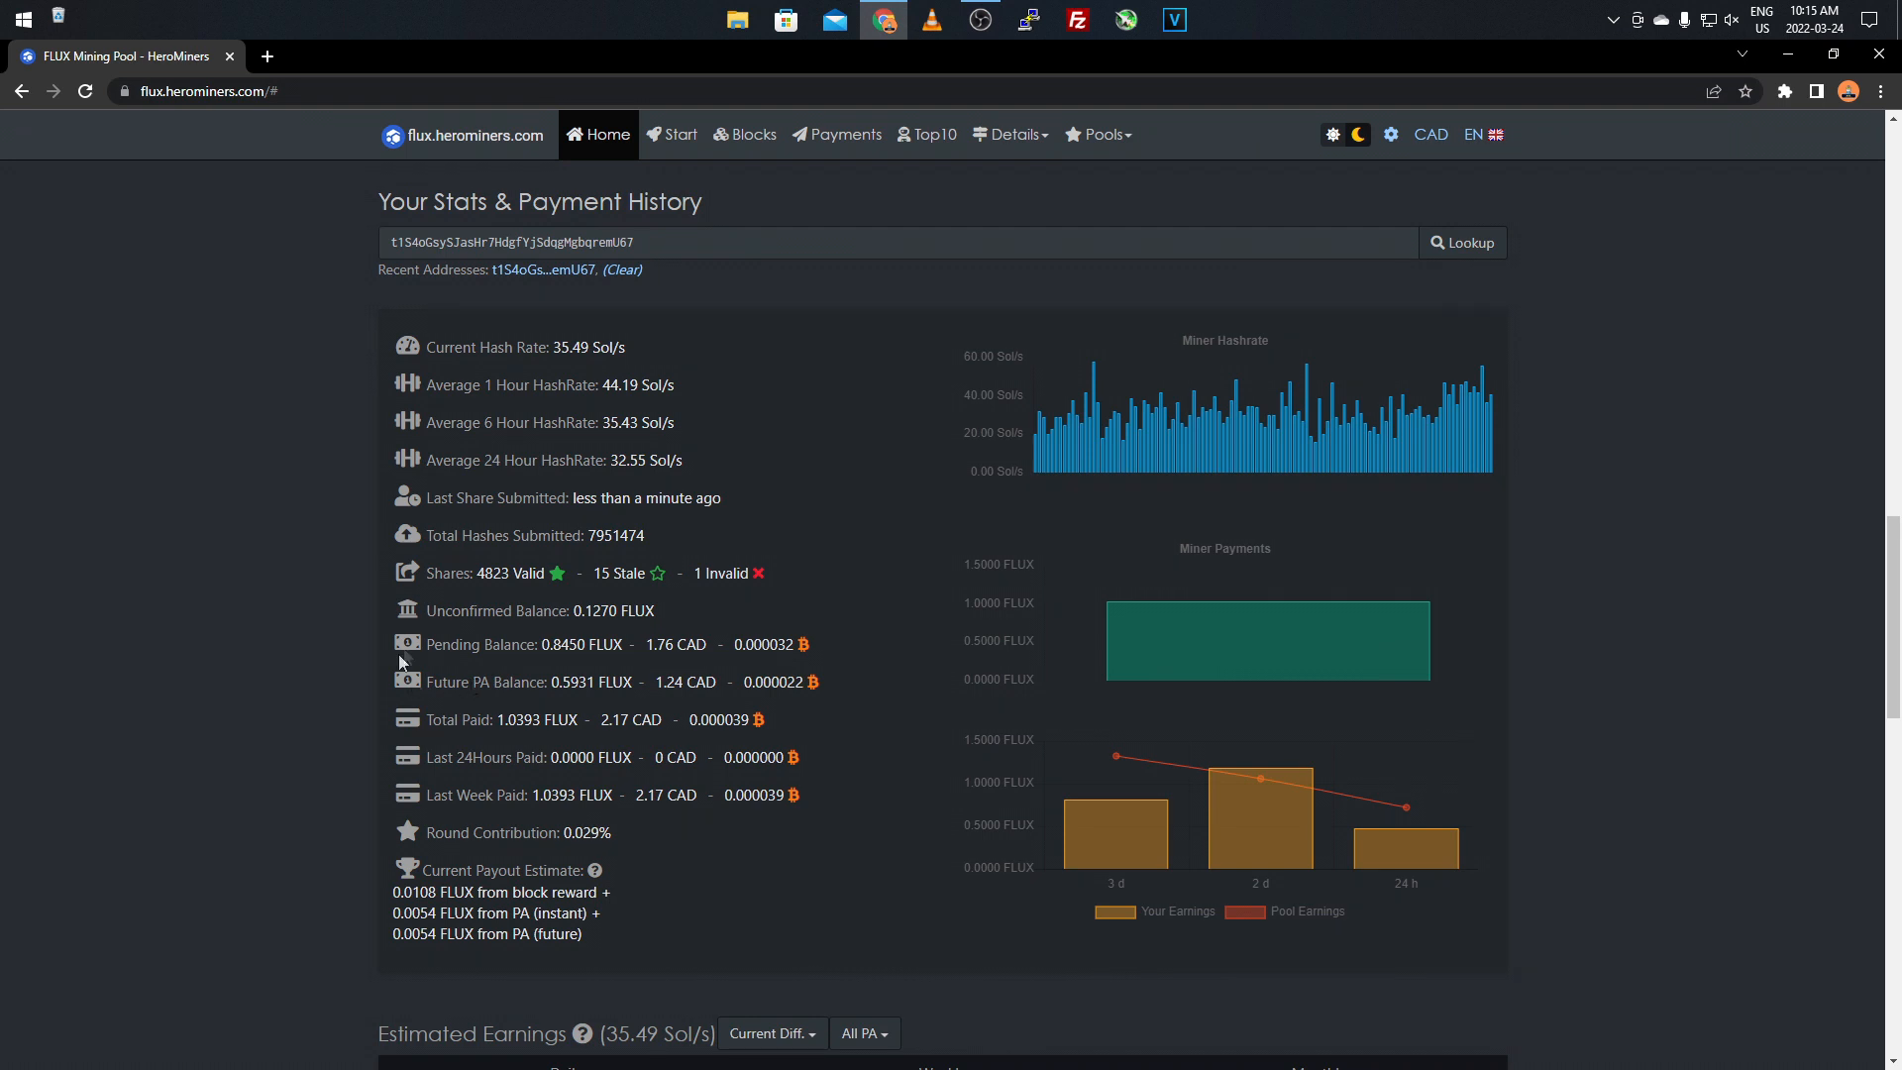
{"action": "mouse_move", "coordinate": [345, 686]}
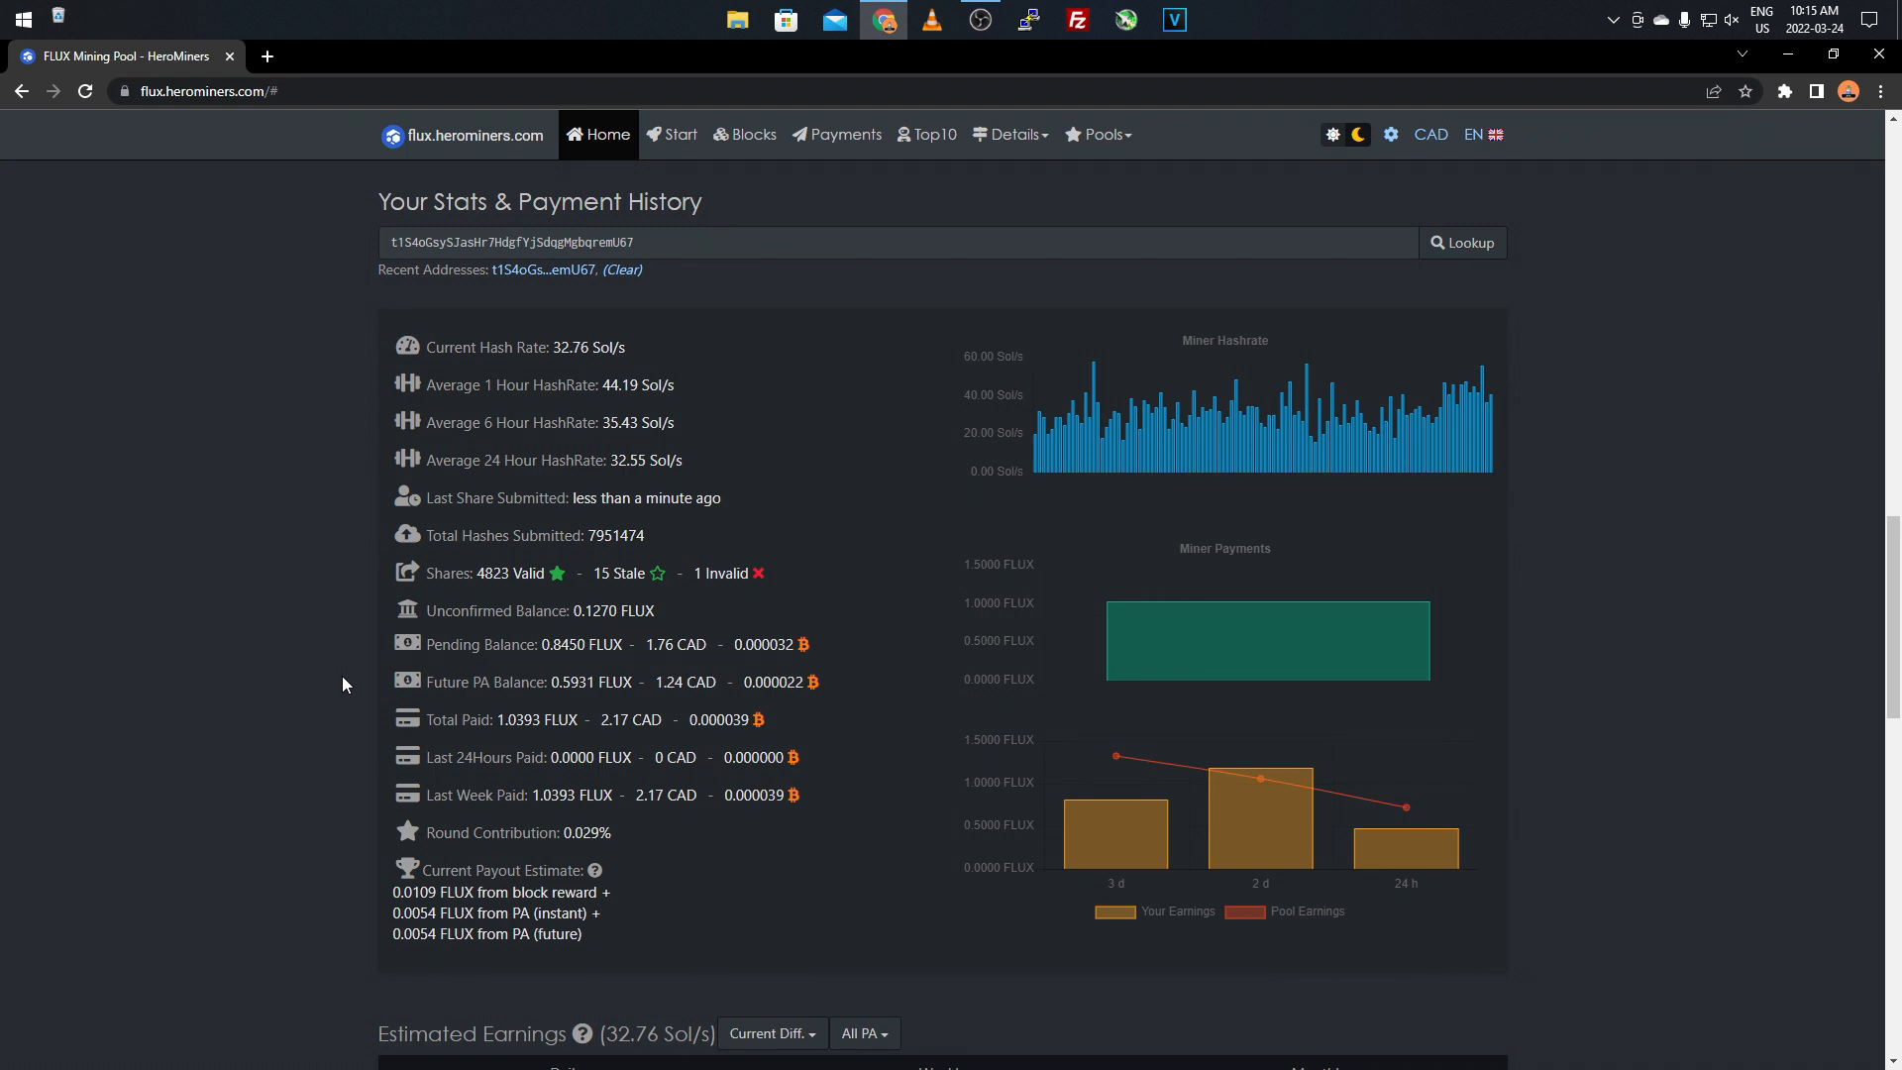
{"action": "mouse_move", "coordinate": [650, 686]}
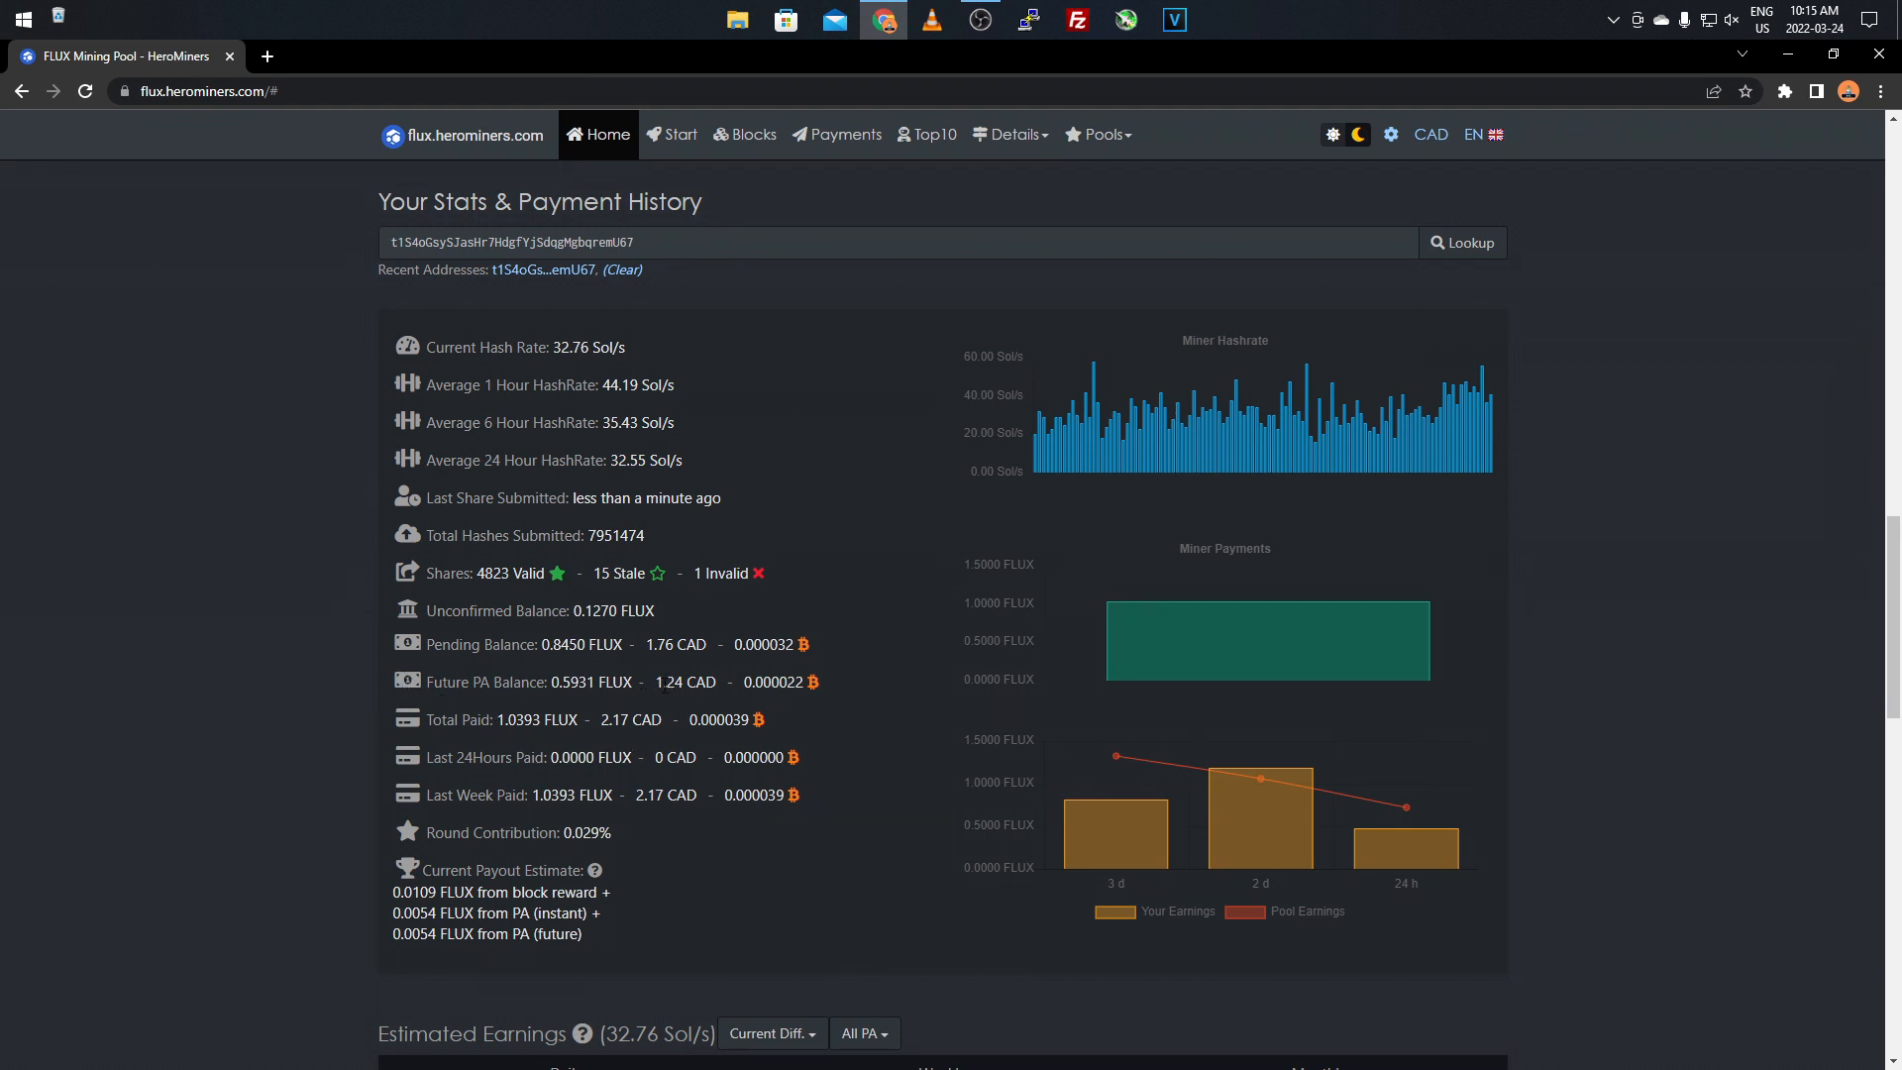
{"action": "mouse_move", "coordinate": [591, 682]}
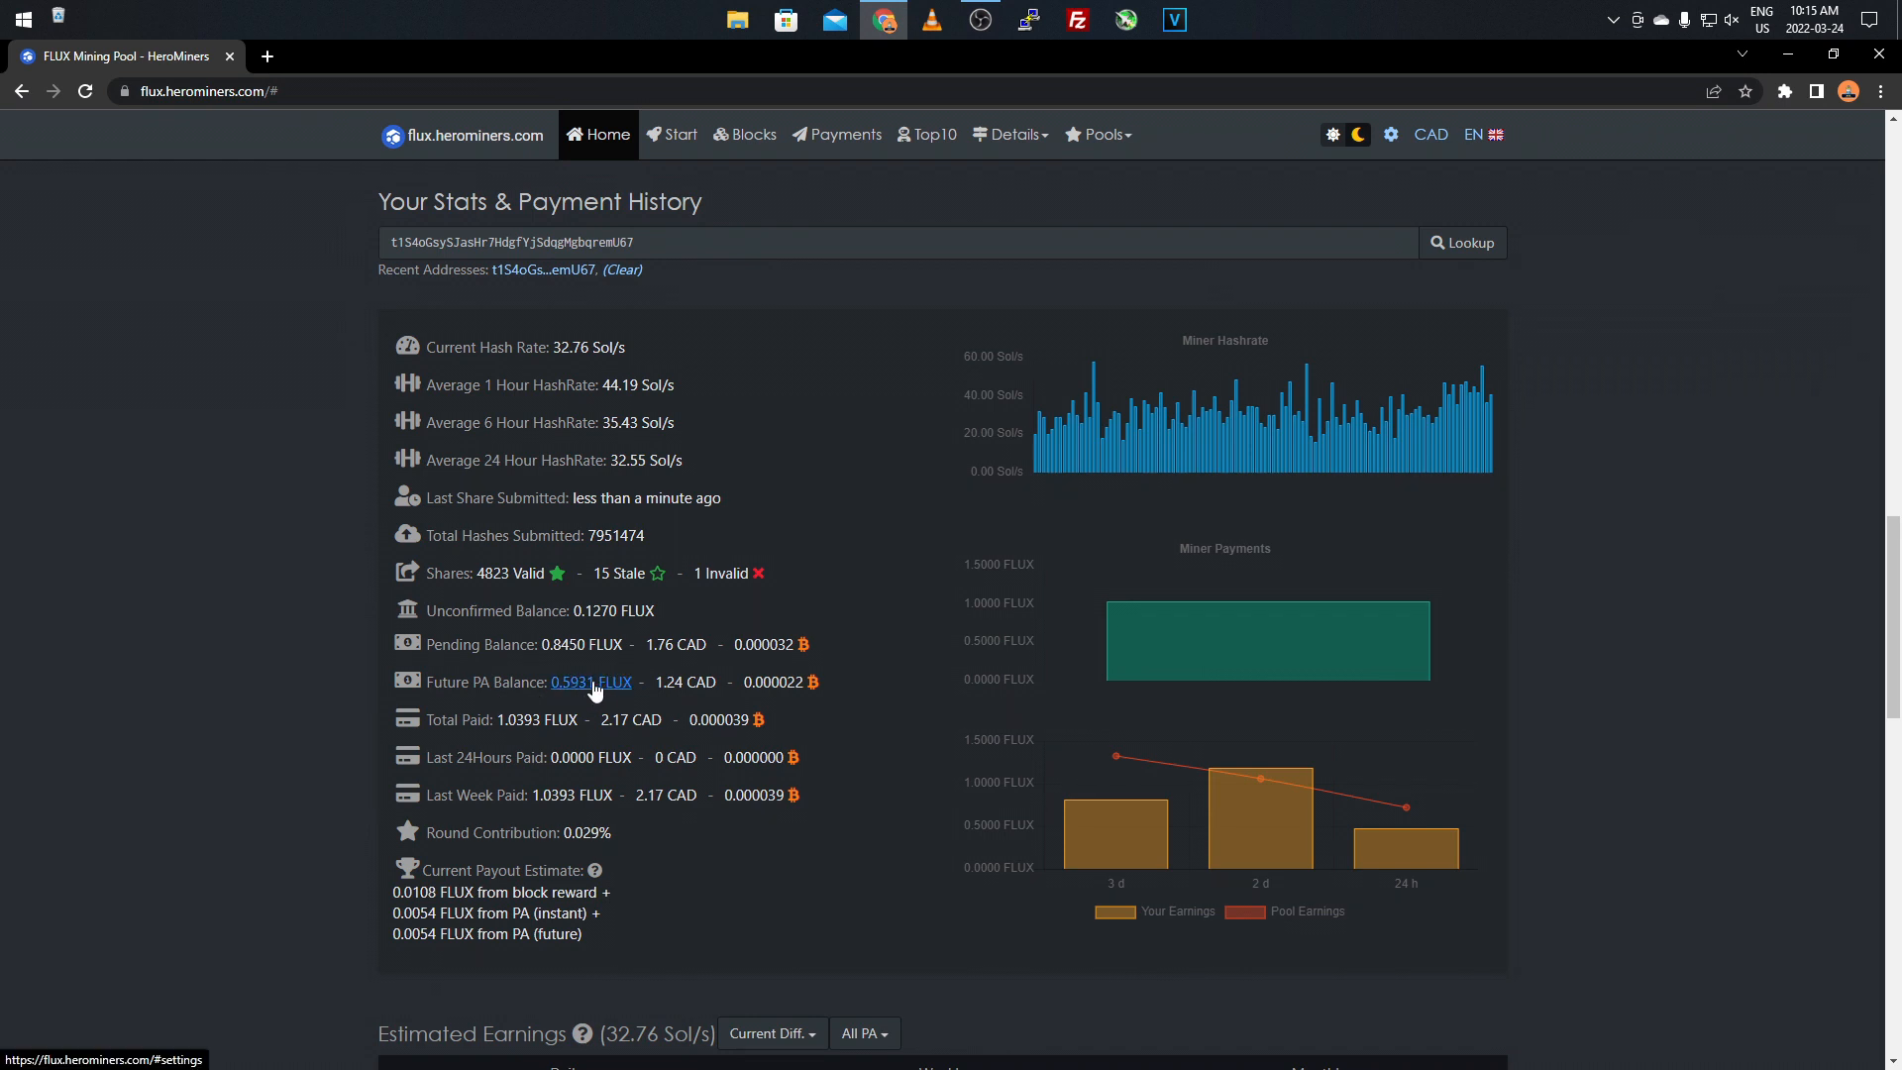
{"action": "mouse_move", "coordinate": [354, 678]}
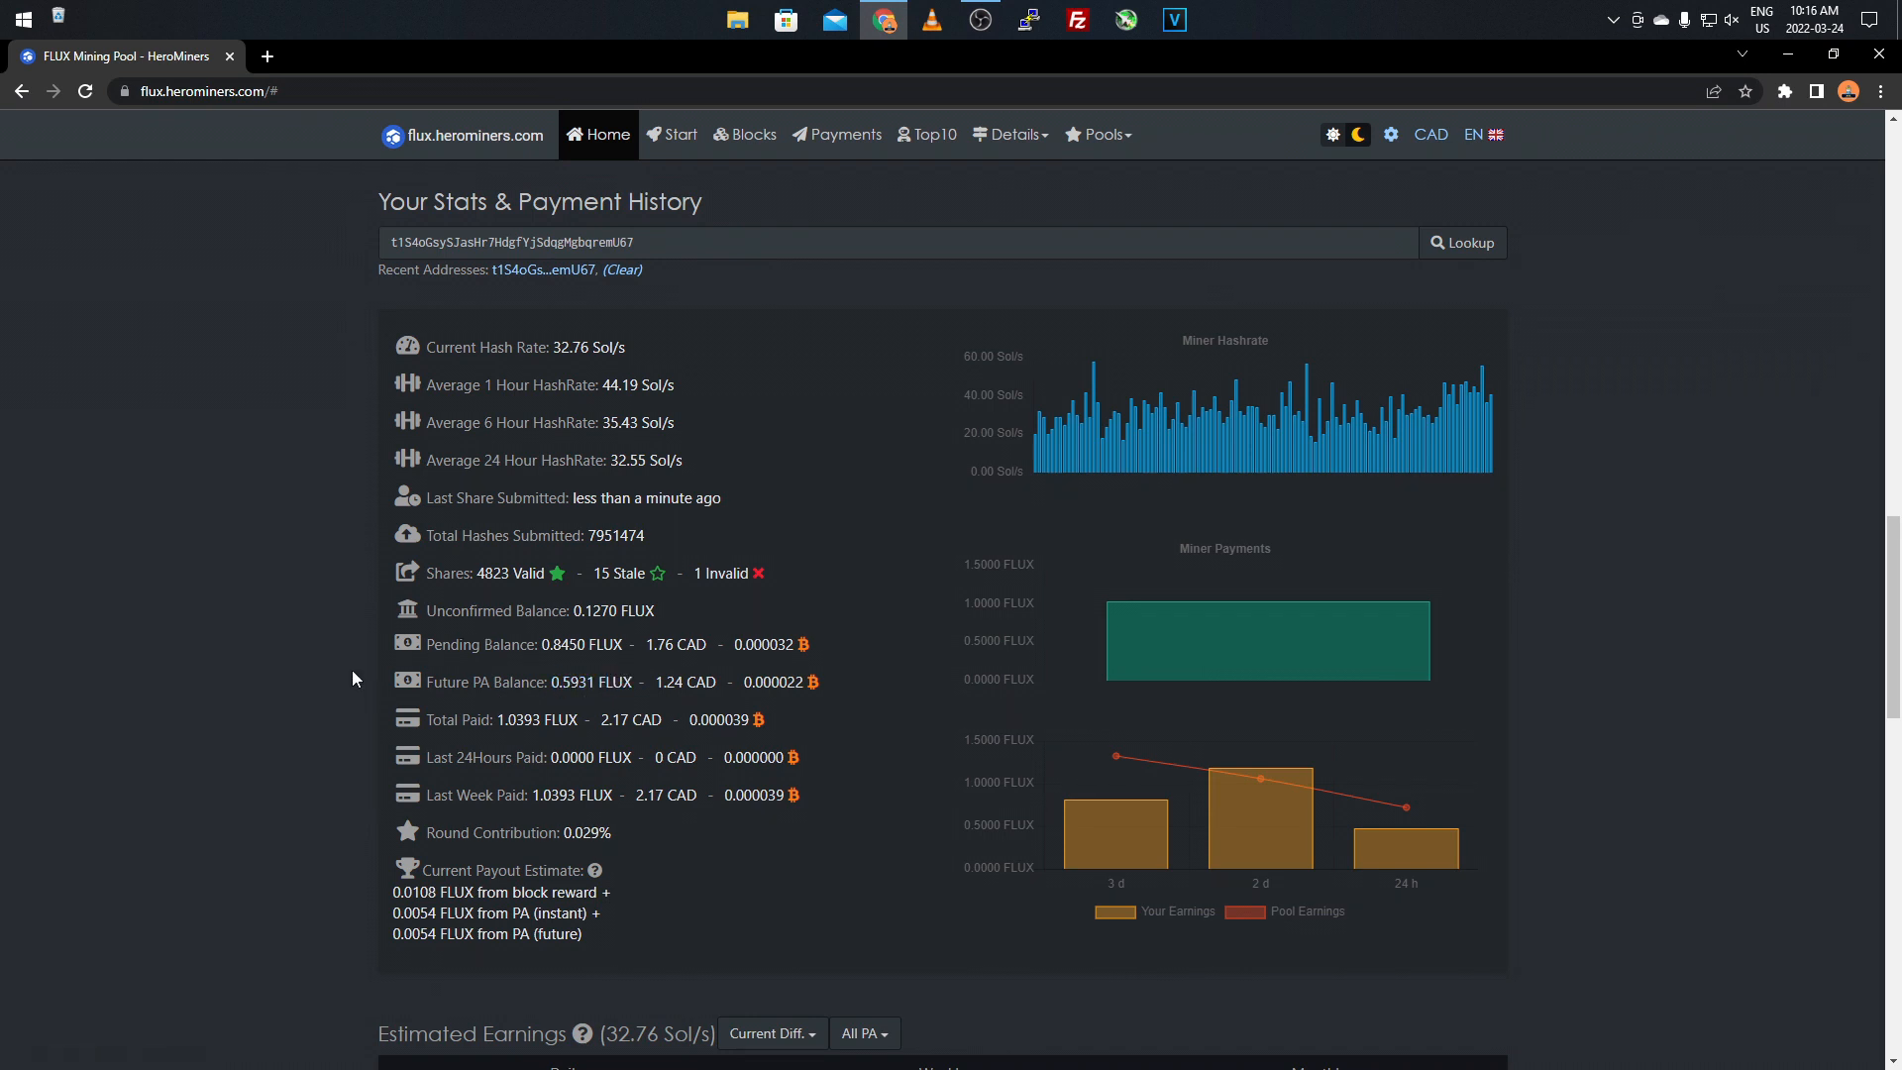
{"action": "mouse_move", "coordinate": [510, 716]}
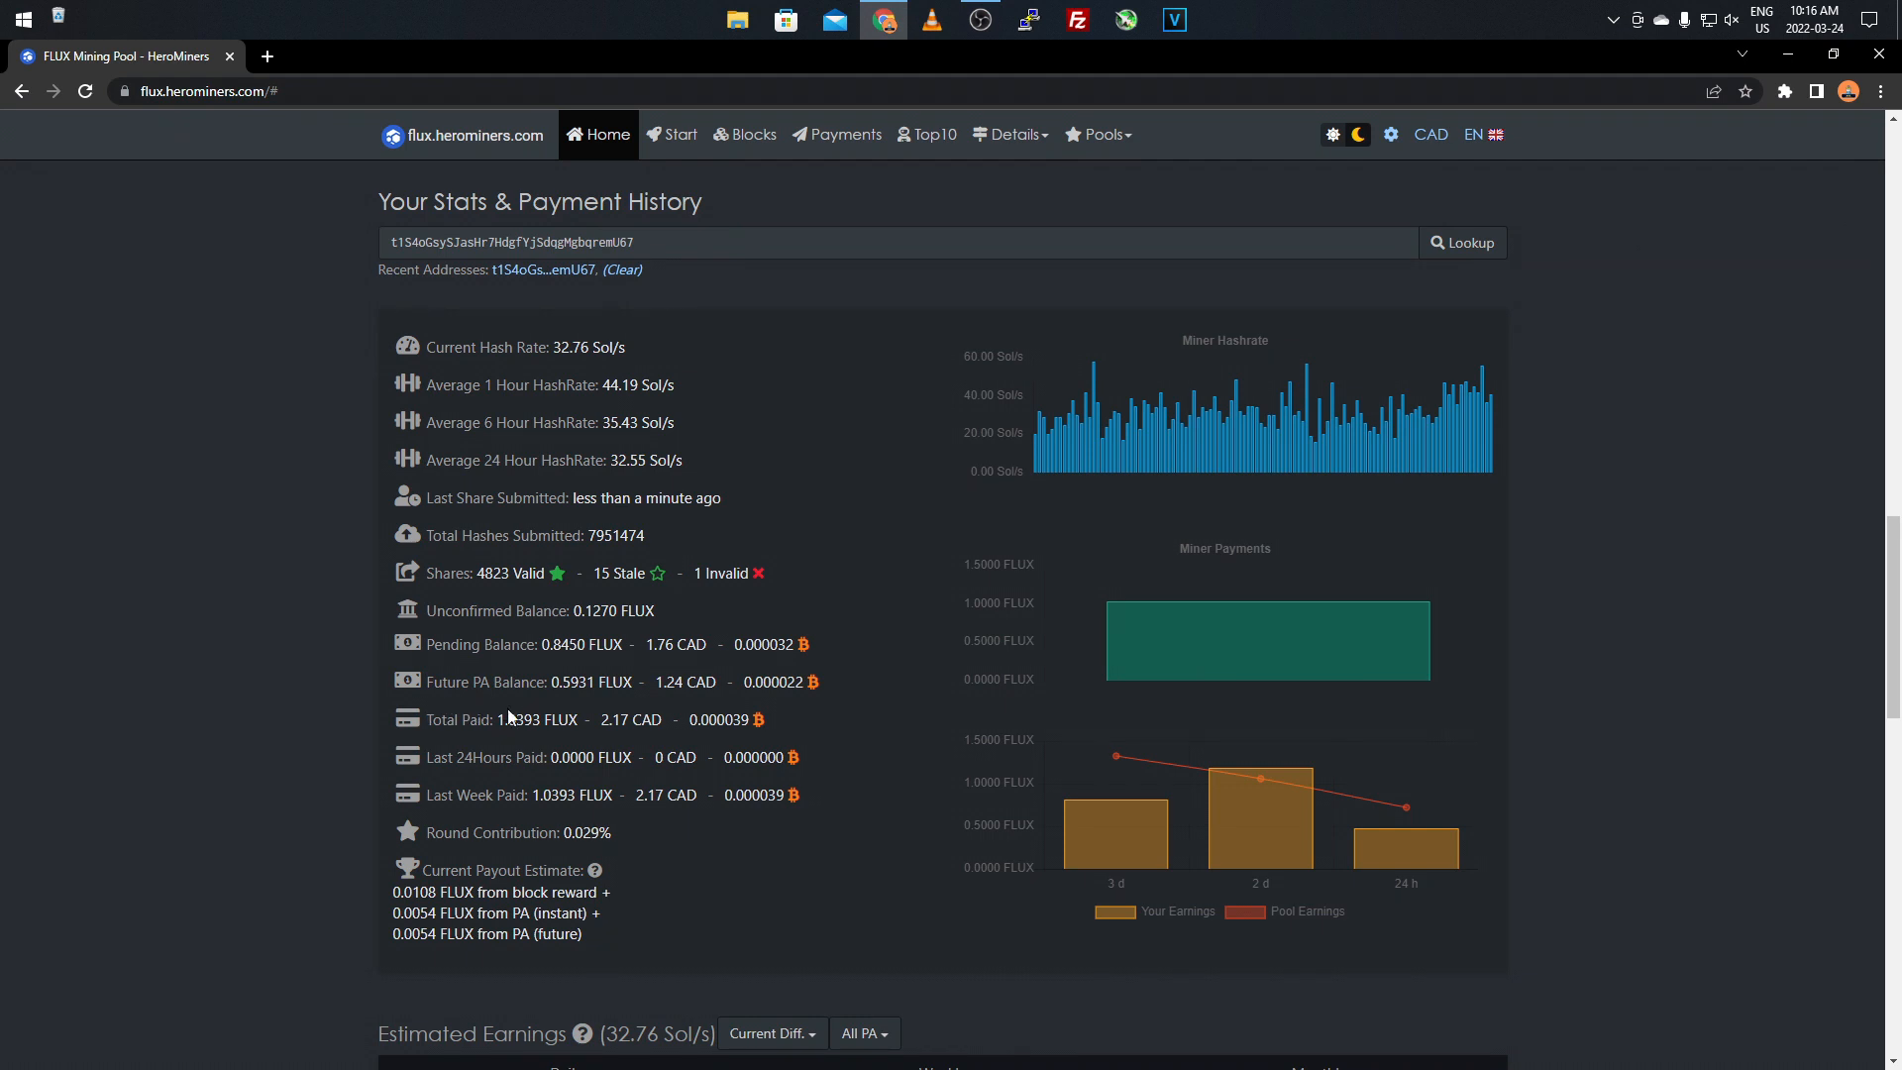
{"action": "mouse_move", "coordinate": [510, 715]}
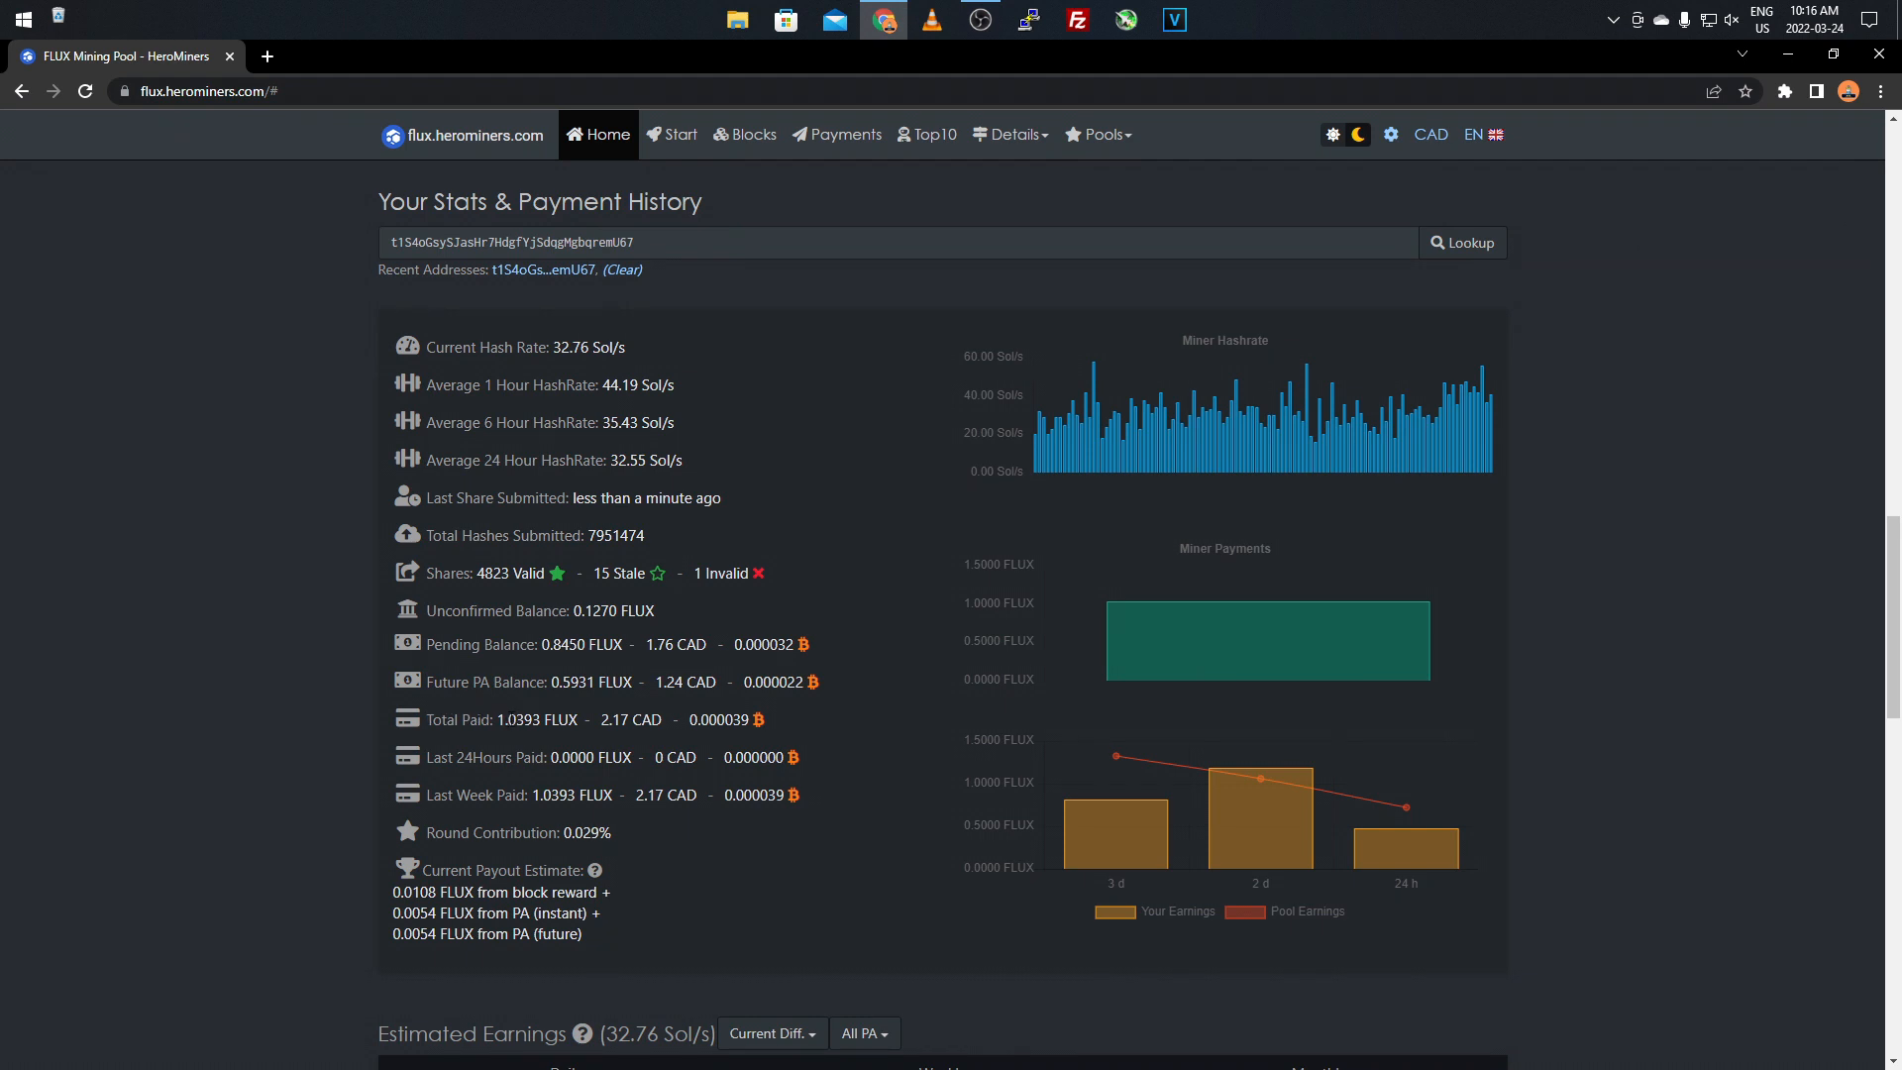
{"action": "mouse_move", "coordinate": [440, 783]}
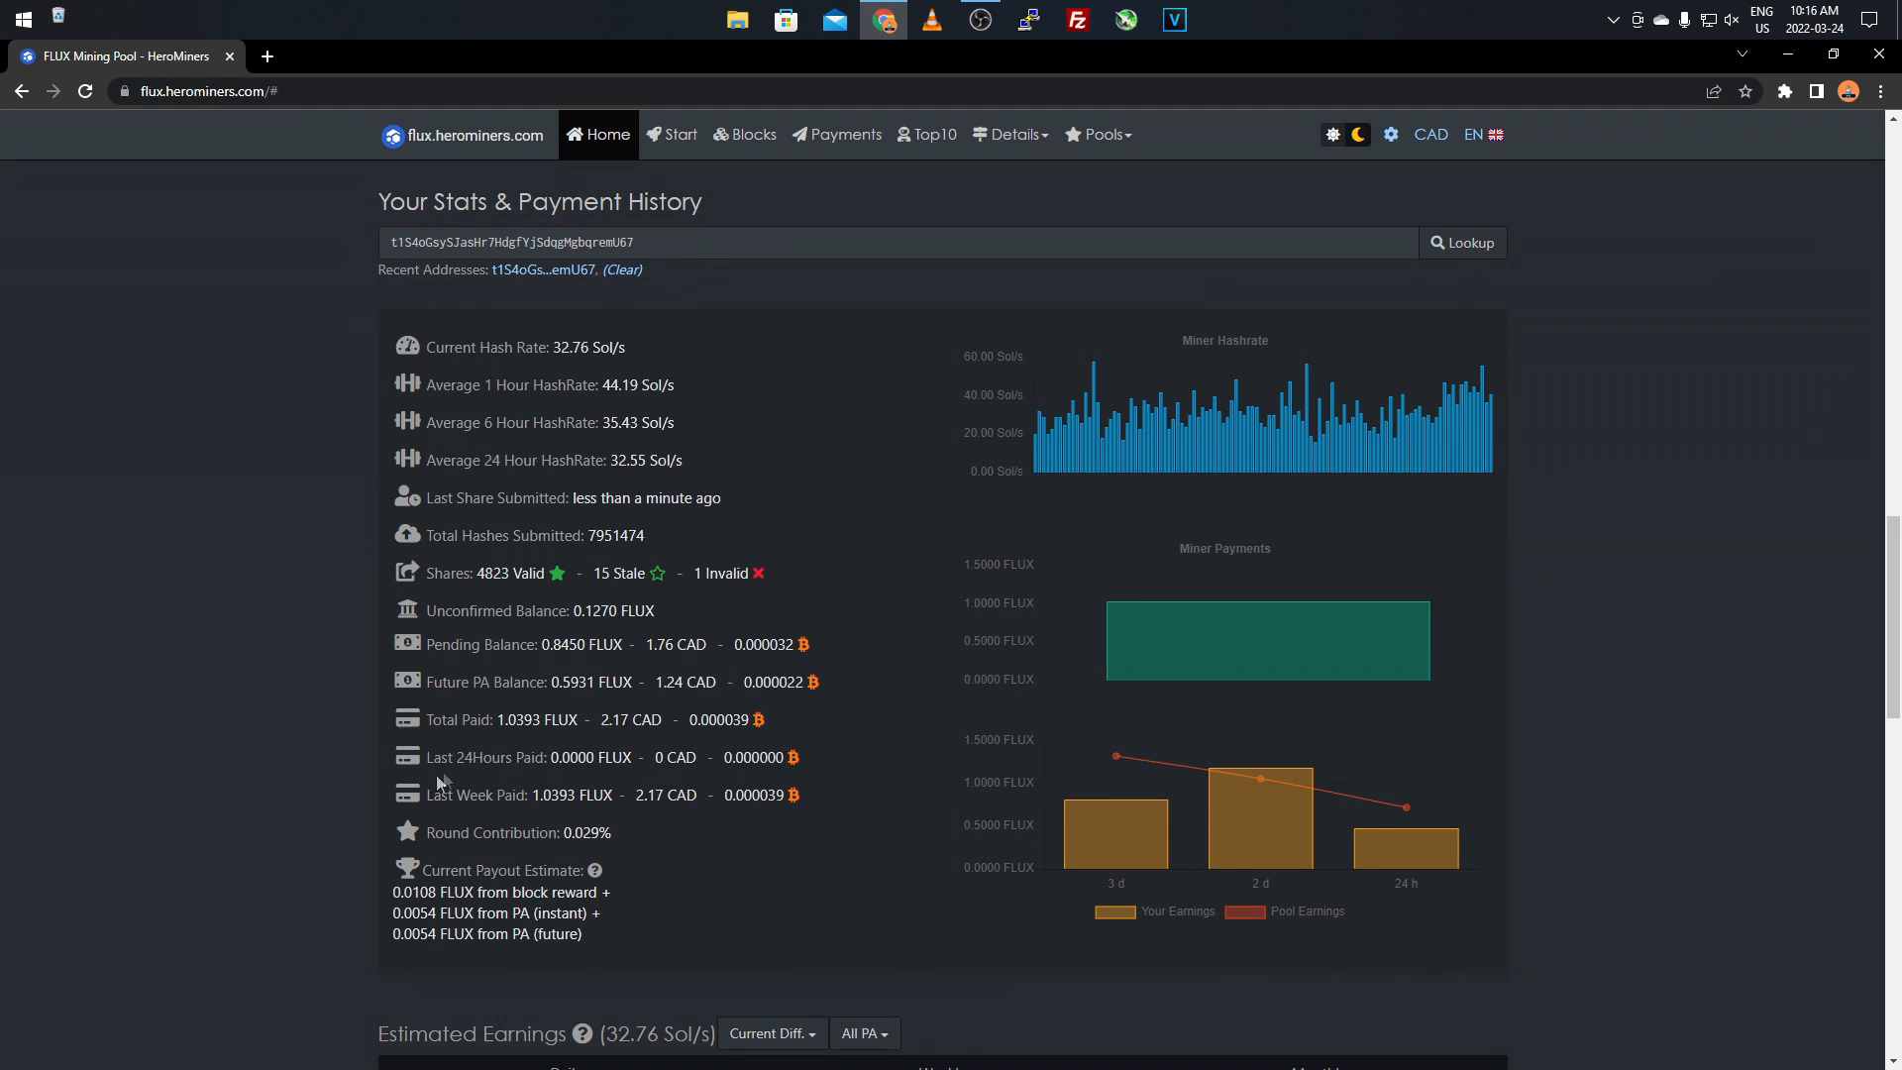
{"action": "mouse_move", "coordinate": [516, 779]}
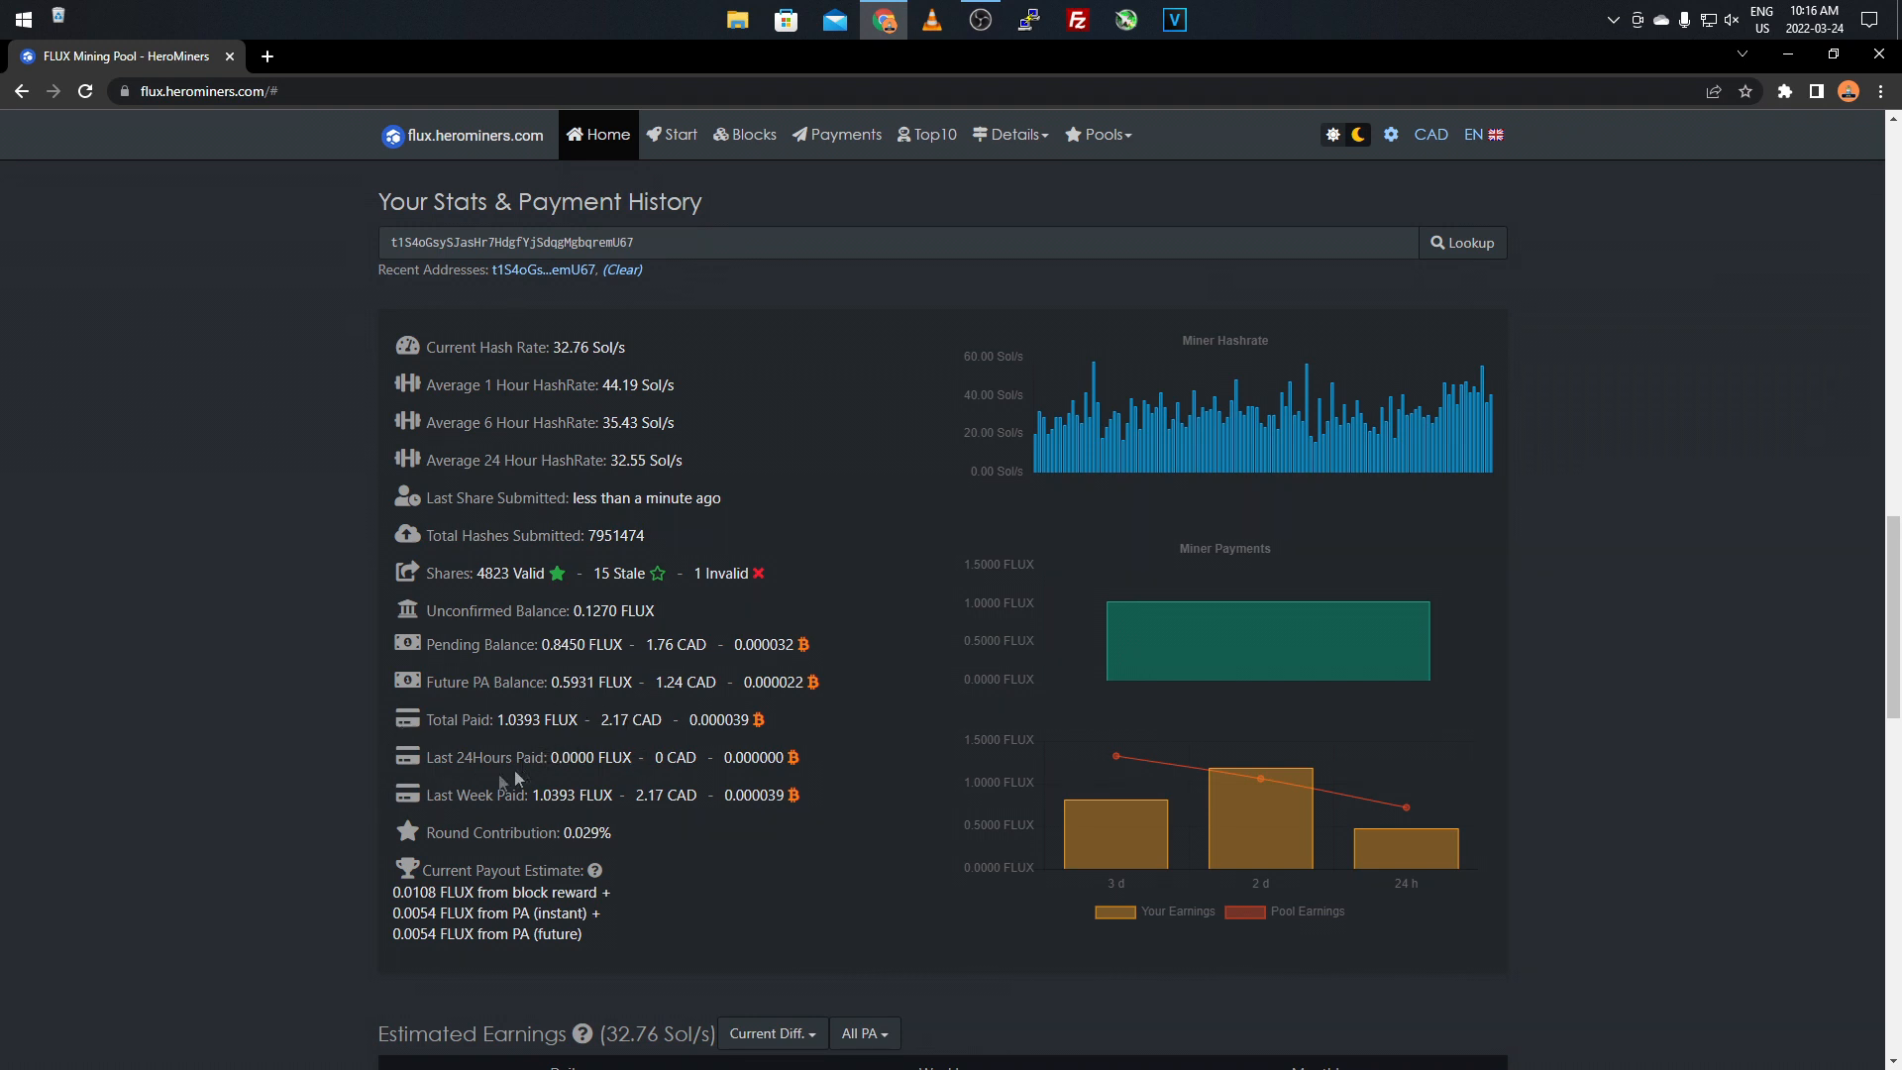
{"action": "mouse_move", "coordinate": [515, 775]}
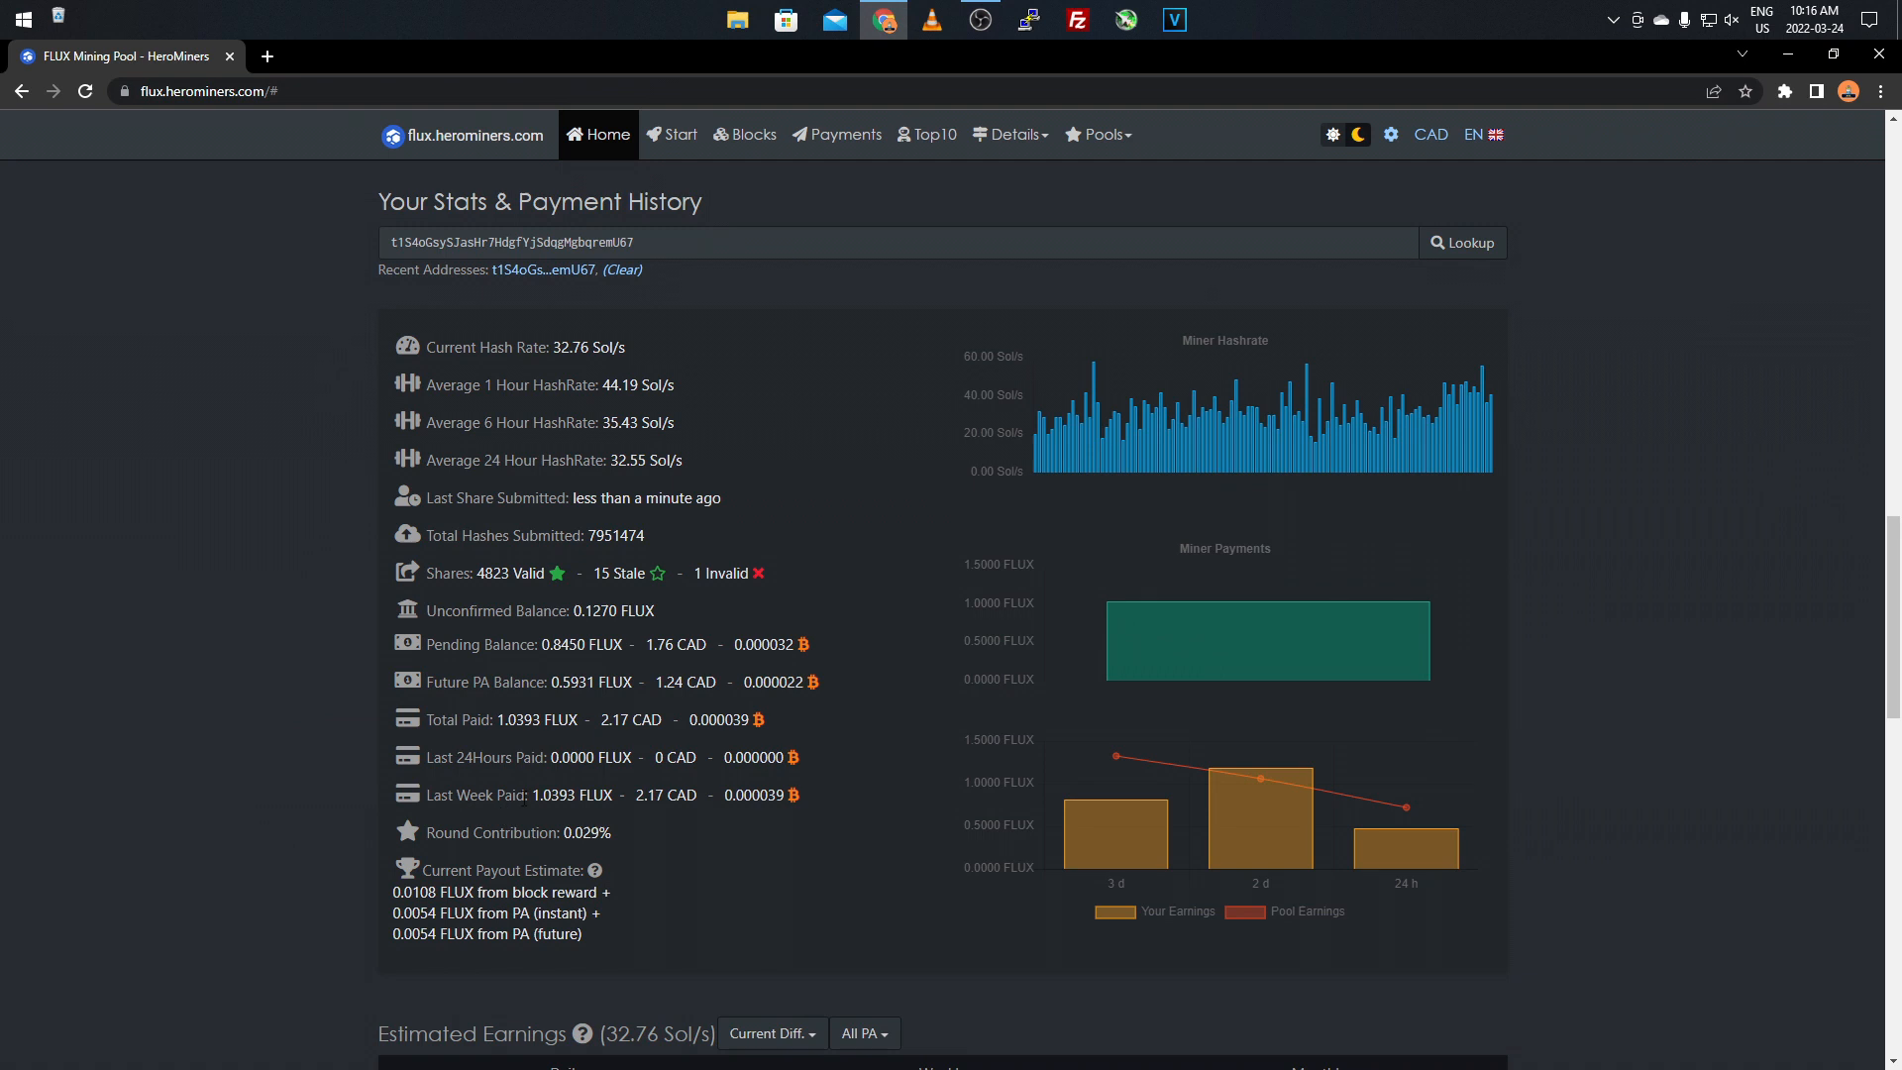
{"action": "mouse_move", "coordinate": [301, 777]}
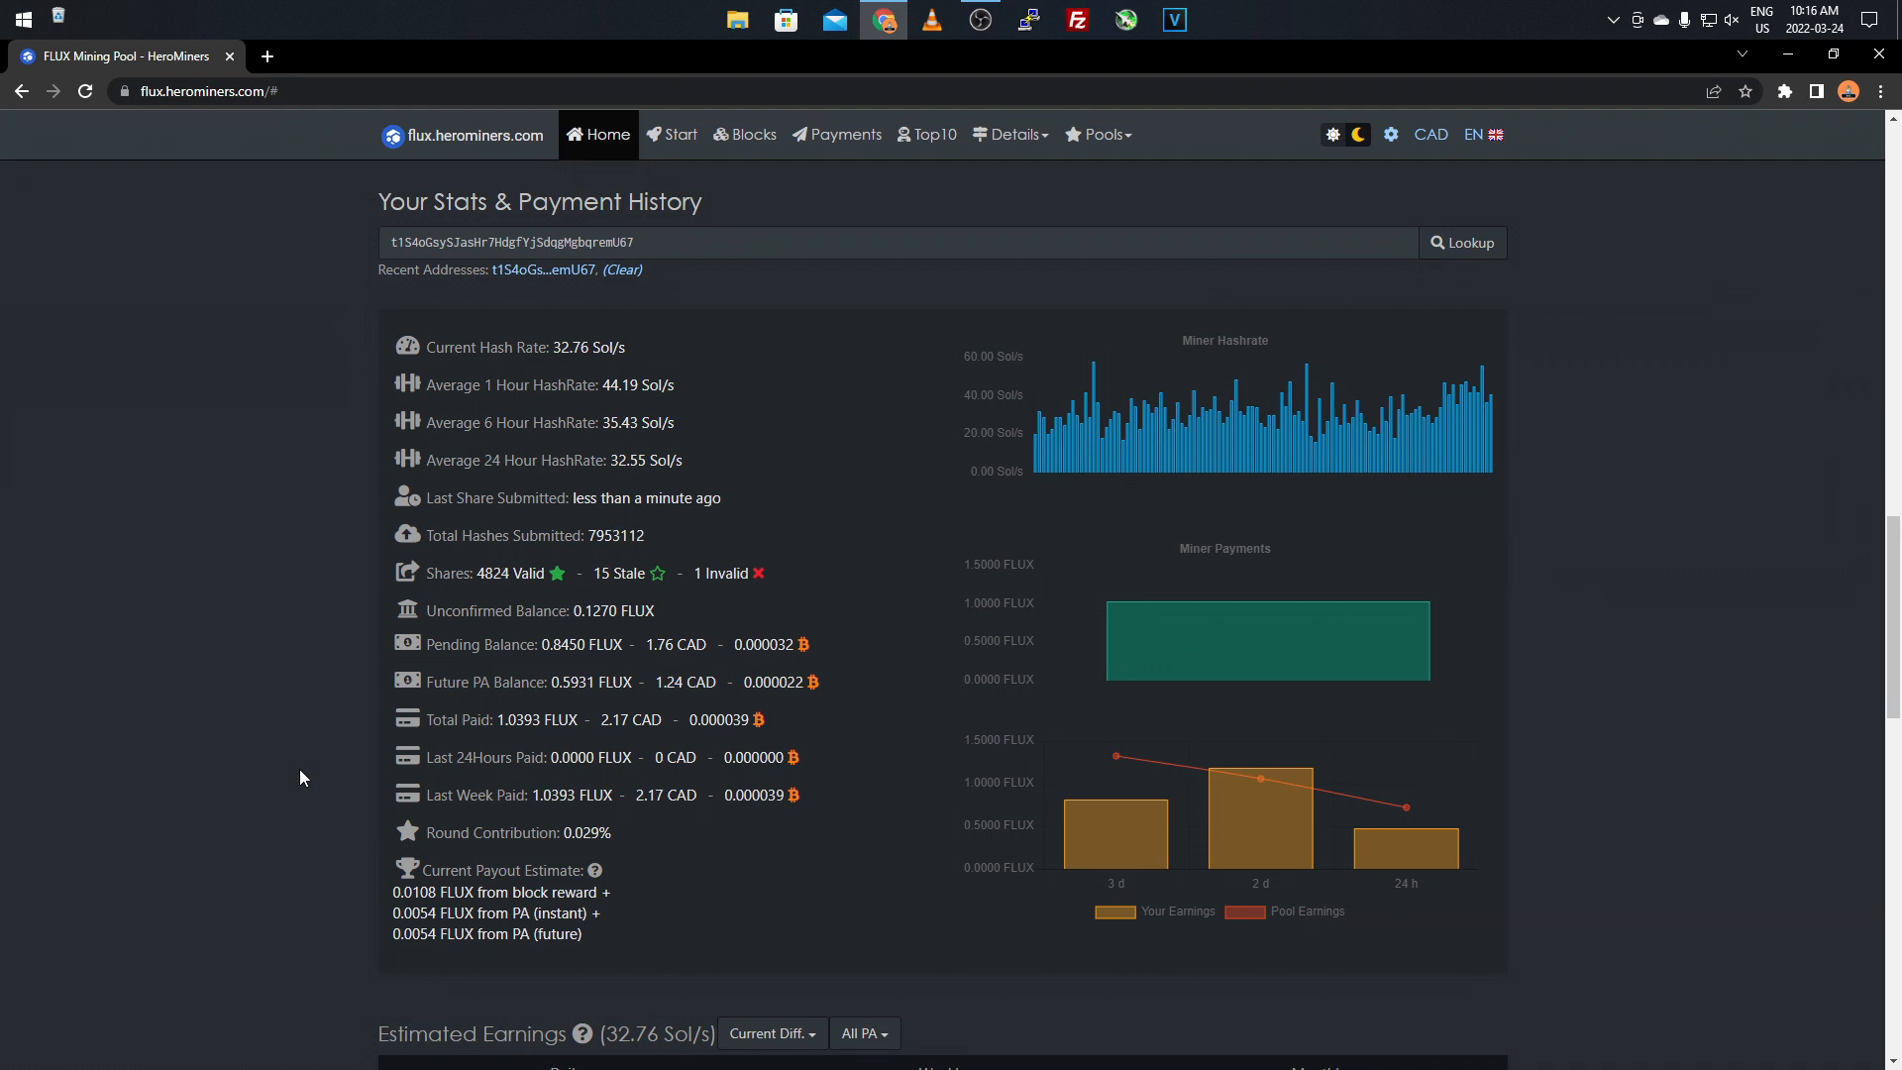
{"action": "scroll", "scroll_direction": "down", "scroll_amount": 3}
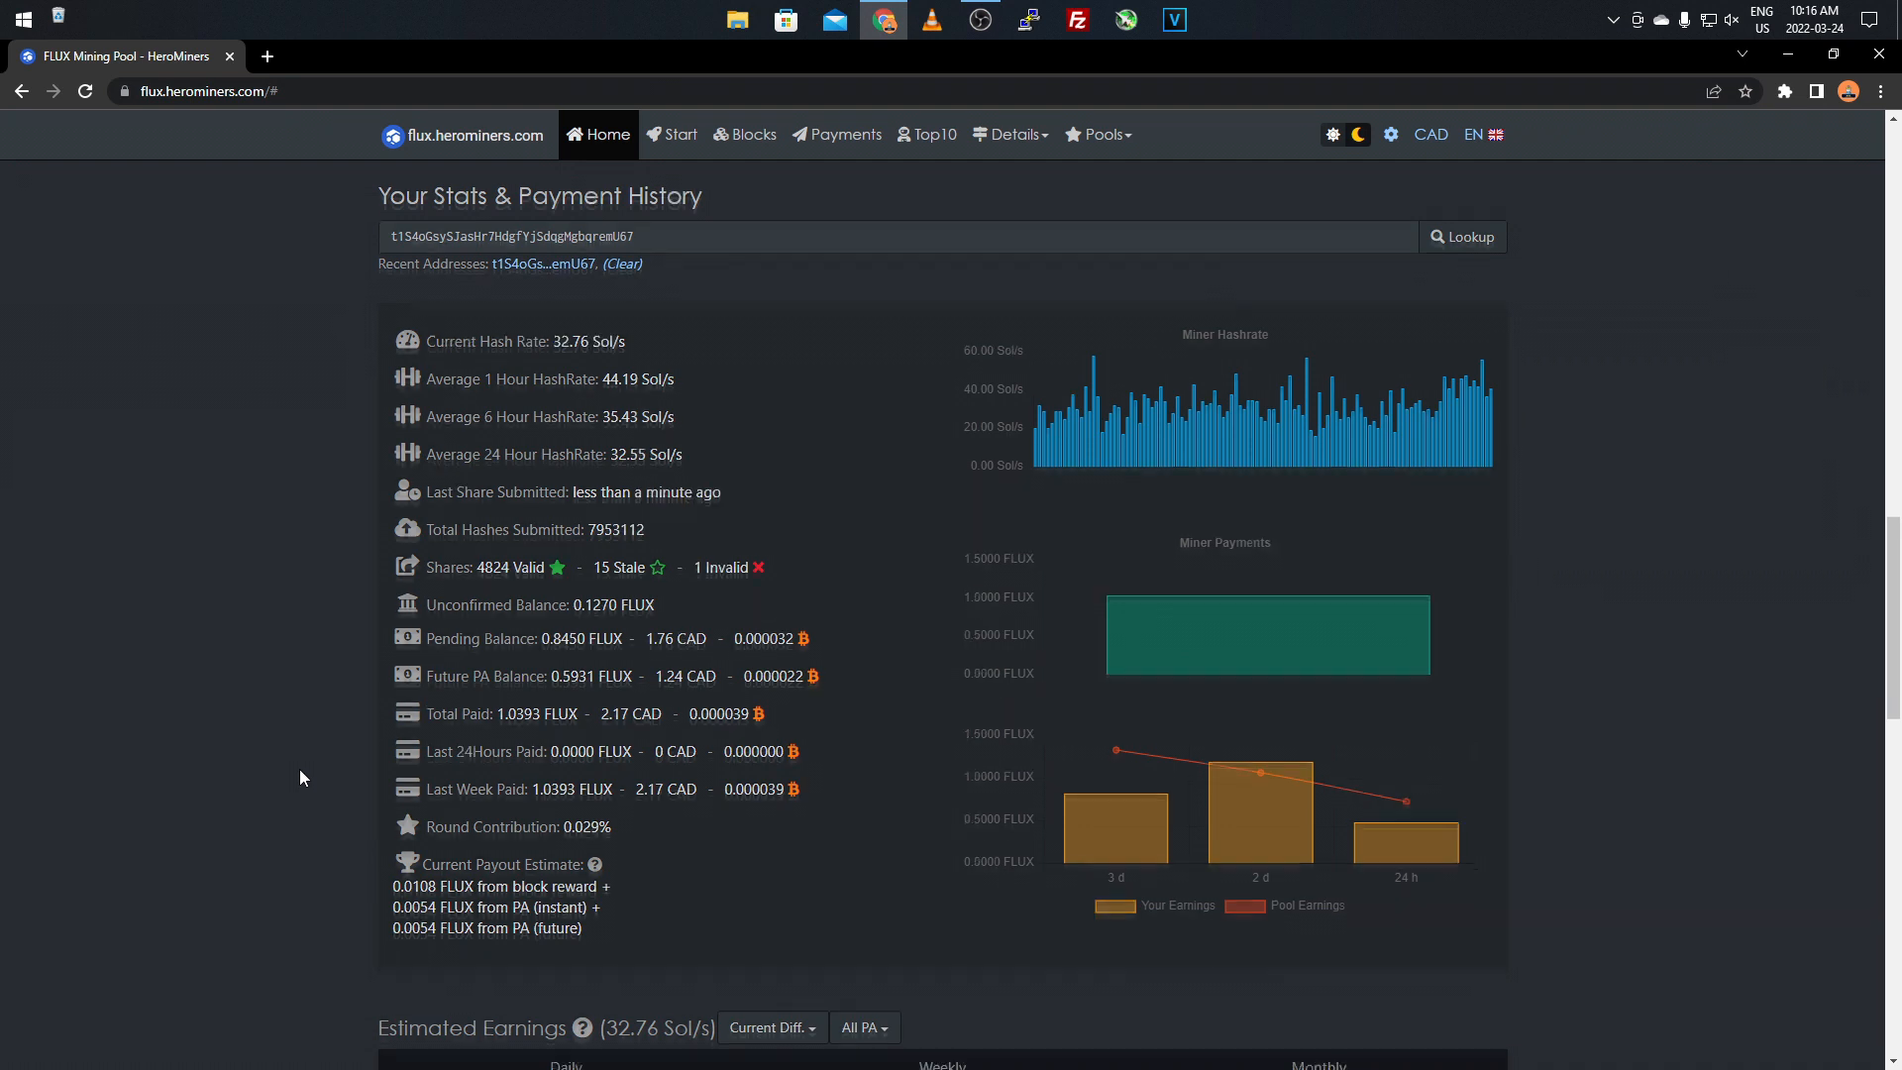
{"action": "scroll", "scroll_direction": "down", "scroll_amount": 3}
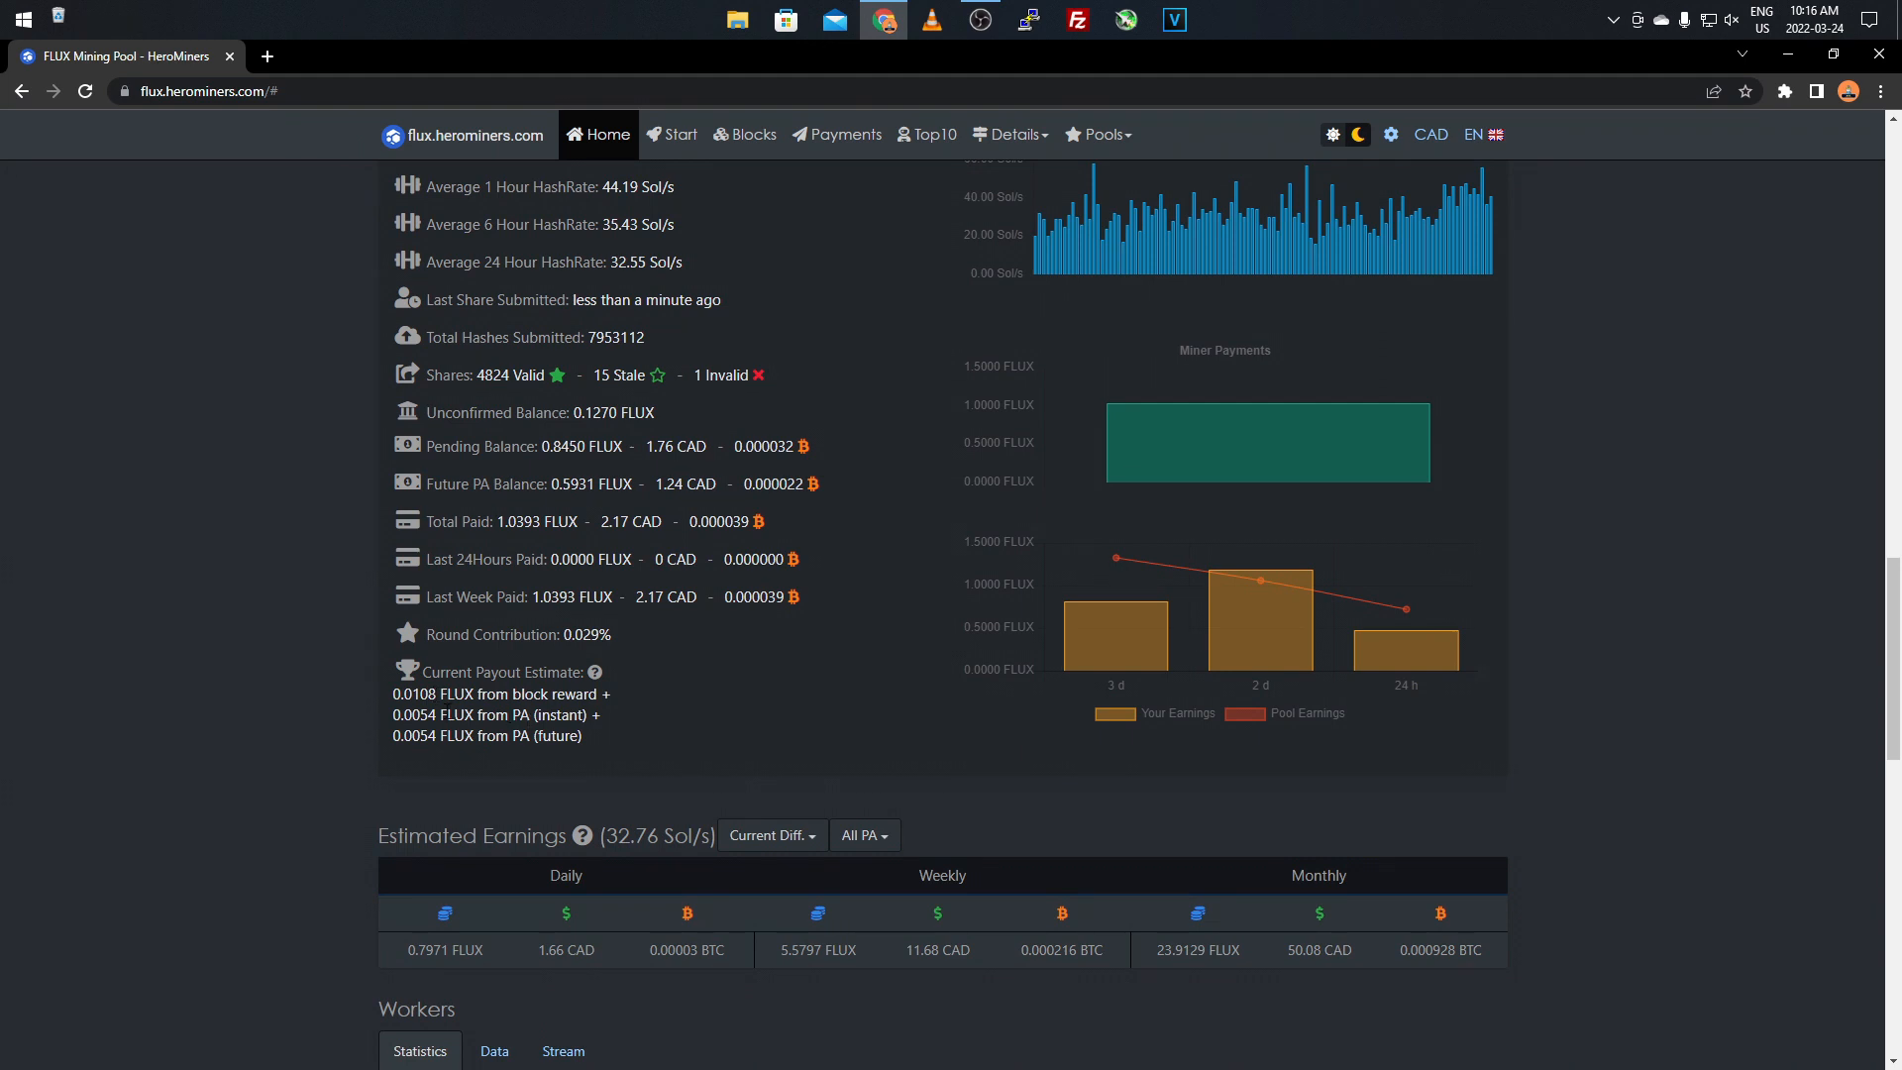
{"action": "mouse_move", "coordinate": [314, 689]}
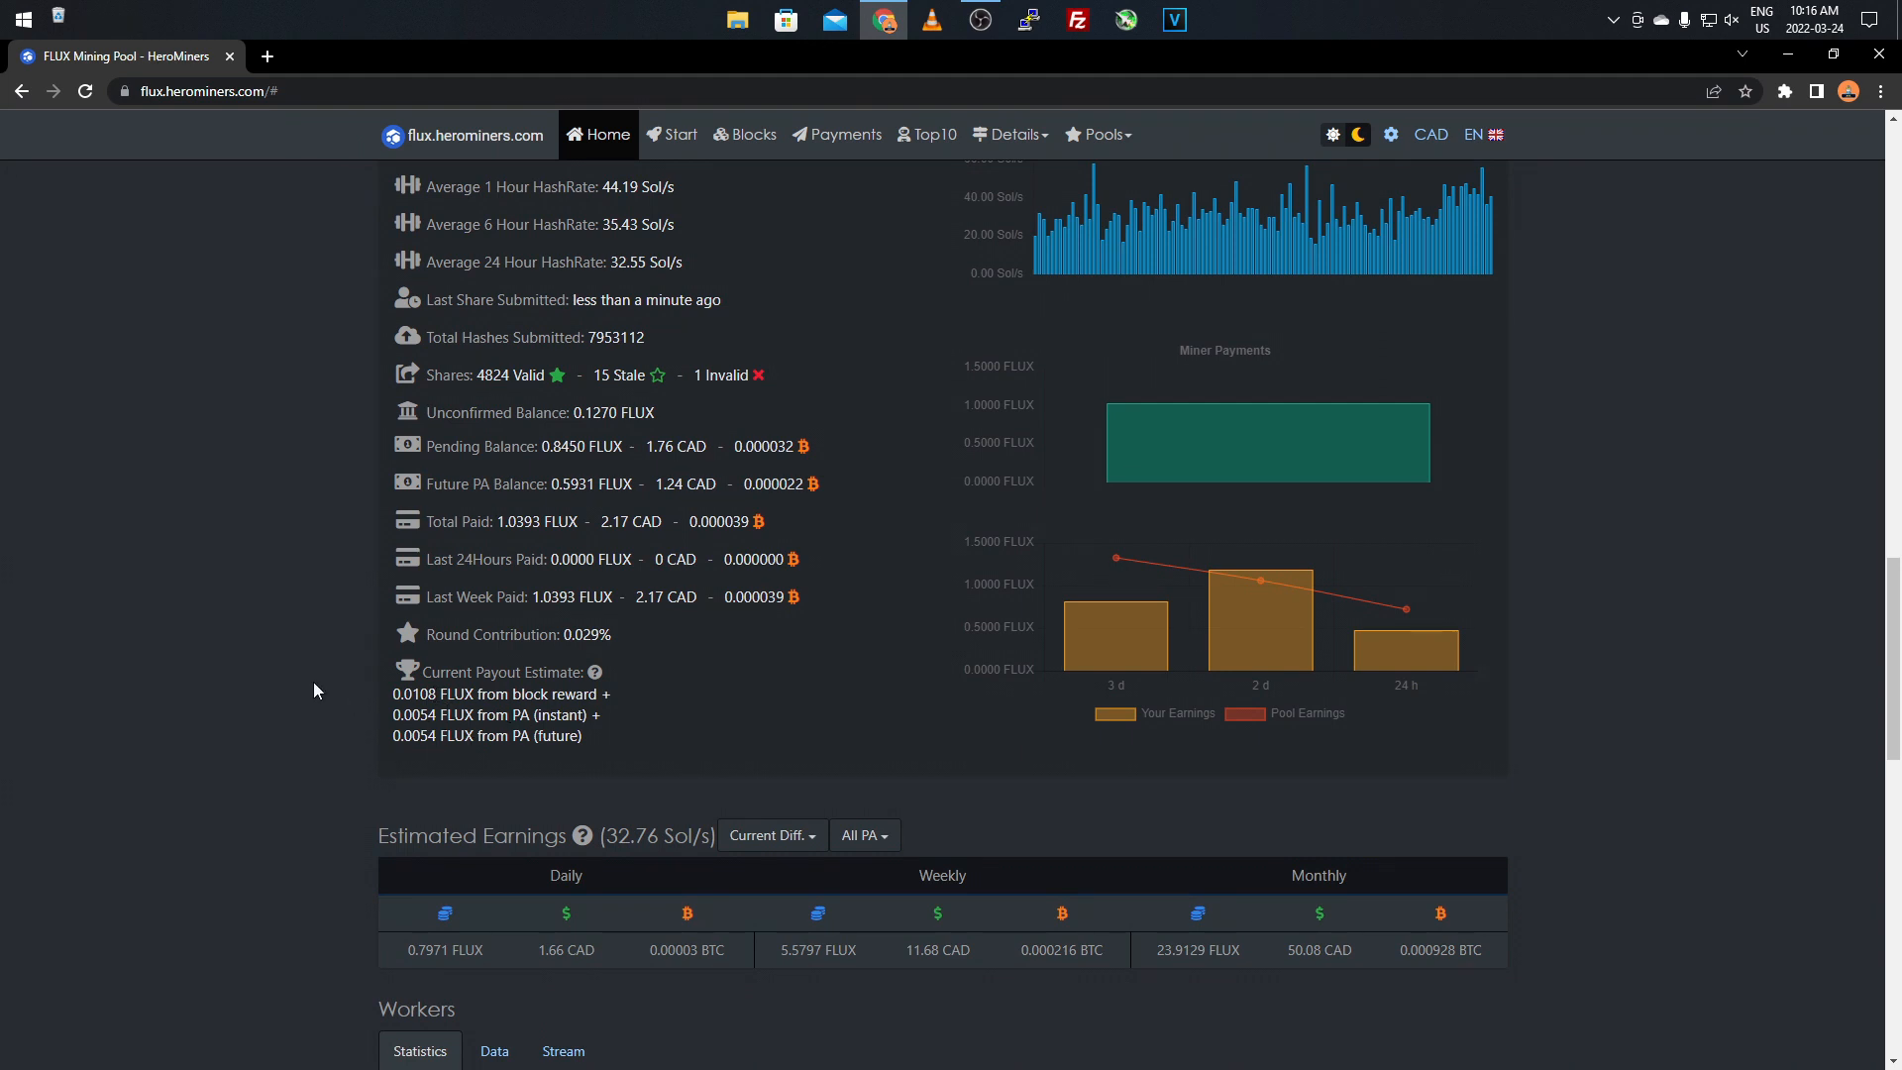
{"action": "scroll", "scroll_direction": "up", "scroll_amount": 3}
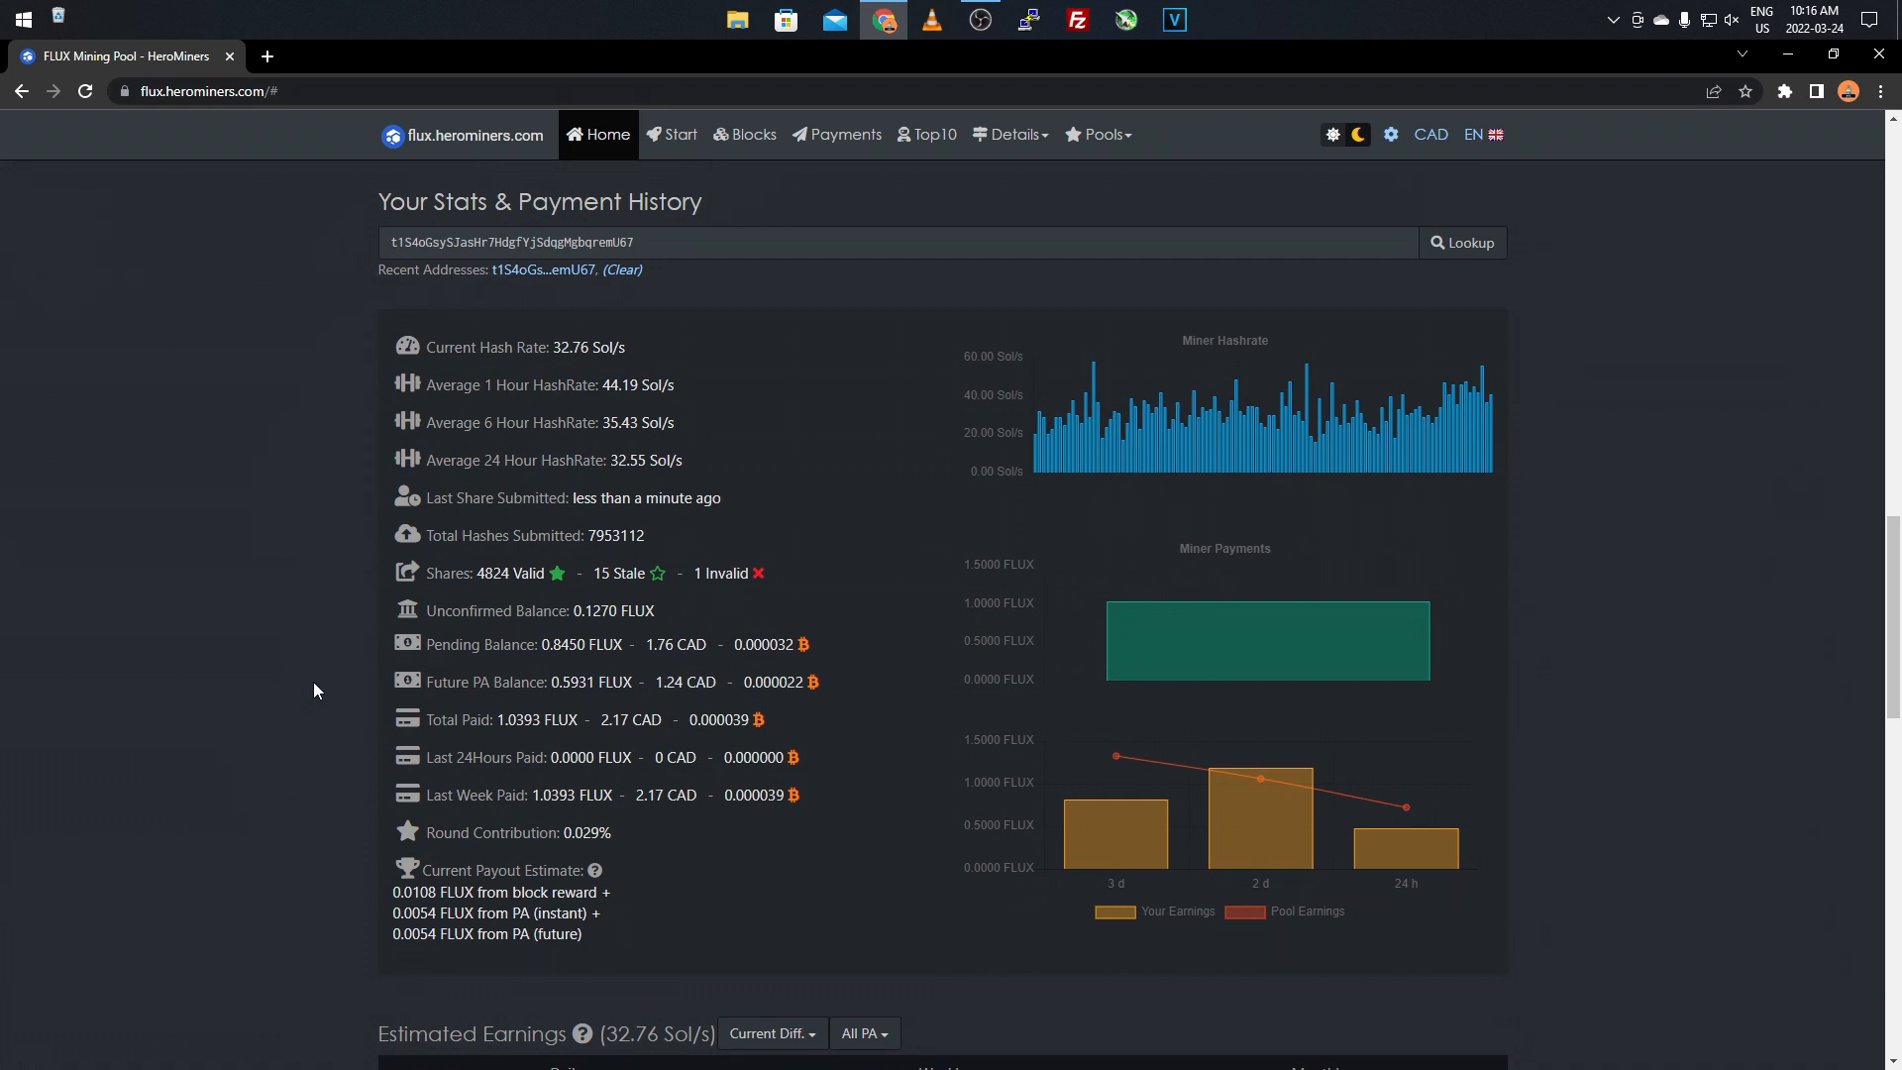
{"action": "mouse_move", "coordinate": [998, 458]}
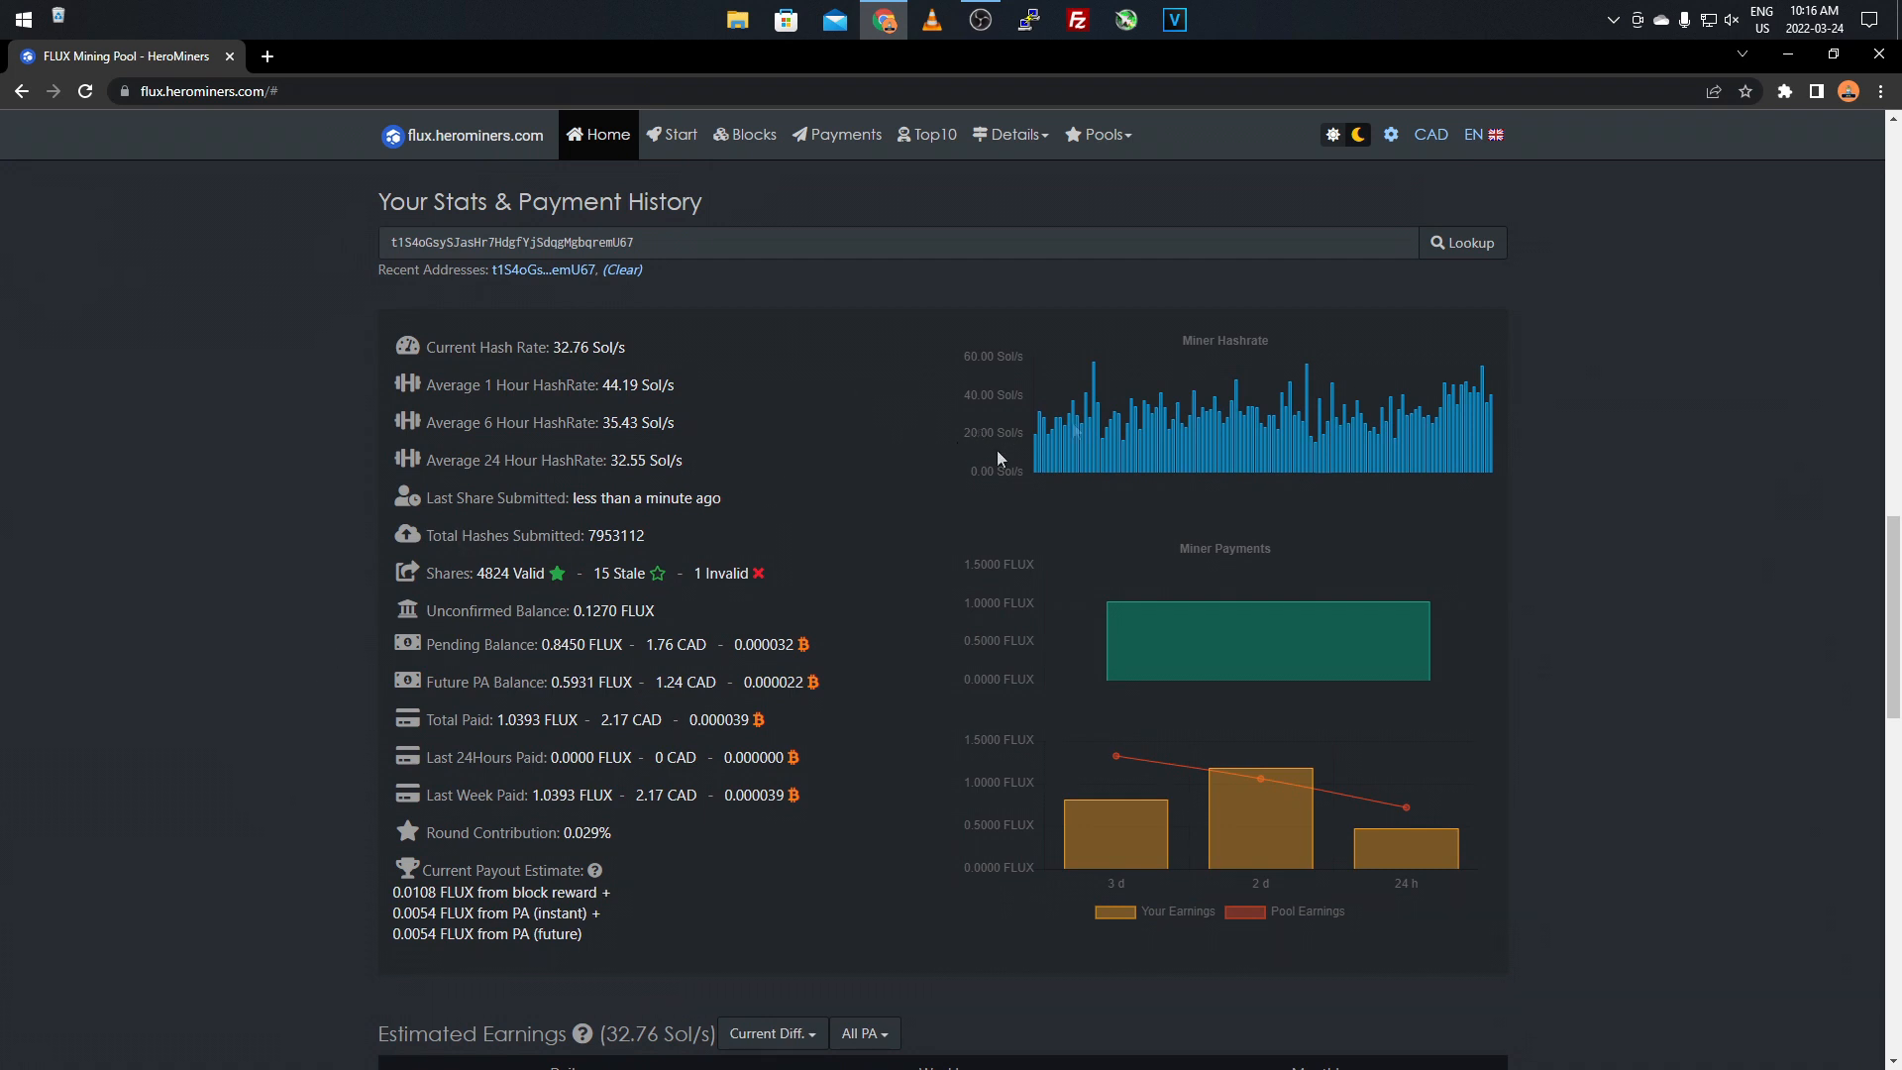
{"action": "mouse_move", "coordinate": [1171, 351]}
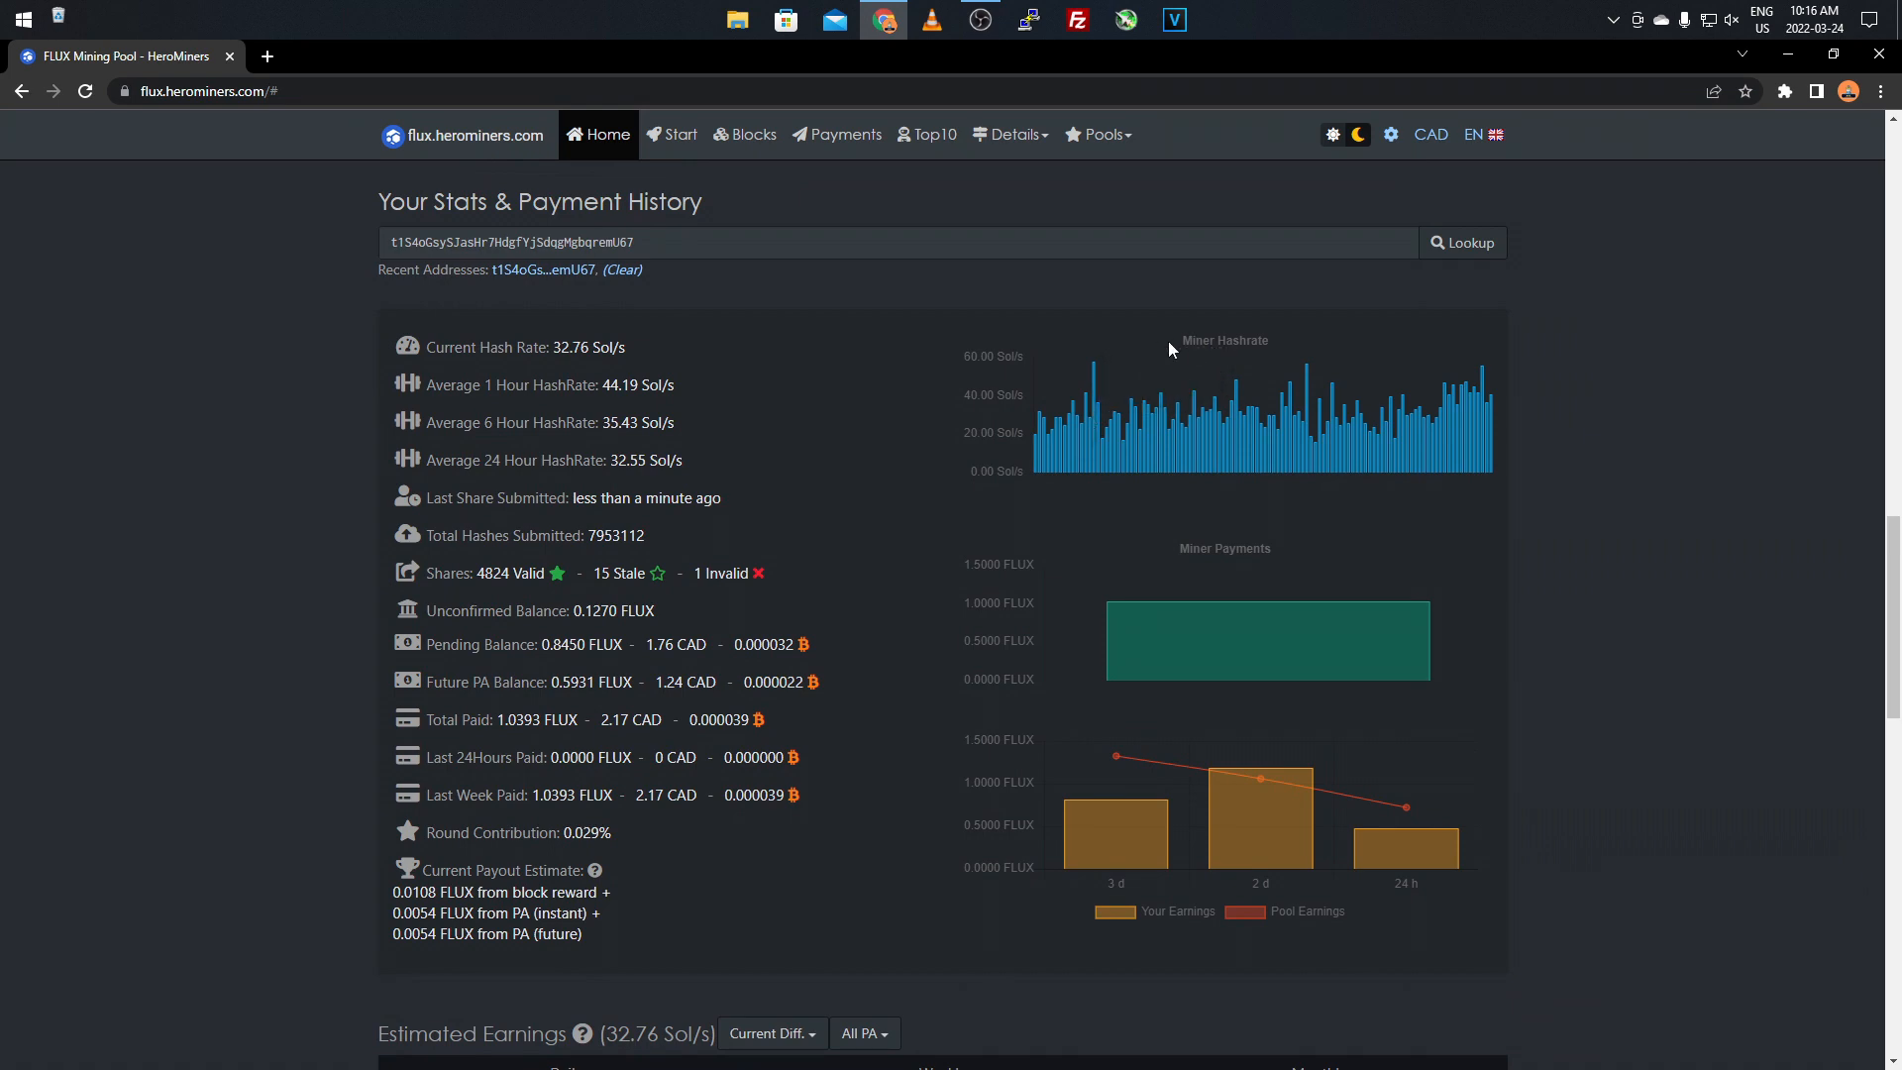
{"action": "scroll", "scroll_direction": "down", "scroll_amount": 3}
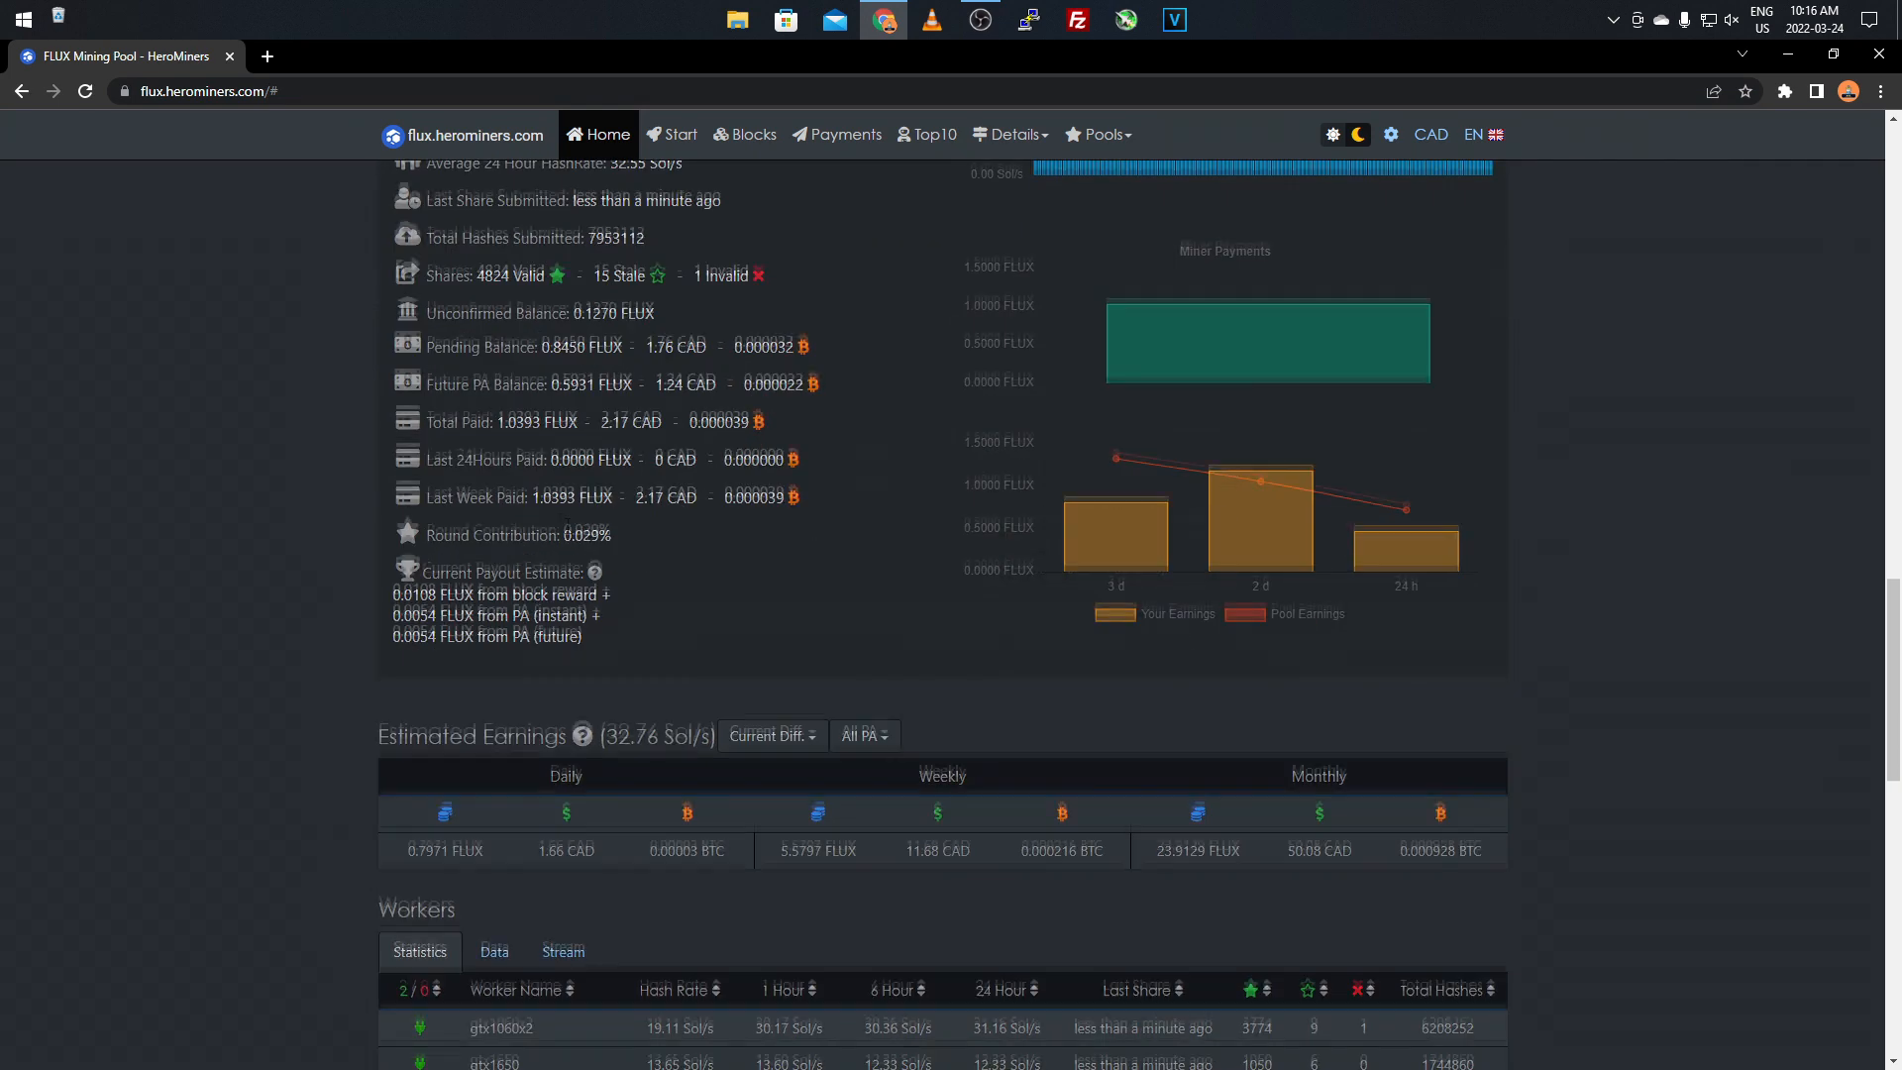
{"action": "scroll", "scroll_direction": "down", "scroll_amount": 3}
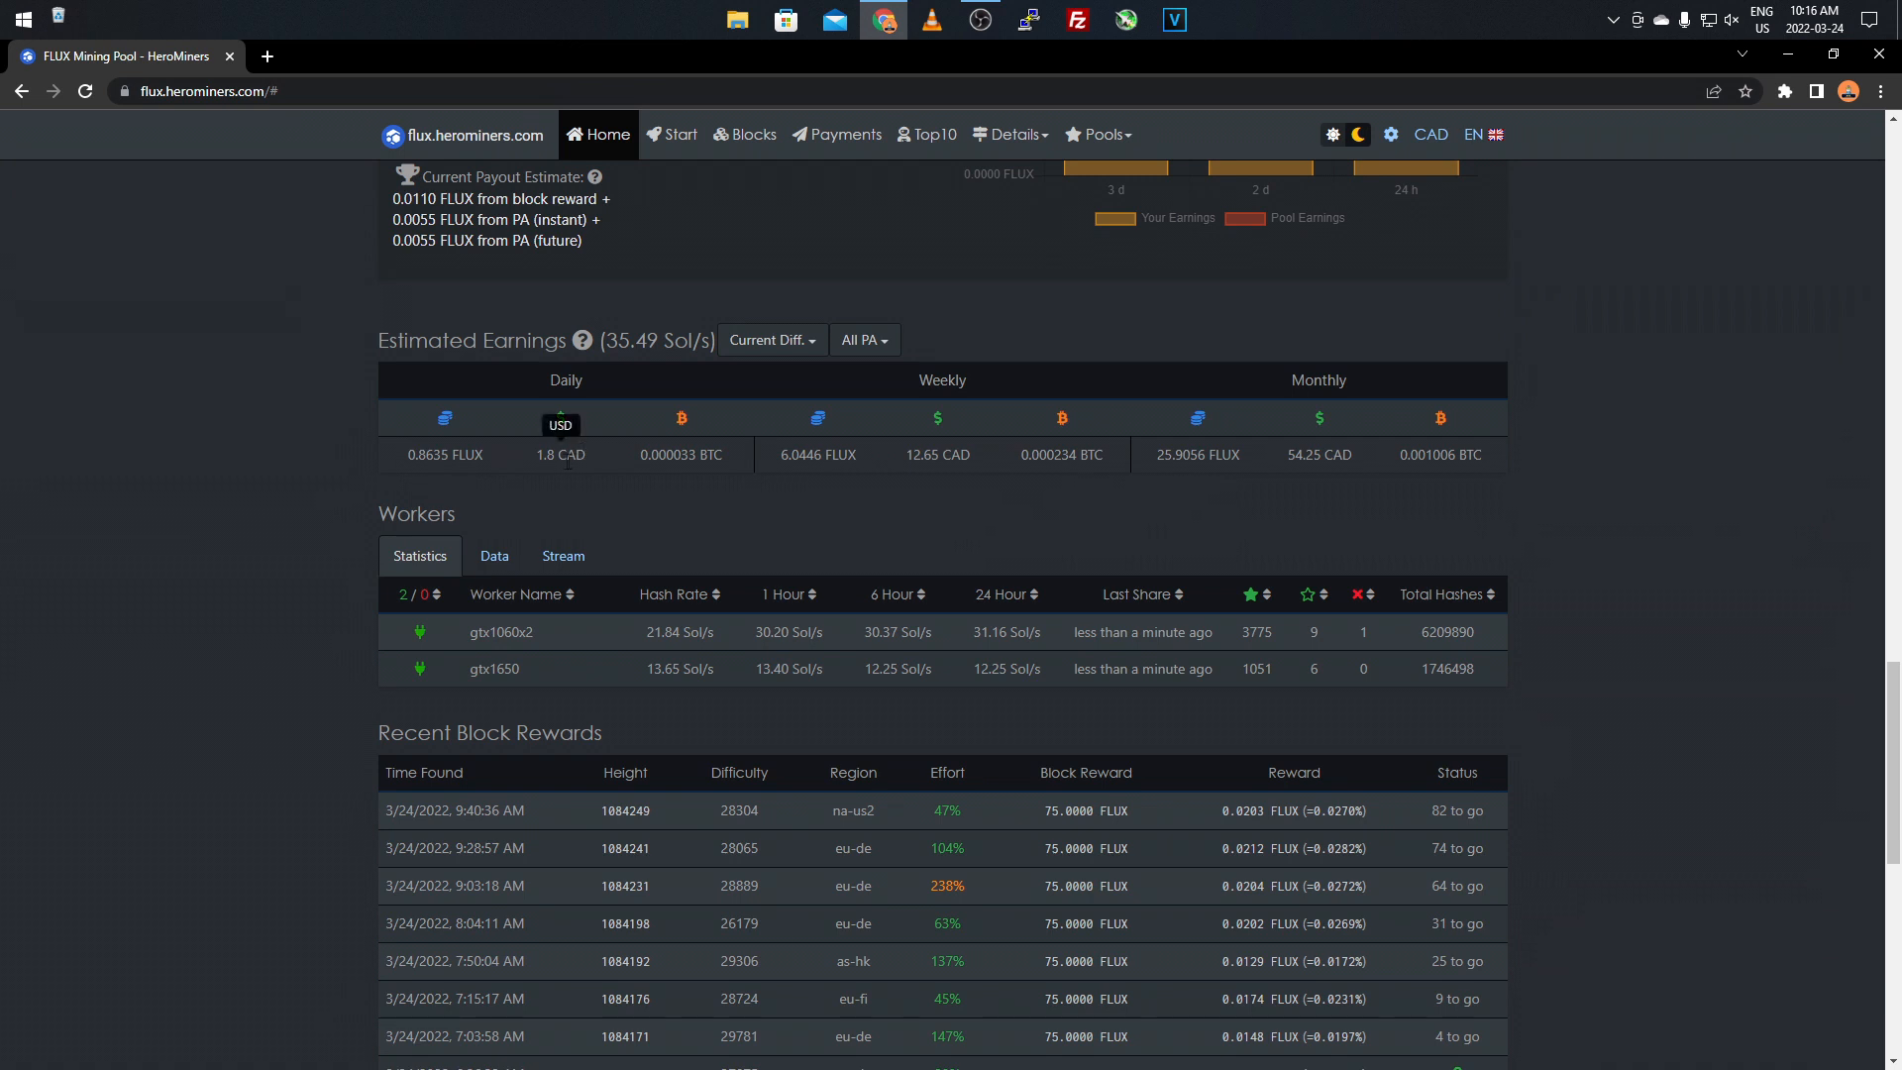
{"action": "mouse_move", "coordinate": [467, 491]}
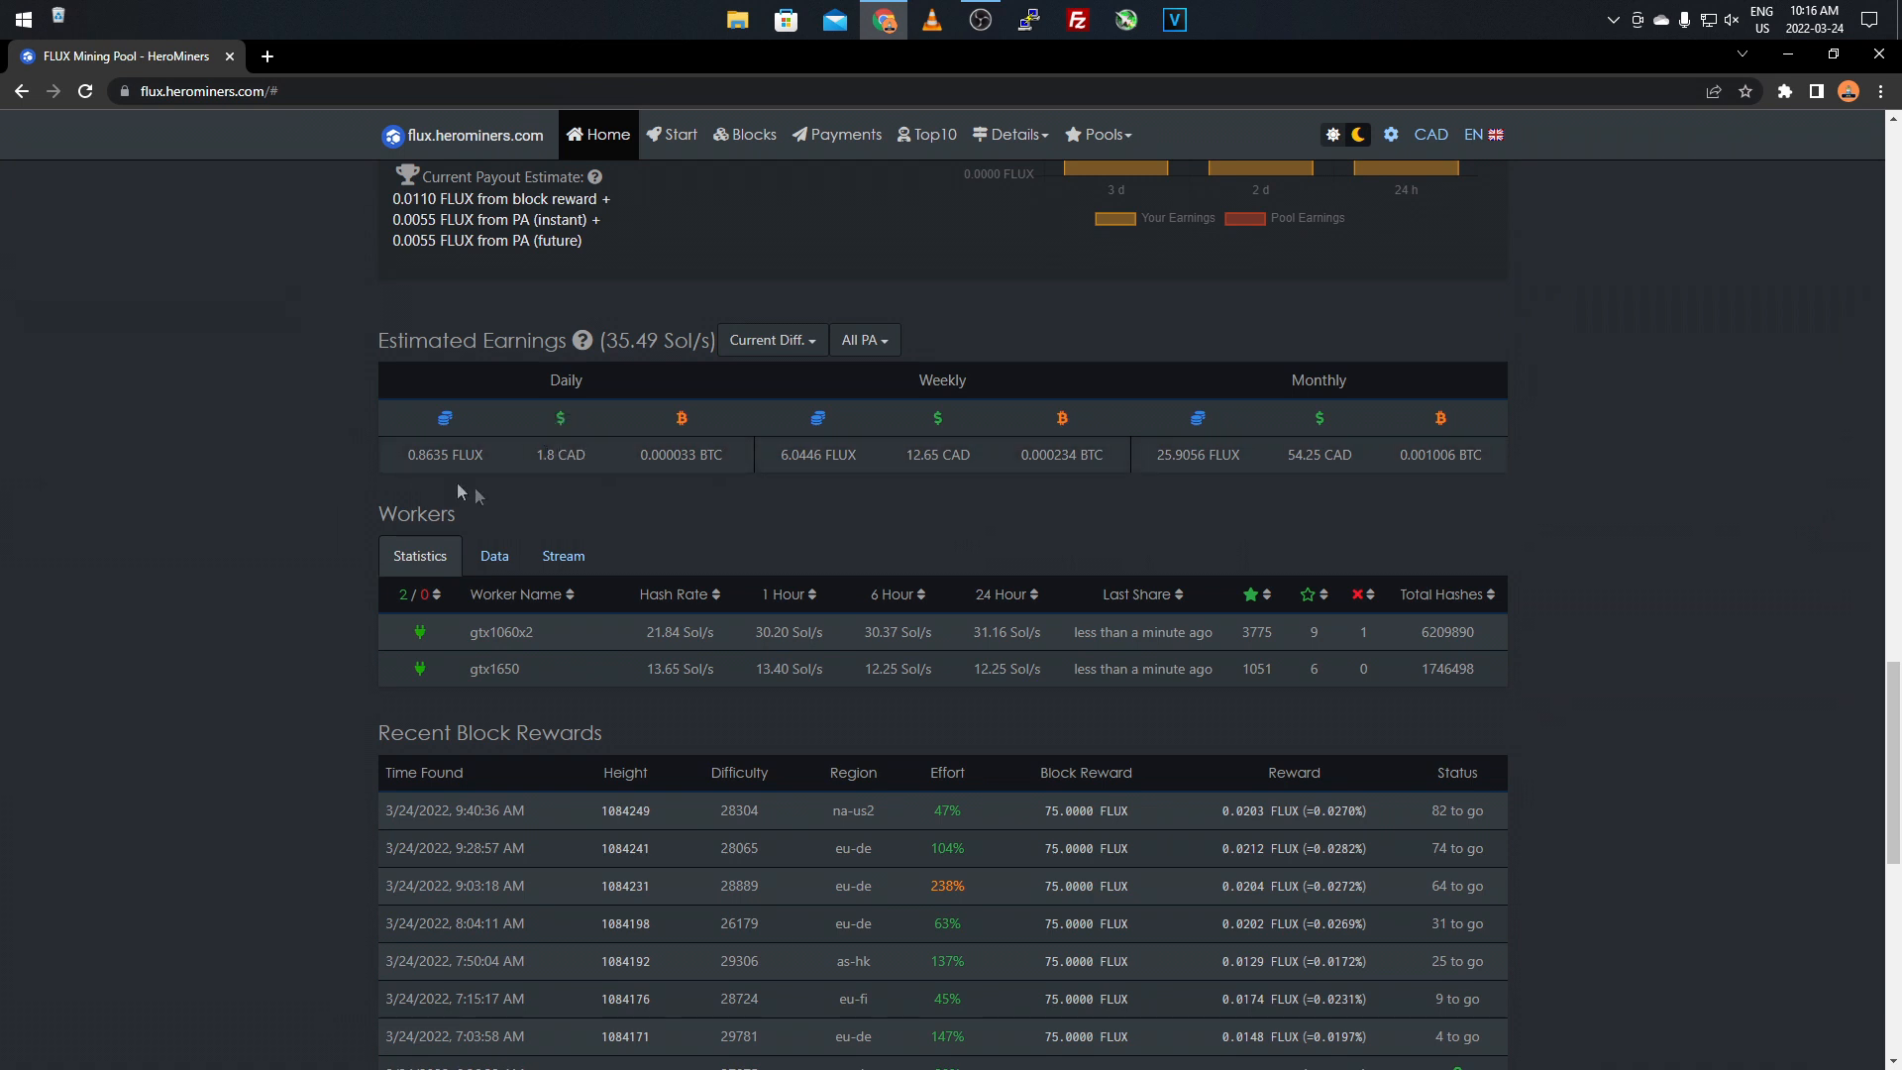
{"action": "mouse_move", "coordinate": [1213, 606]}
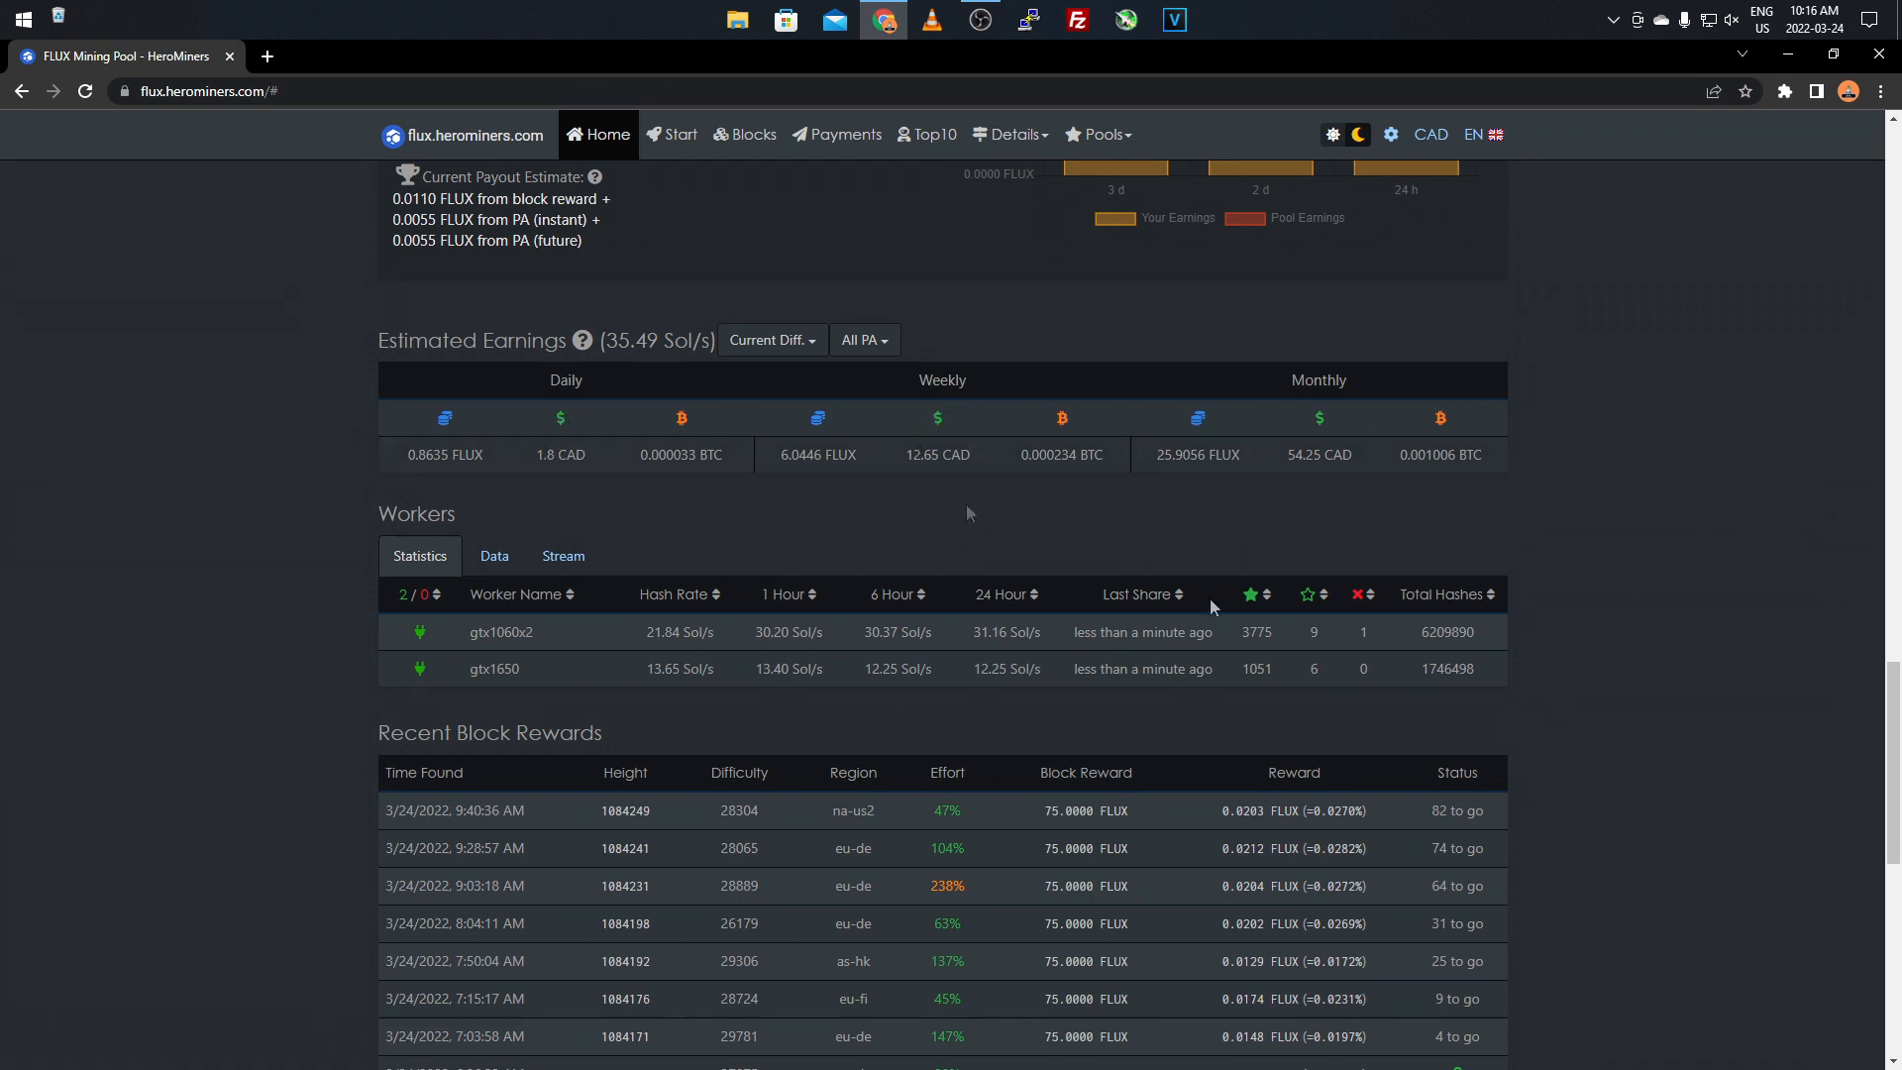
{"action": "mouse_move", "coordinate": [293, 568]}
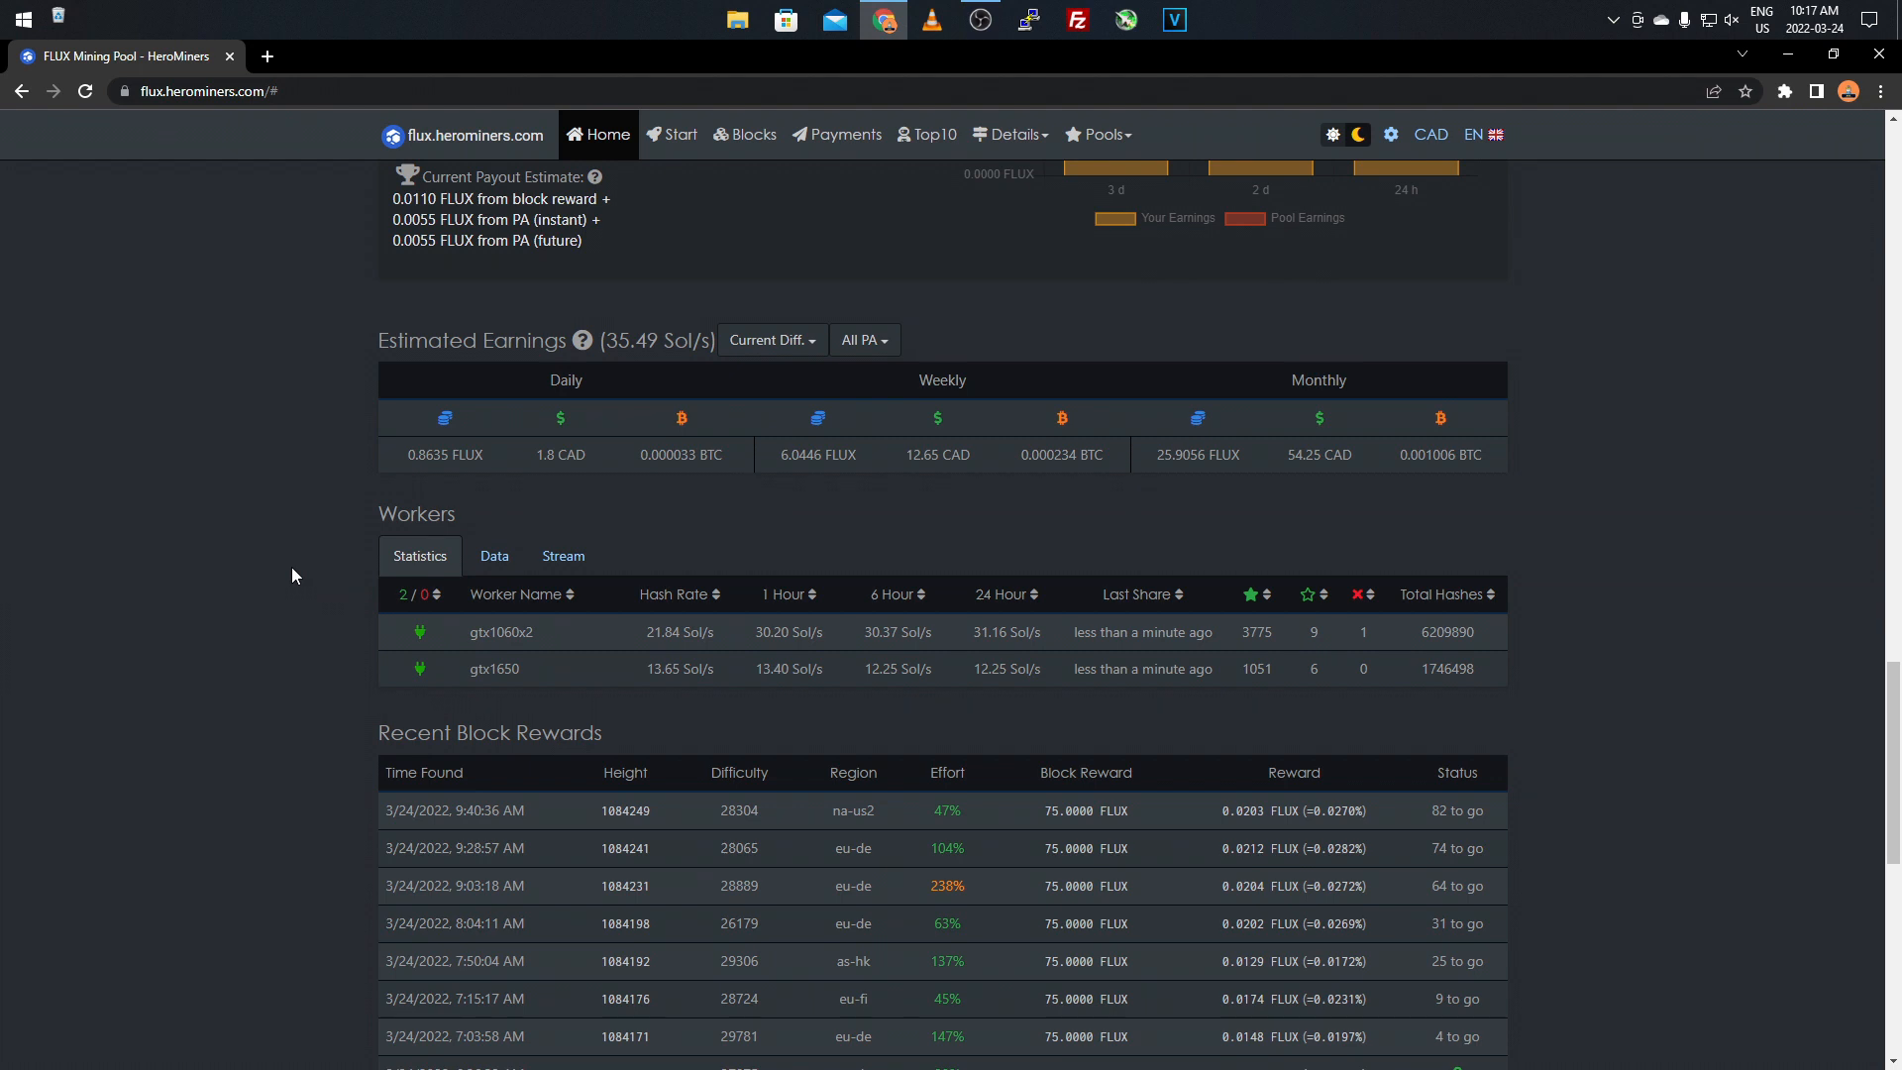
{"action": "mouse_move", "coordinate": [279, 599]}
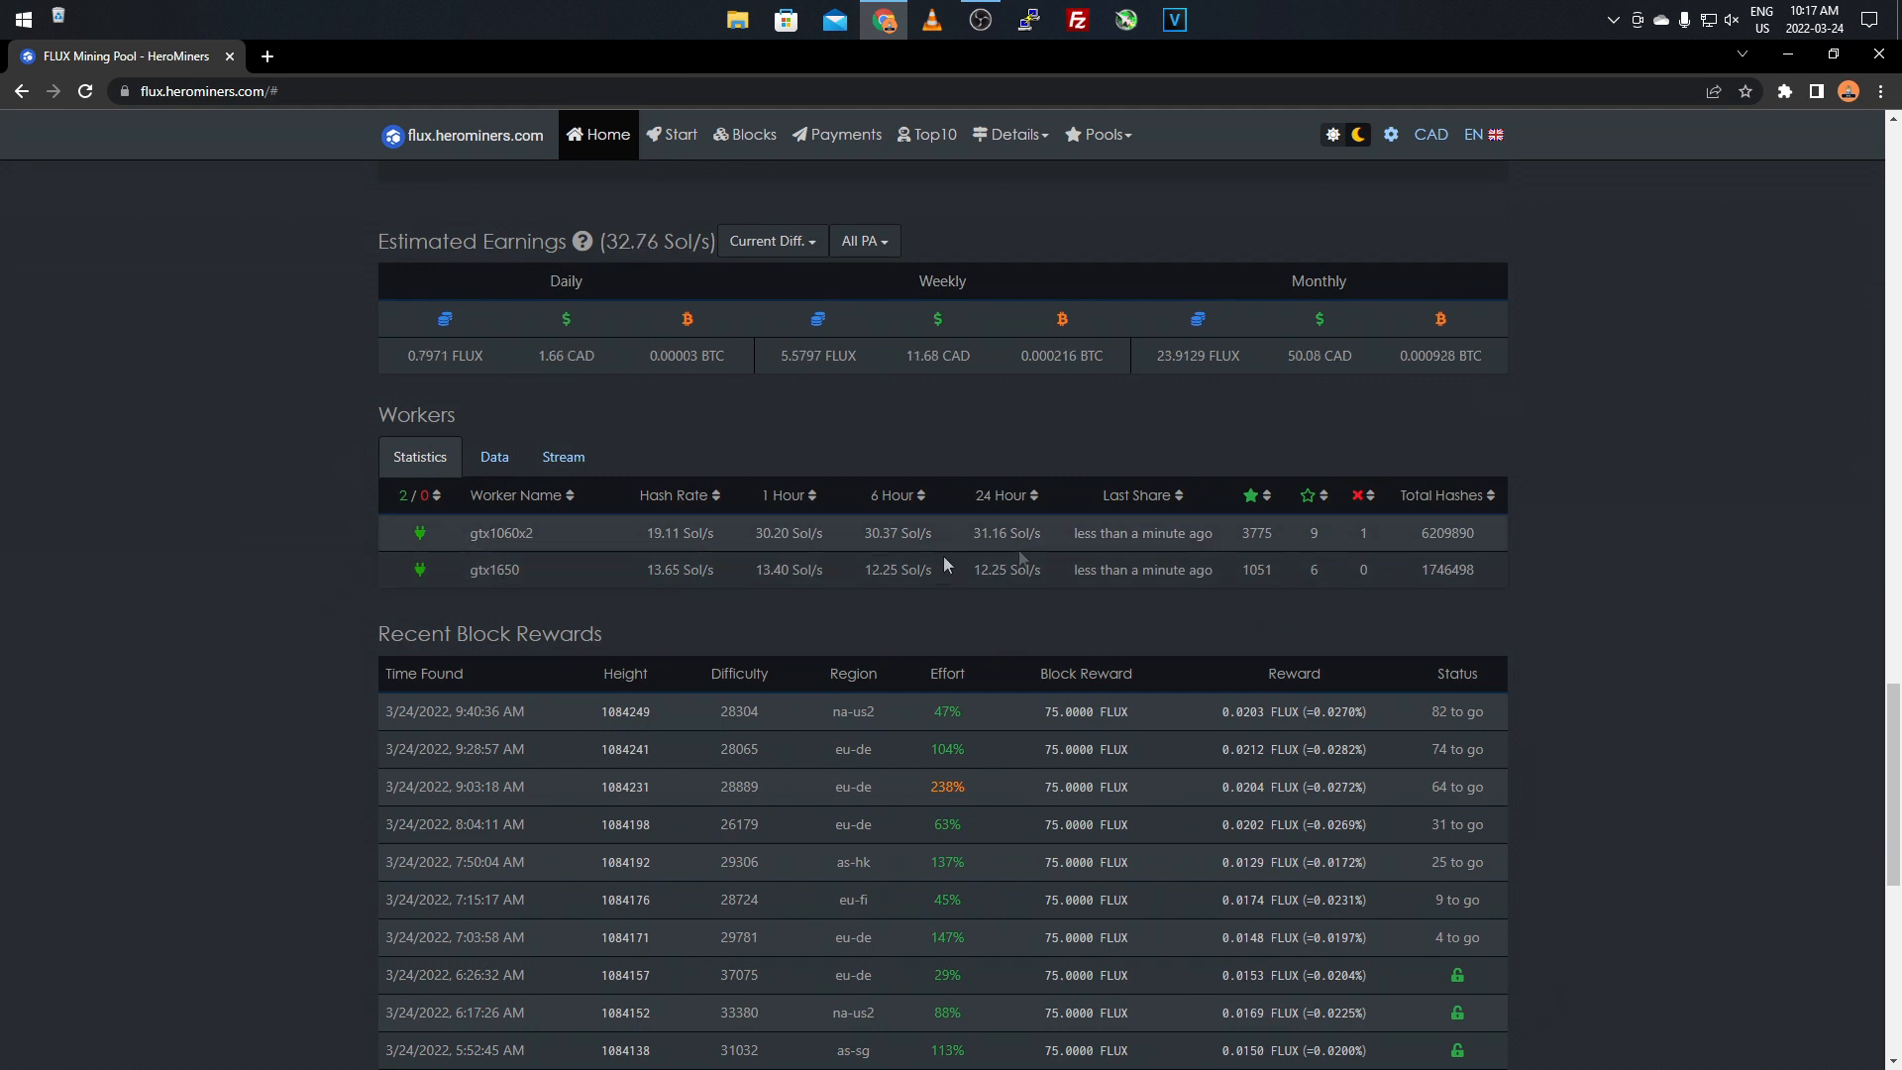
{"action": "mouse_move", "coordinate": [1199, 521]}
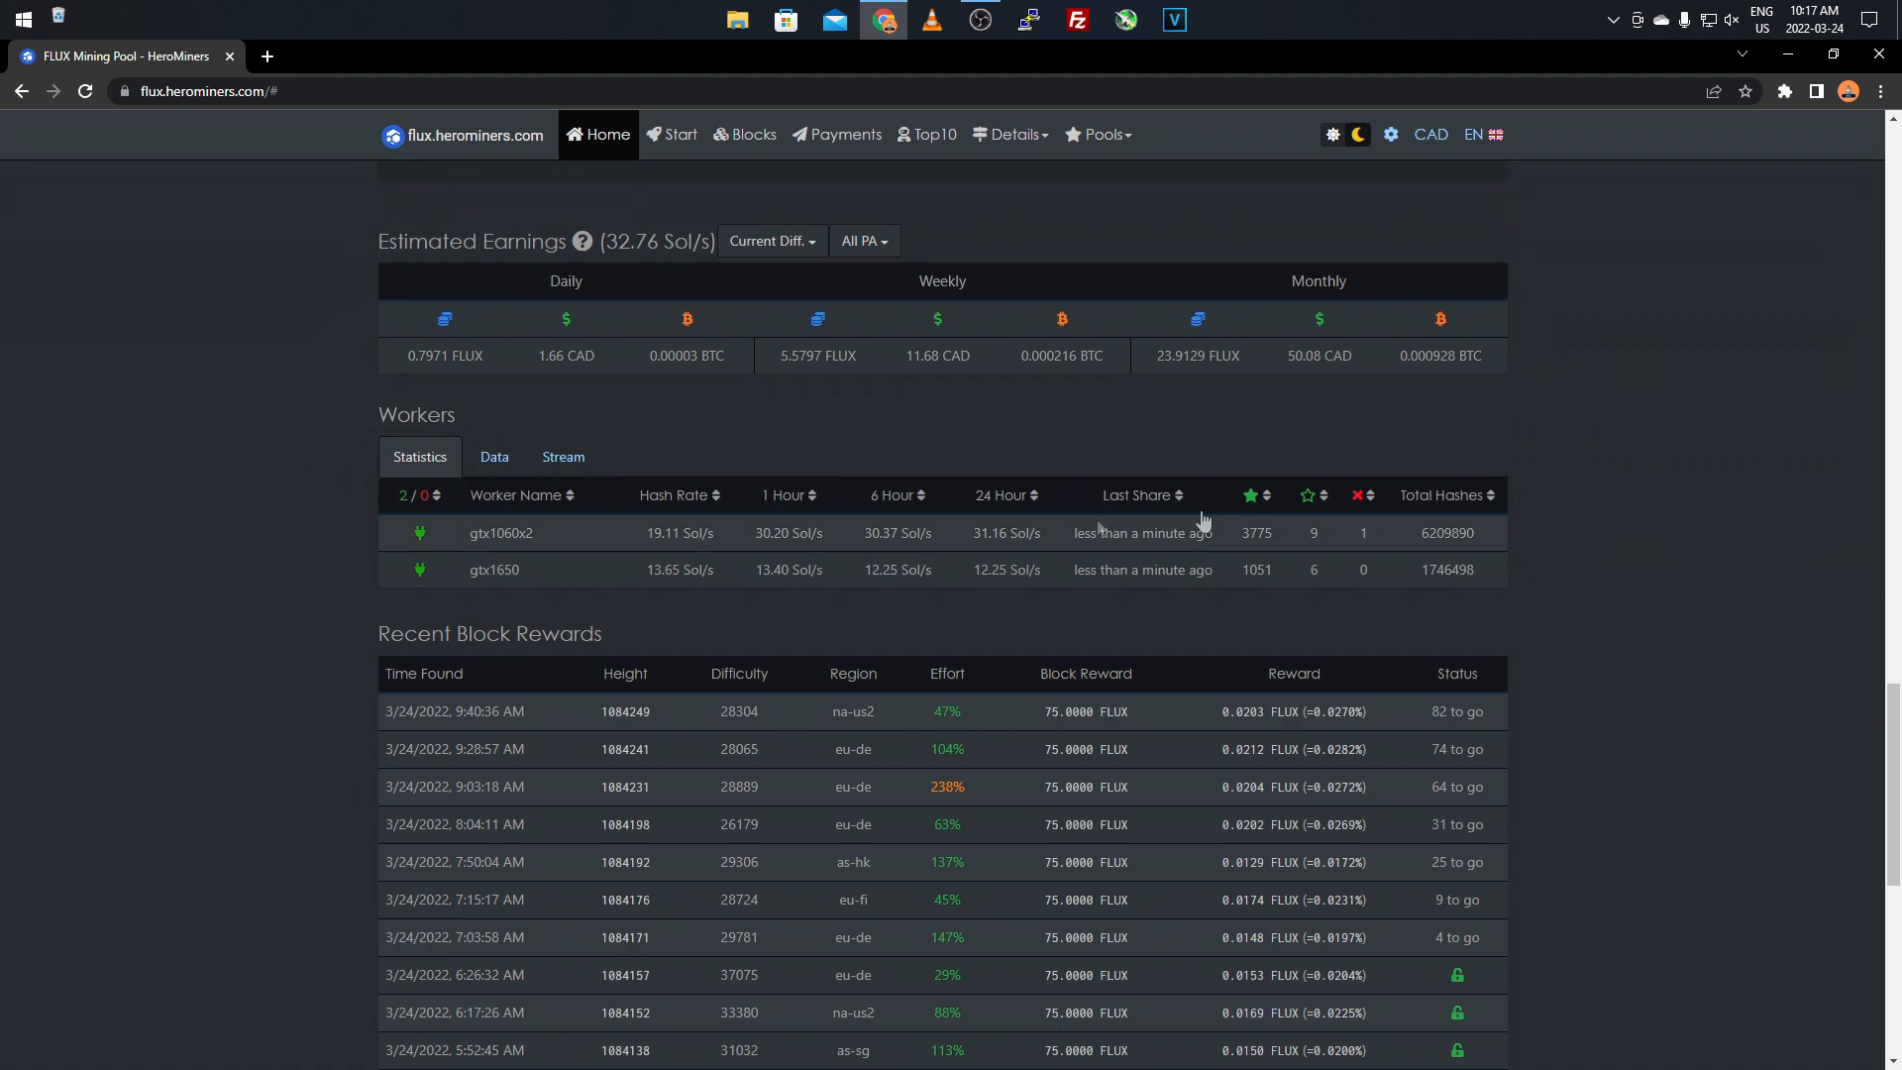
{"action": "mouse_move", "coordinate": [577, 508]}
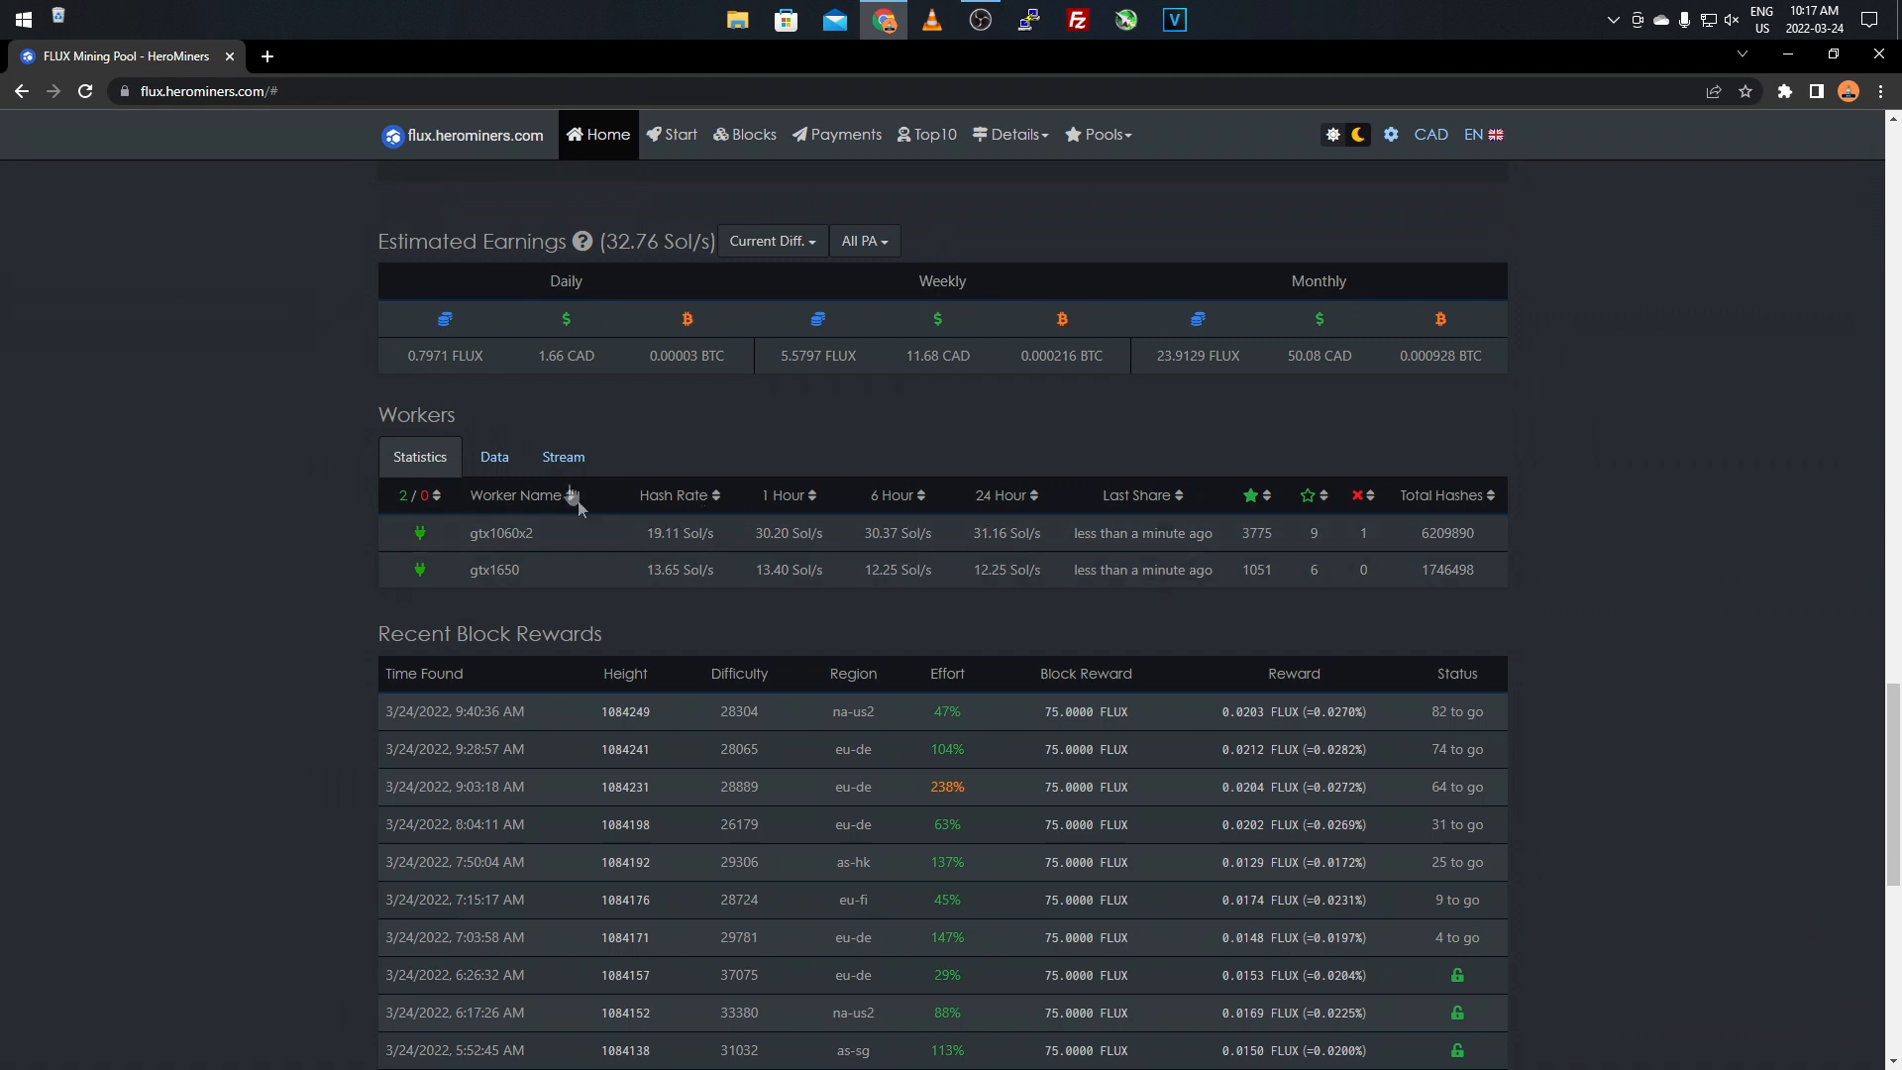
Switch the Workers section to Data, then to the live Stream of shares from gtx1060x2 and gtx1650.
{"action": "left_click", "coordinate": [493, 456]}
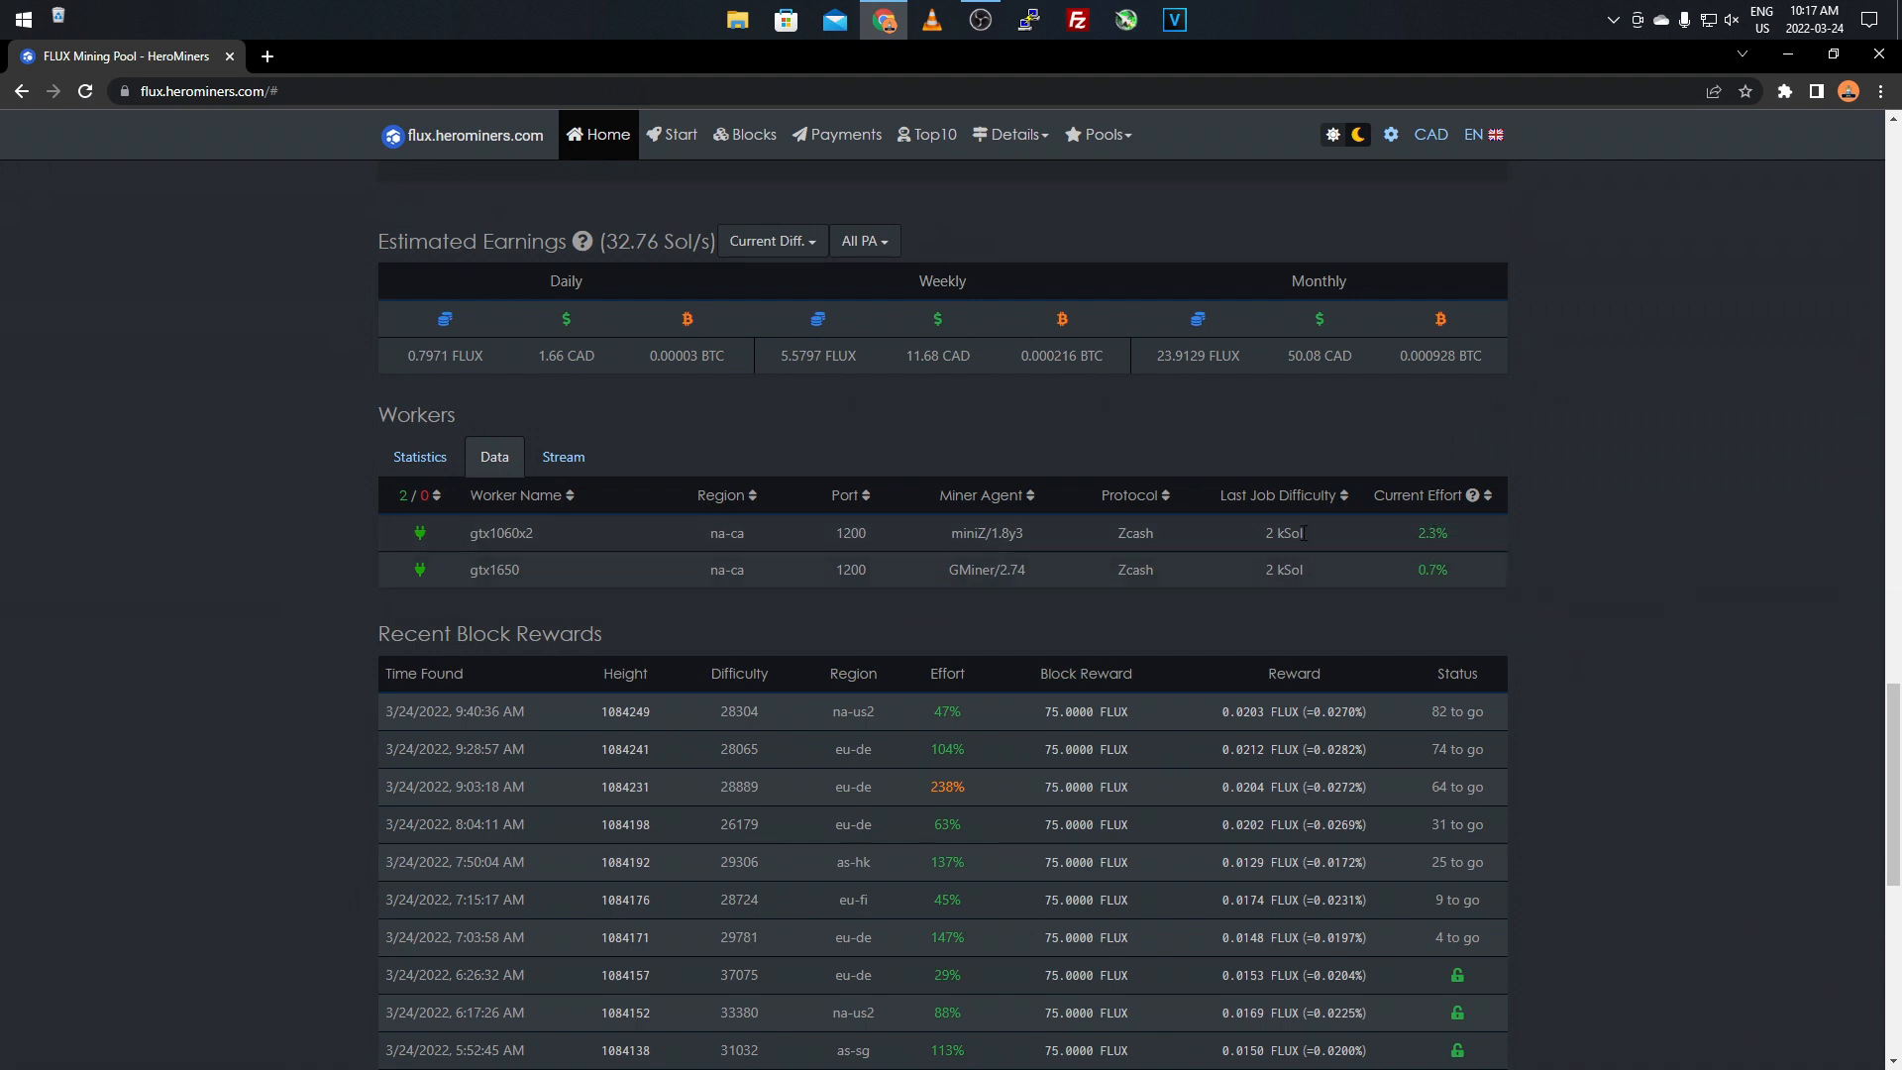
{"action": "mouse_move", "coordinate": [977, 531]}
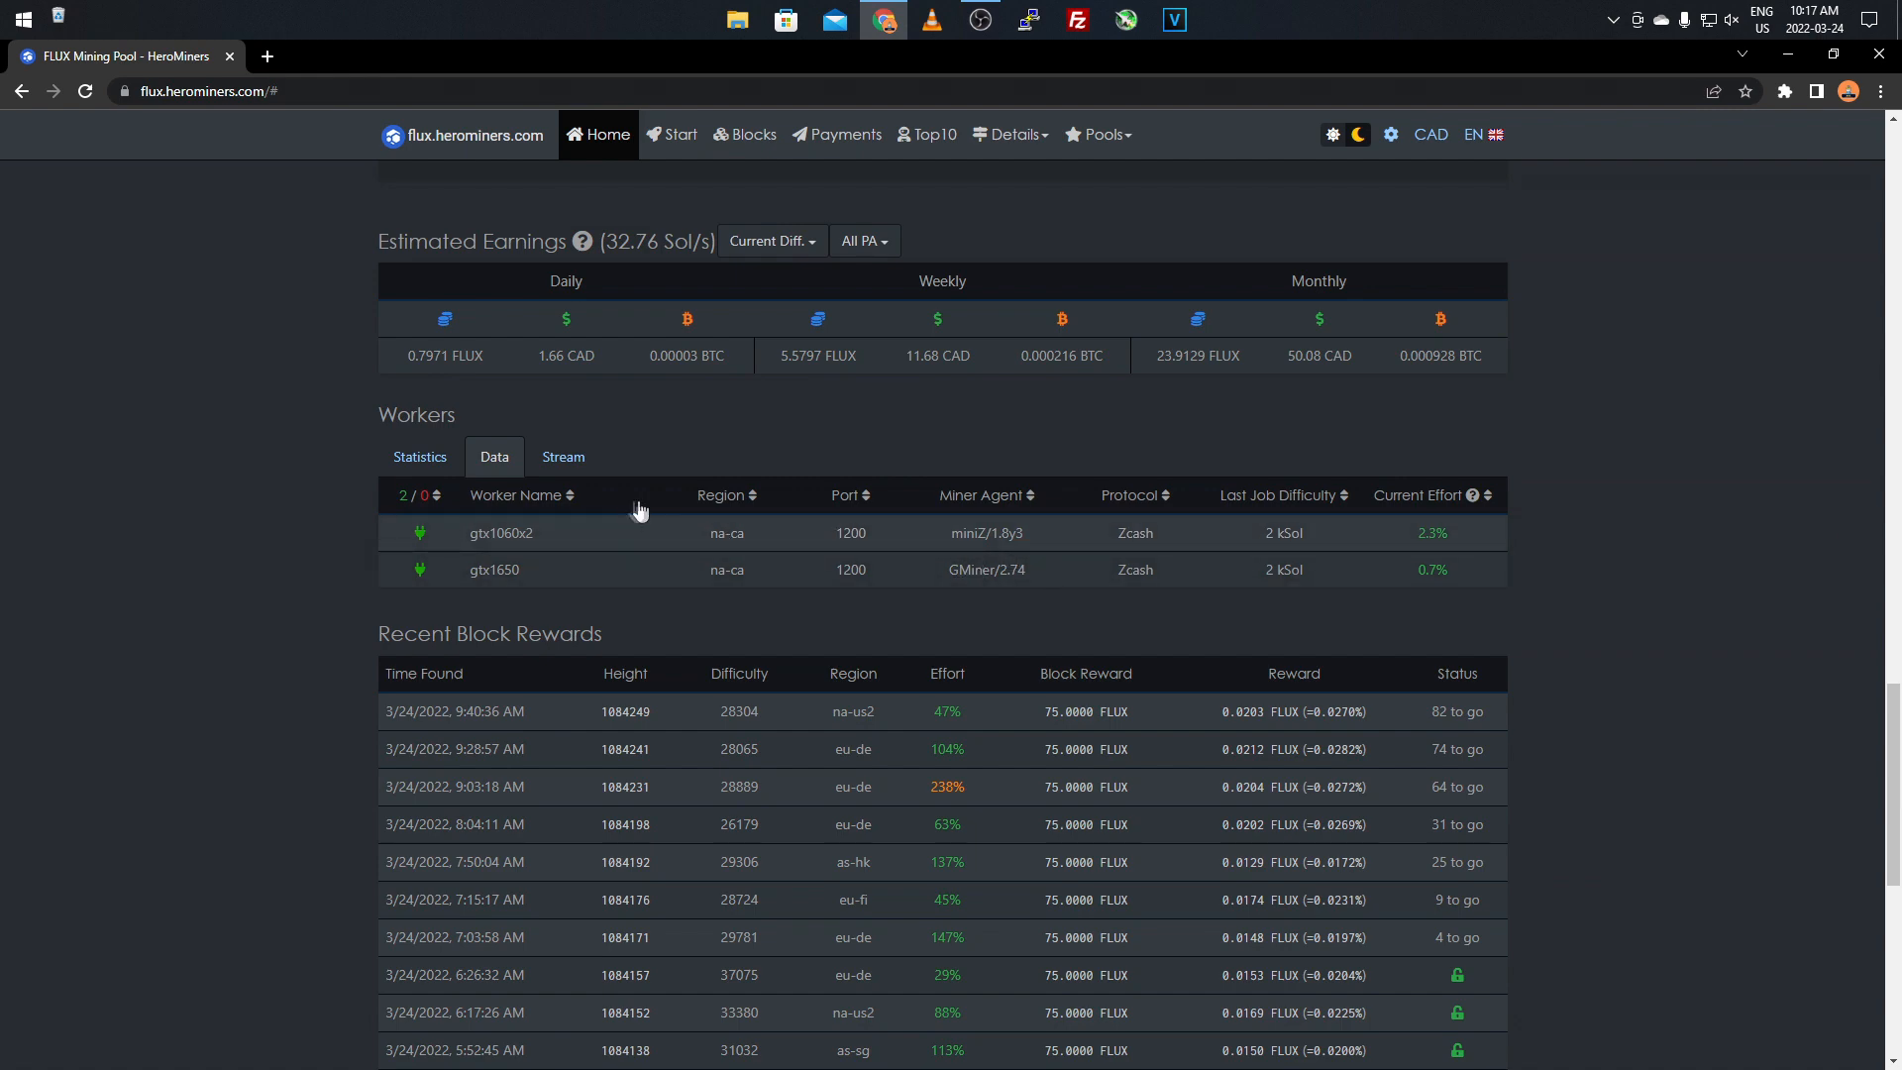
{"action": "left_click", "coordinate": [561, 456]}
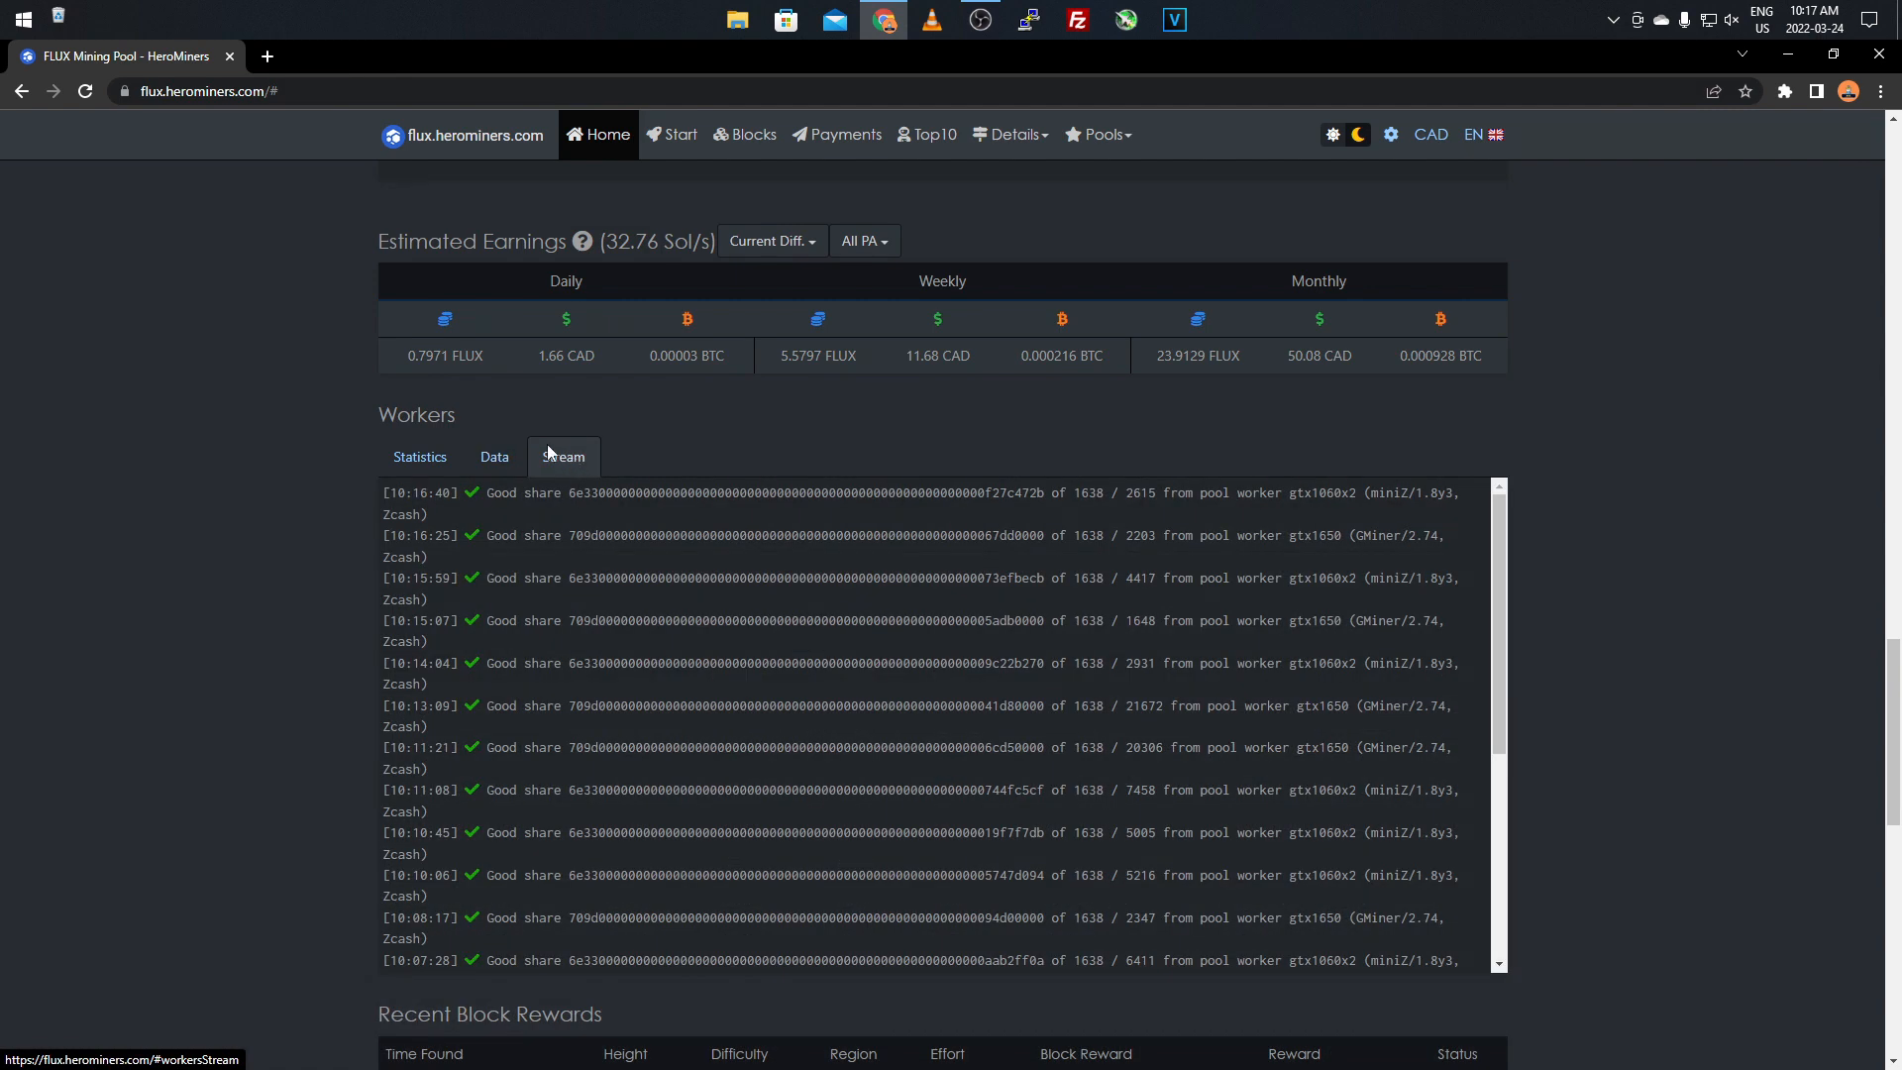
{"action": "mouse_move", "coordinate": [255, 757]}
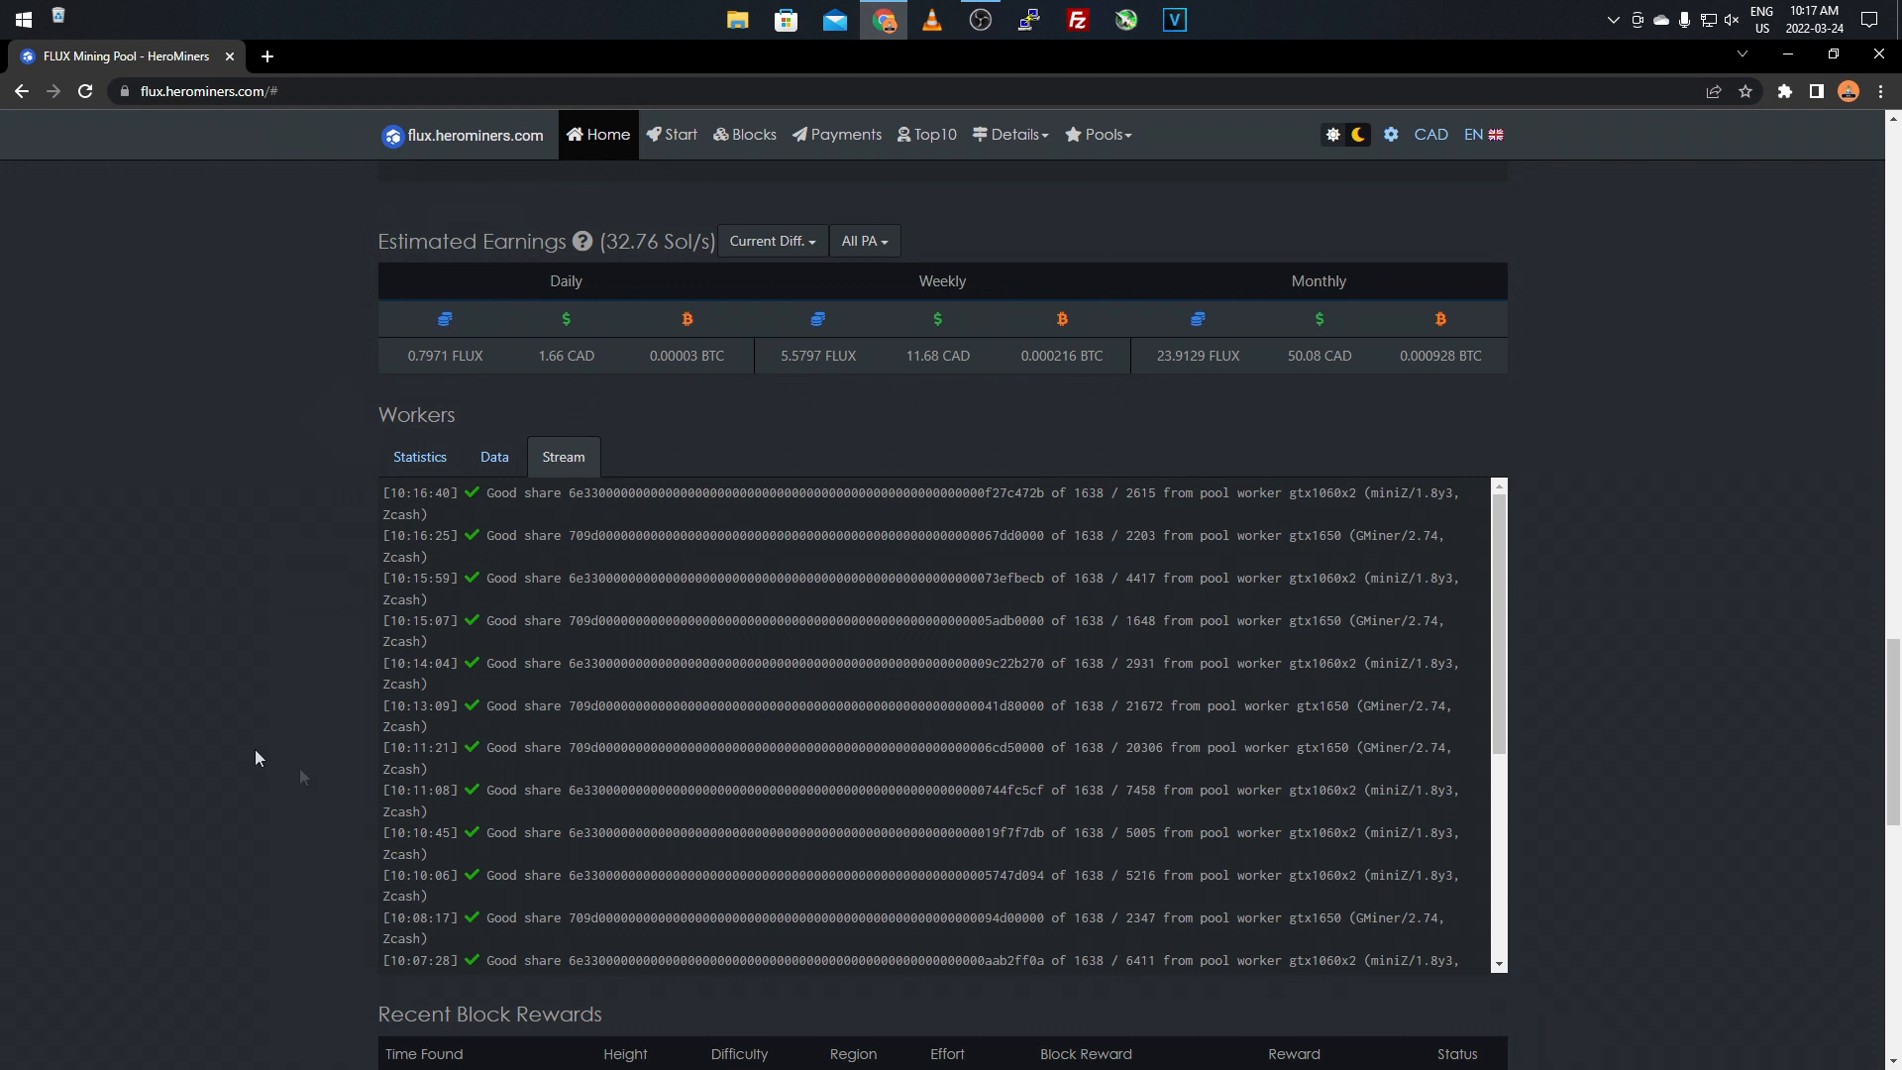
{"action": "mouse_move", "coordinate": [242, 733]}
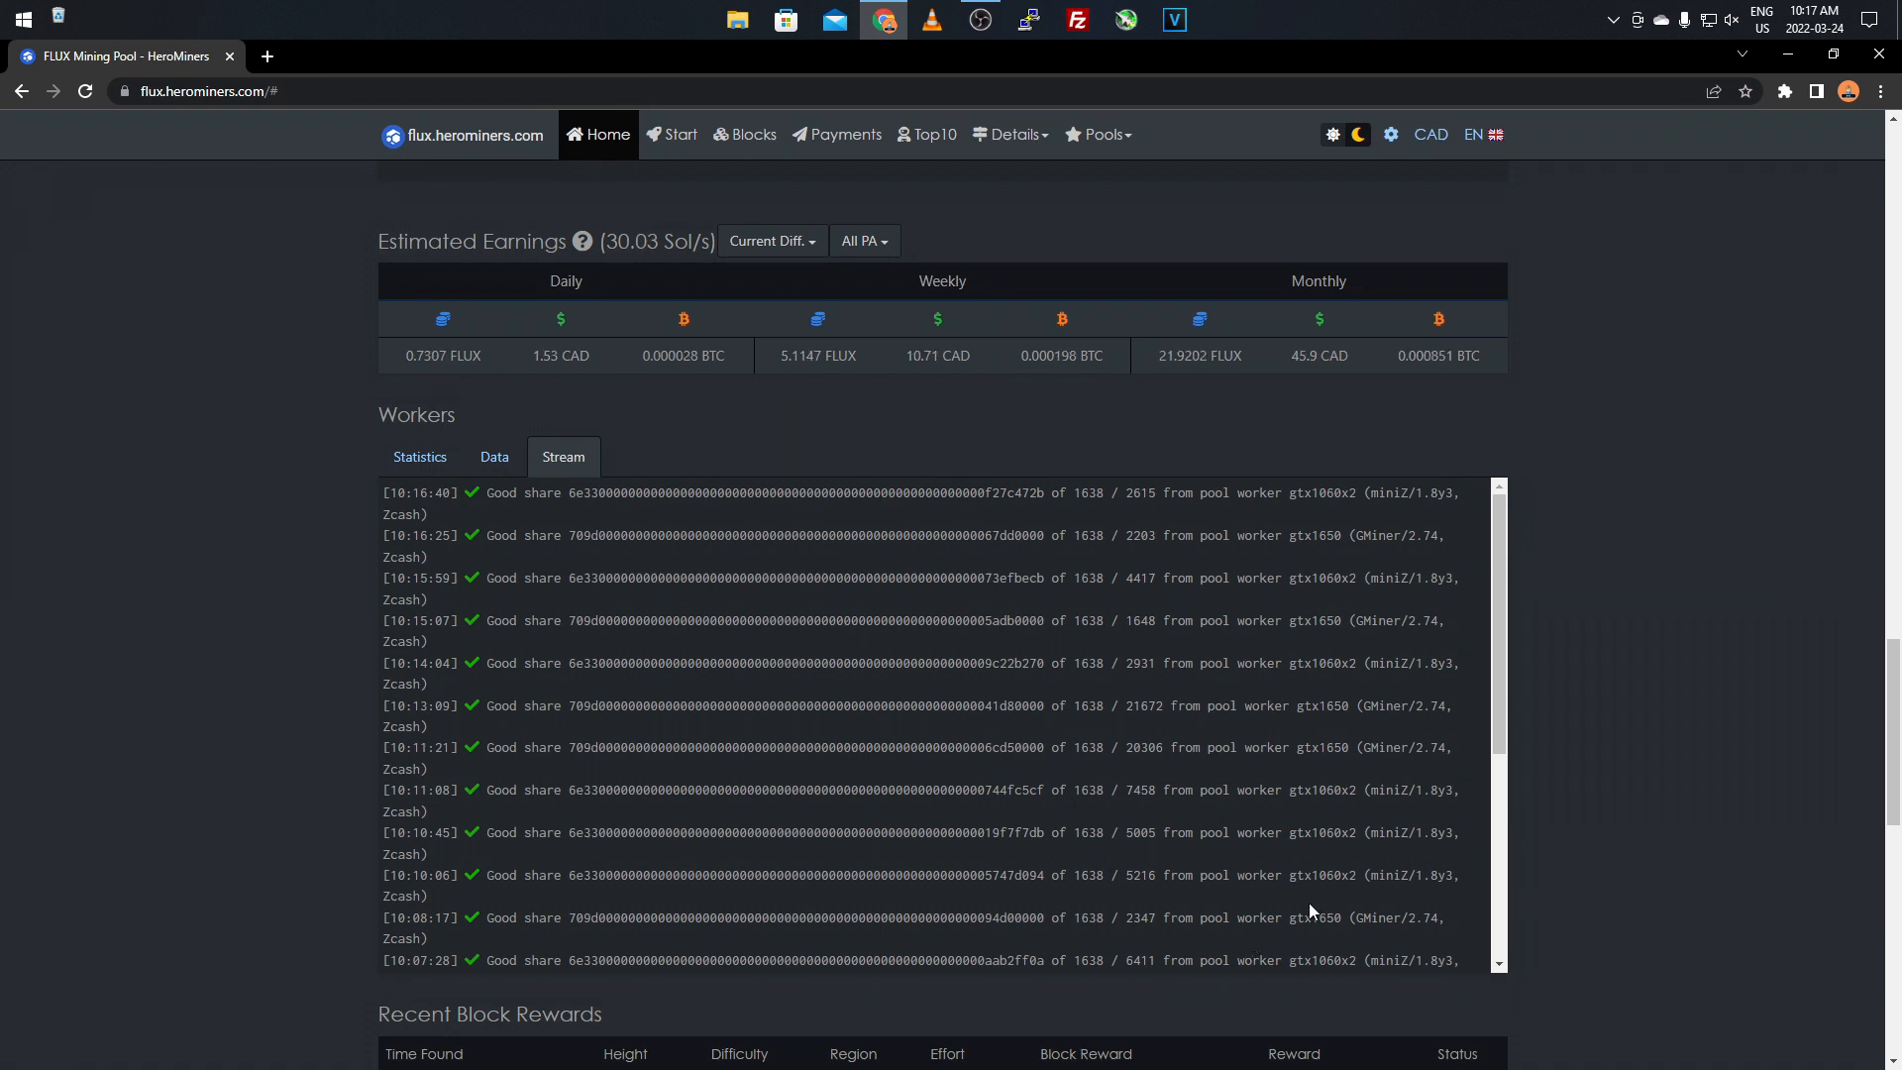
{"action": "mouse_move", "coordinate": [1307, 917]}
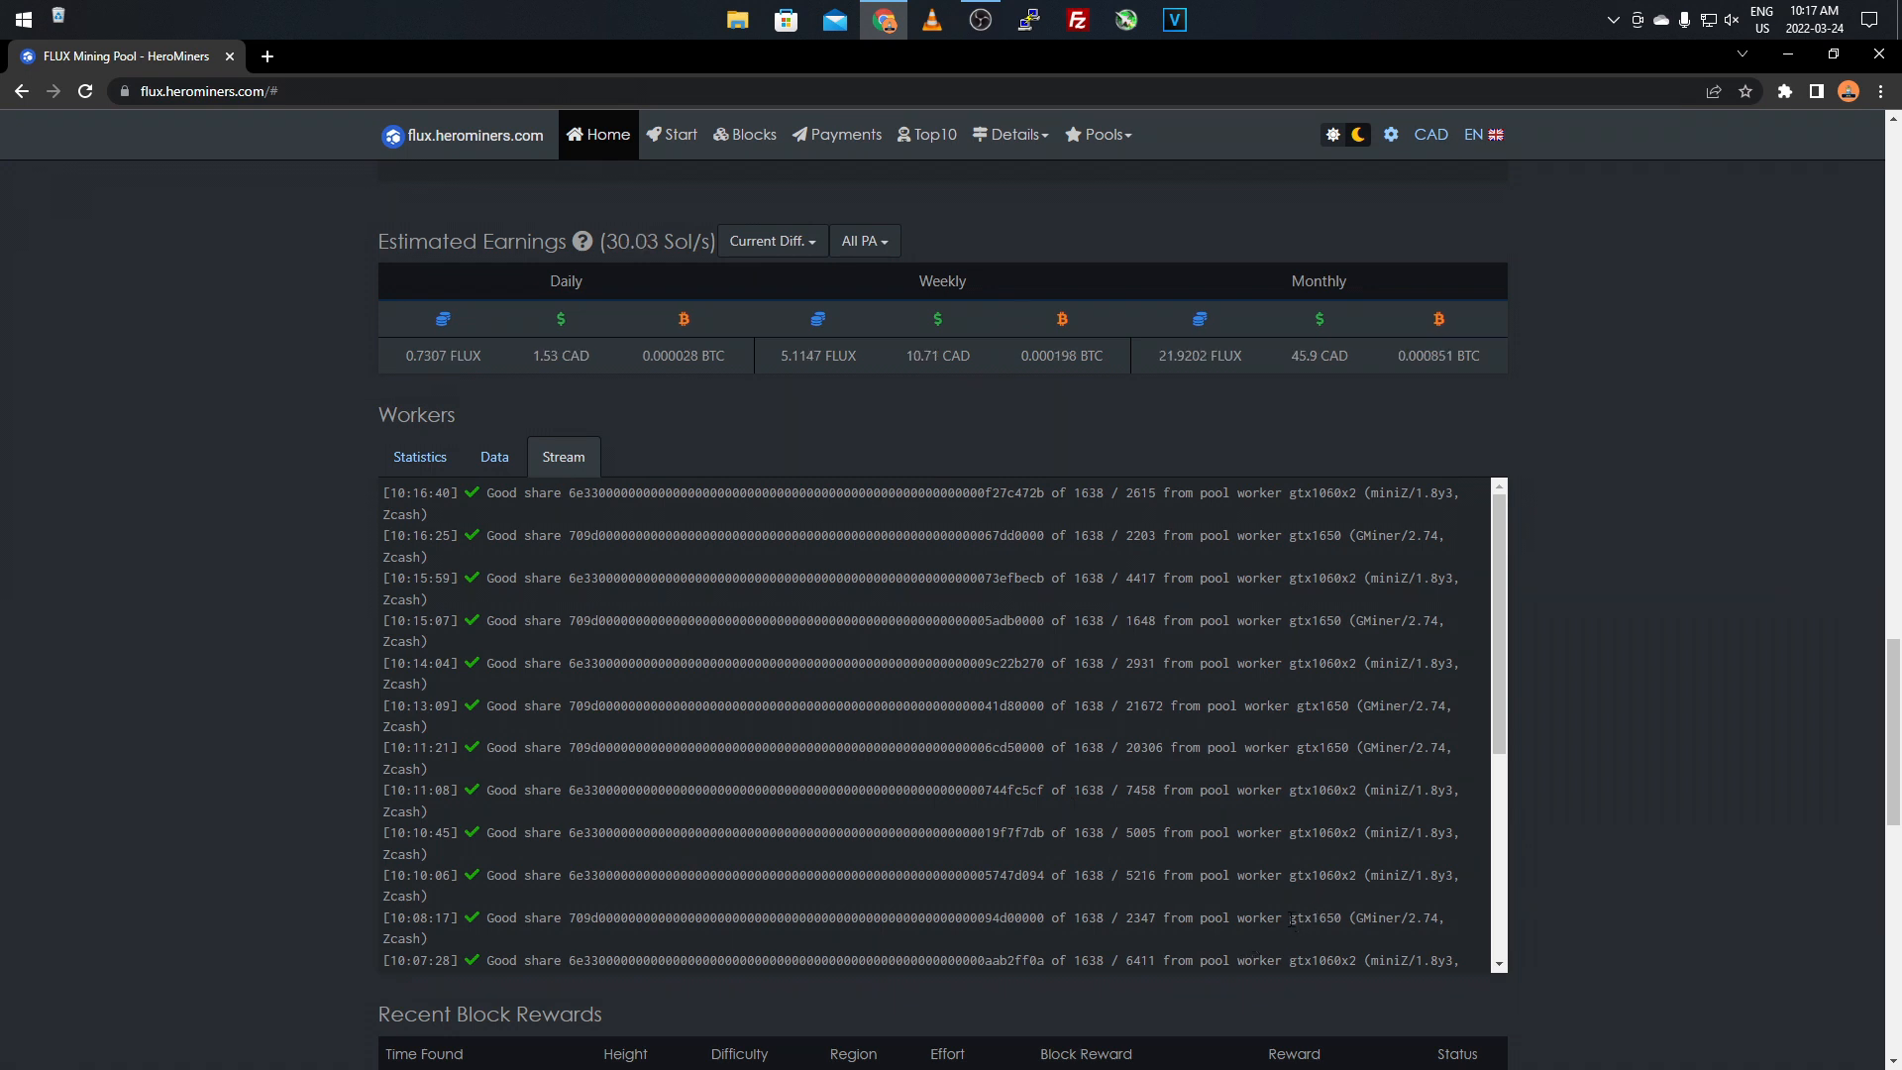
{"action": "mouse_move", "coordinate": [1296, 827]}
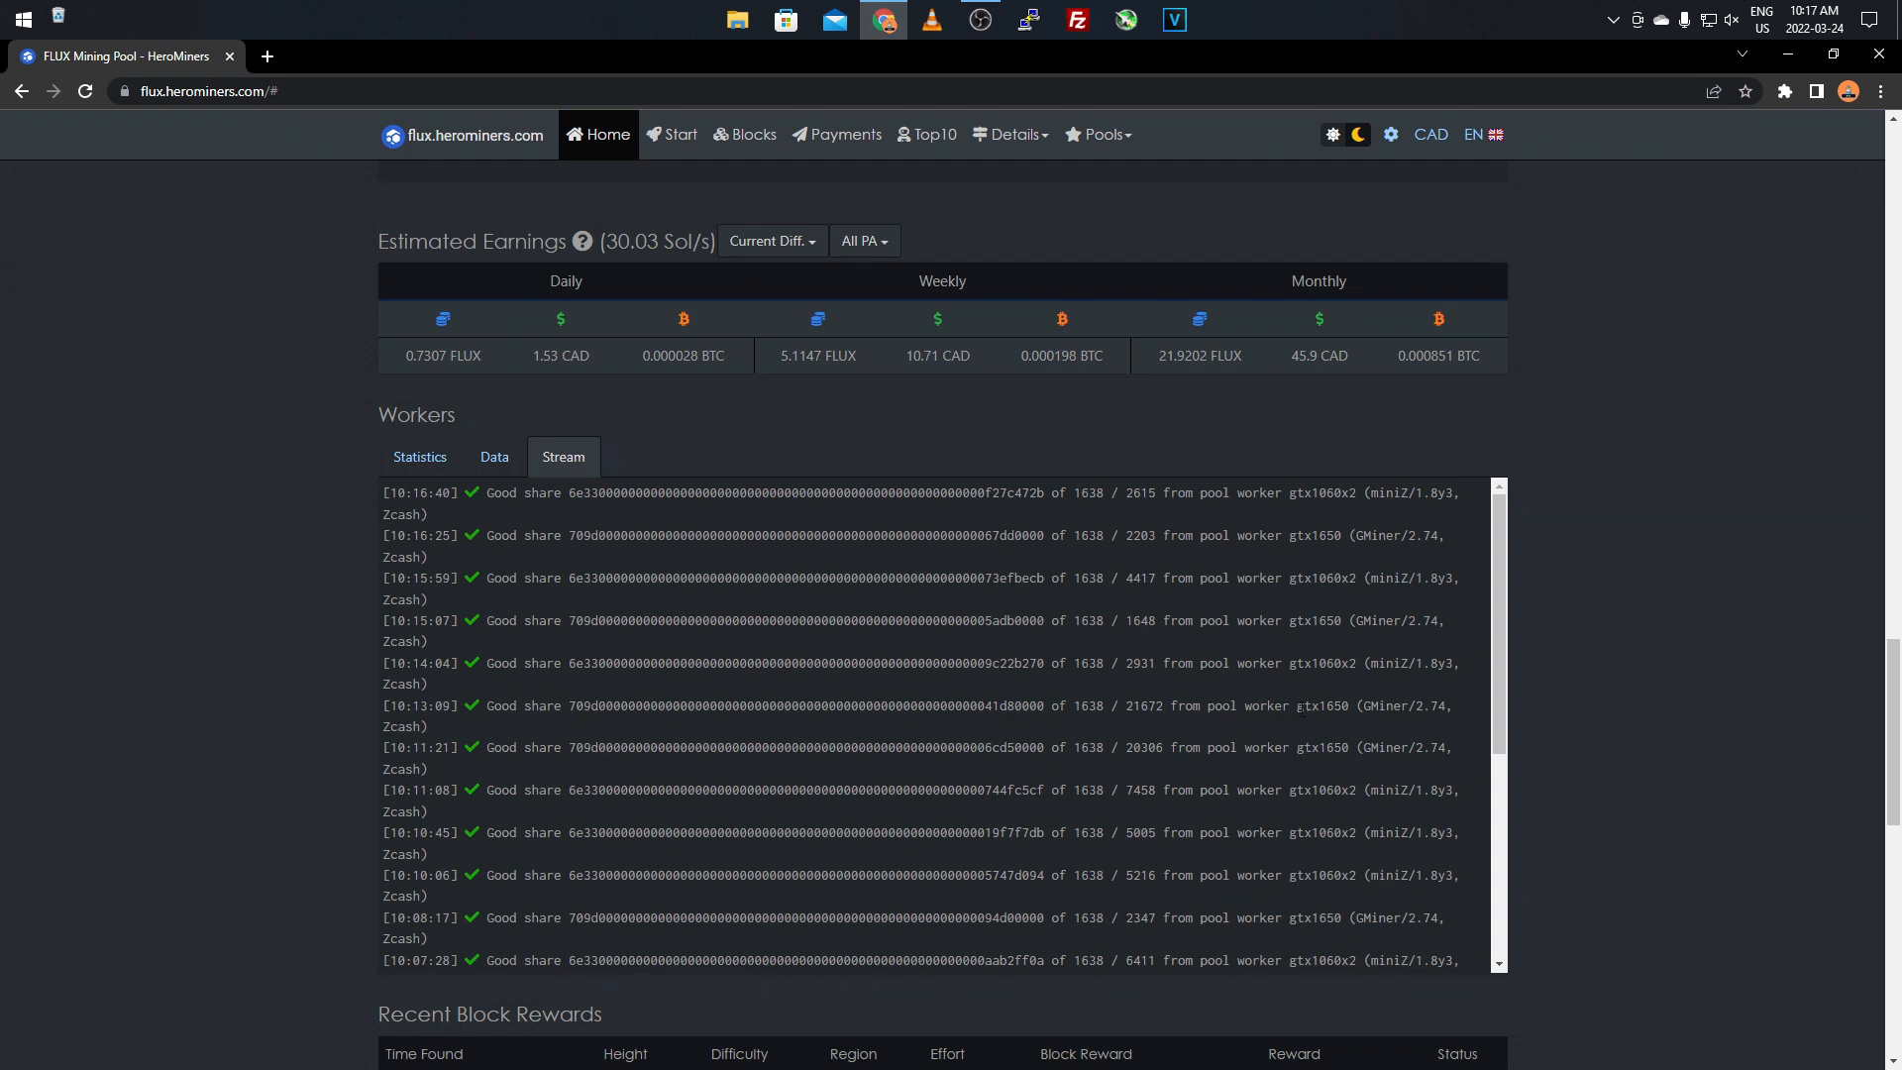
{"action": "mouse_move", "coordinate": [238, 382]}
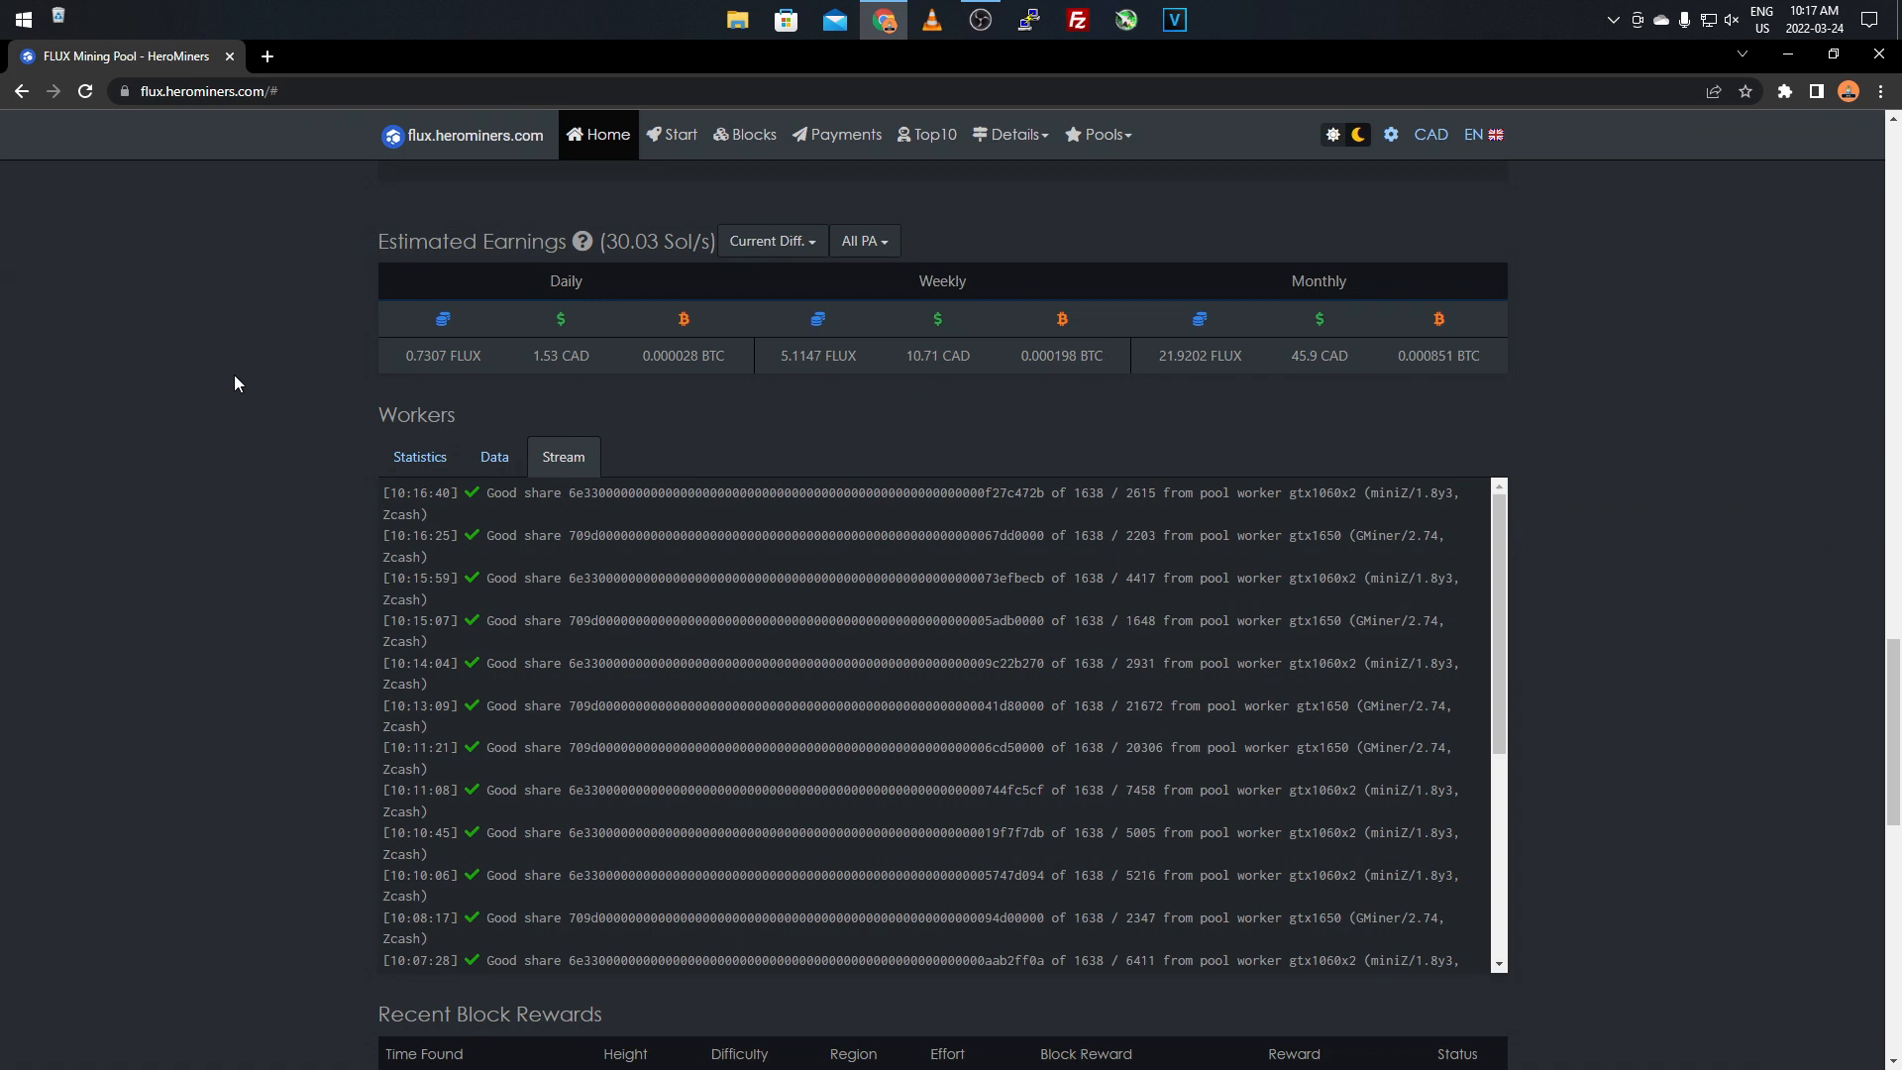
{"action": "left_click", "coordinate": [418, 456]}
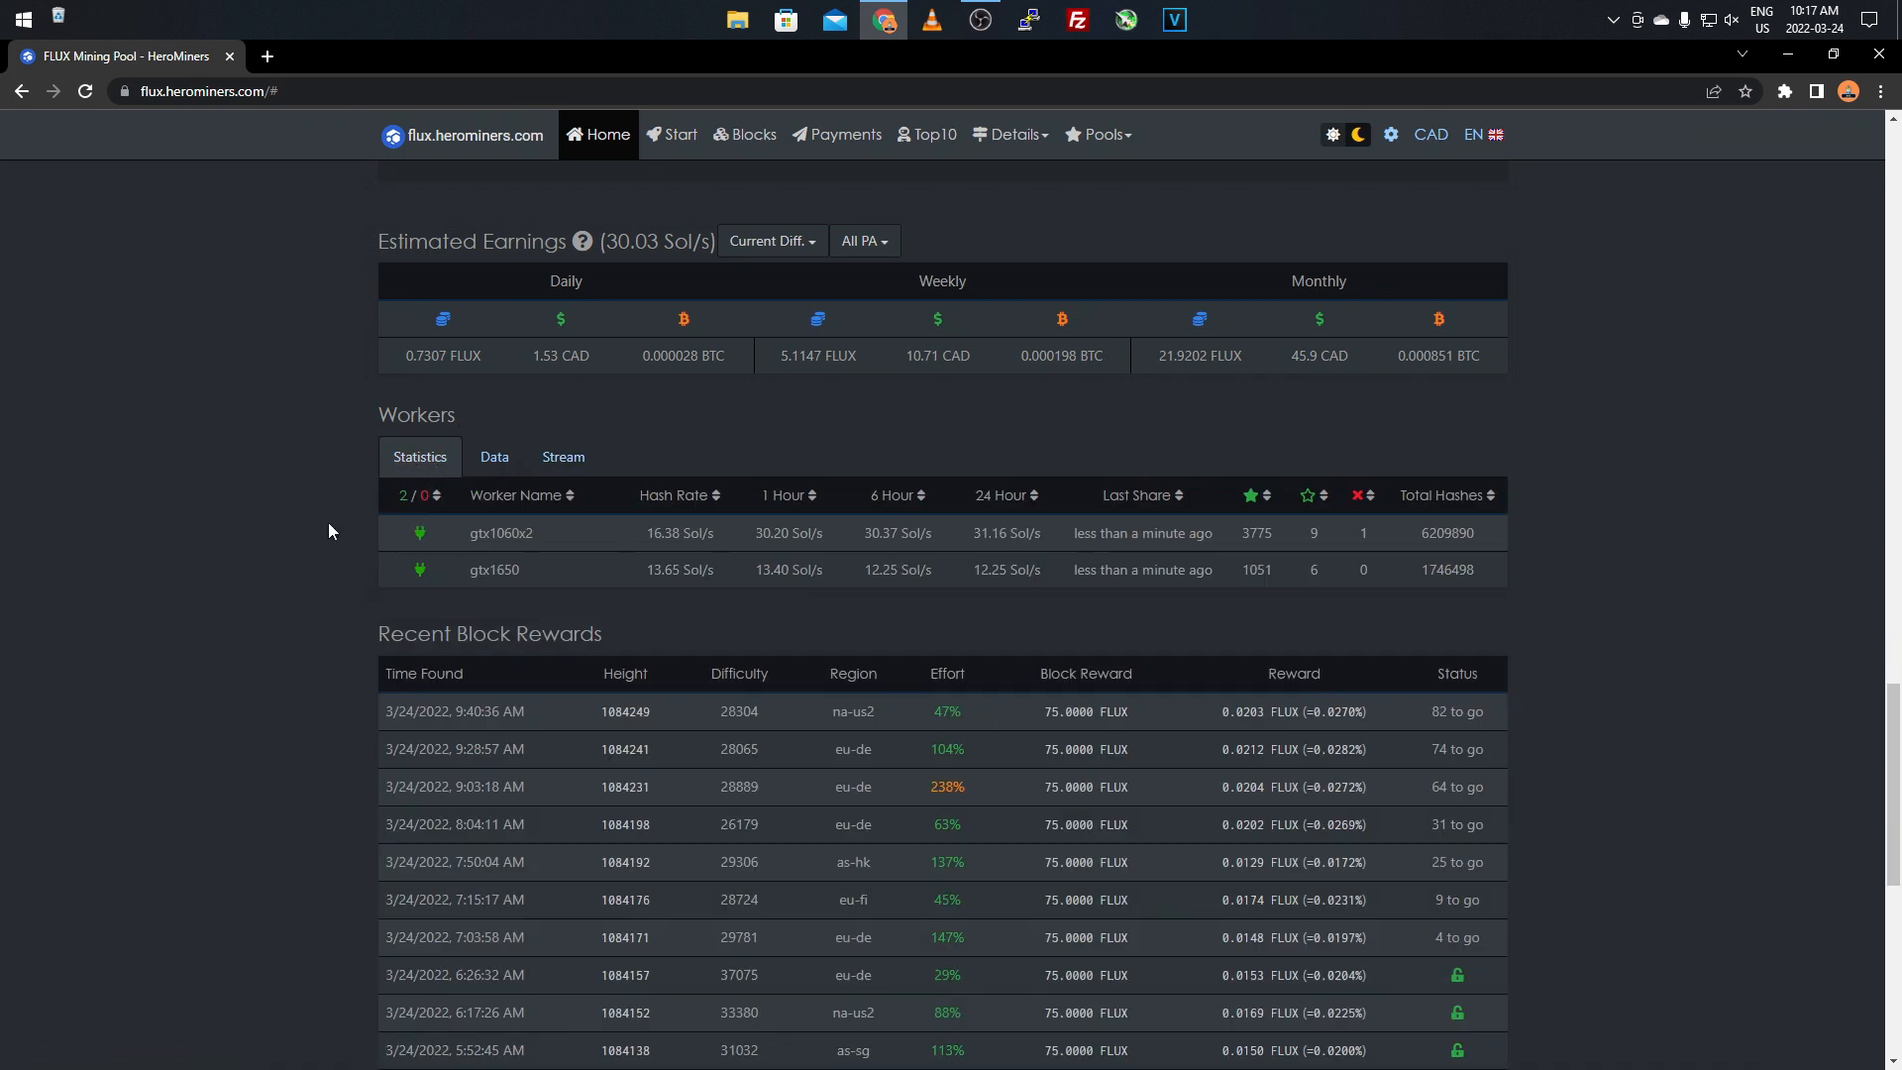
{"action": "scroll", "scroll_direction": "down", "scroll_amount": 3}
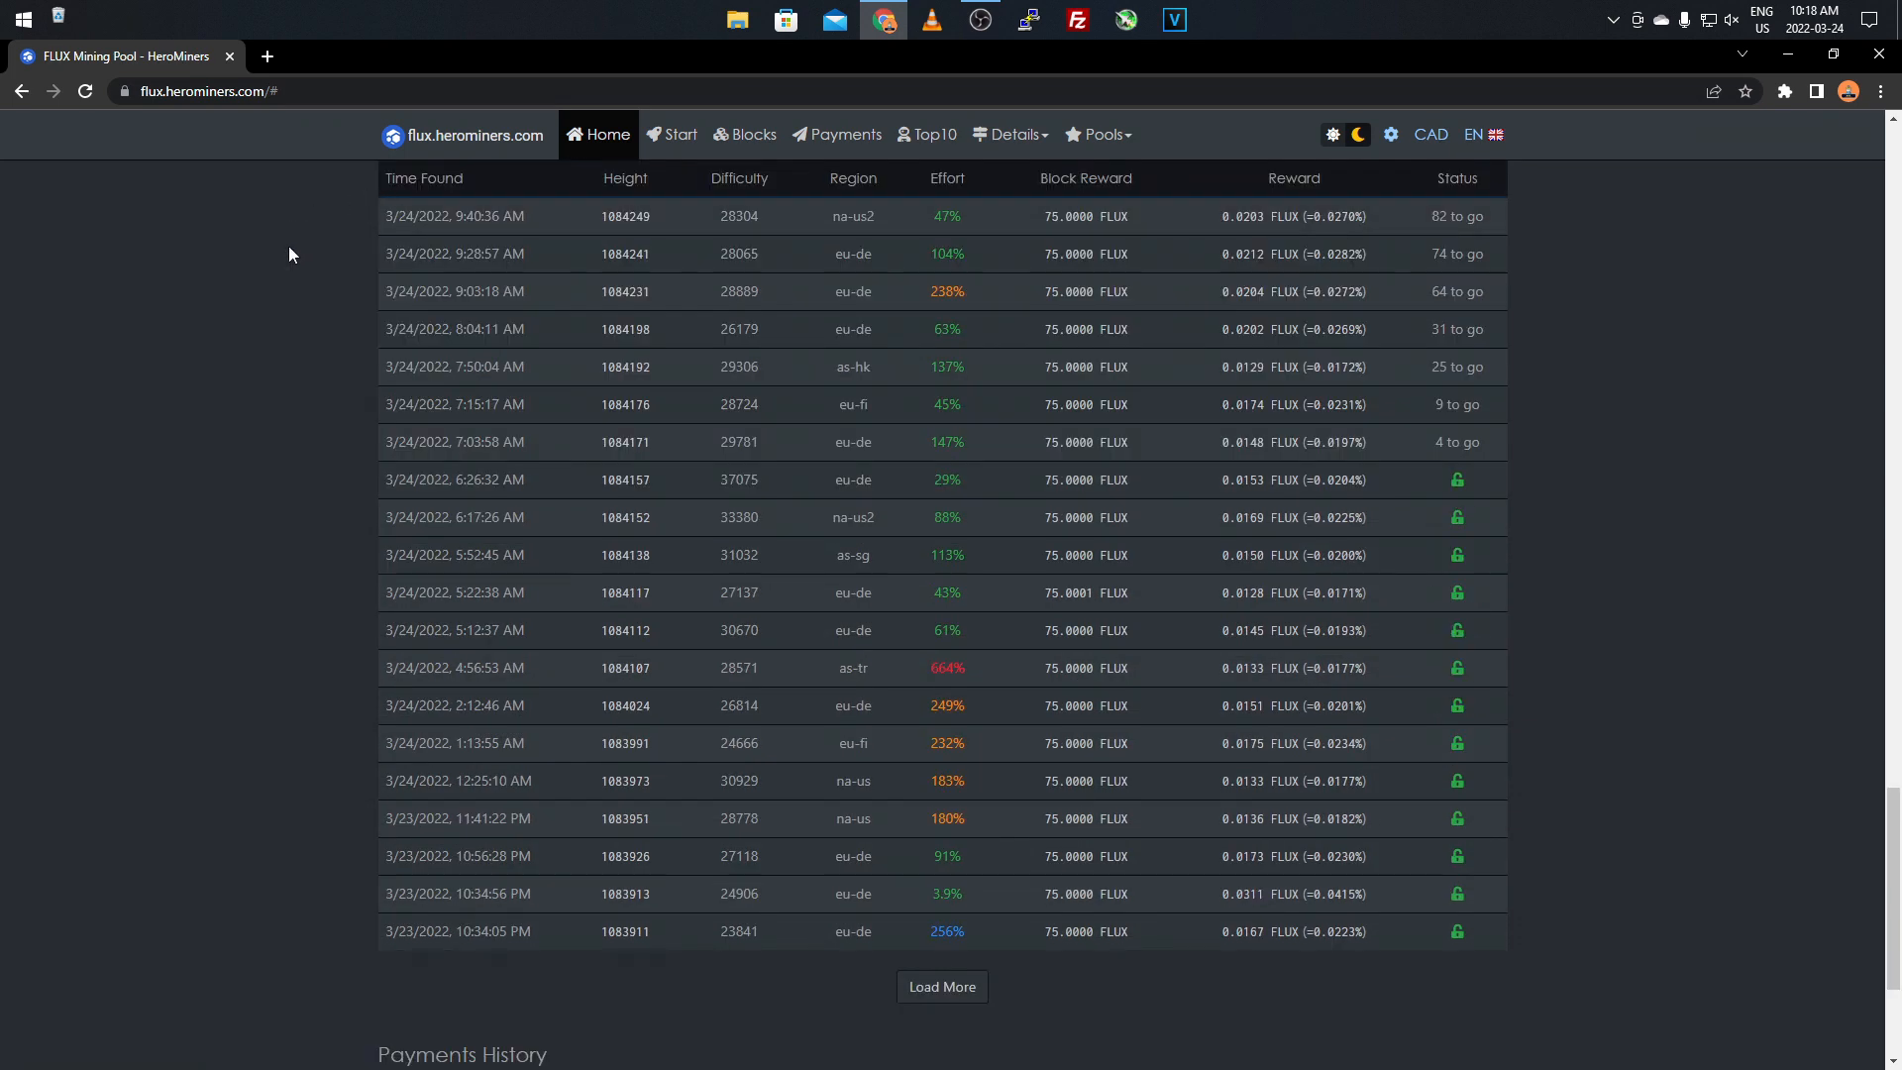
{"action": "scroll", "scroll_direction": "up", "scroll_amount": 3}
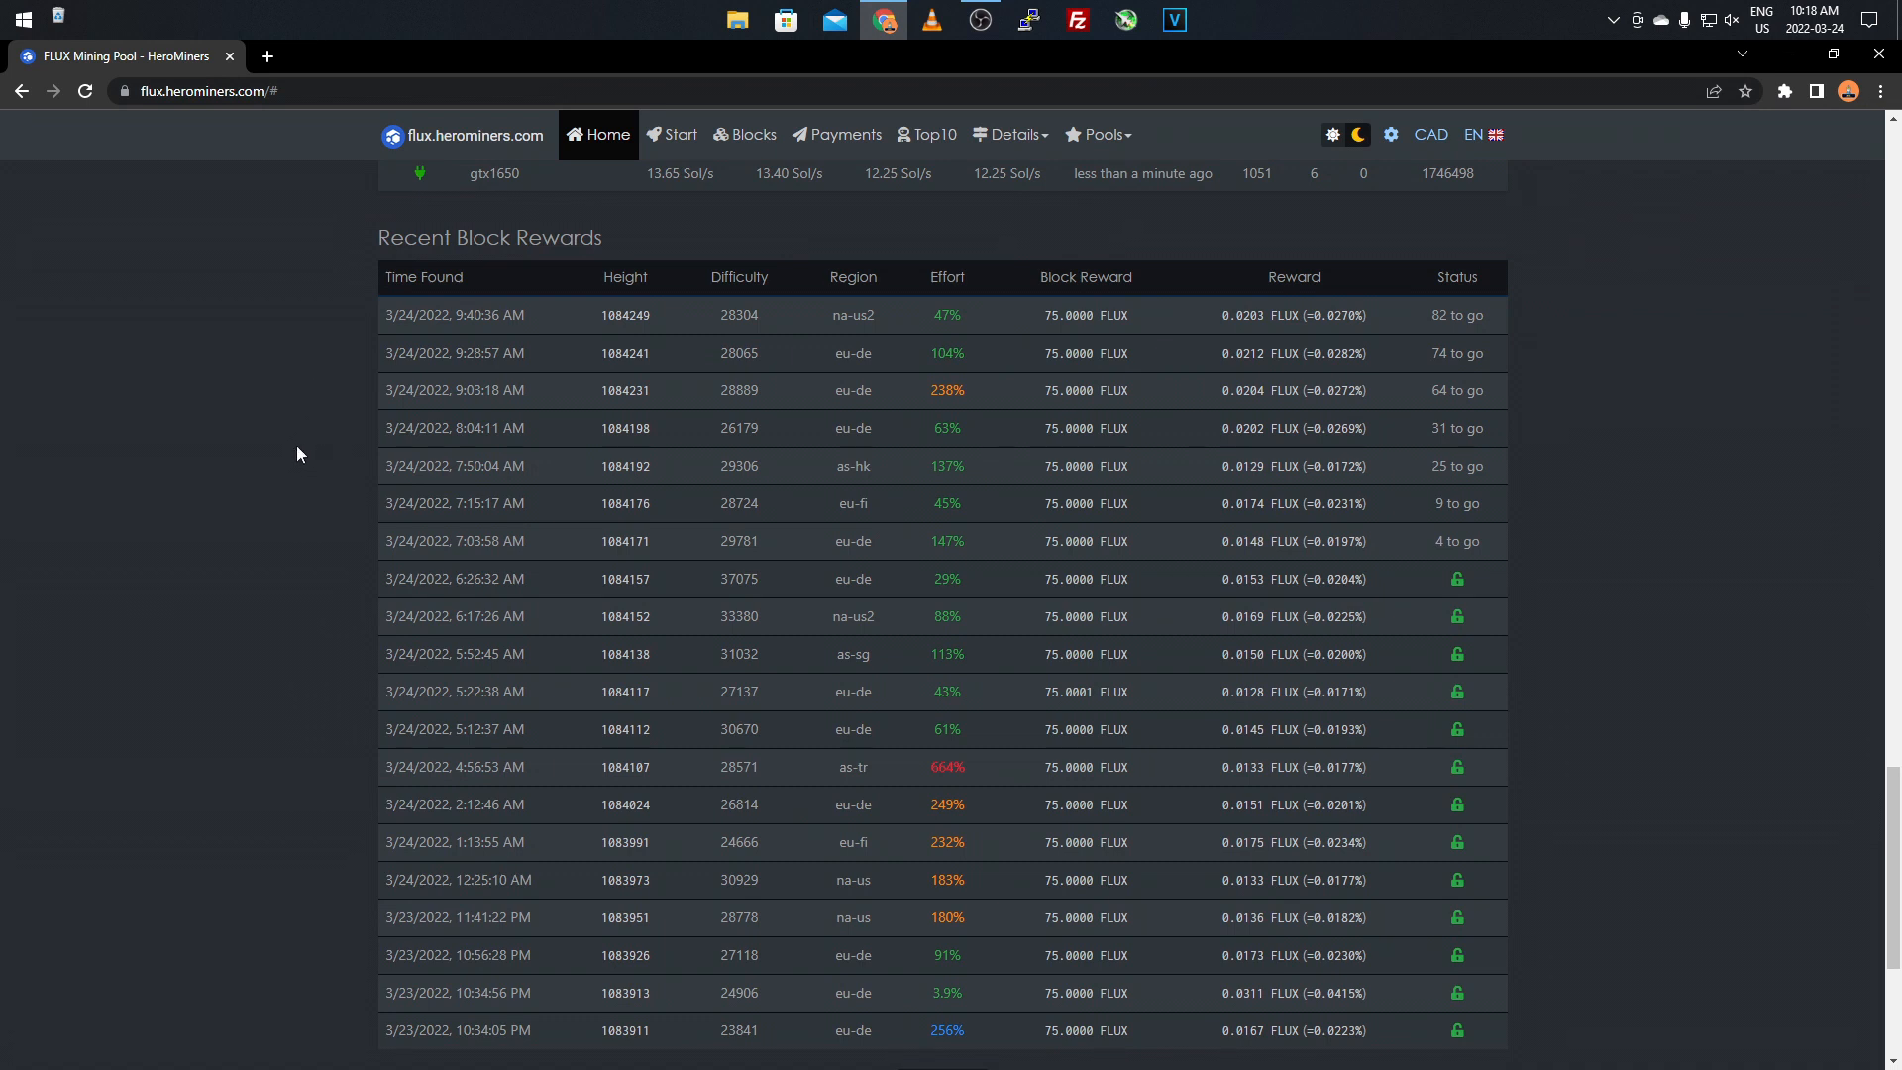
{"action": "mouse_move", "coordinate": [289, 479]}
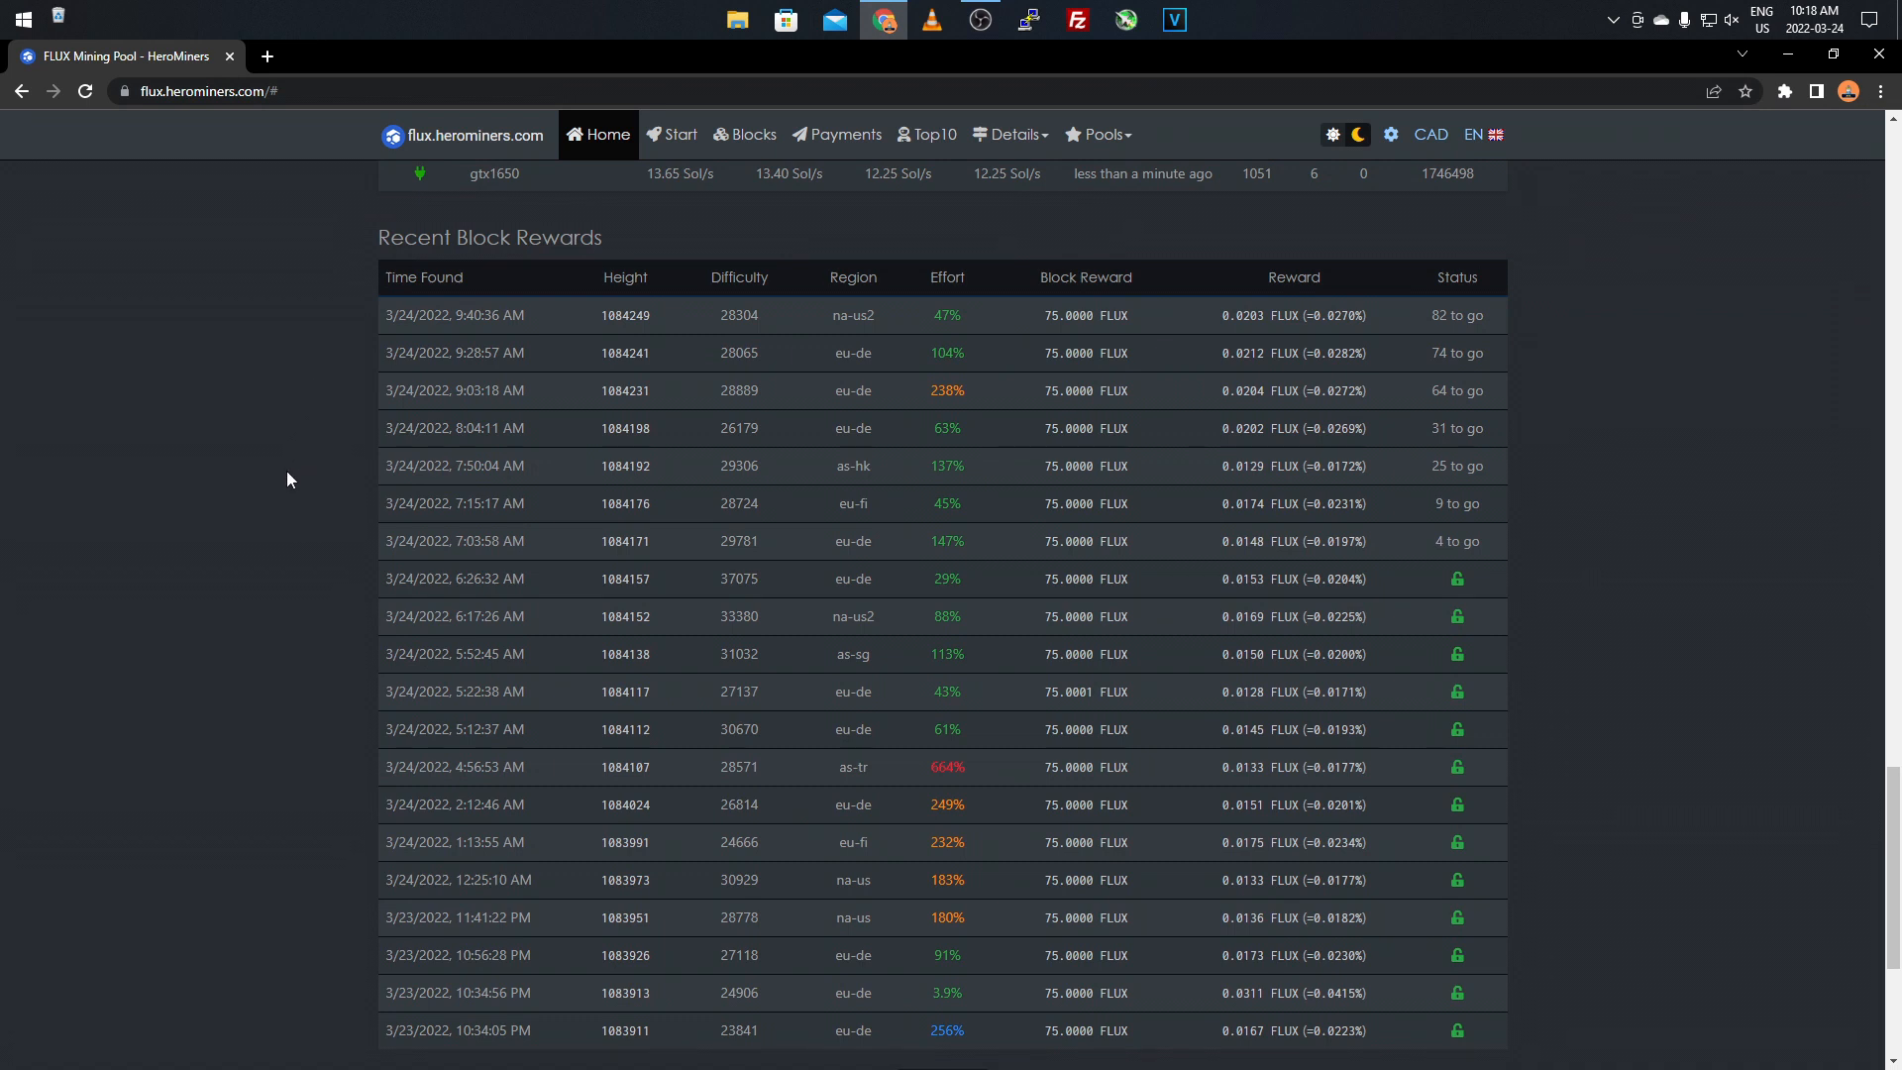
{"action": "mouse_move", "coordinate": [1252, 386]}
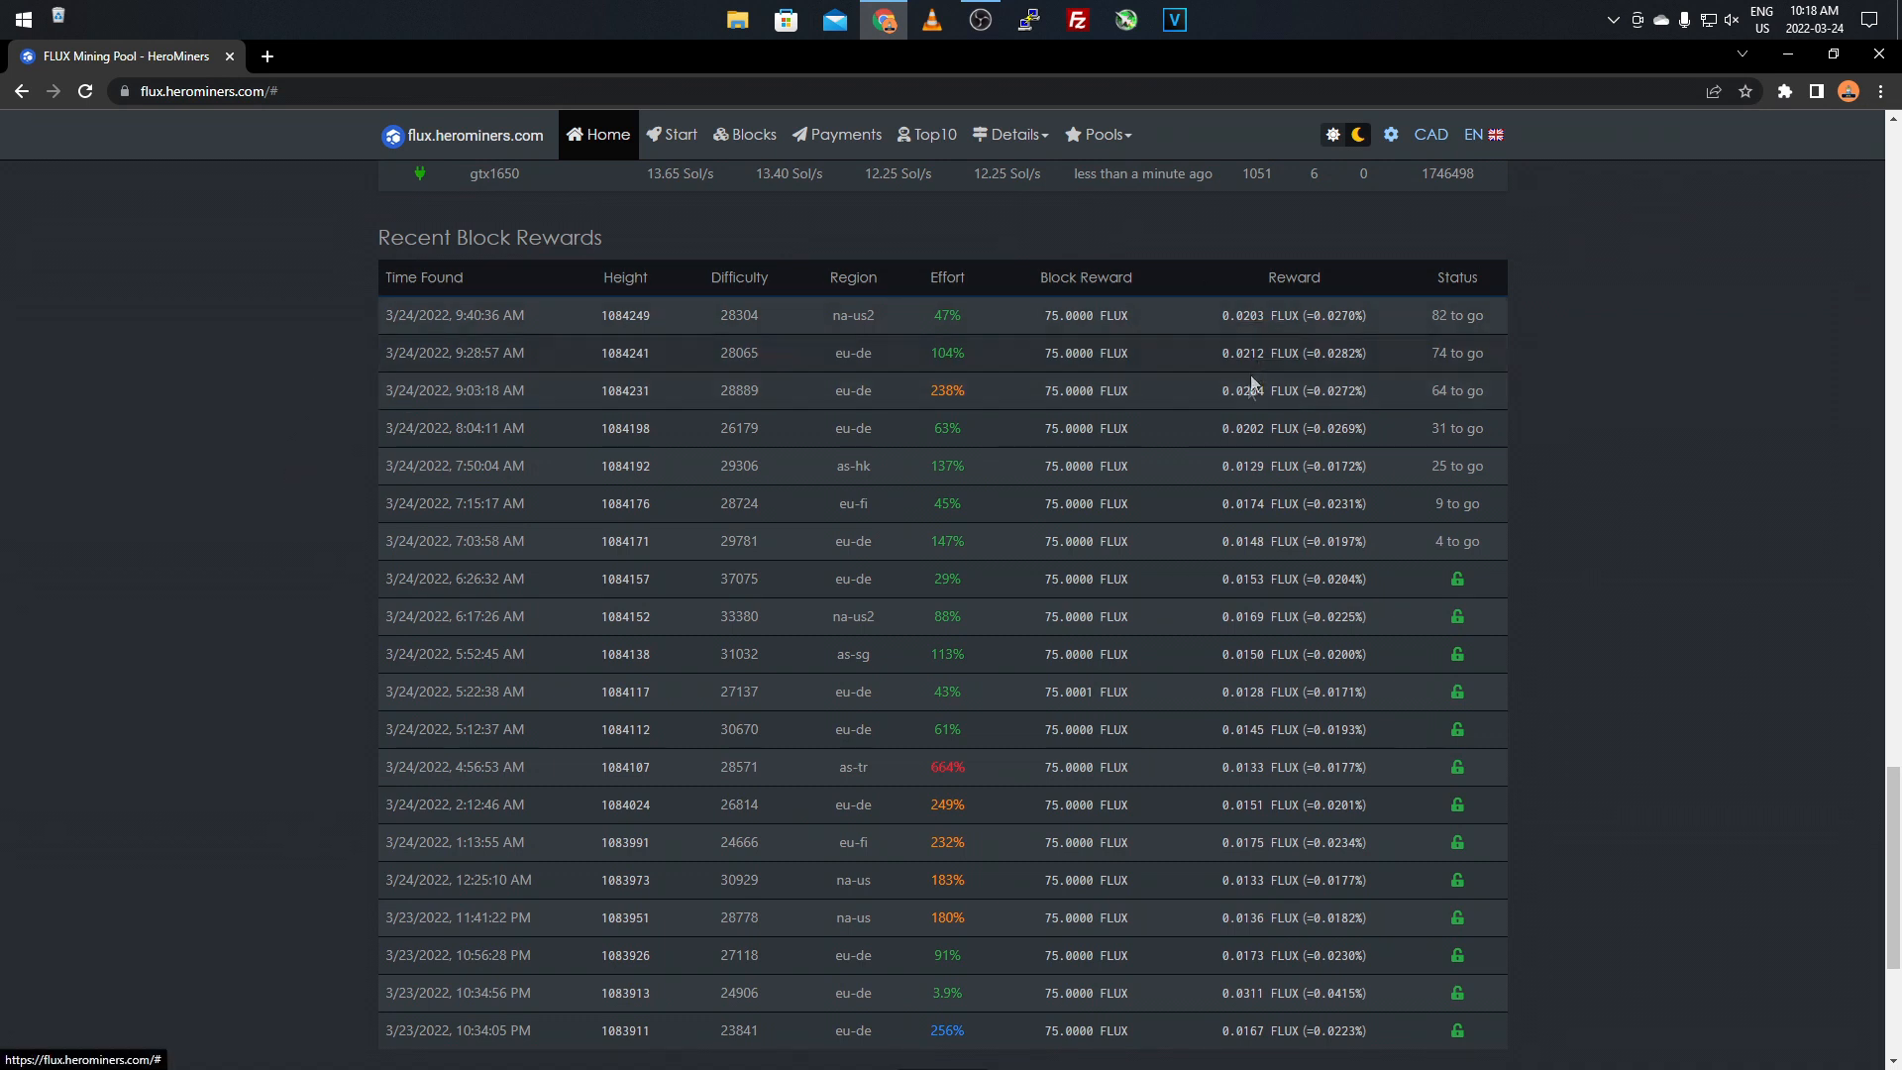
{"action": "mouse_move", "coordinate": [1058, 299]}
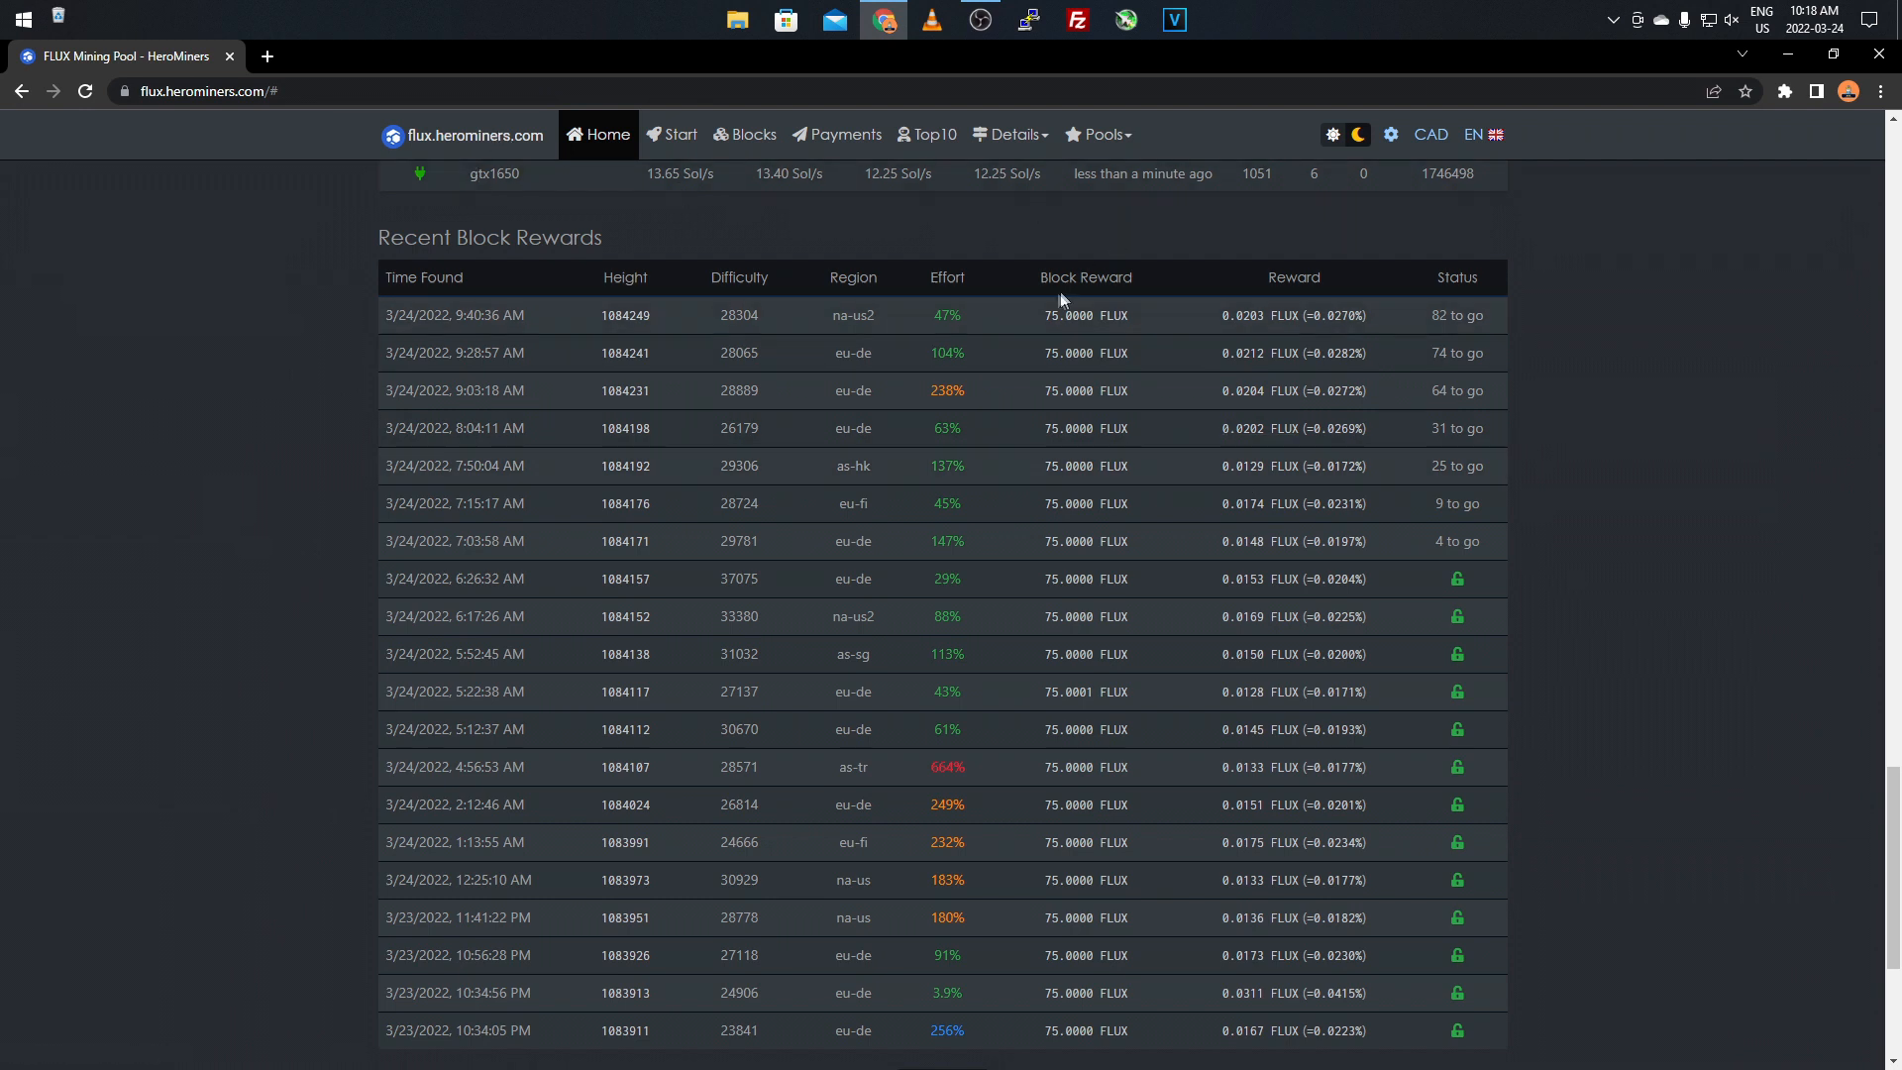
{"action": "mouse_move", "coordinate": [1084, 315]}
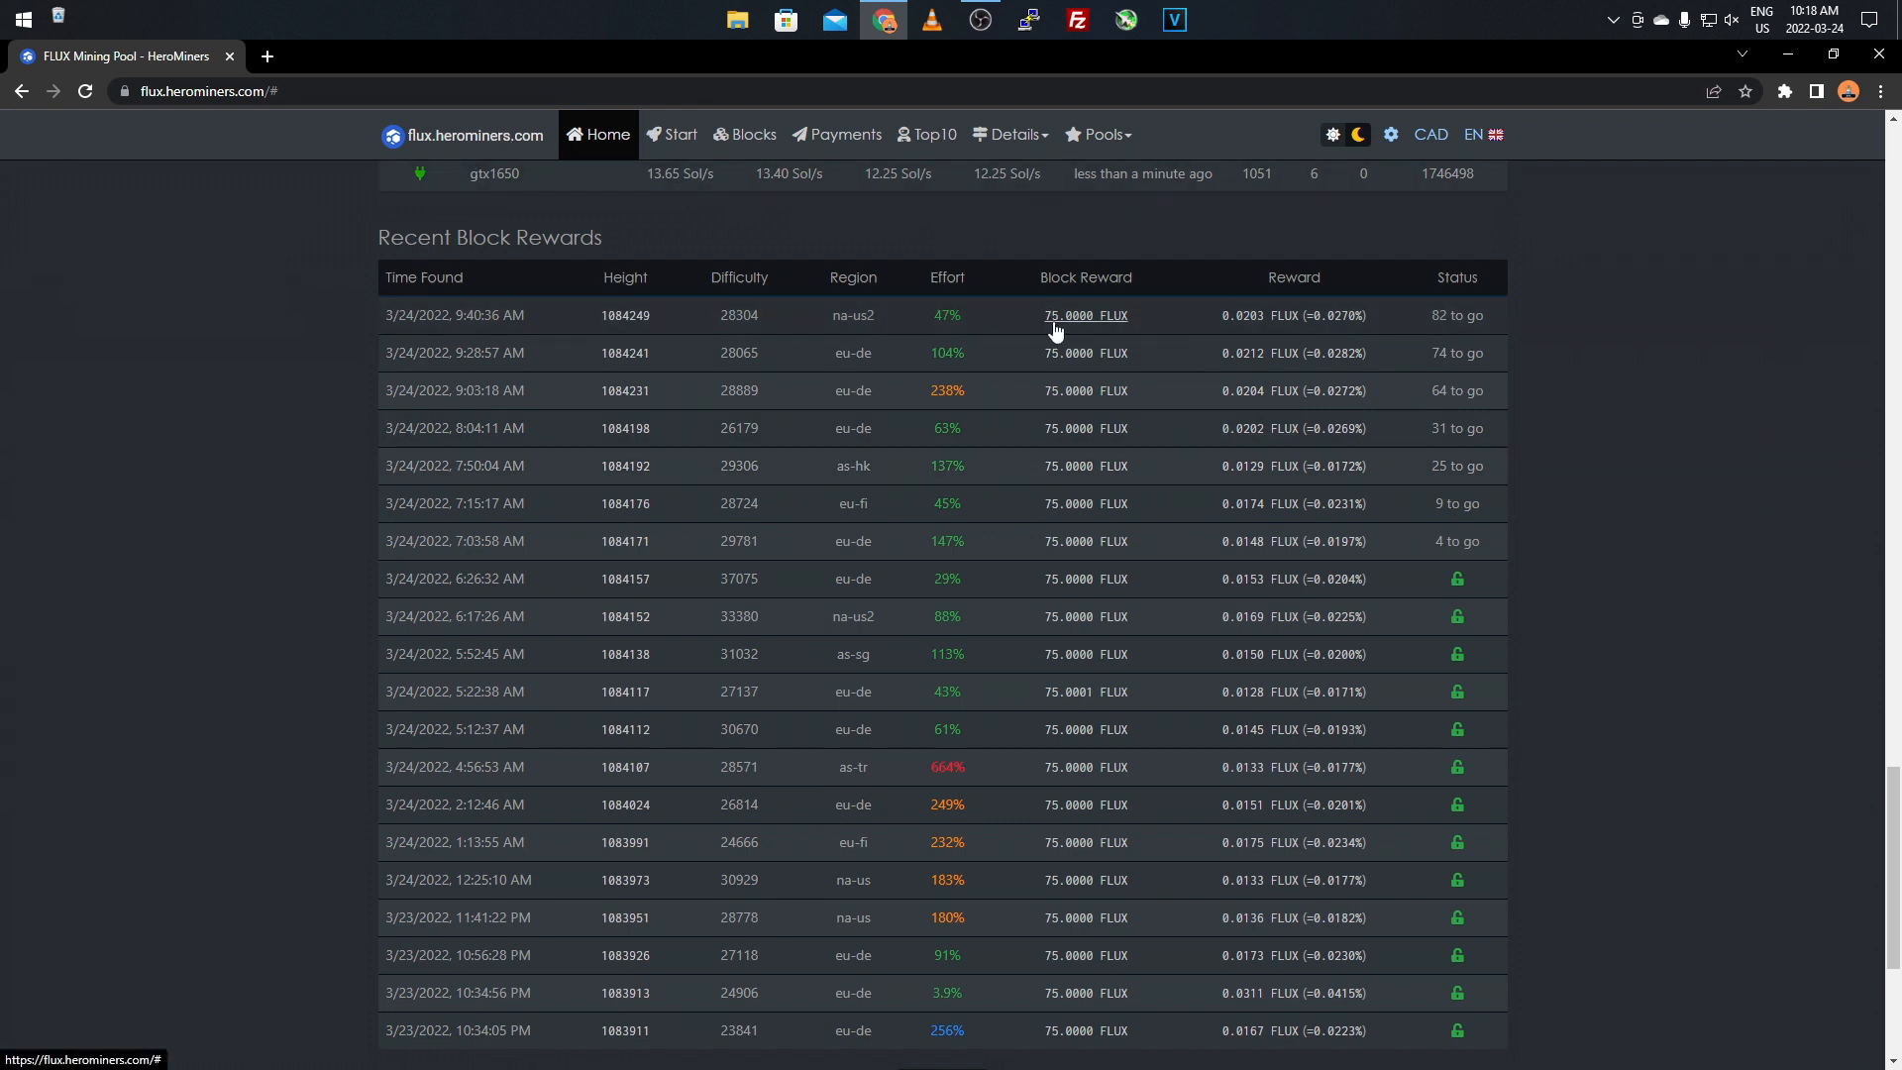
{"action": "mouse_move", "coordinate": [160, 451]}
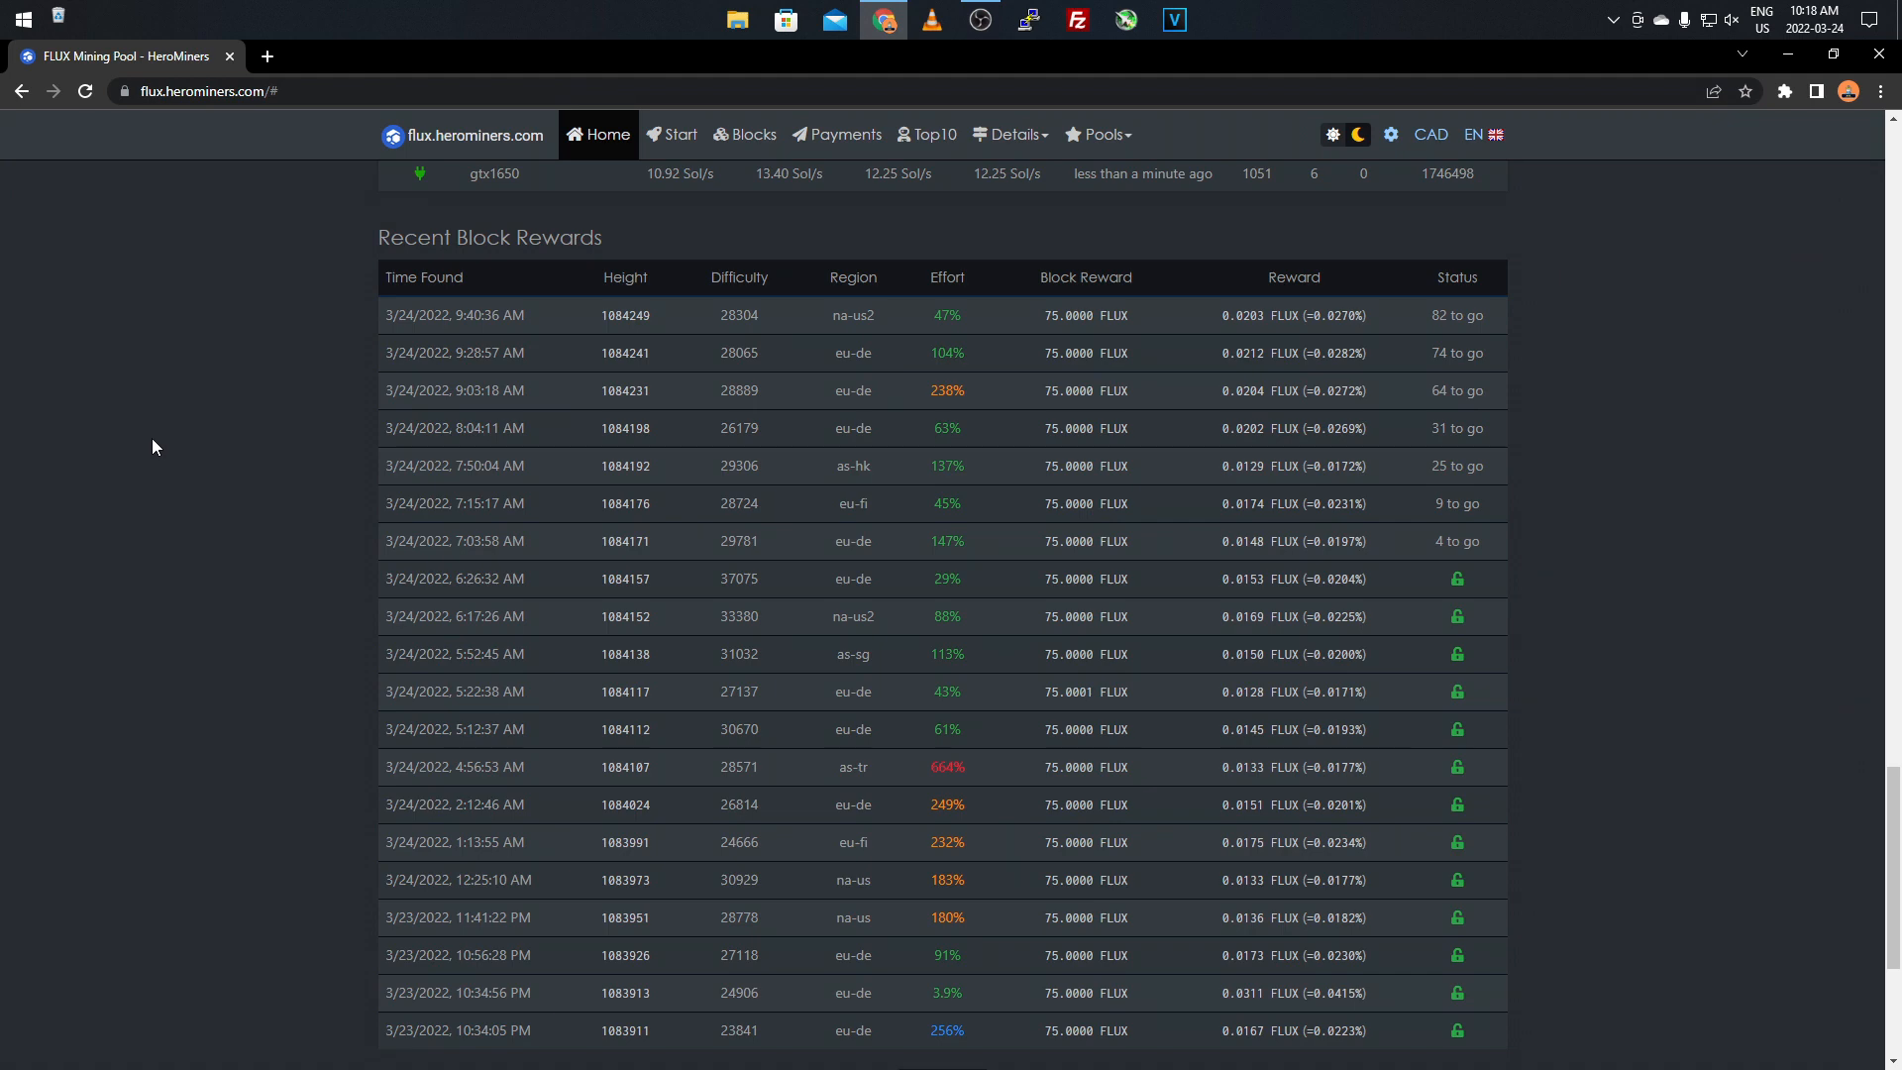
{"action": "scroll", "scroll_direction": "down", "scroll_amount": 3}
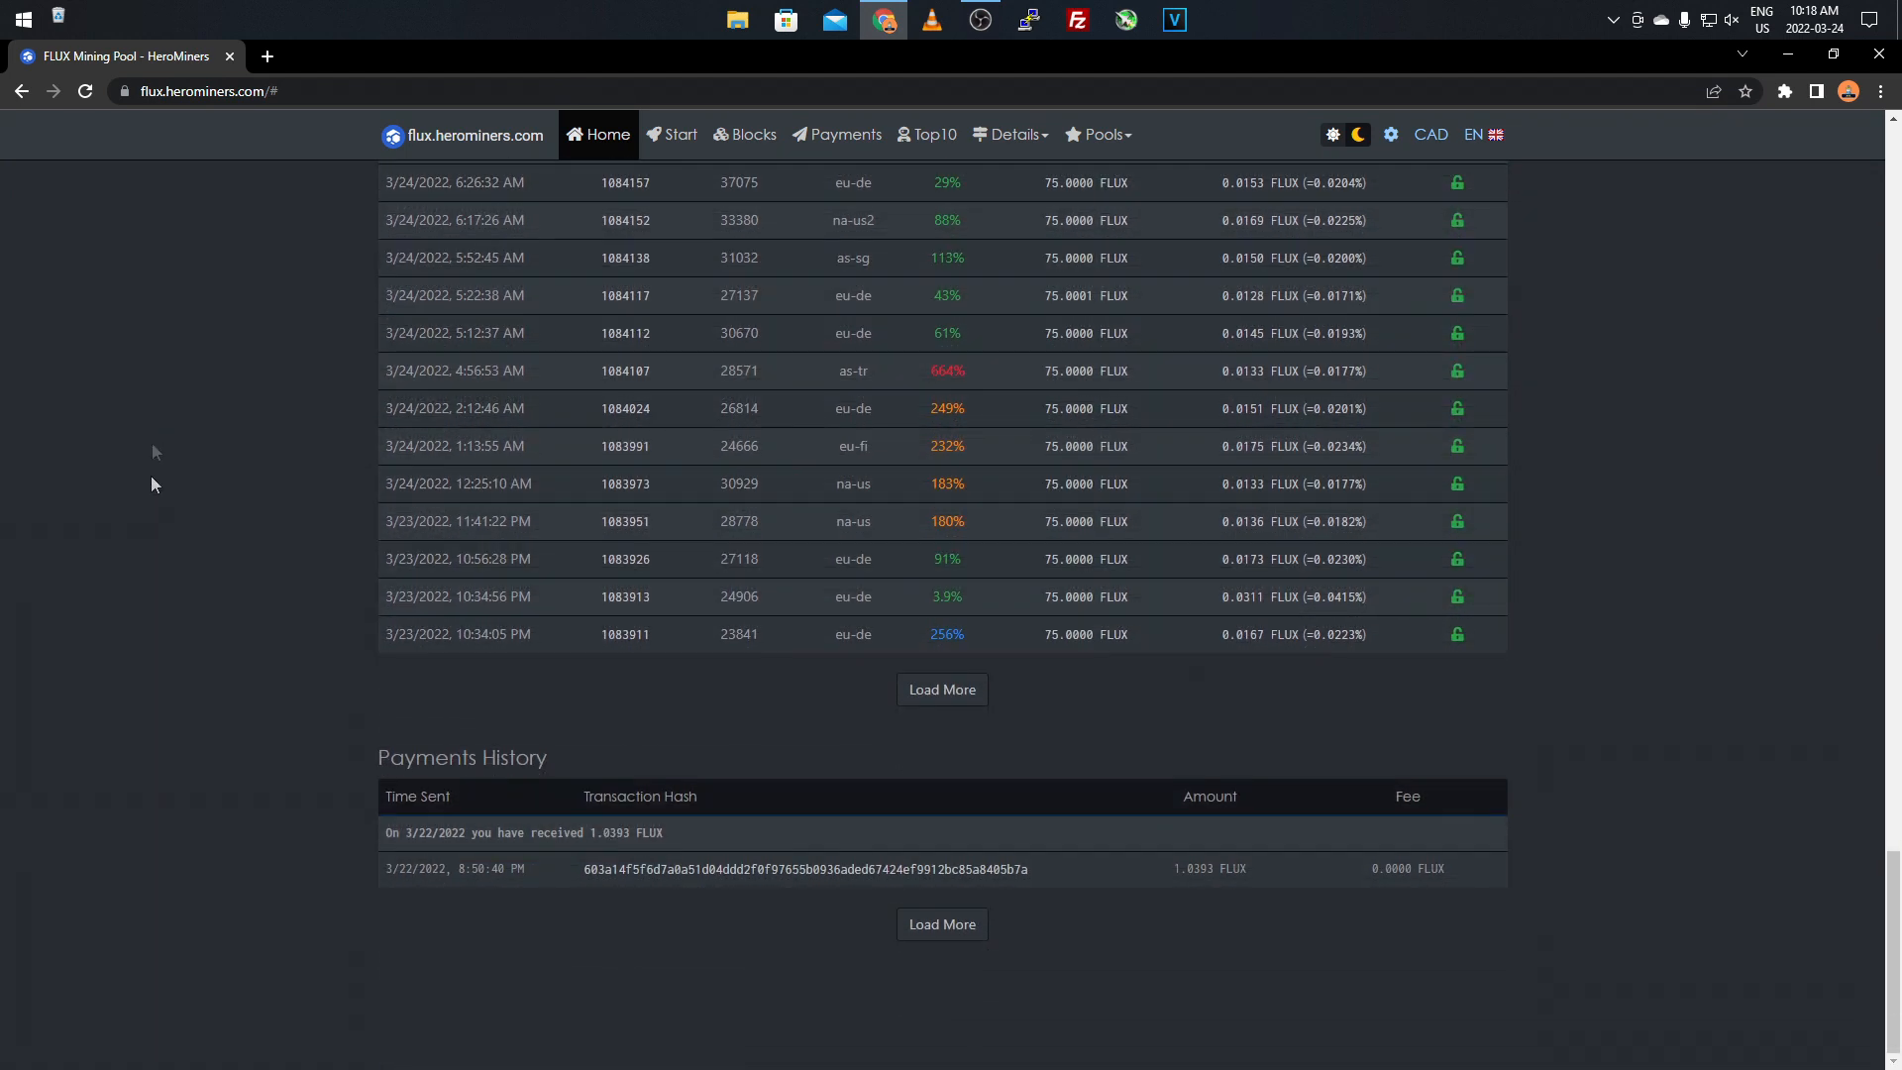
{"action": "mouse_move", "coordinate": [497, 846]}
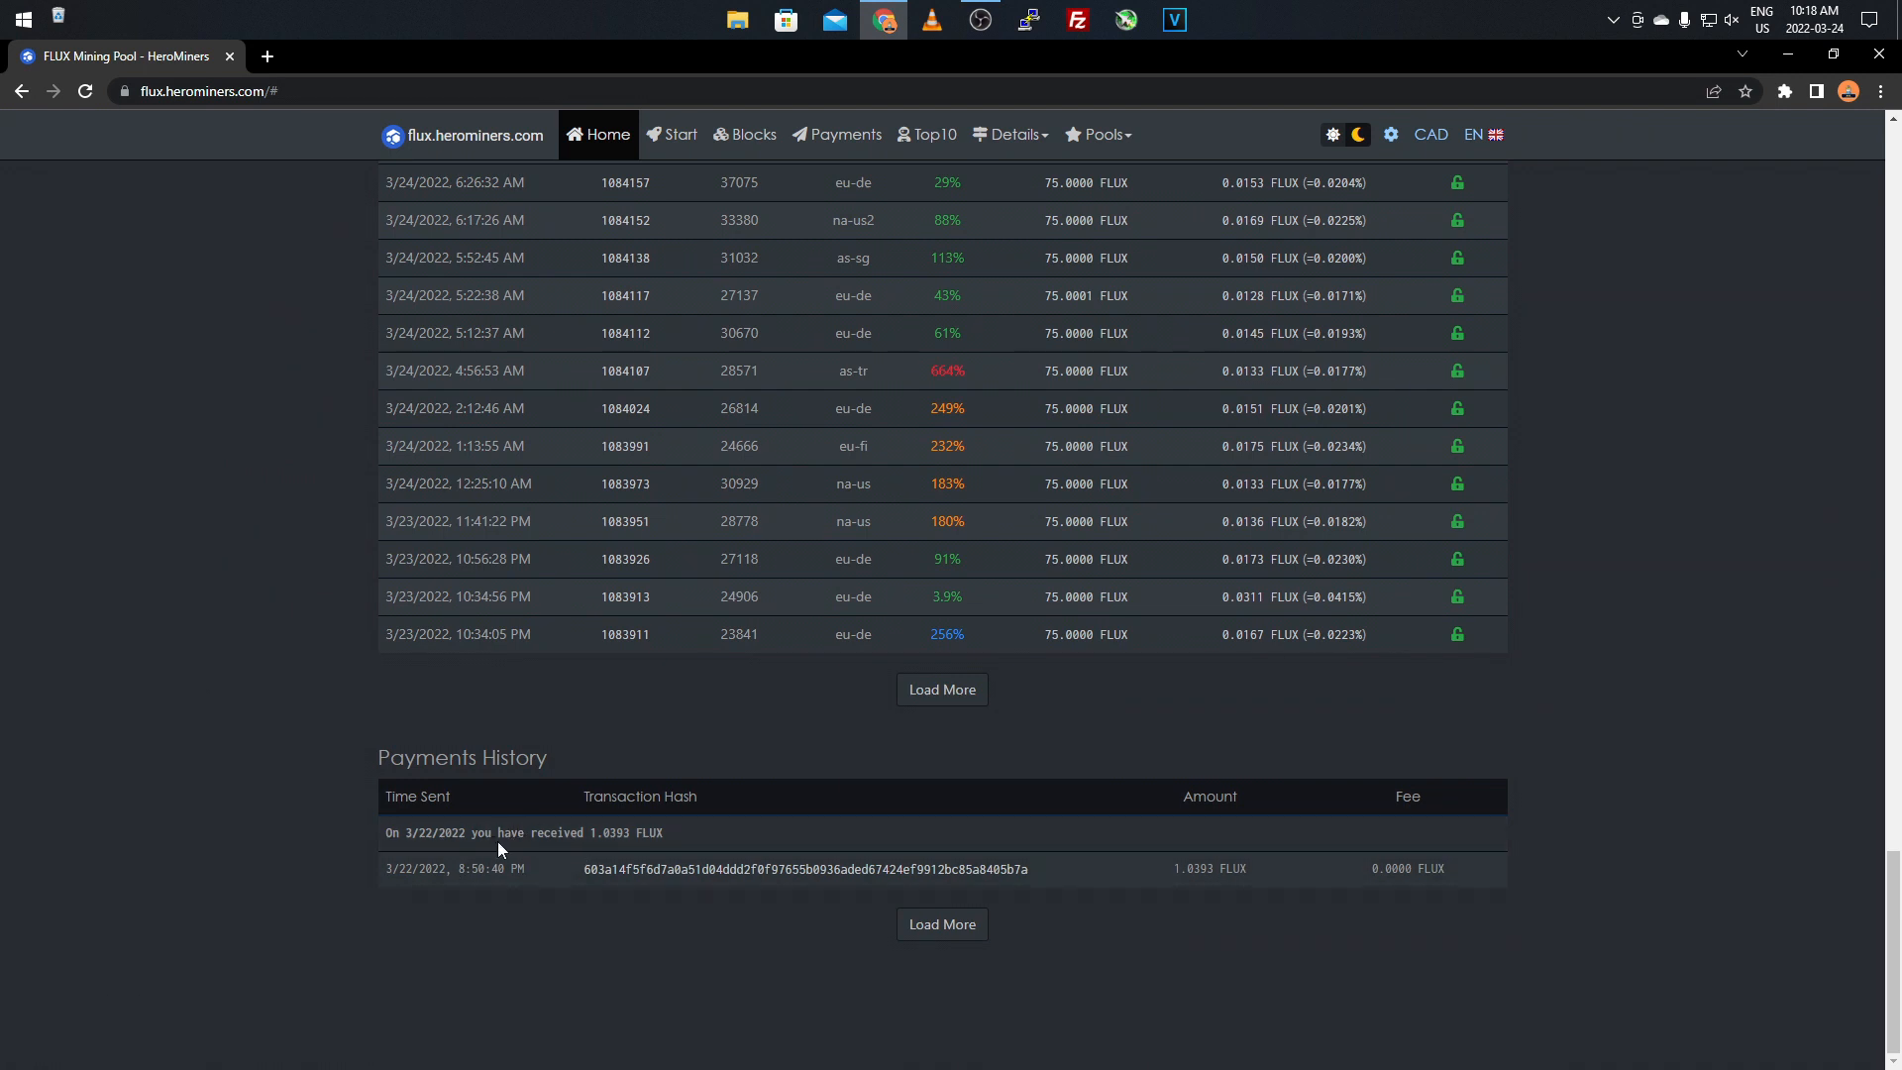
{"action": "mouse_move", "coordinate": [531, 880]}
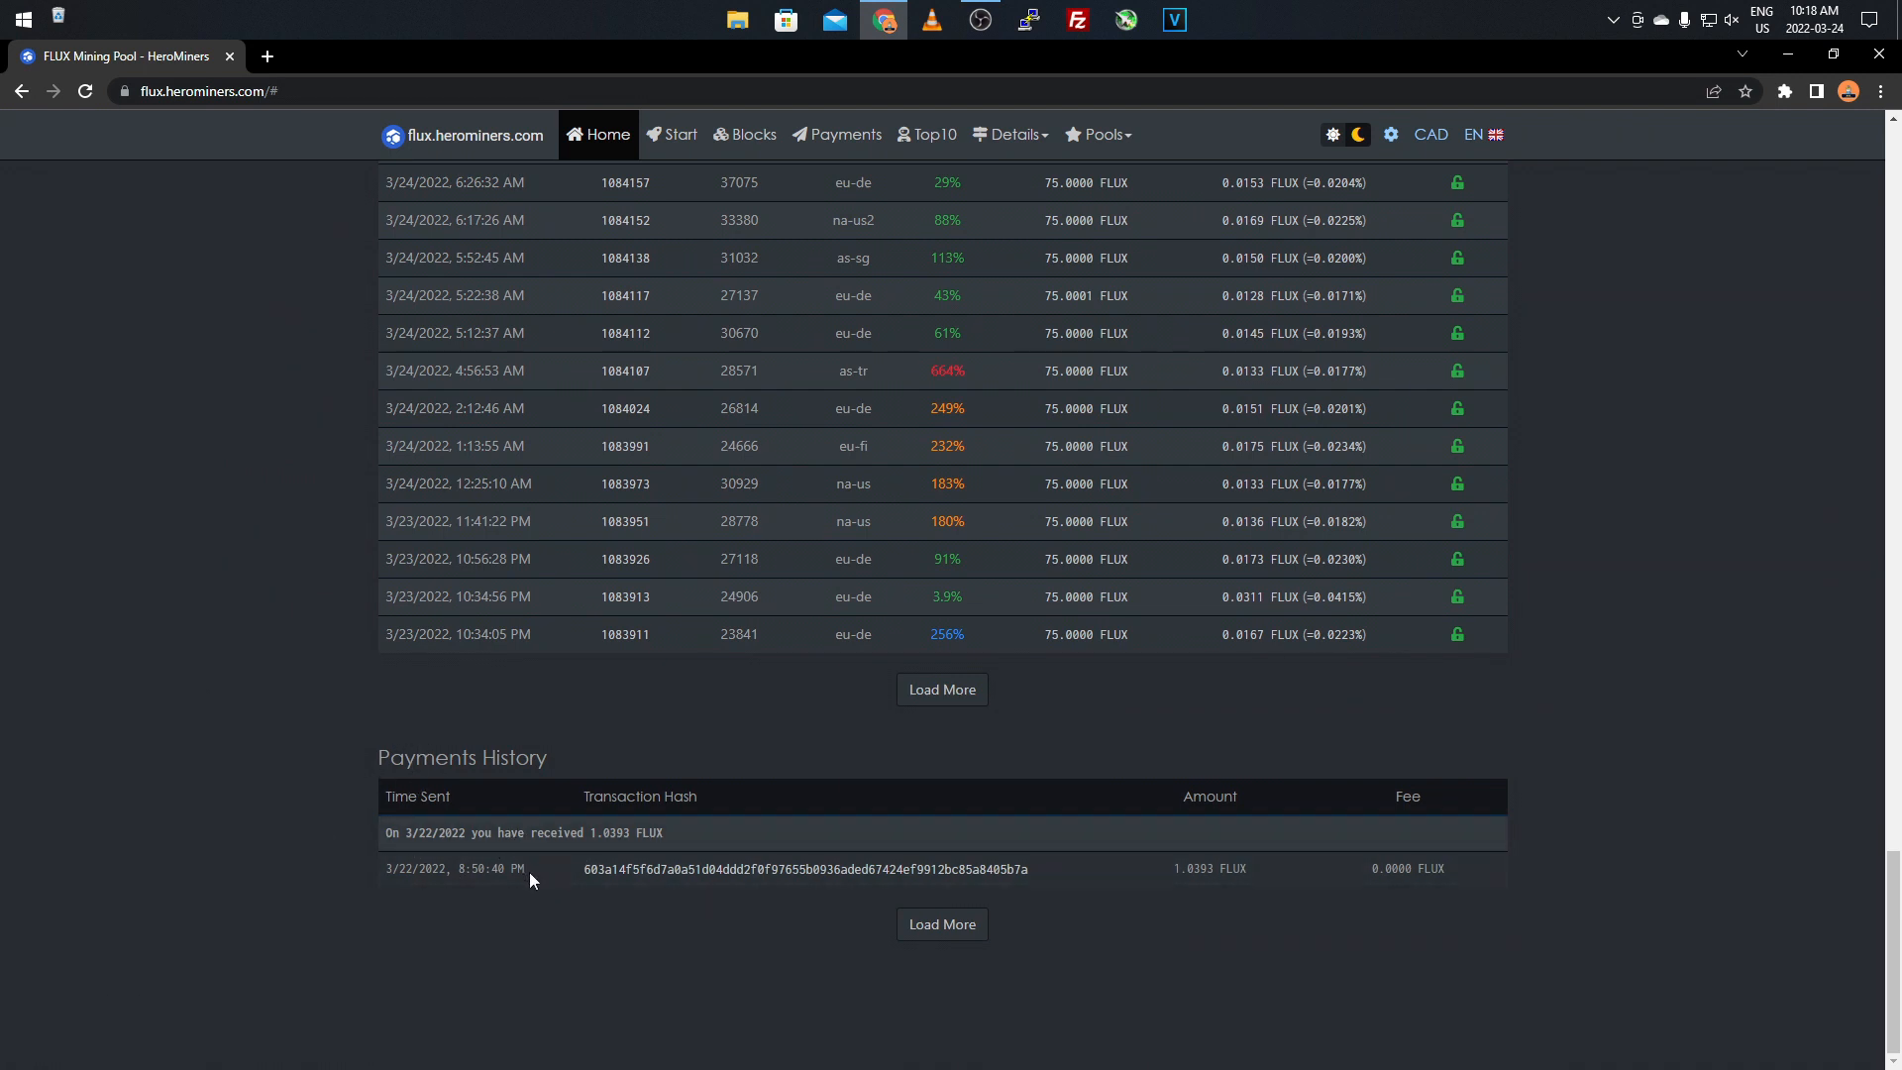
{"action": "mouse_move", "coordinate": [462, 893]}
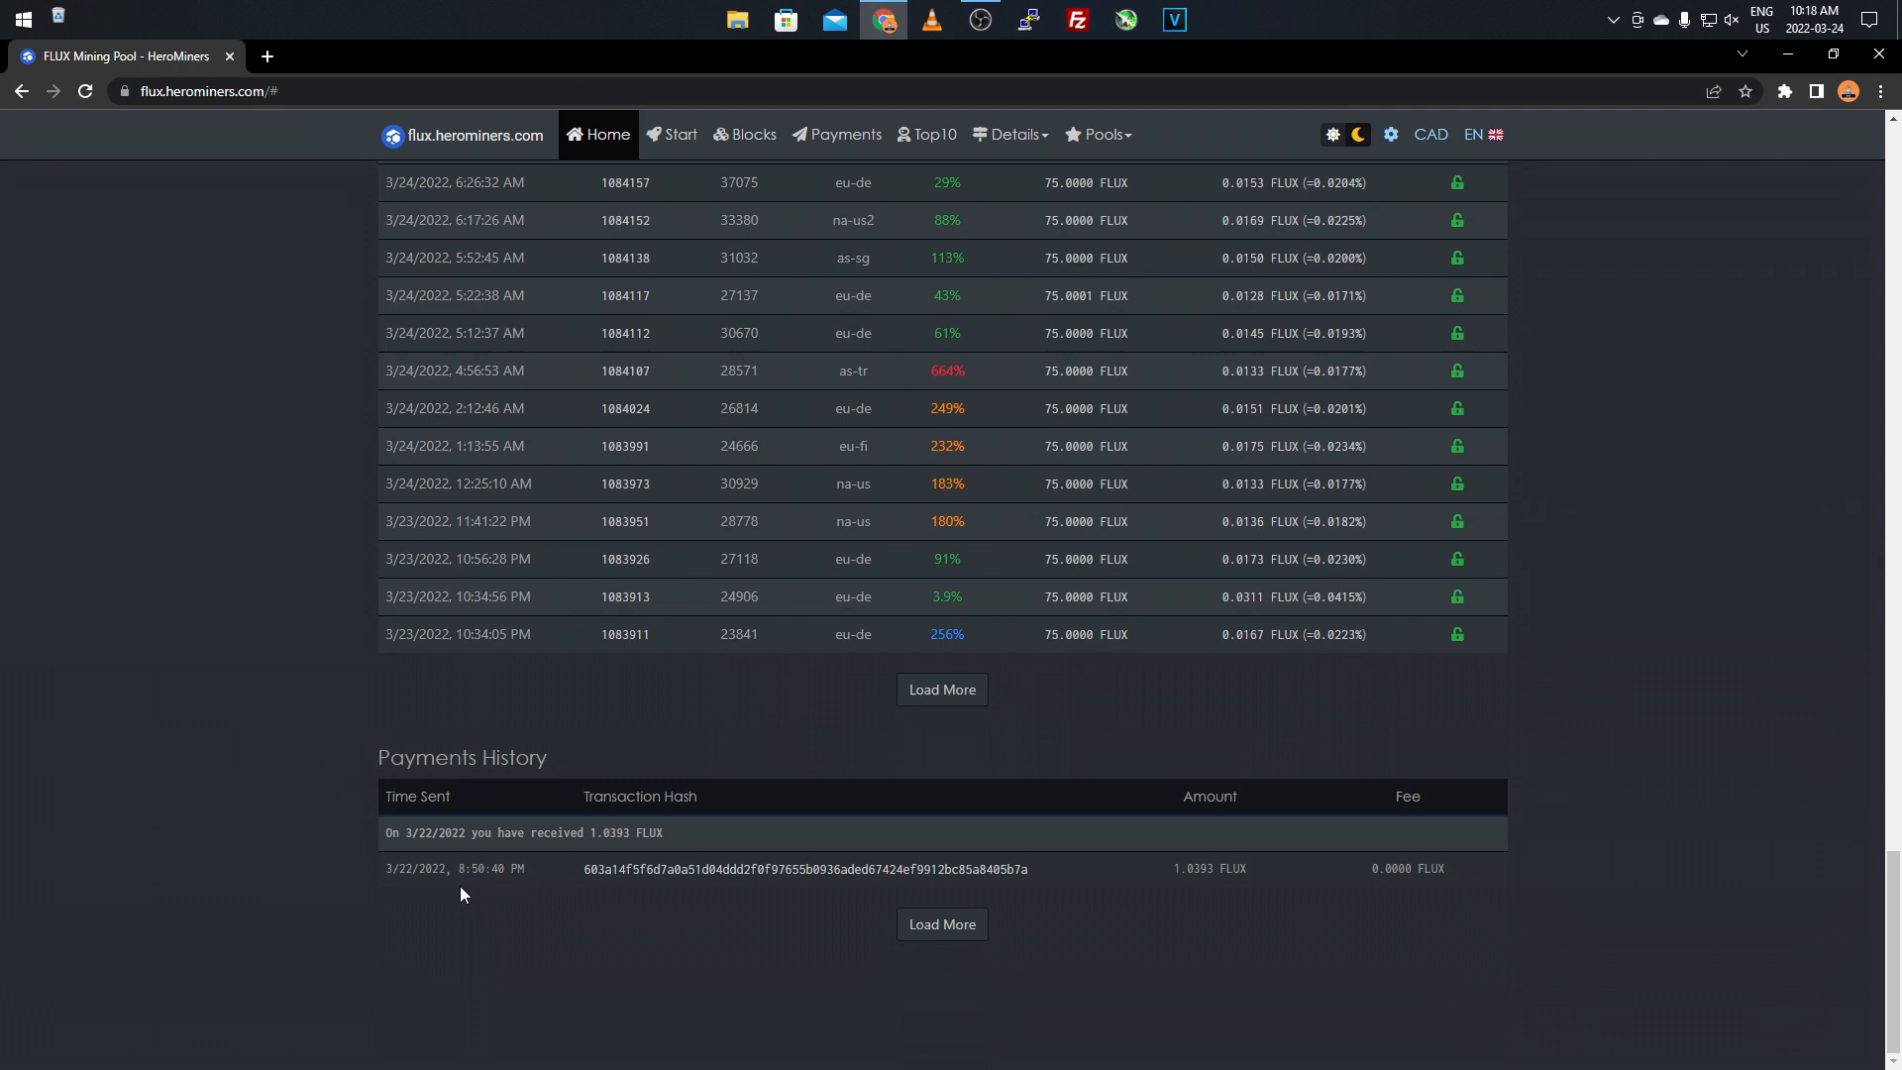
{"action": "mouse_move", "coordinate": [285, 711]}
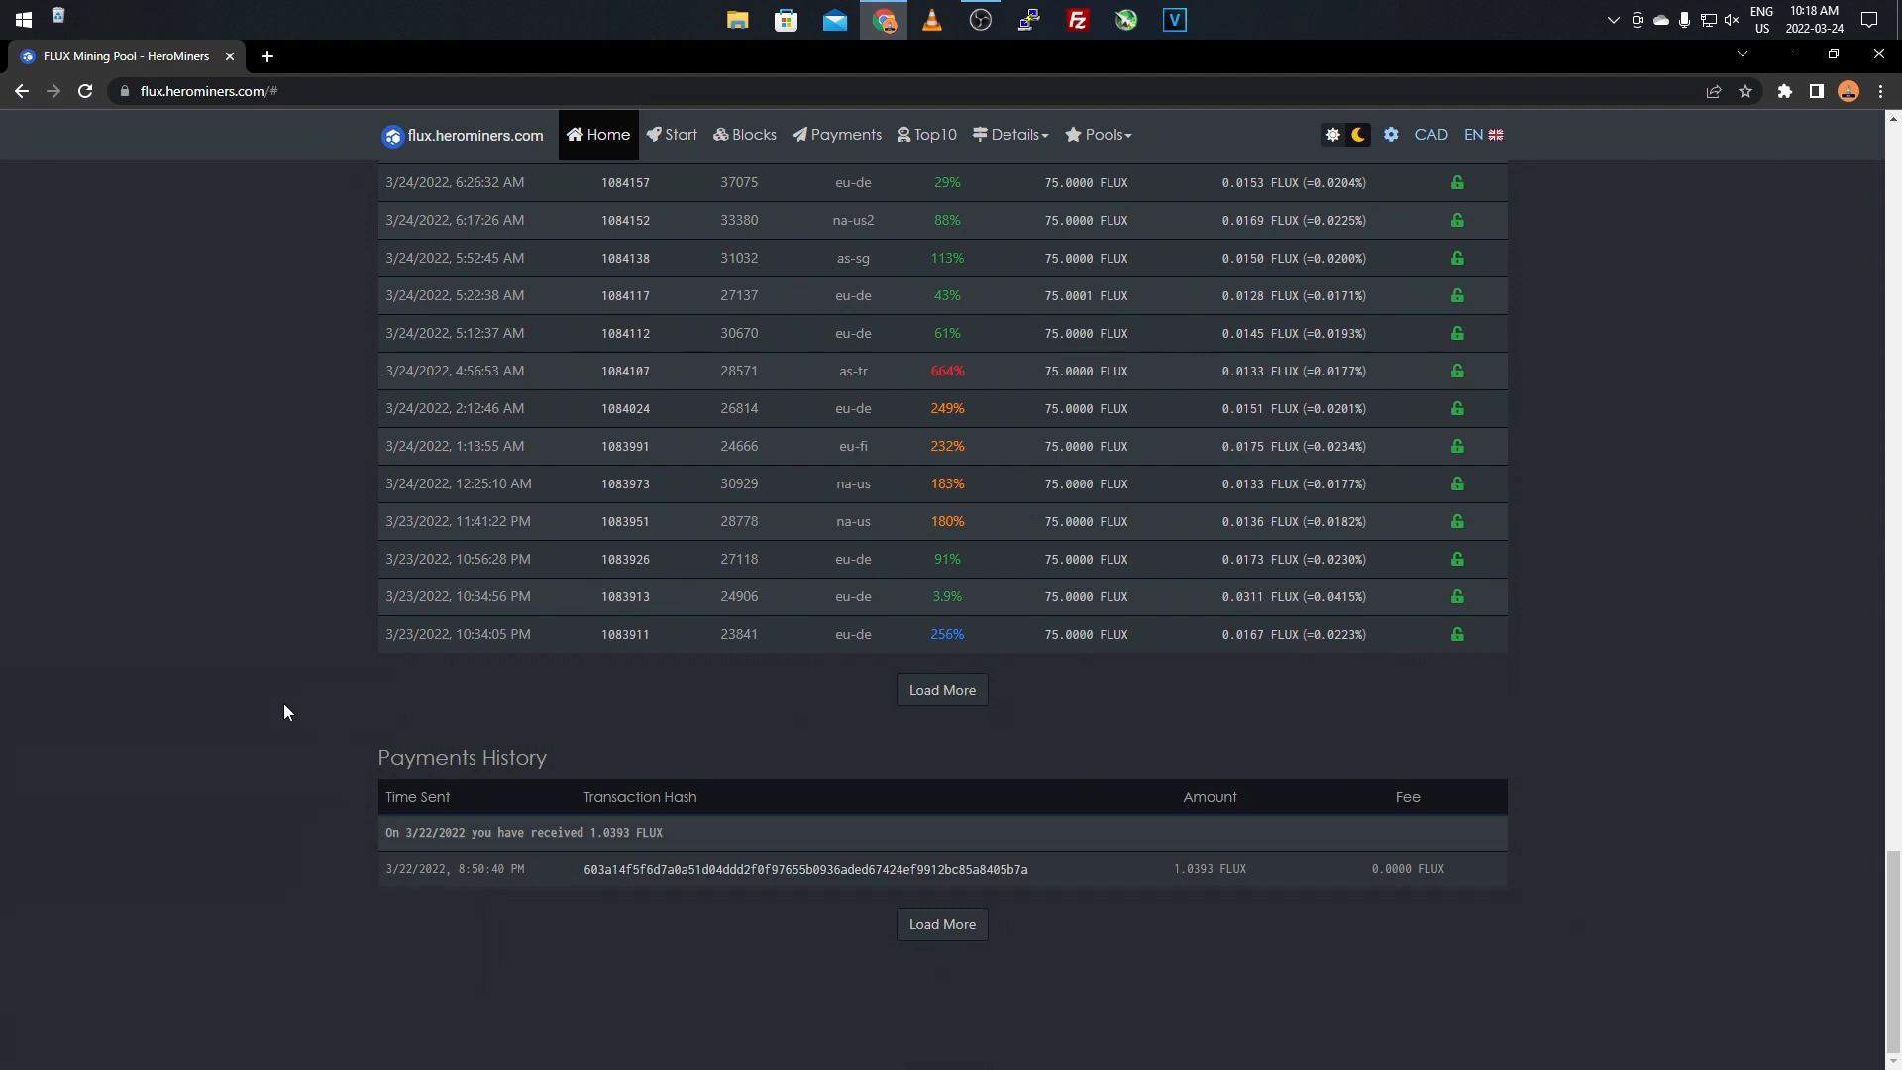
{"action": "mouse_move", "coordinate": [257, 489]}
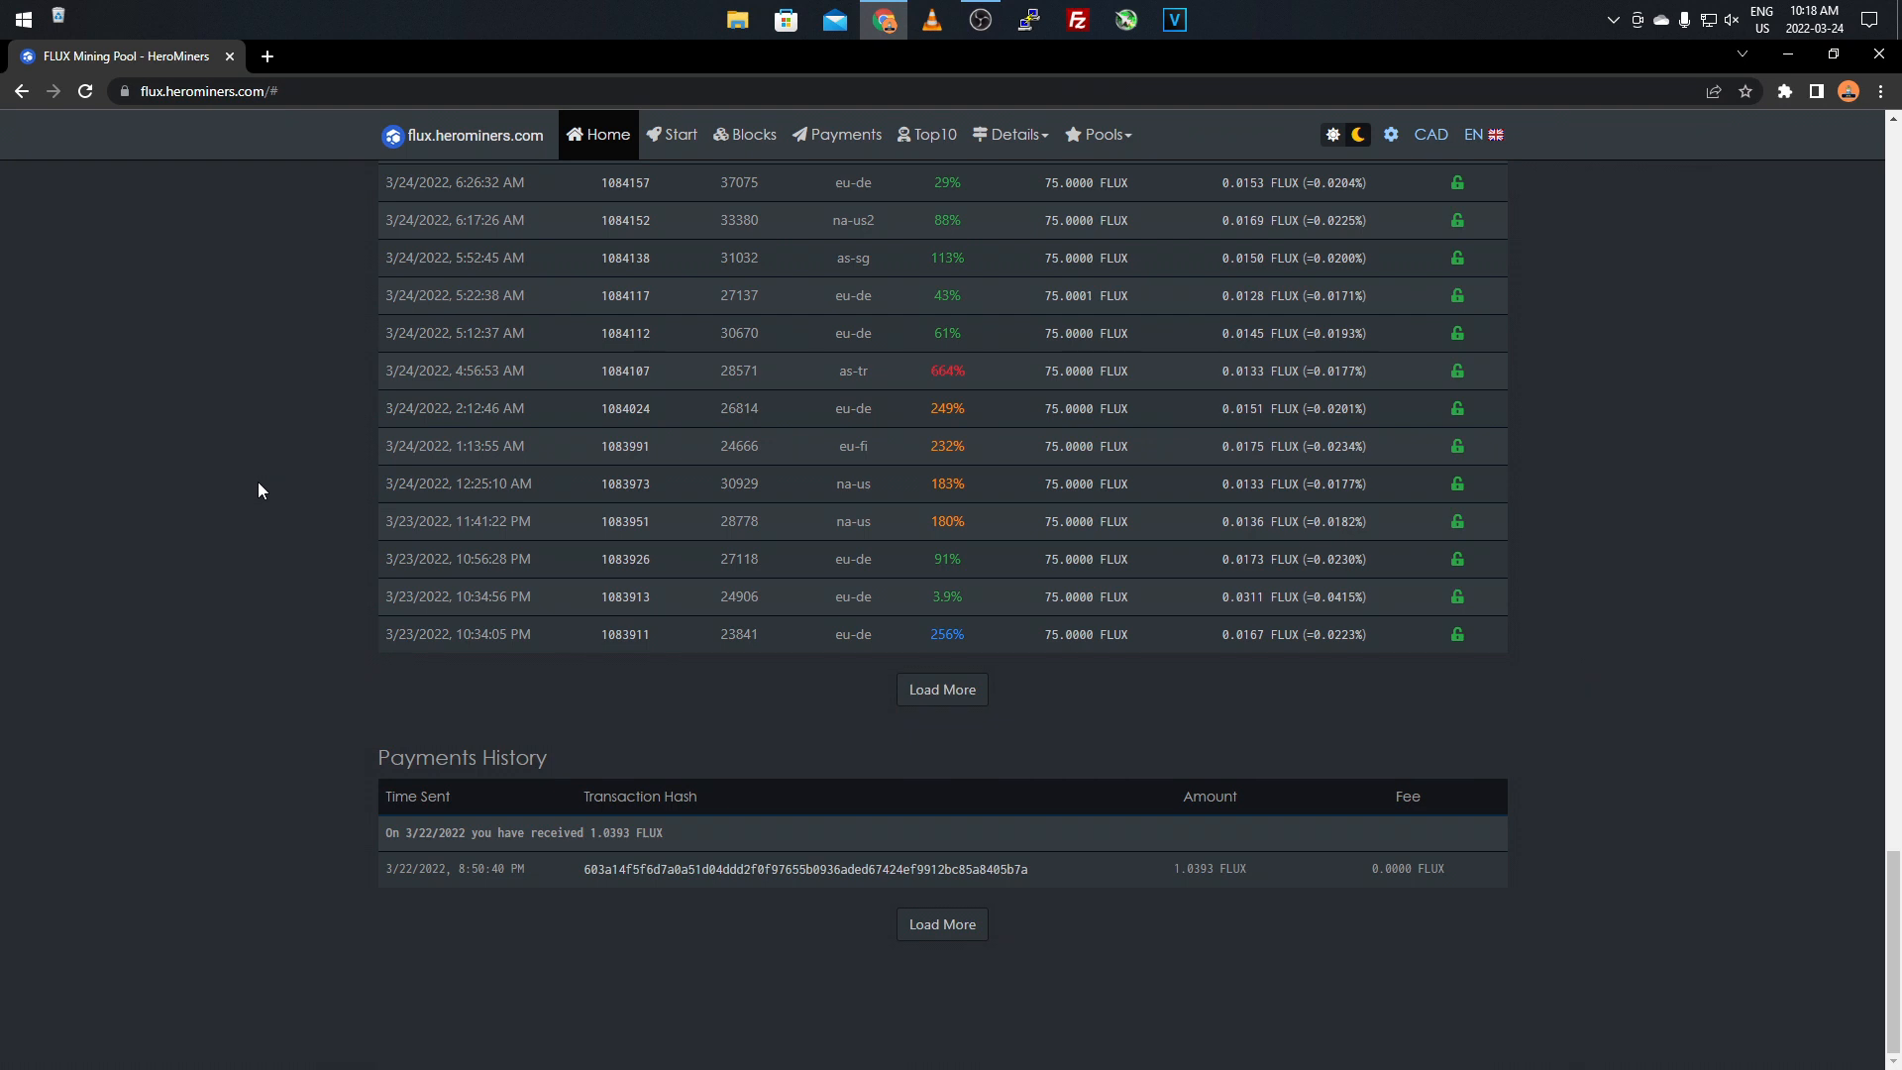
{"action": "mouse_move", "coordinate": [1097, 135]}
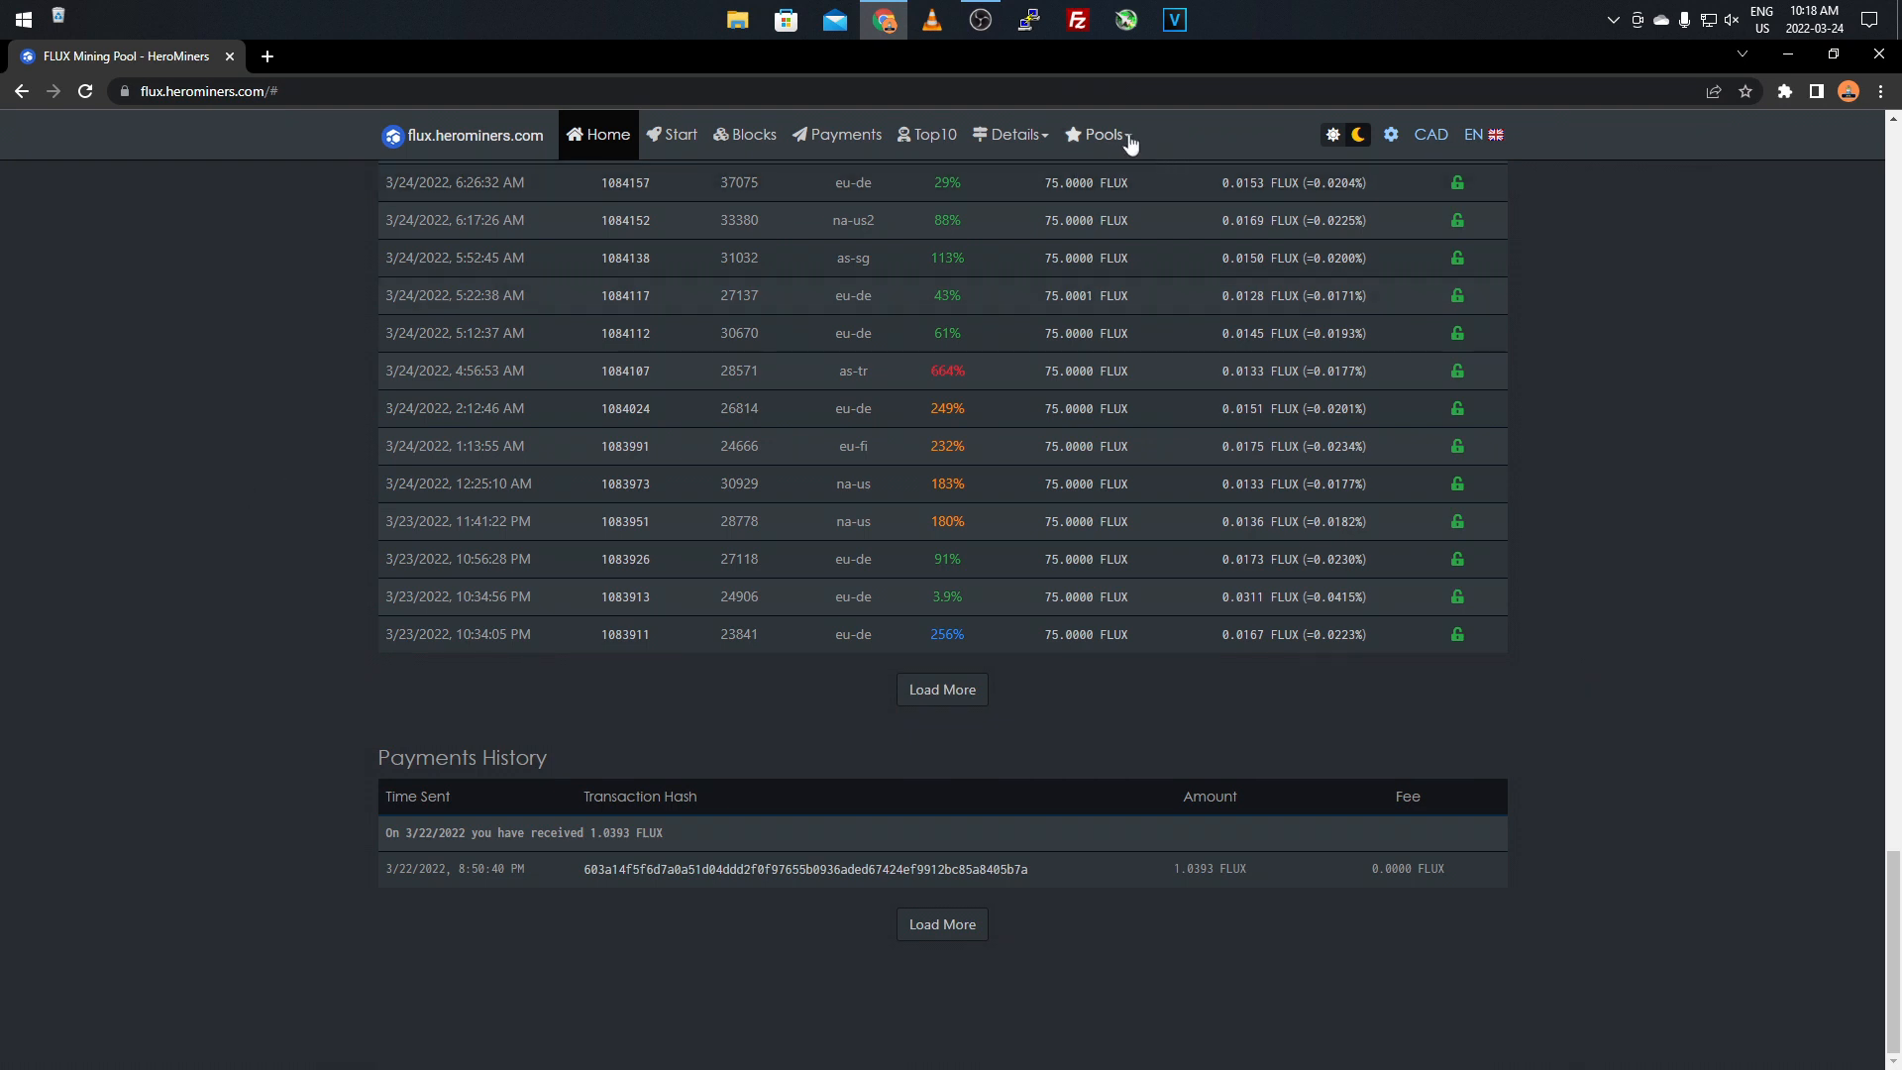
{"action": "left_click", "coordinate": [1096, 133]}
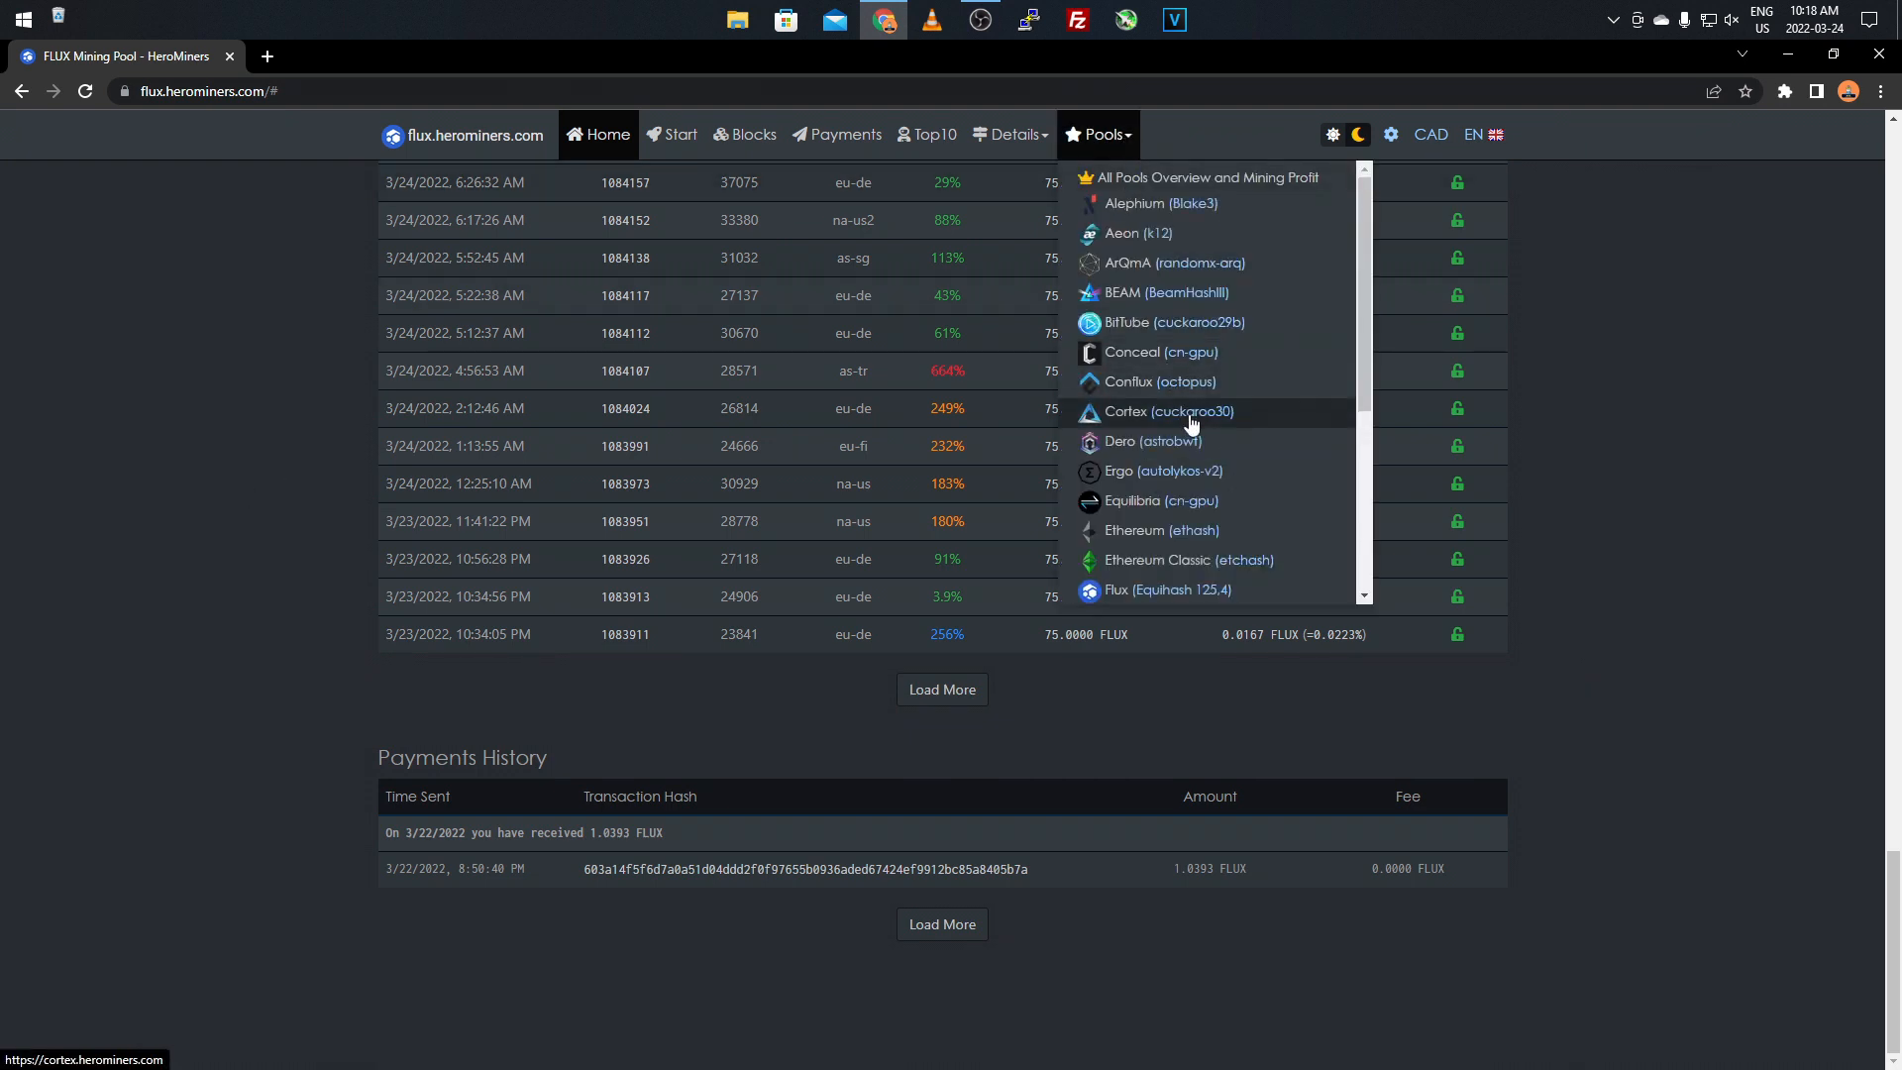
{"action": "mouse_move", "coordinate": [1215, 553]}
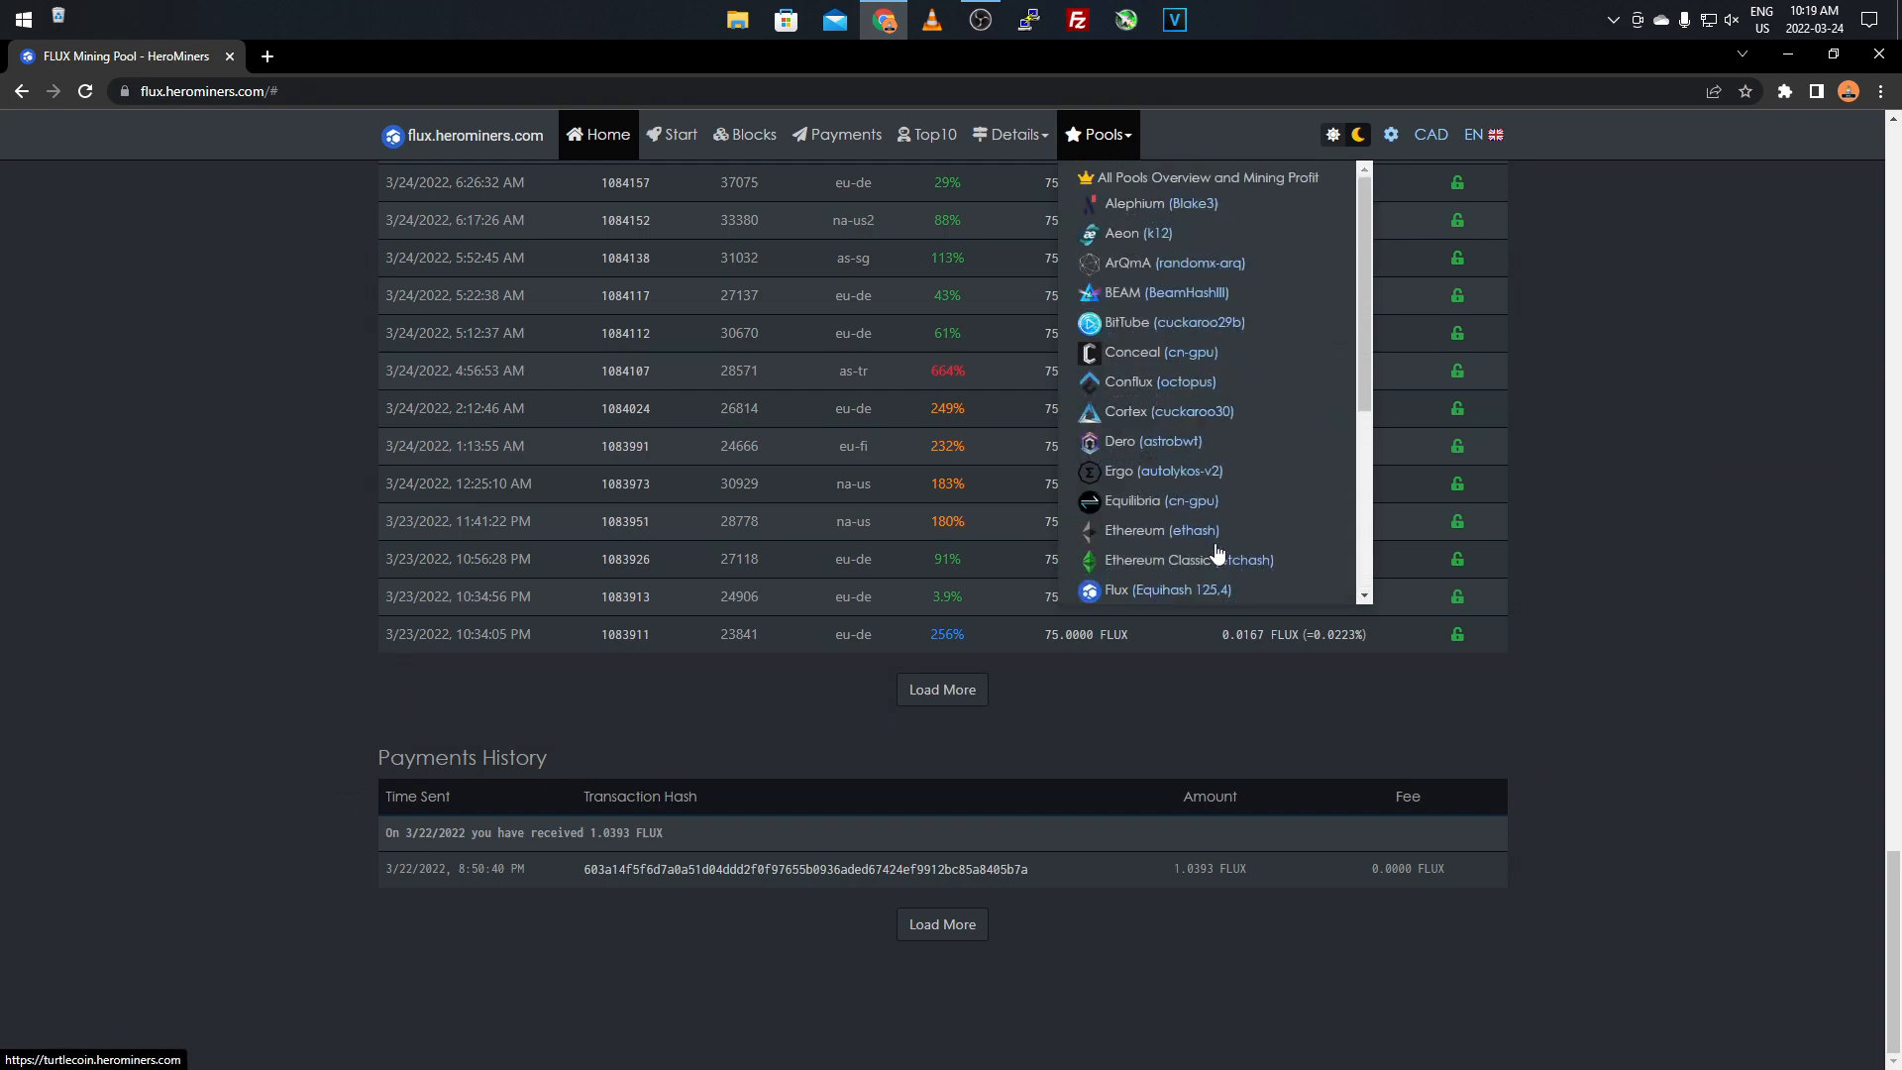
{"action": "left_click", "coordinate": [244, 525]}
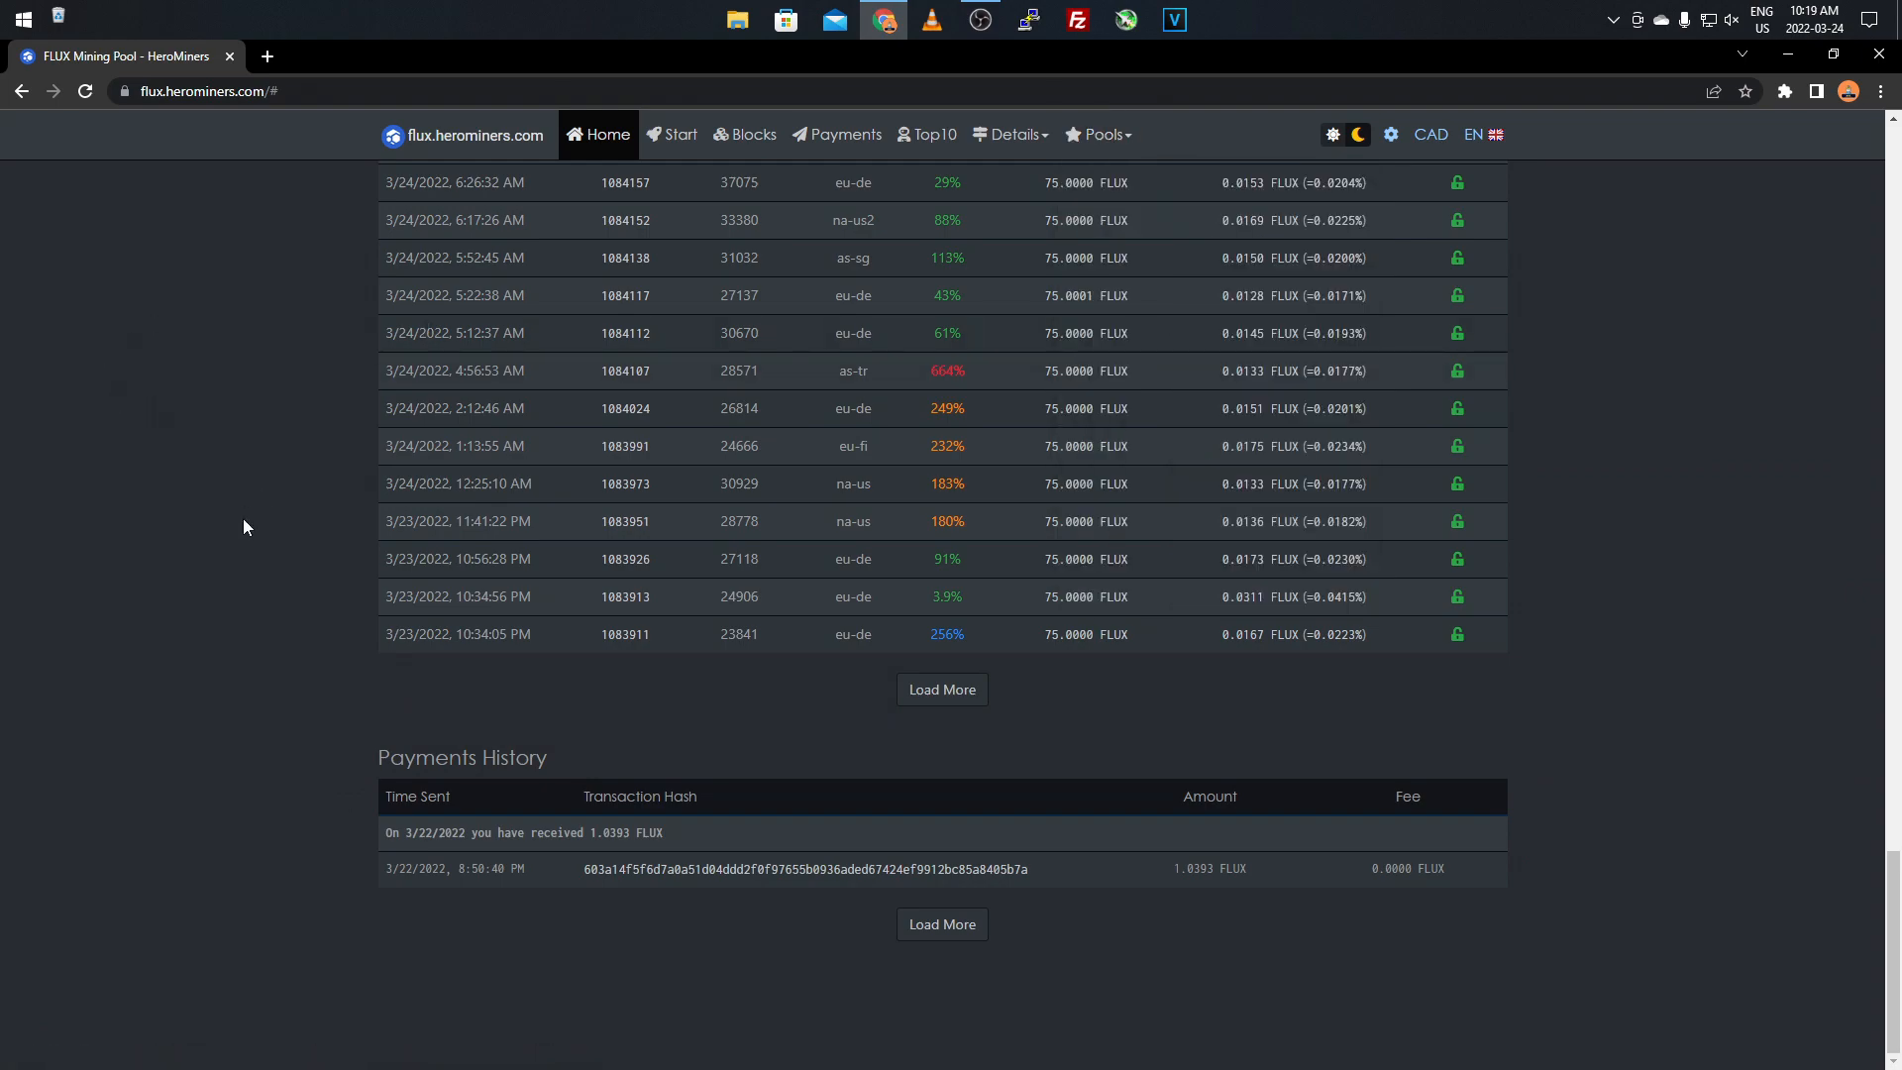
{"action": "scroll", "scroll_direction": "up", "scroll_amount": 3}
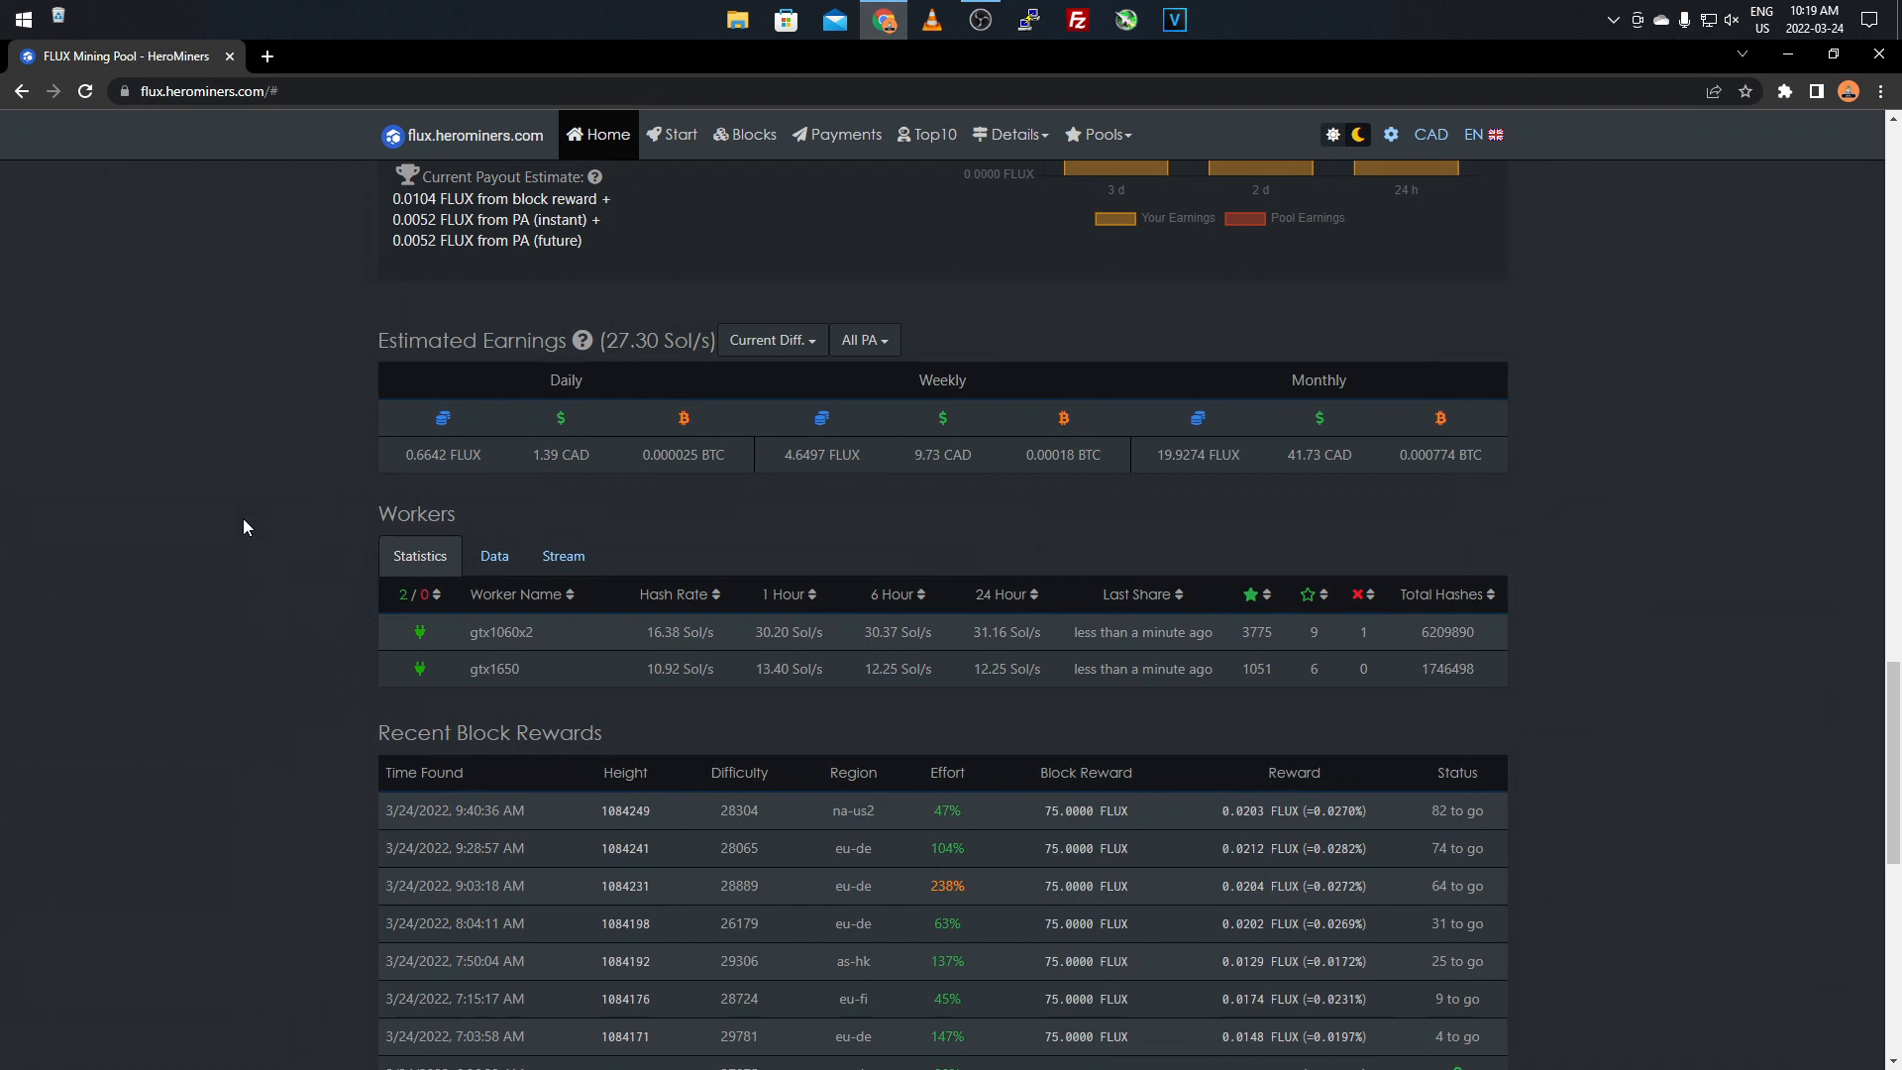
{"action": "mouse_move", "coordinate": [356, 640]}
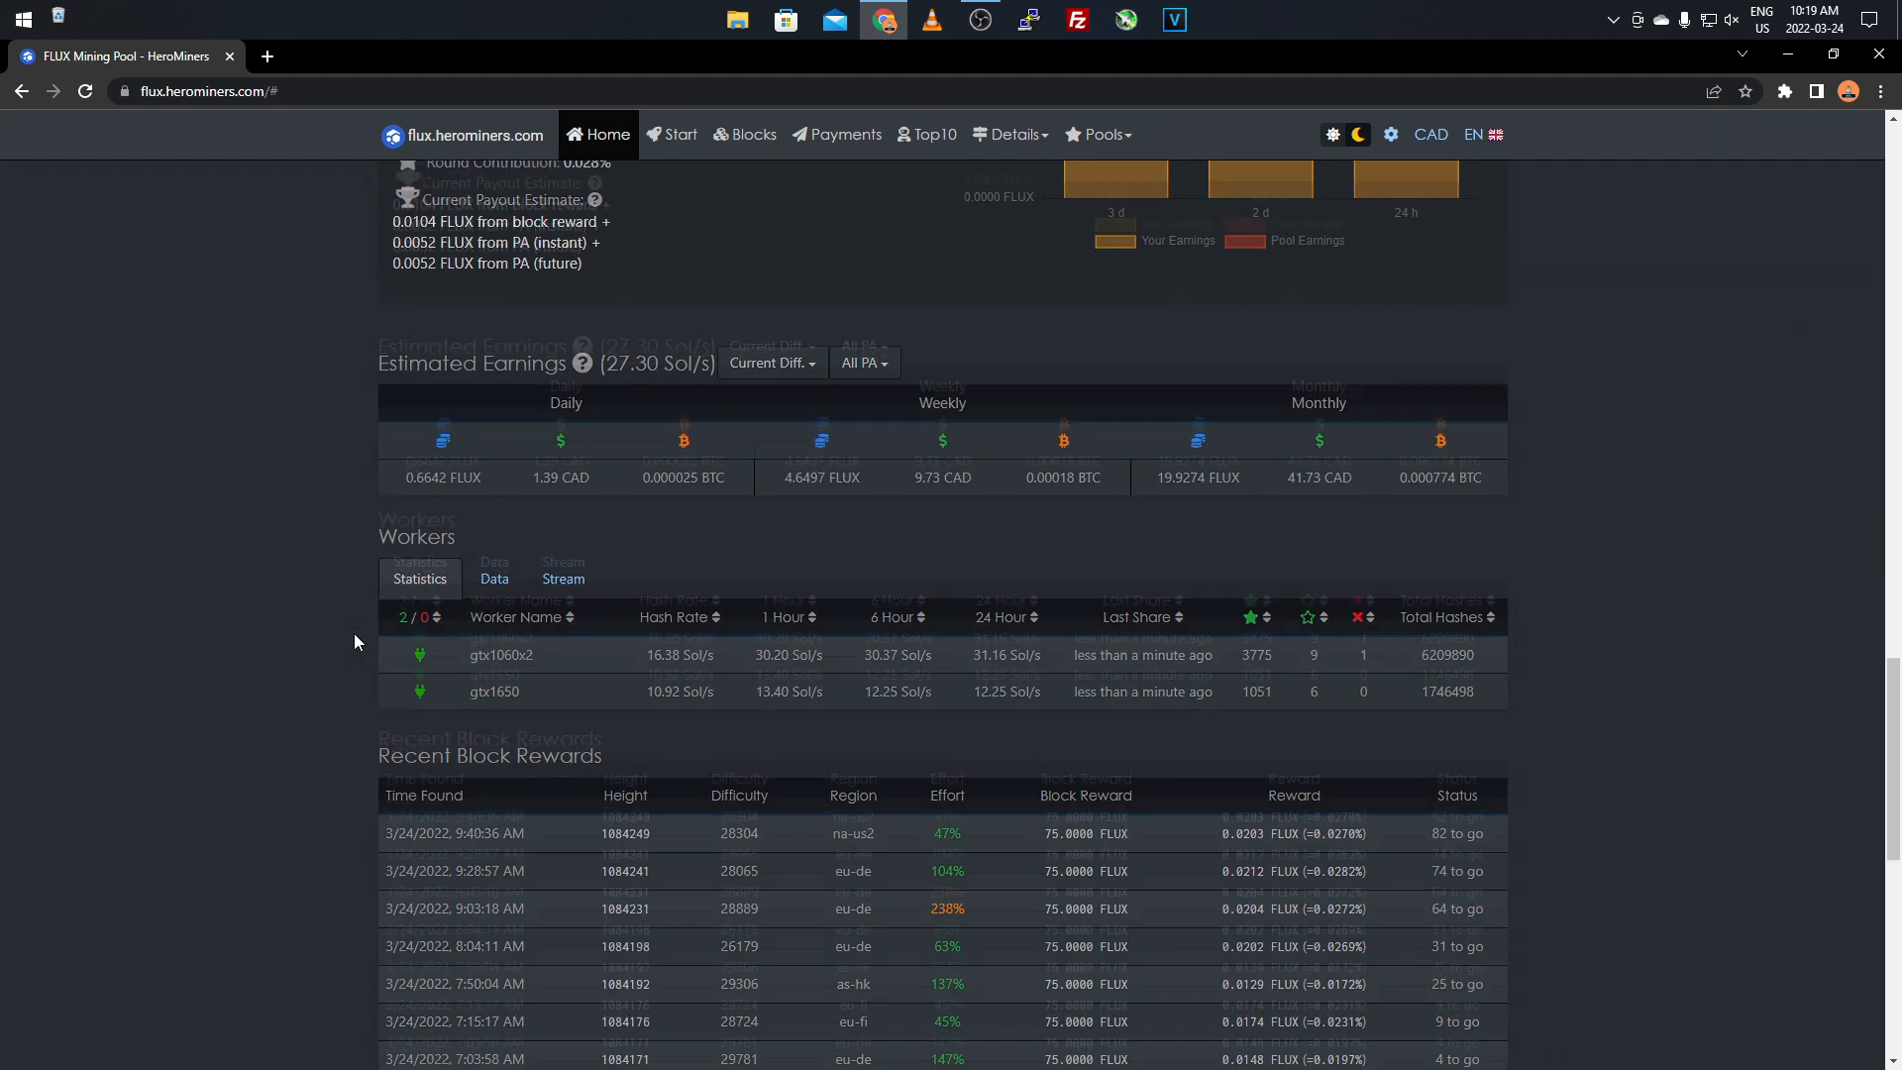
{"action": "scroll", "scroll_direction": "up", "scroll_amount": 3}
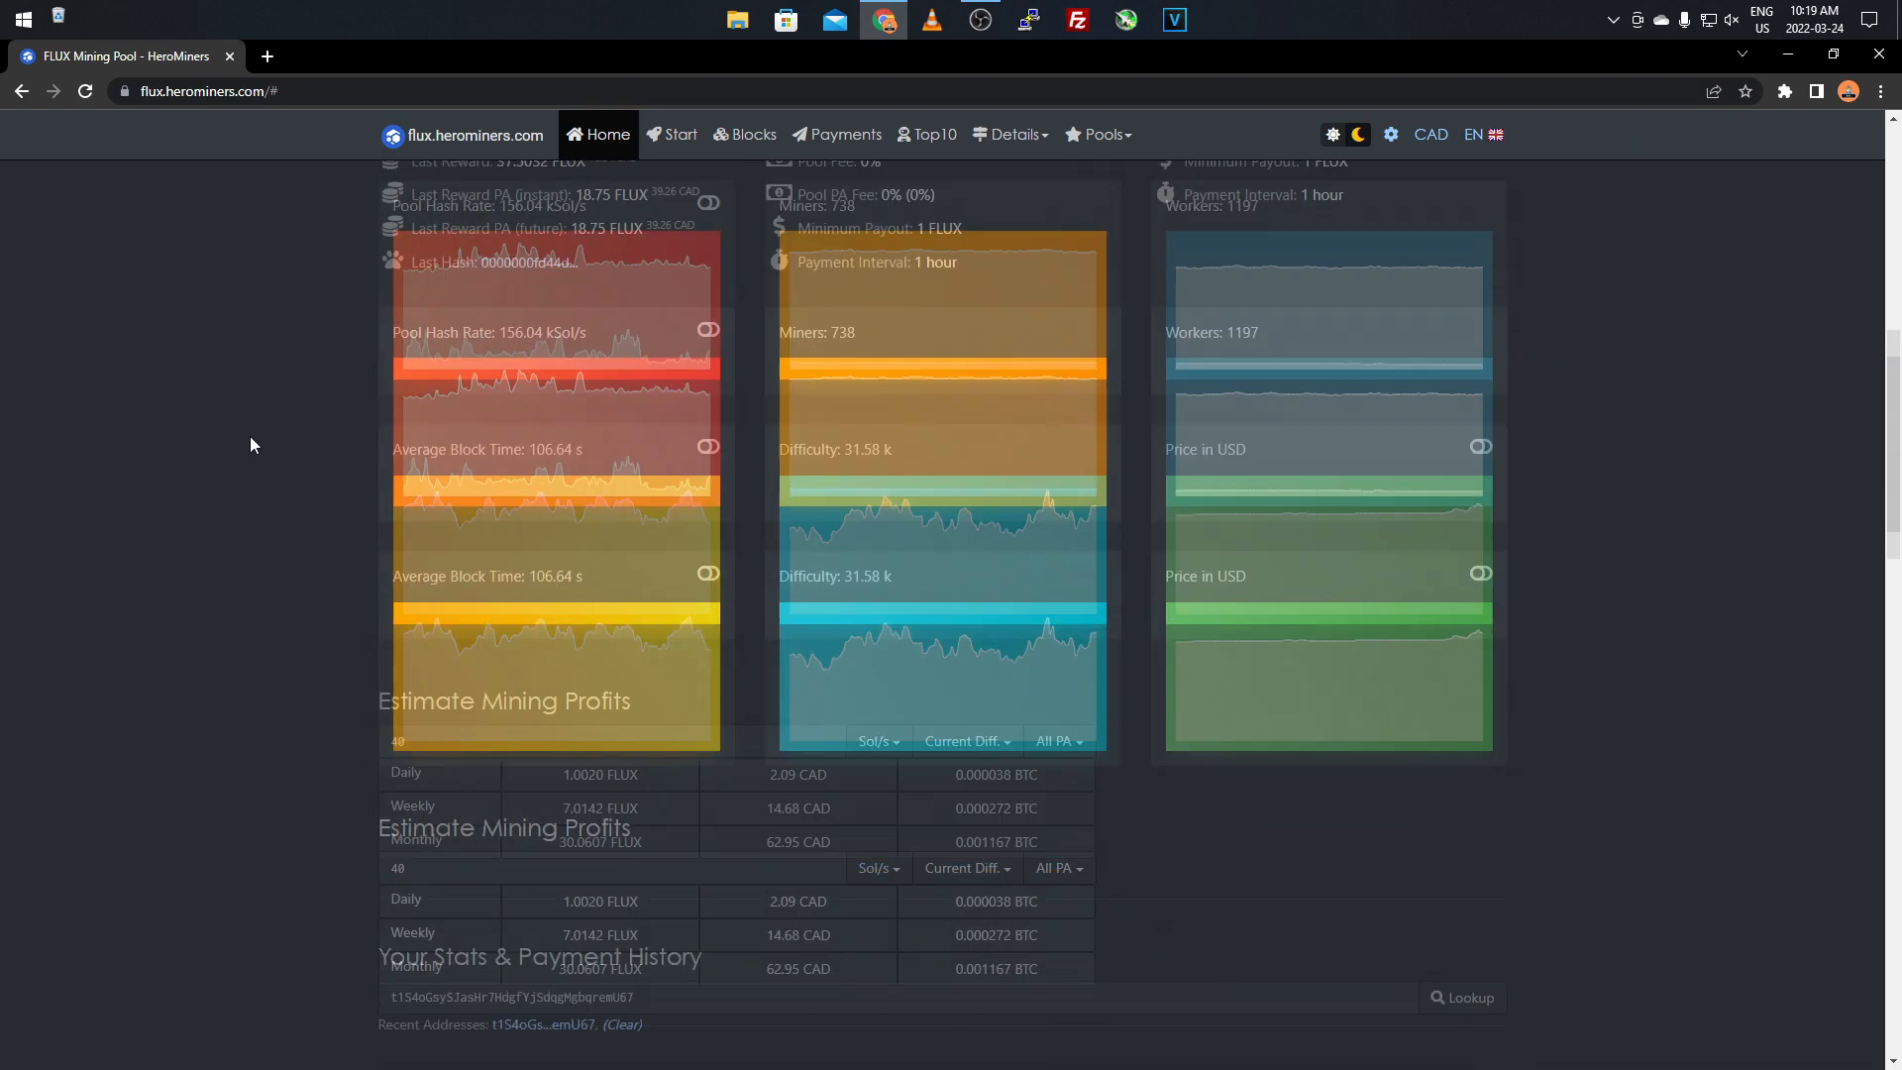
{"action": "scroll", "scroll_direction": "down", "scroll_amount": 3}
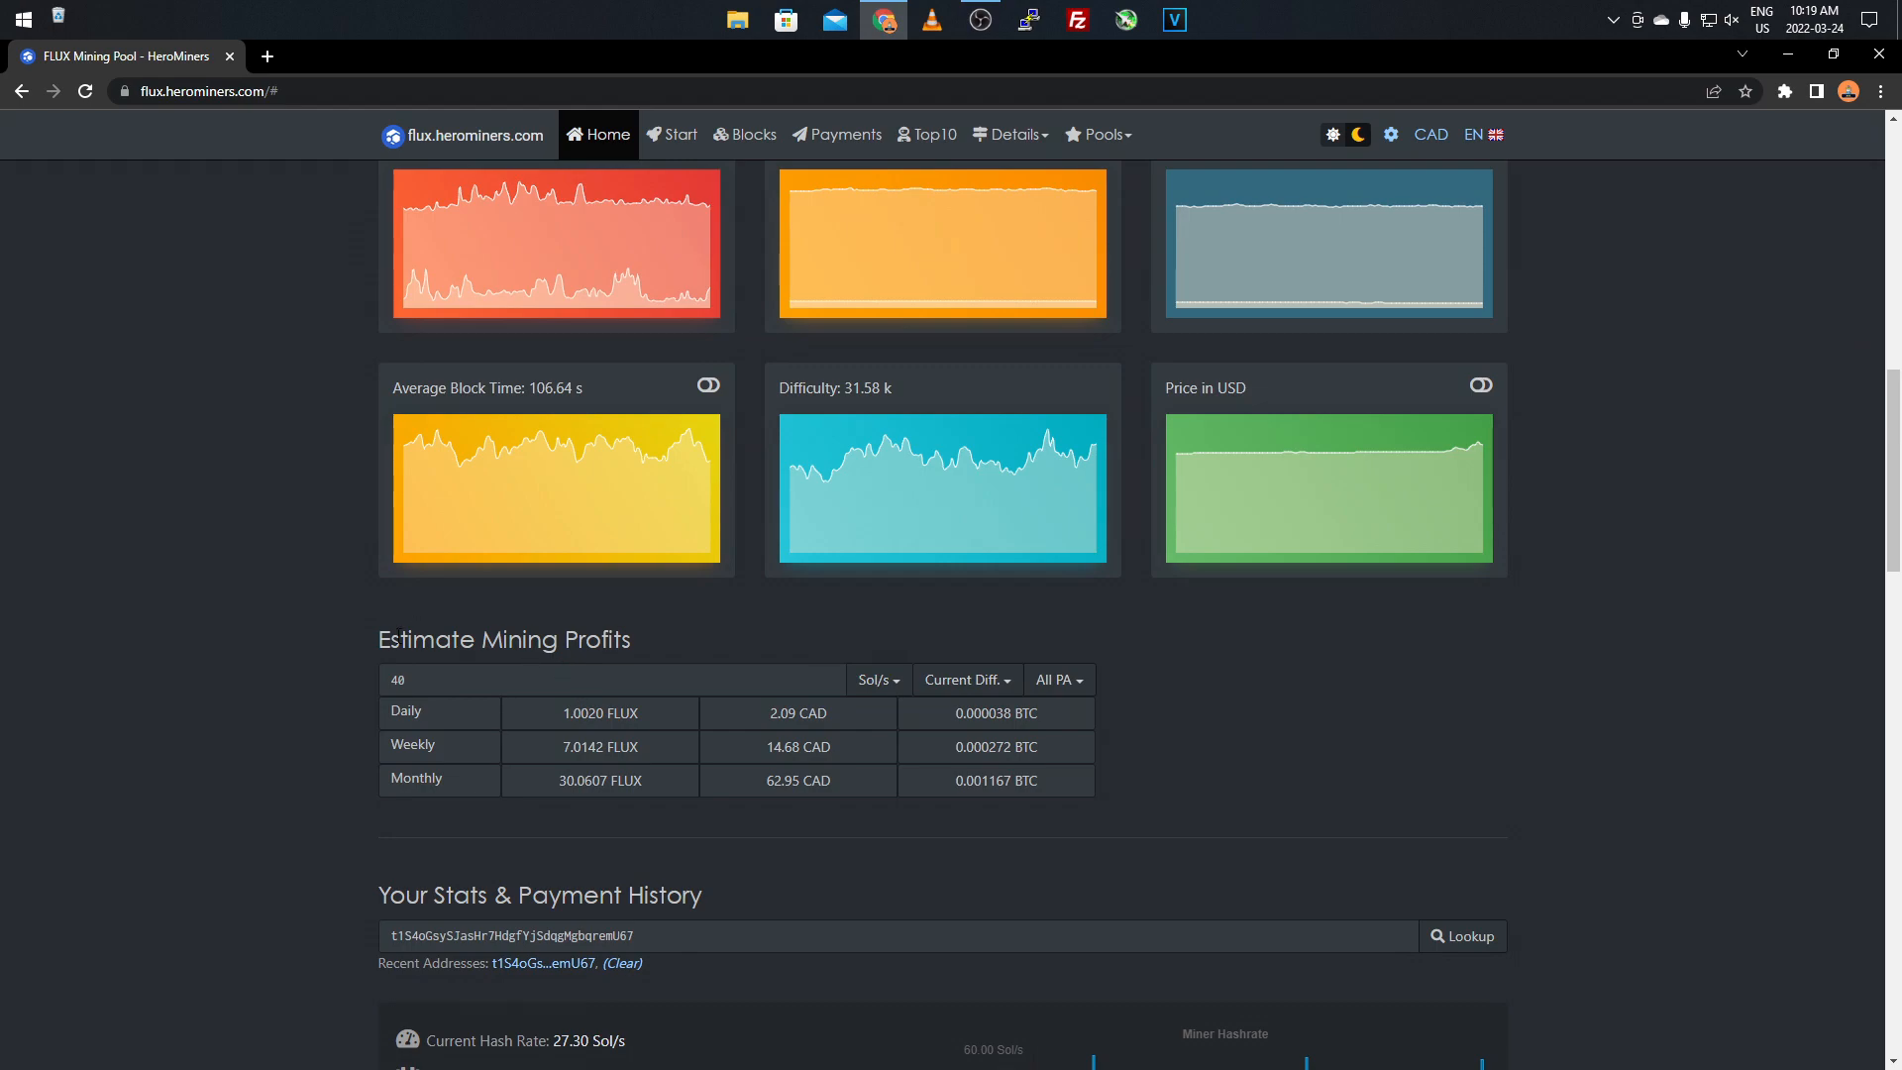
{"action": "scroll", "scroll_direction": "down", "scroll_amount": 3}
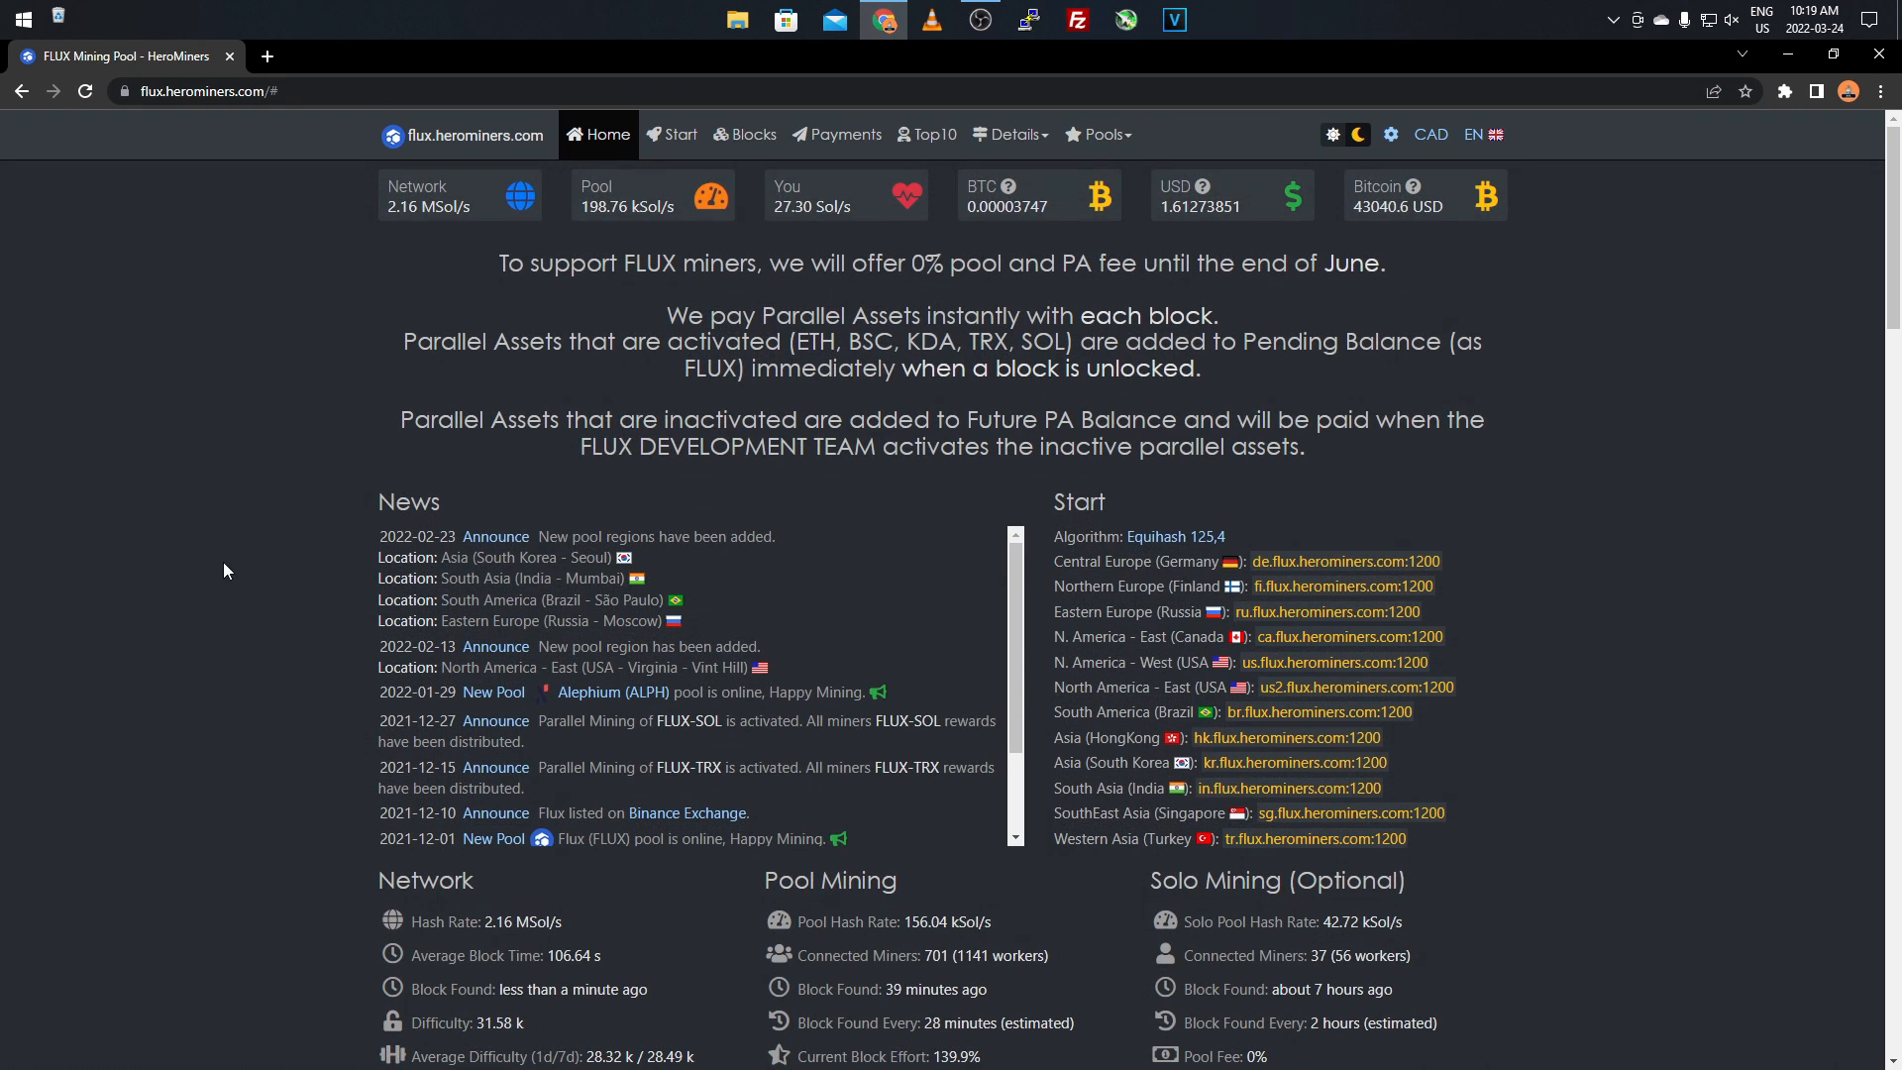
{"action": "mouse_move", "coordinate": [278, 566]}
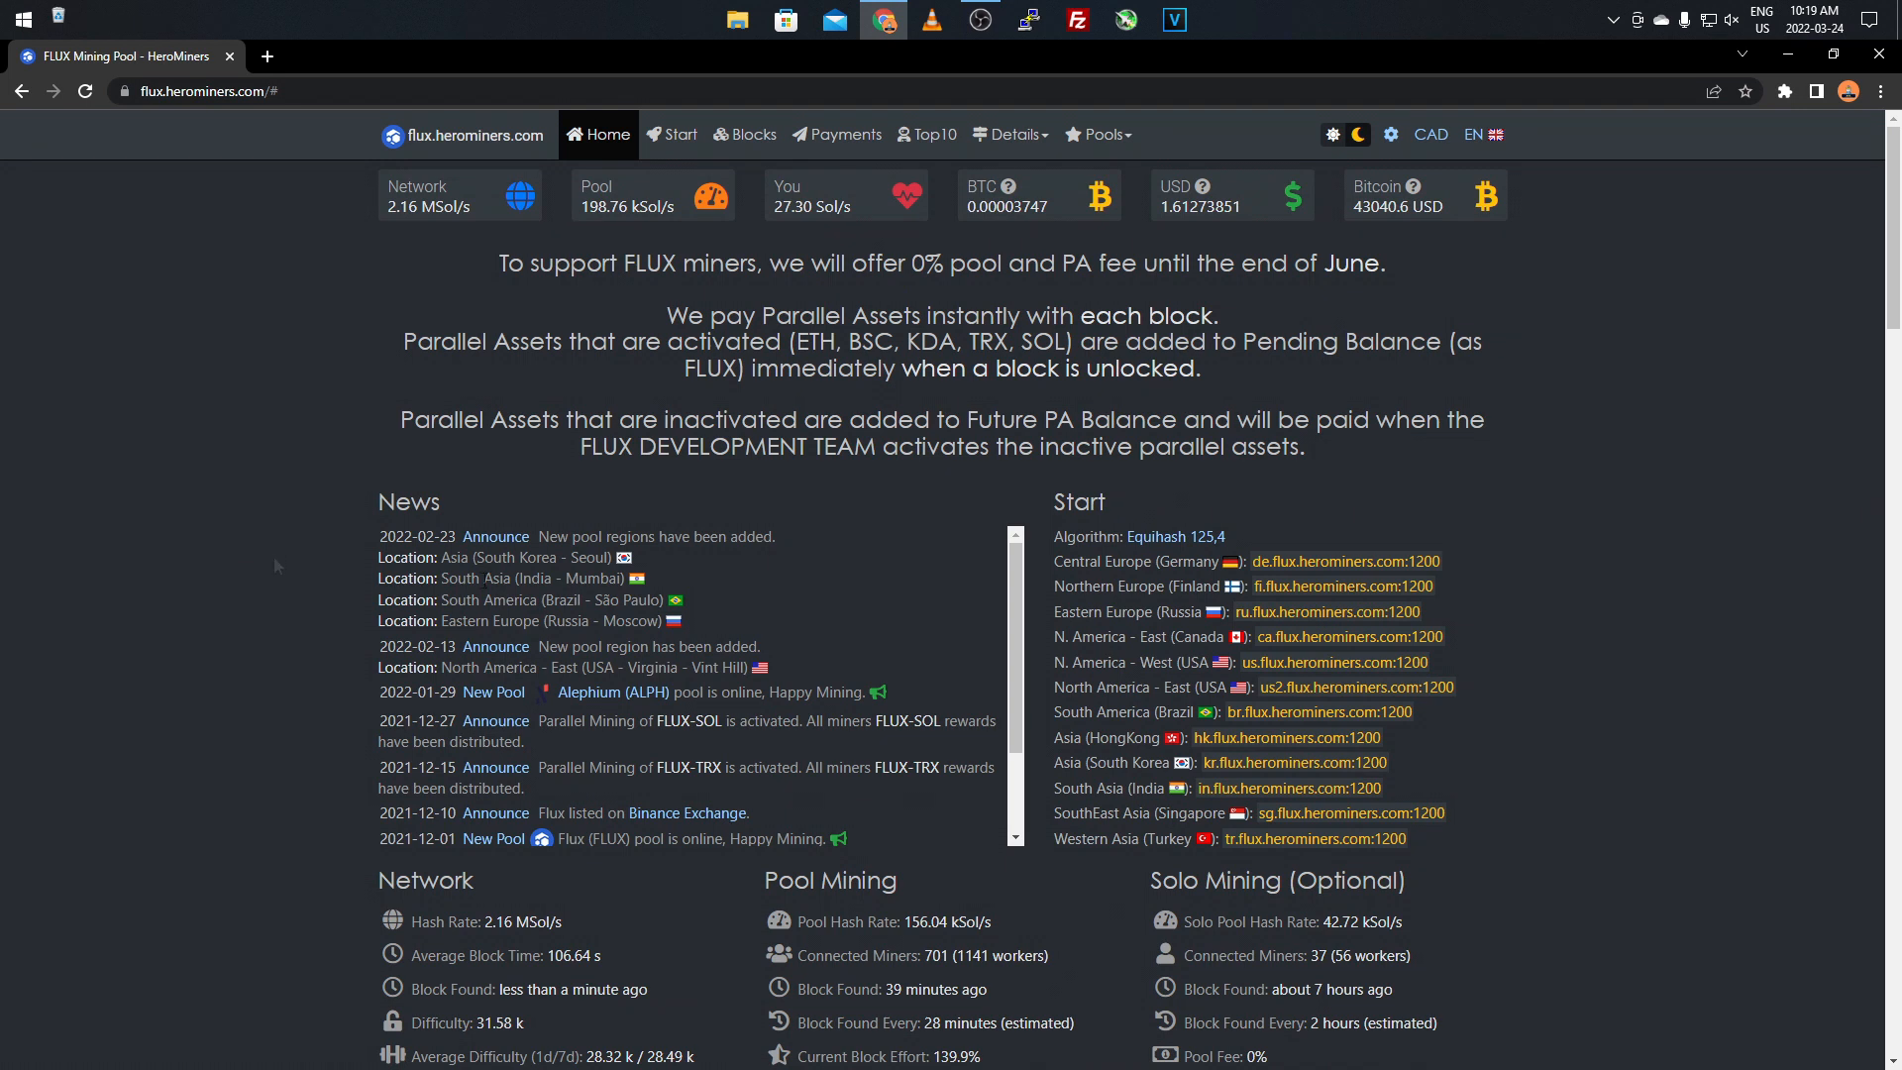
{"action": "mouse_move", "coordinate": [301, 582]}
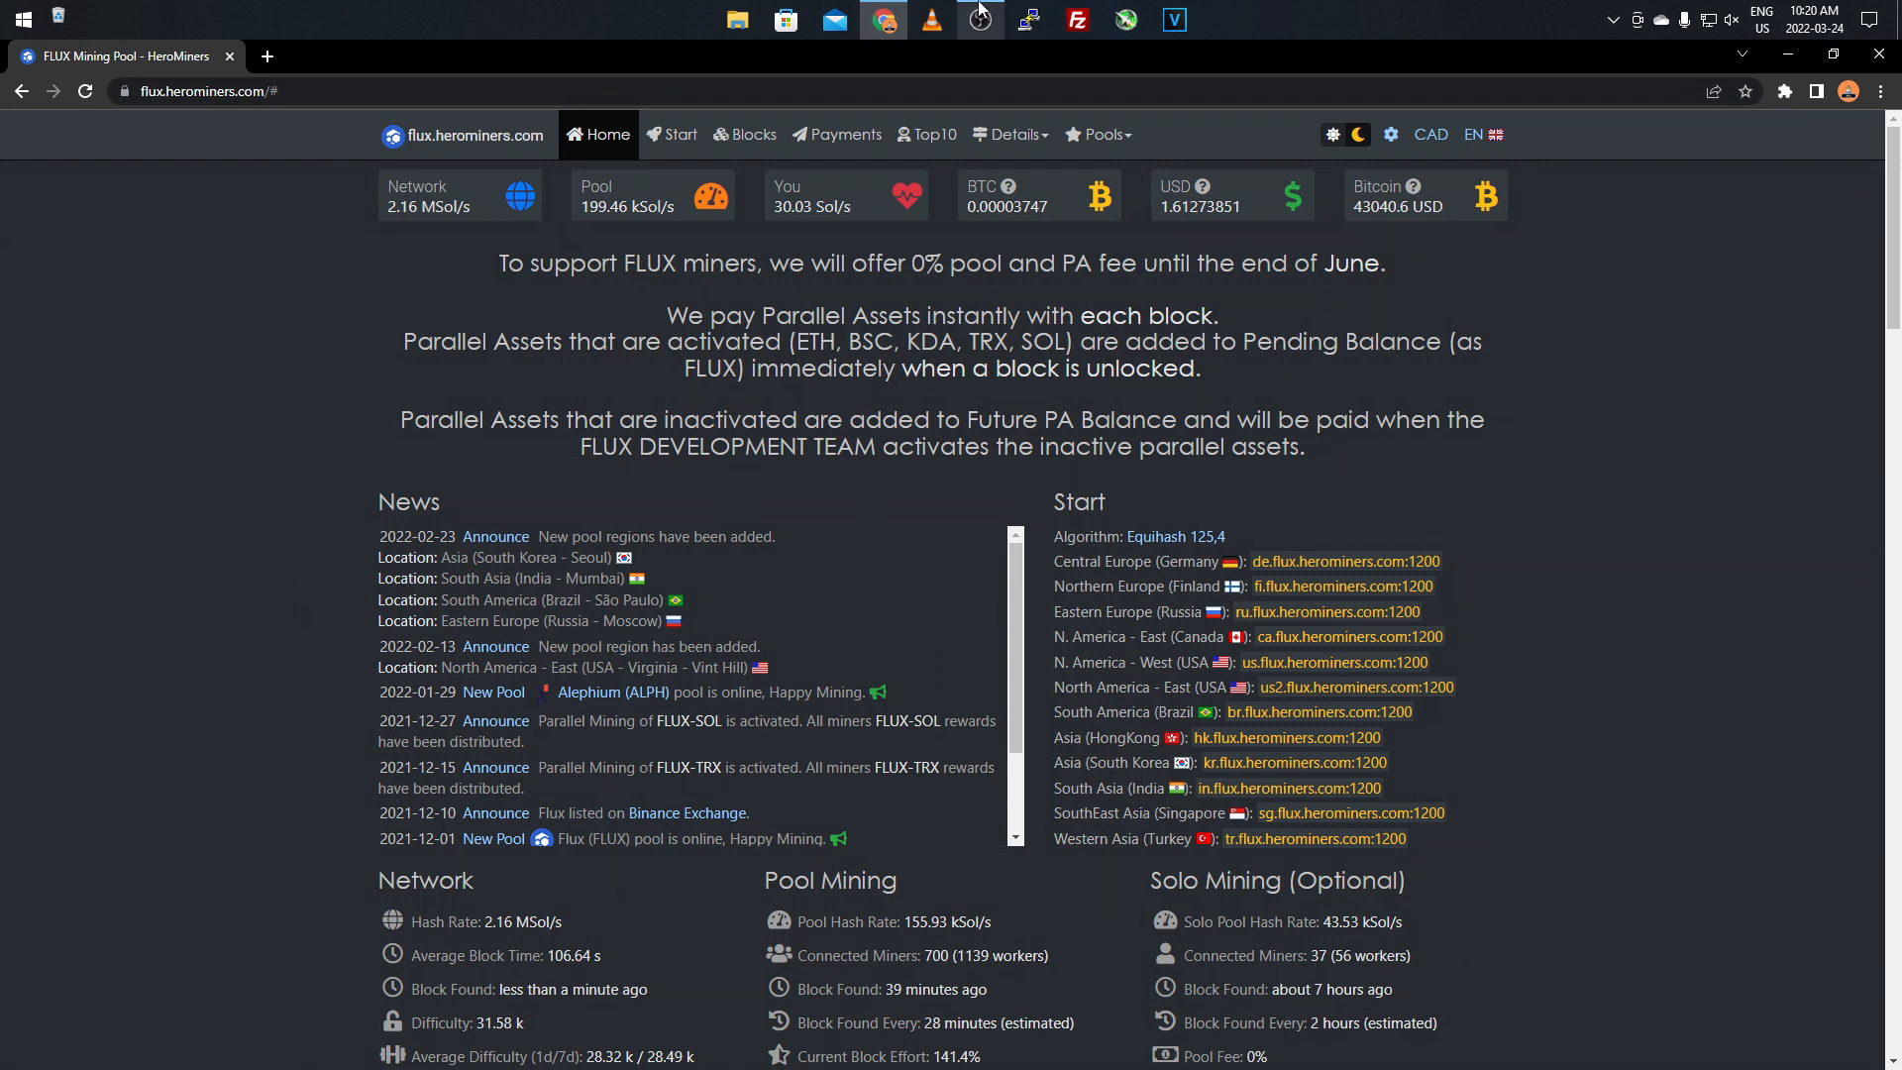
{"action": "mouse_move", "coordinate": [218, 392]}
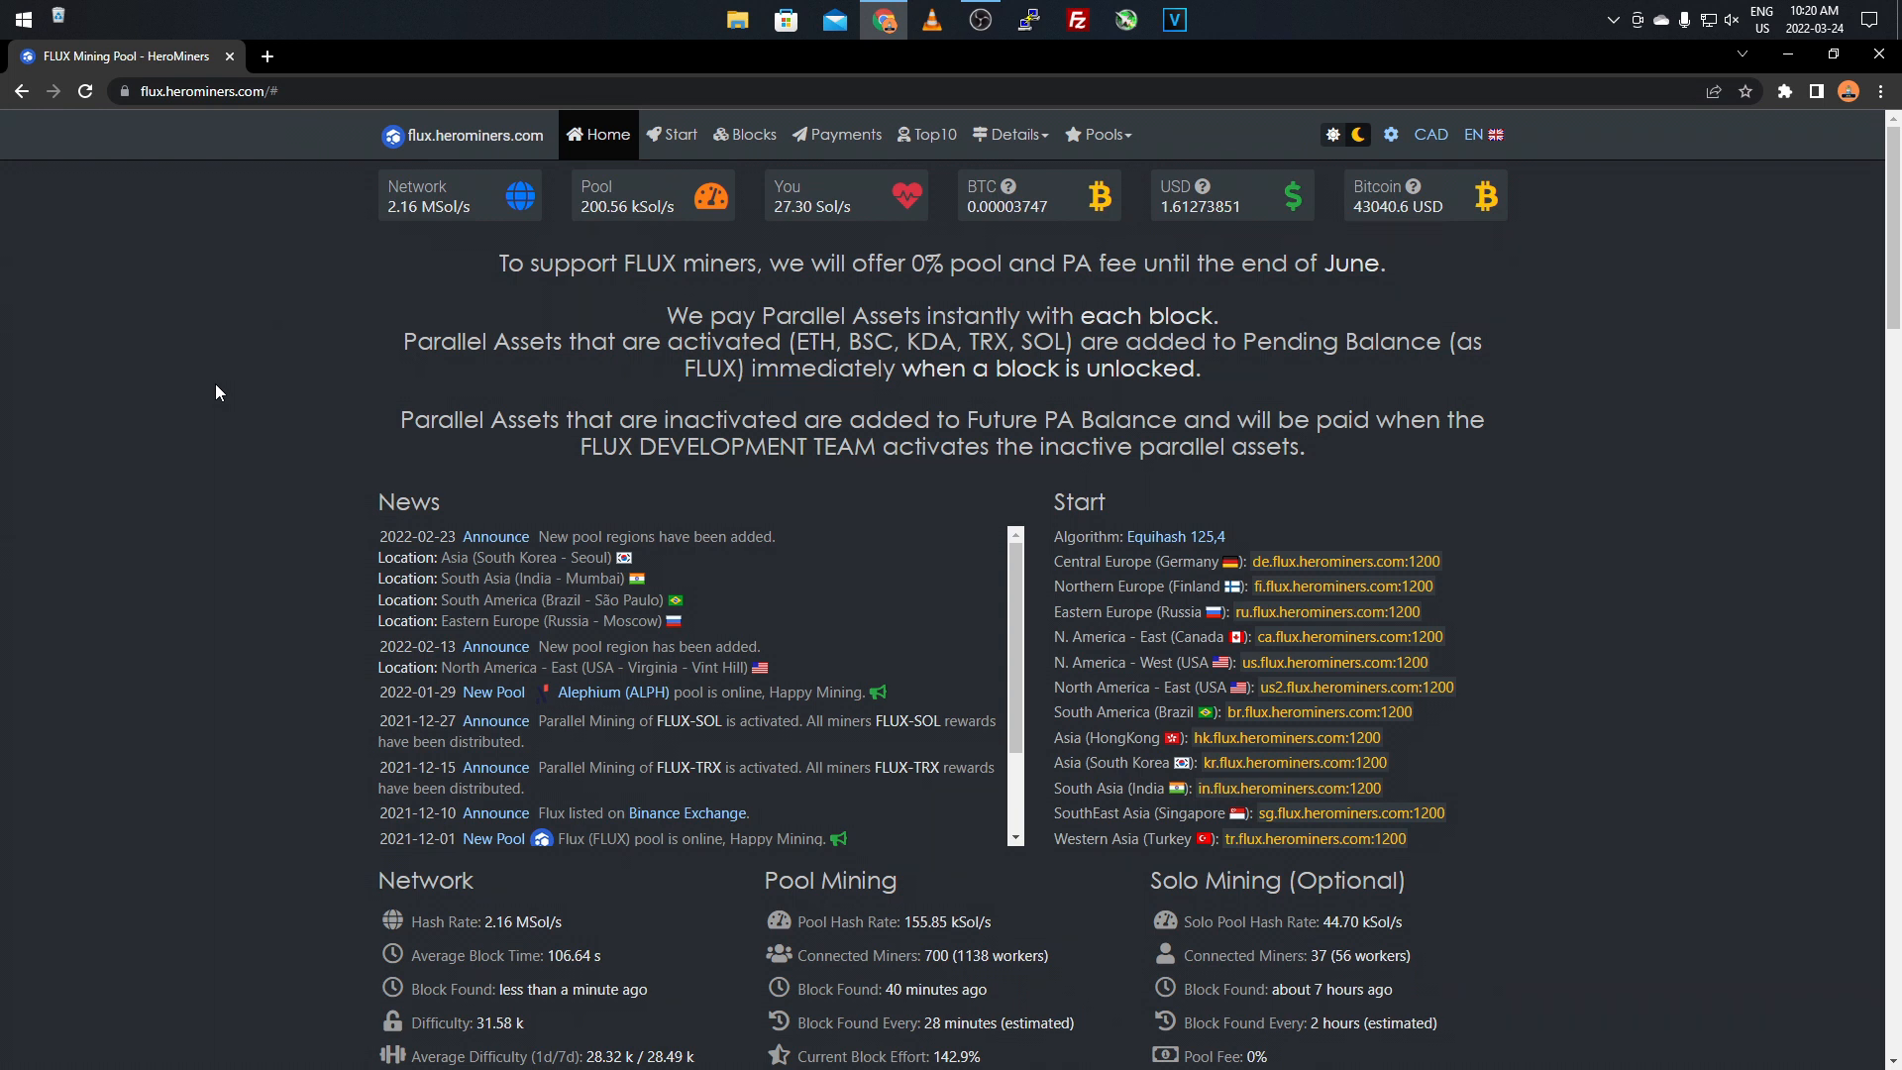
{"action": "mouse_move", "coordinate": [497, 10]}
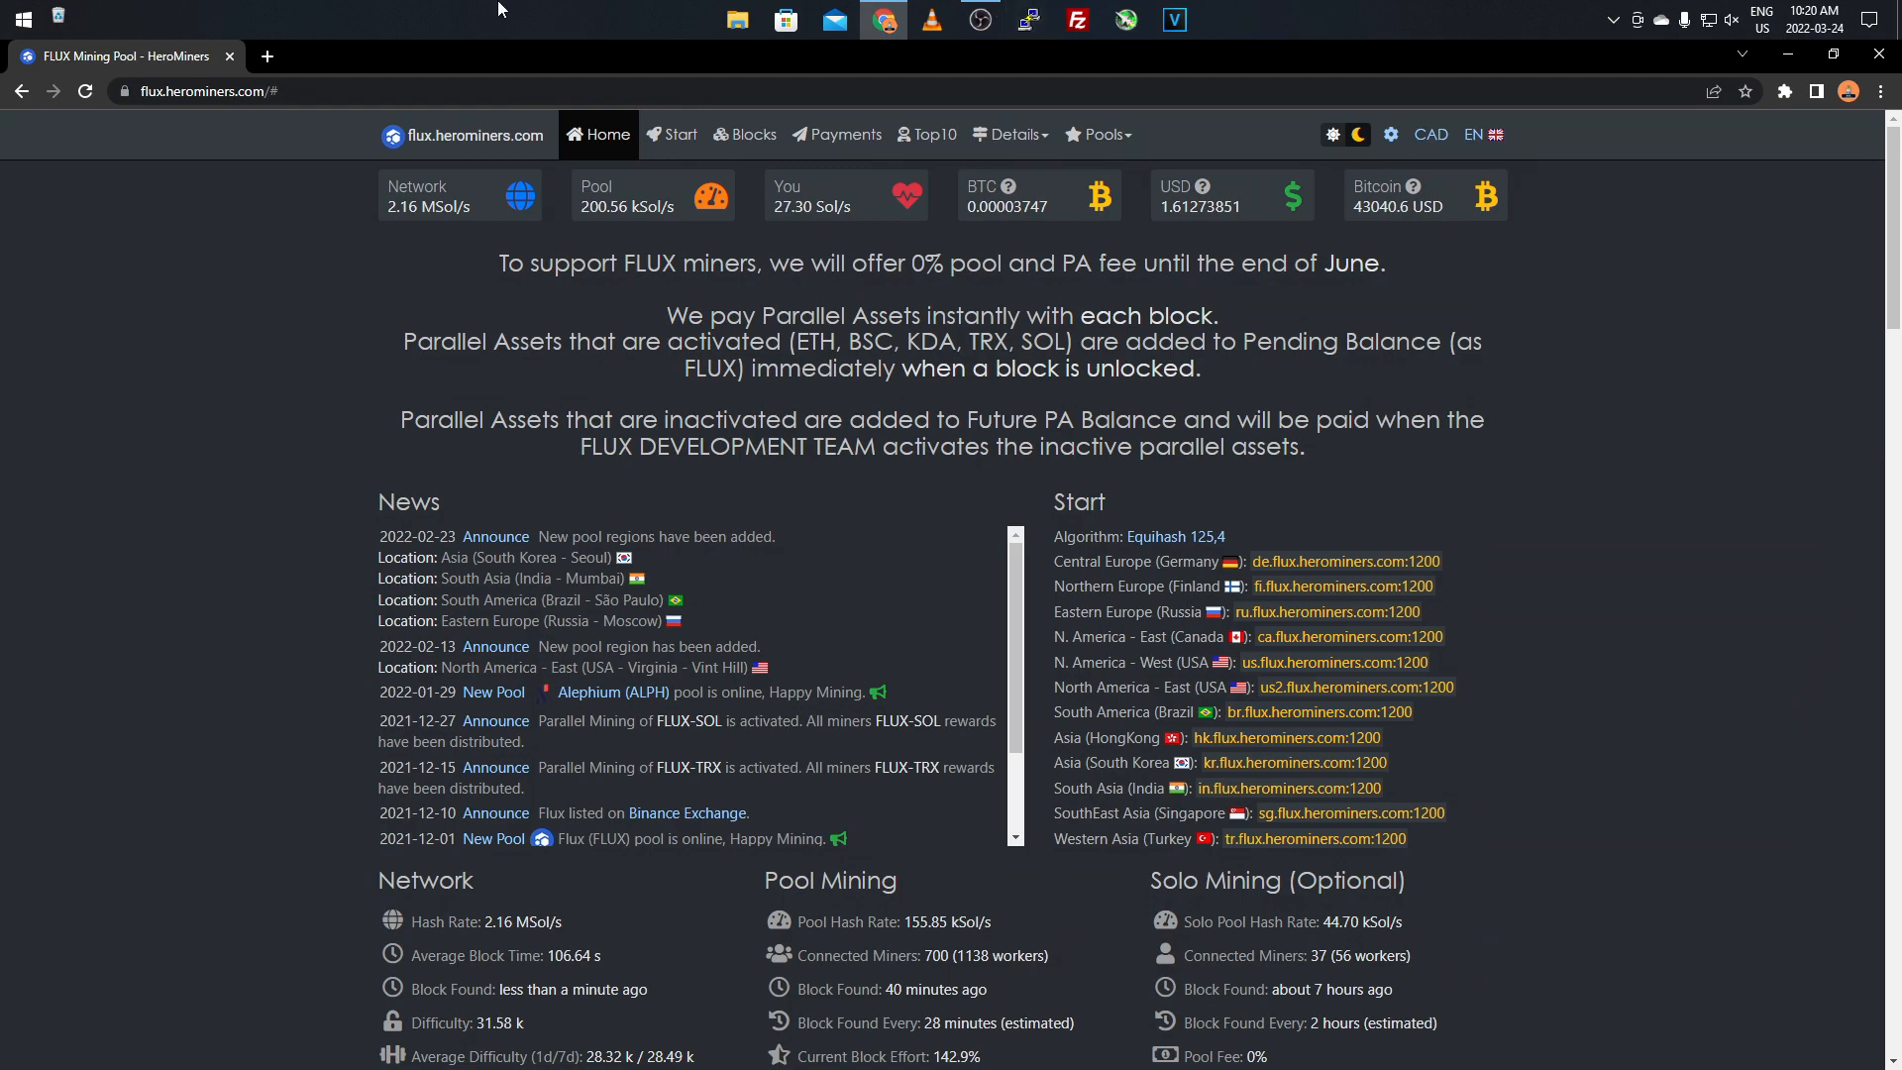